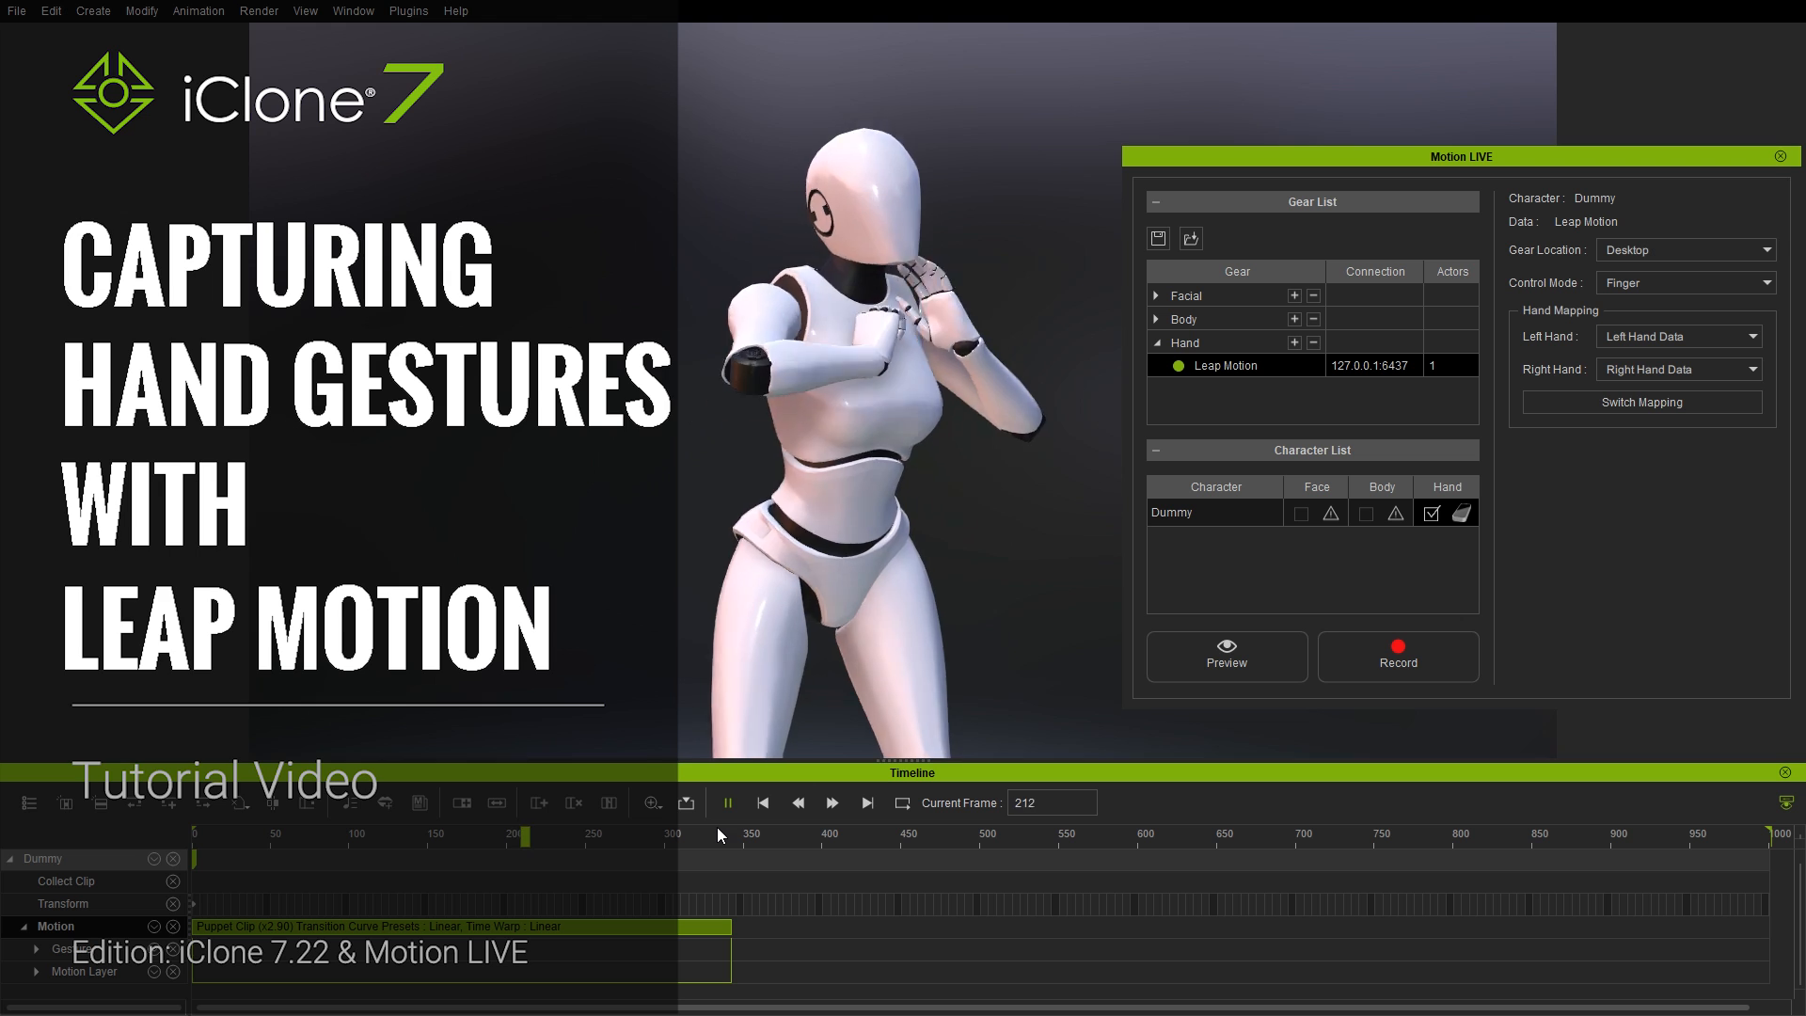
- Preview the Leap Motion hand capture on the Dummy and Pose scene
{"action": "left_click", "coordinate": [726, 803]}
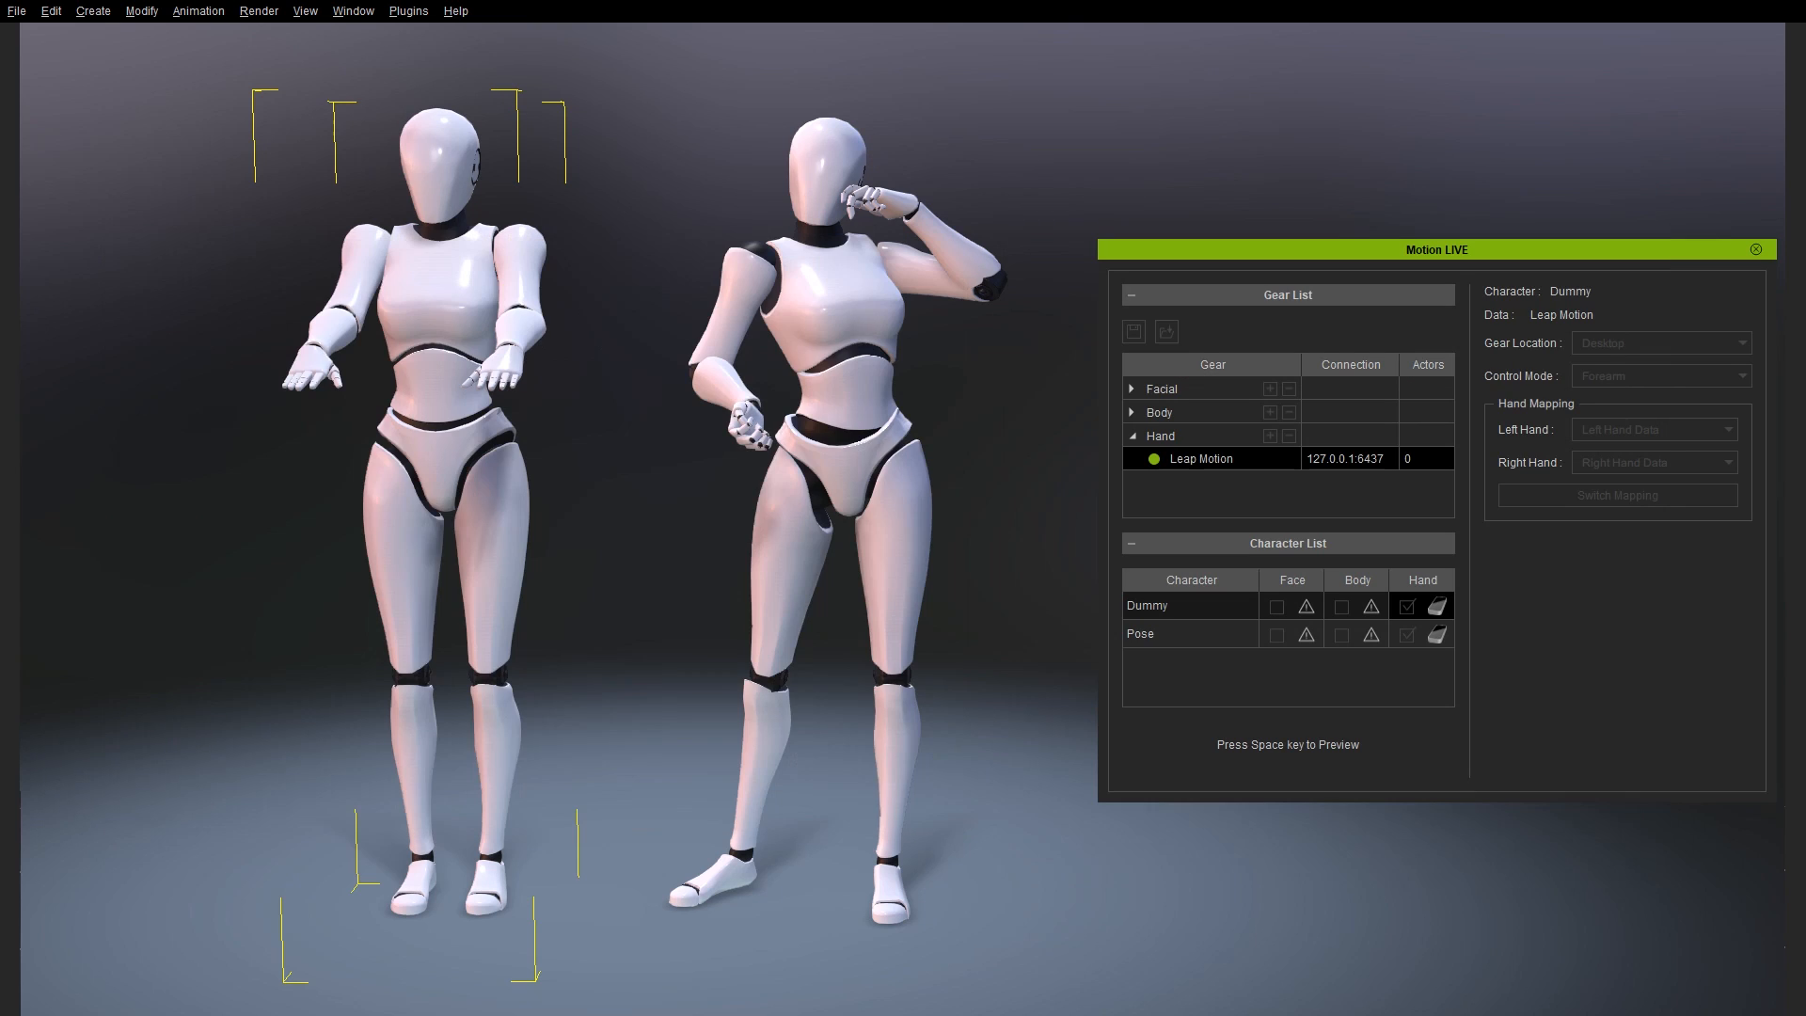
{"action": "key", "text": "space"}
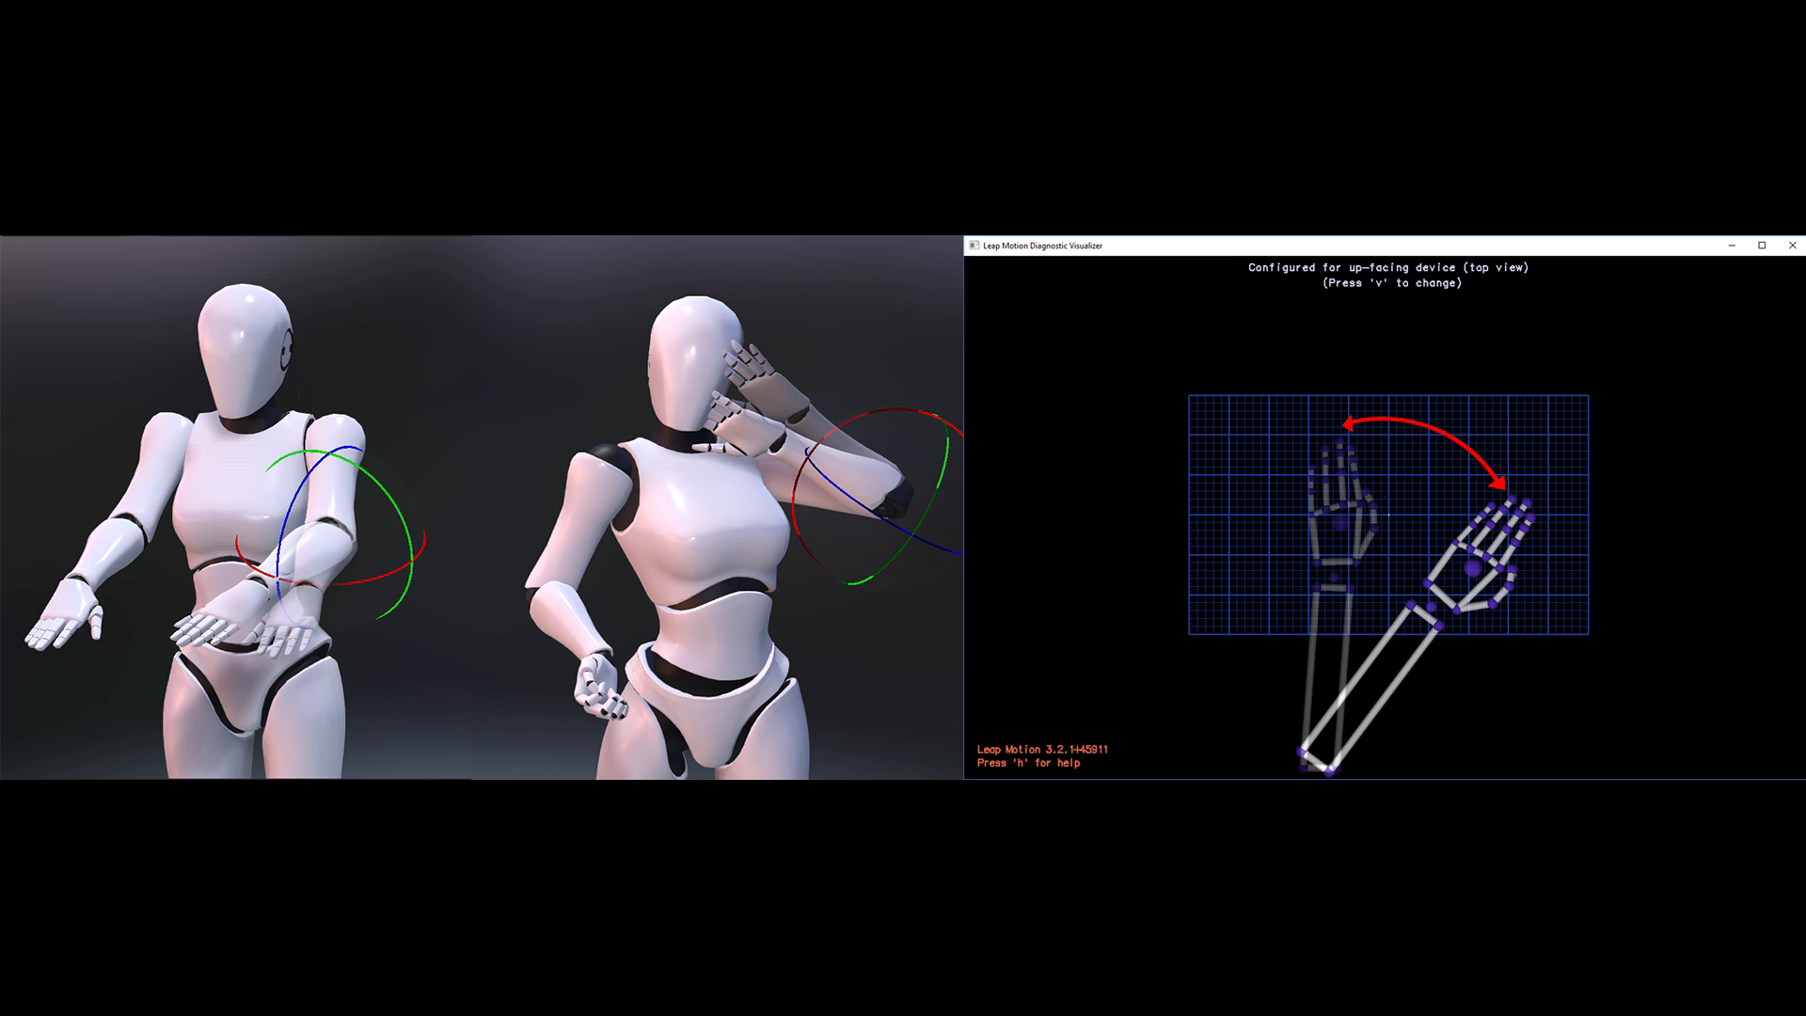
- Stop the live Leap Motion hand preview after driving the characters' arms
{"action": "key", "text": "v"}
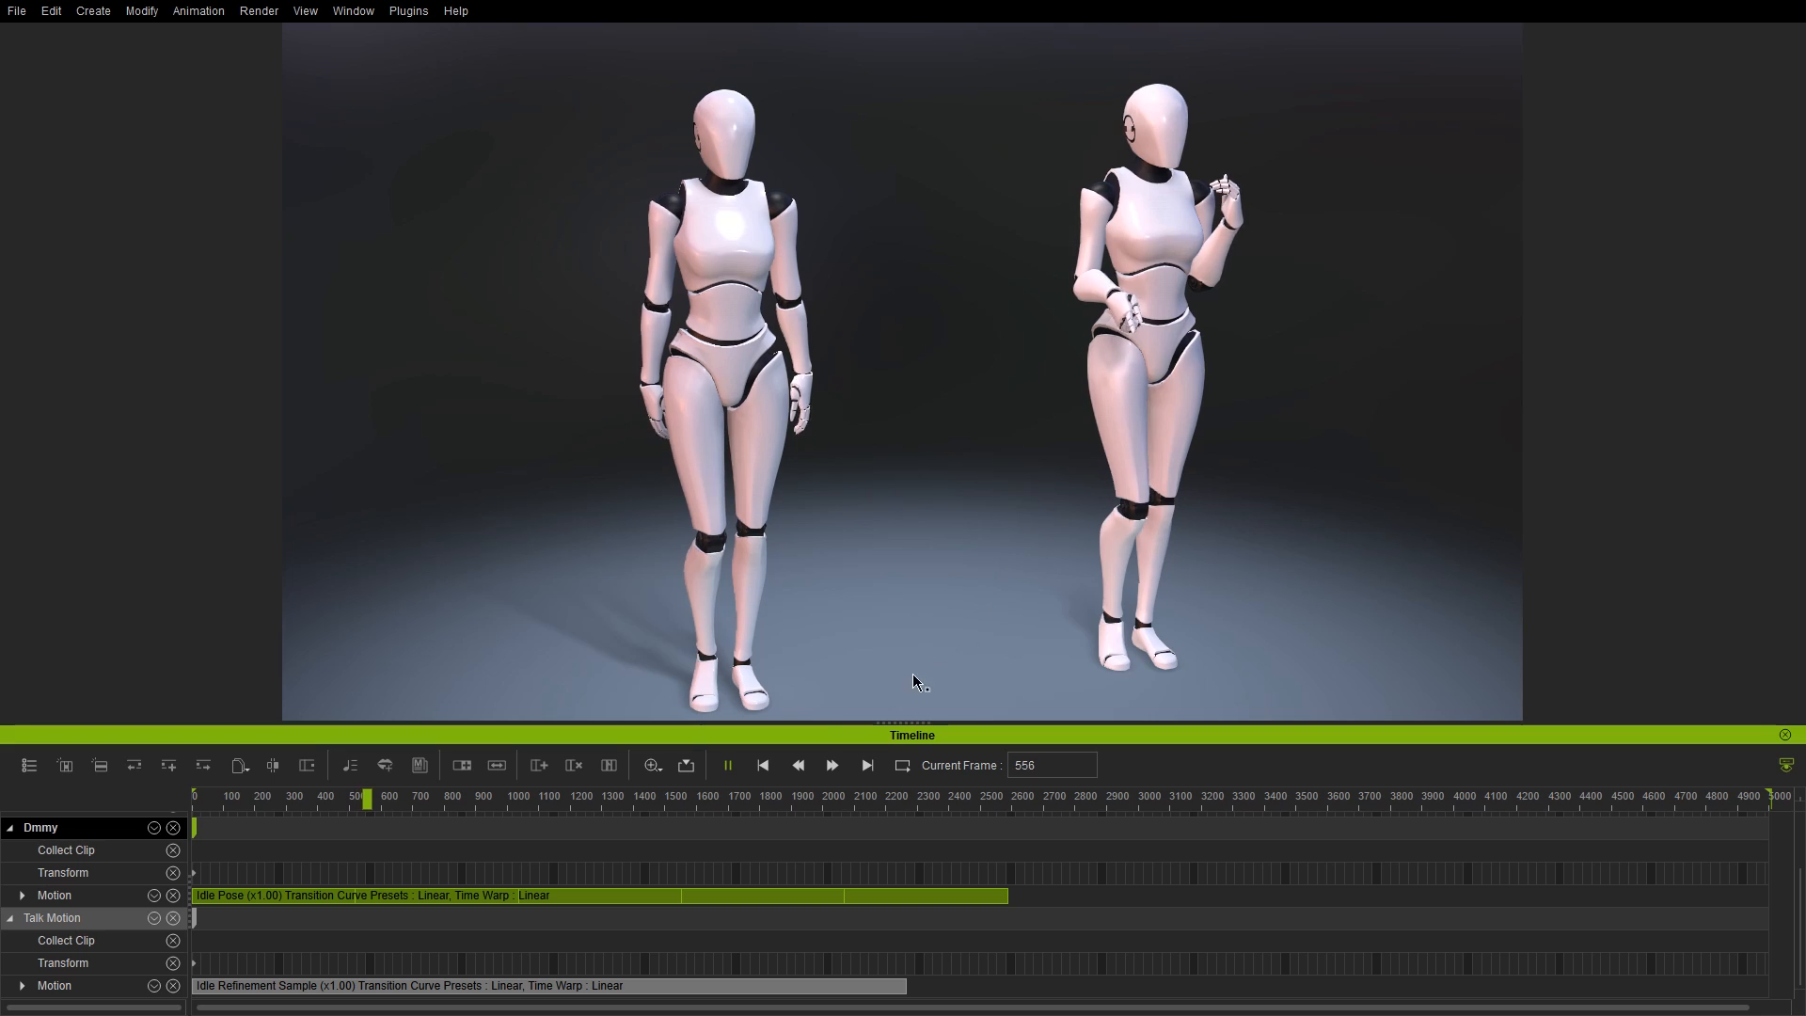
- Pause playback, rewind to frame 1 and enter Edit Motion Layer bone editing for Dmmy
{"action": "left_click", "coordinate": [728, 765]}
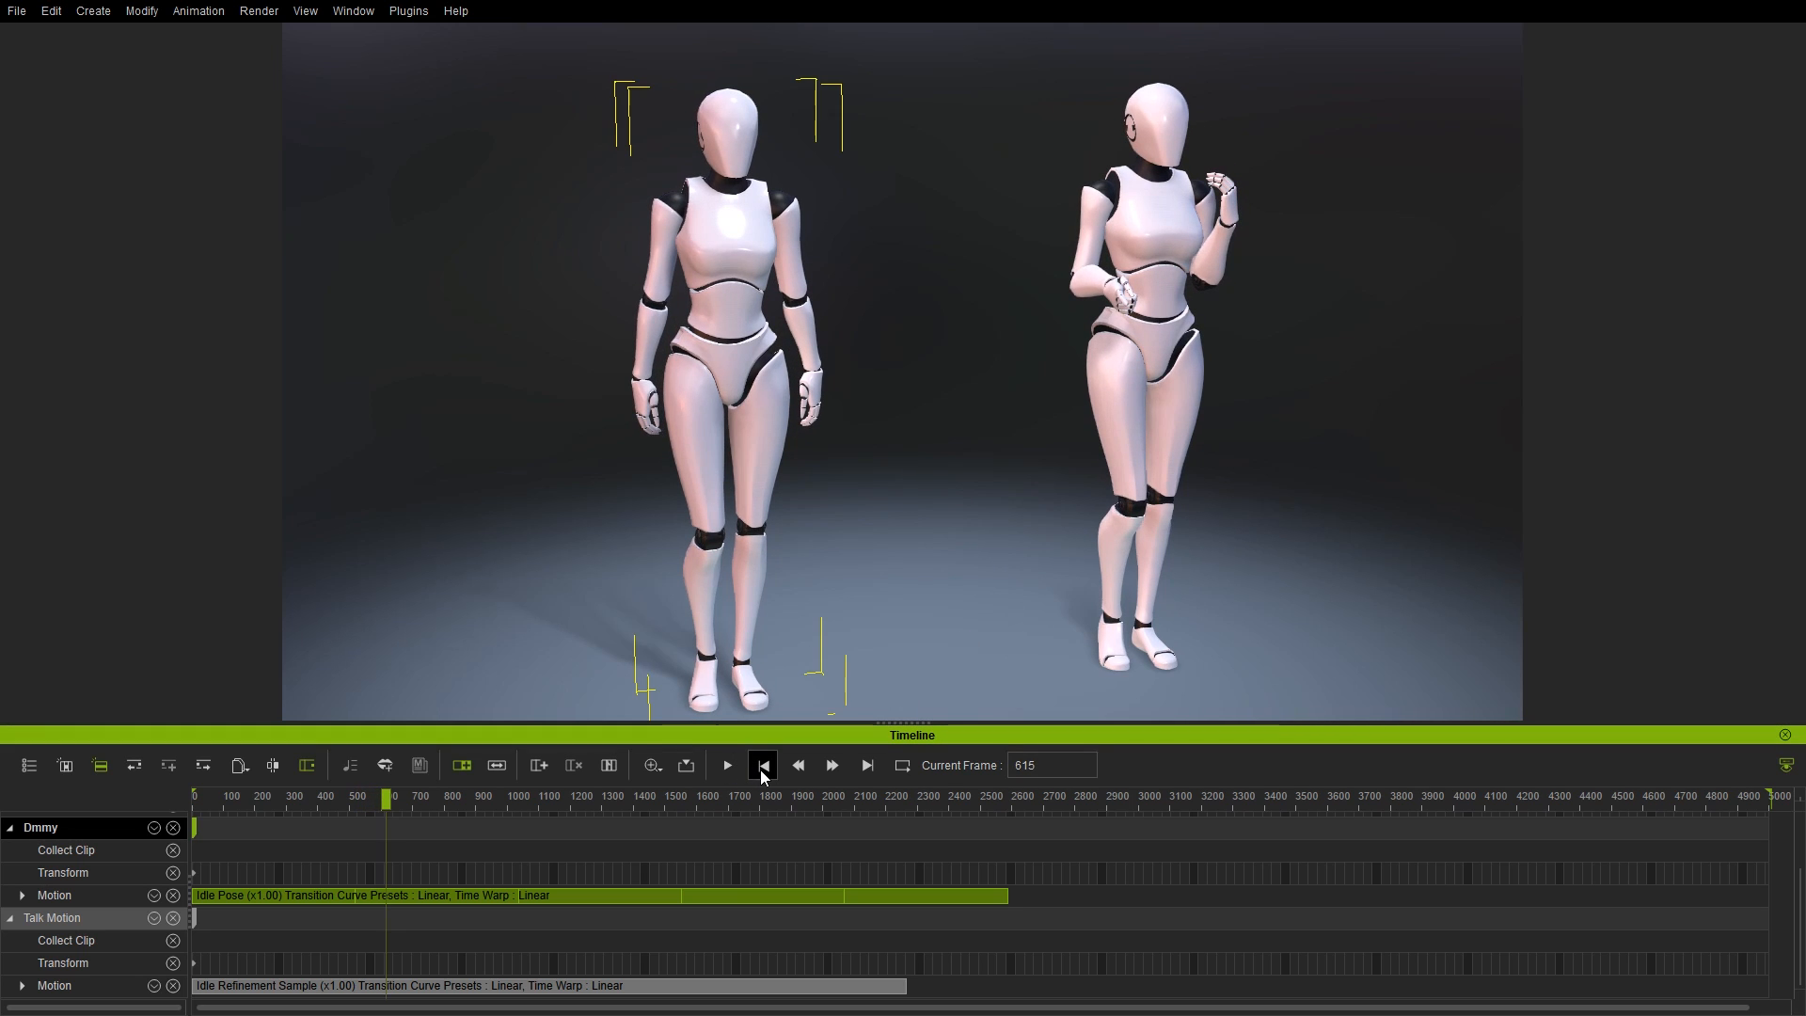
{"action": "left_click", "coordinate": [762, 766]}
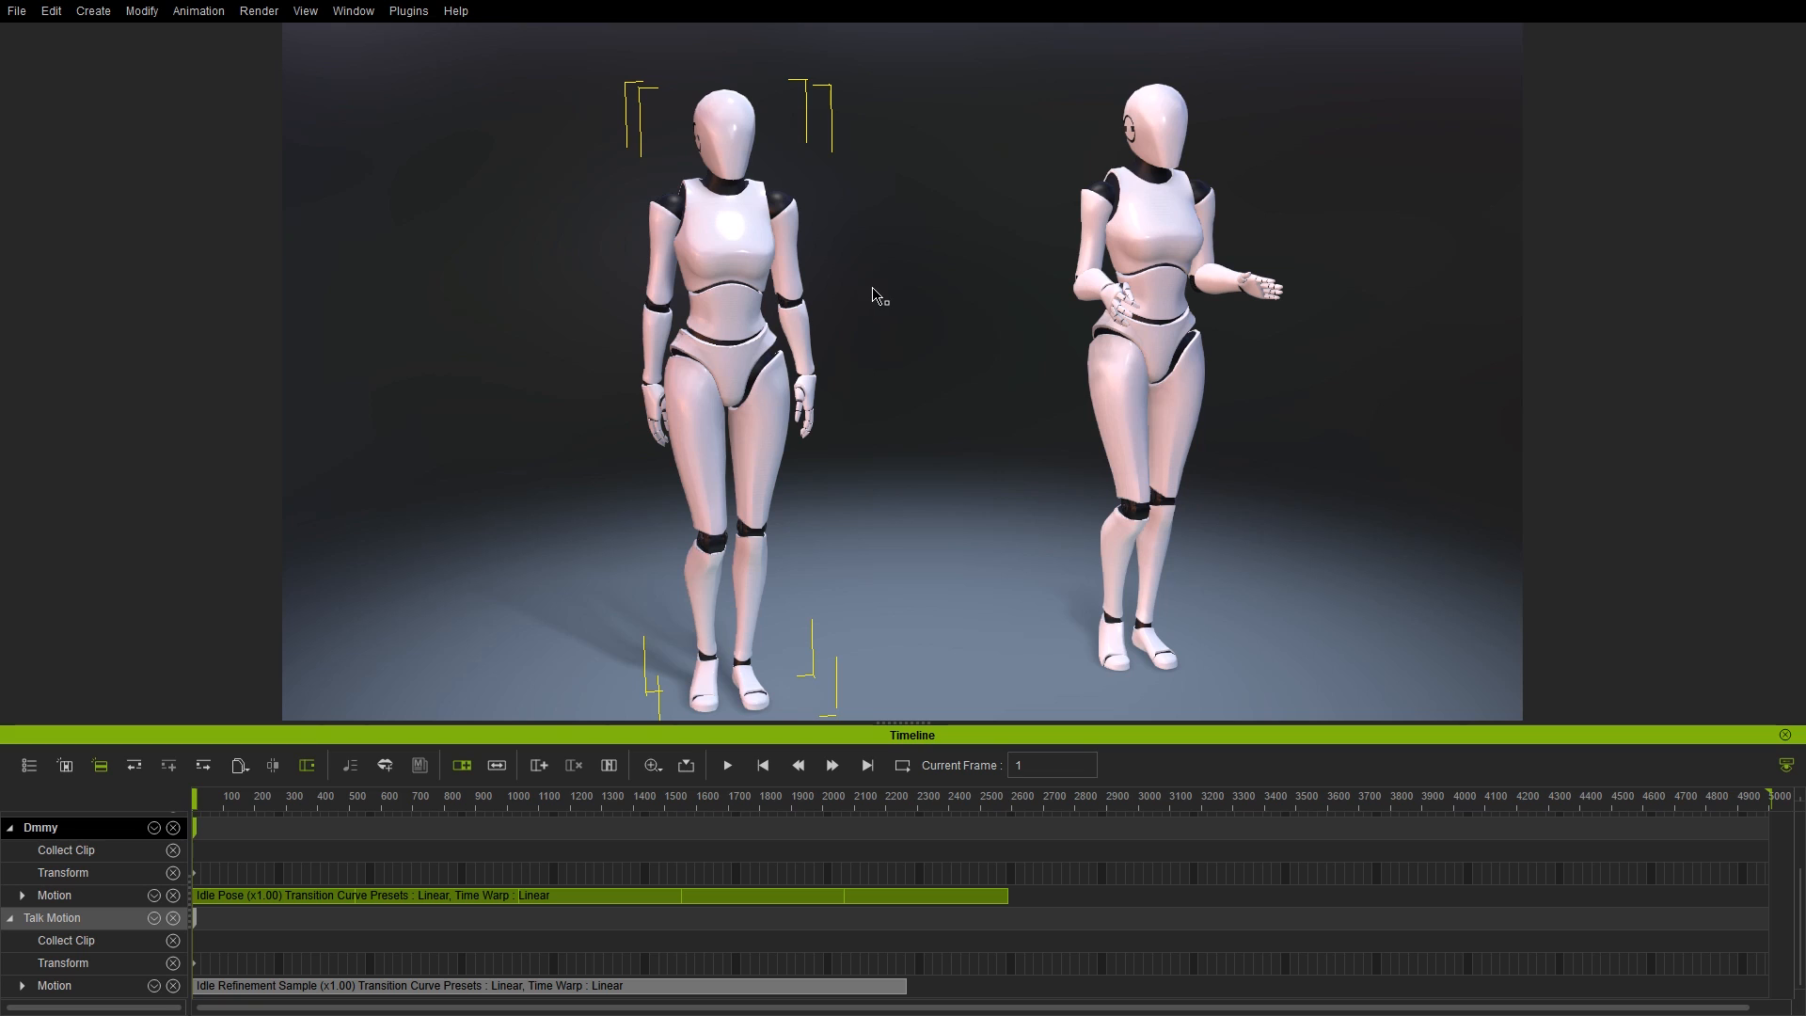
{"action": "left_click", "coordinate": [417, 766]}
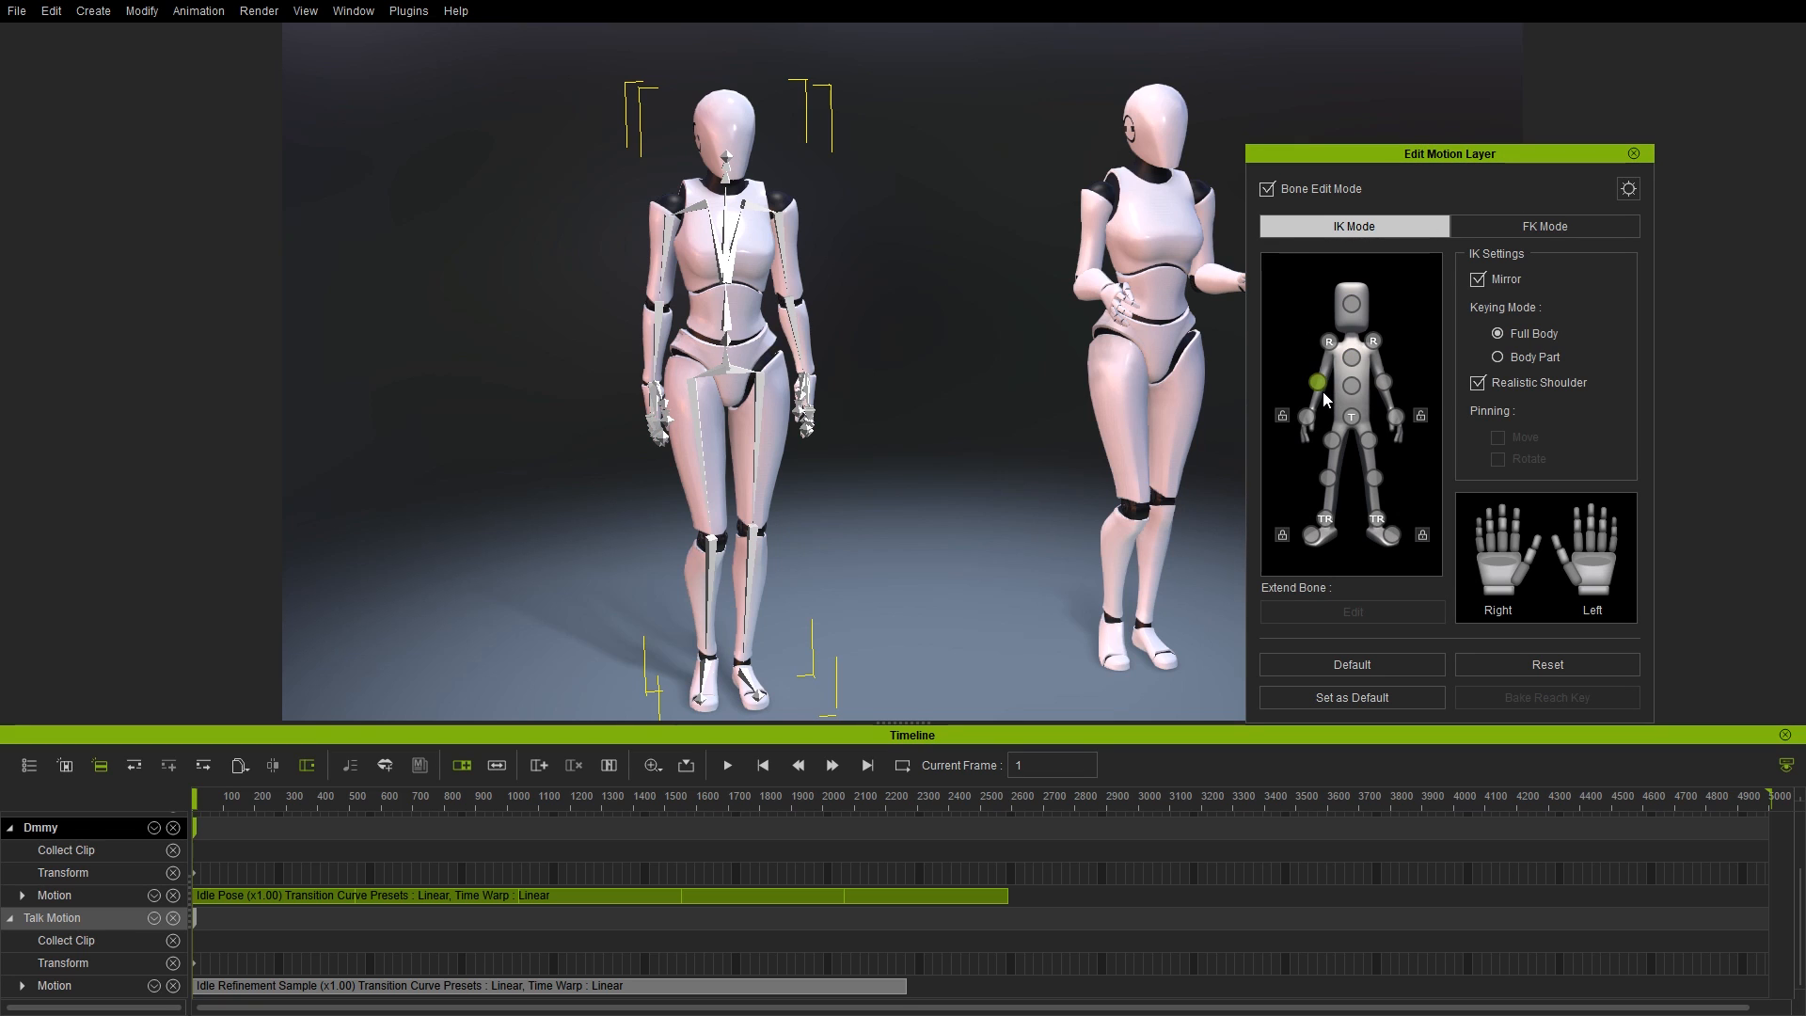
{"action": "left_click", "coordinate": [702, 282]}
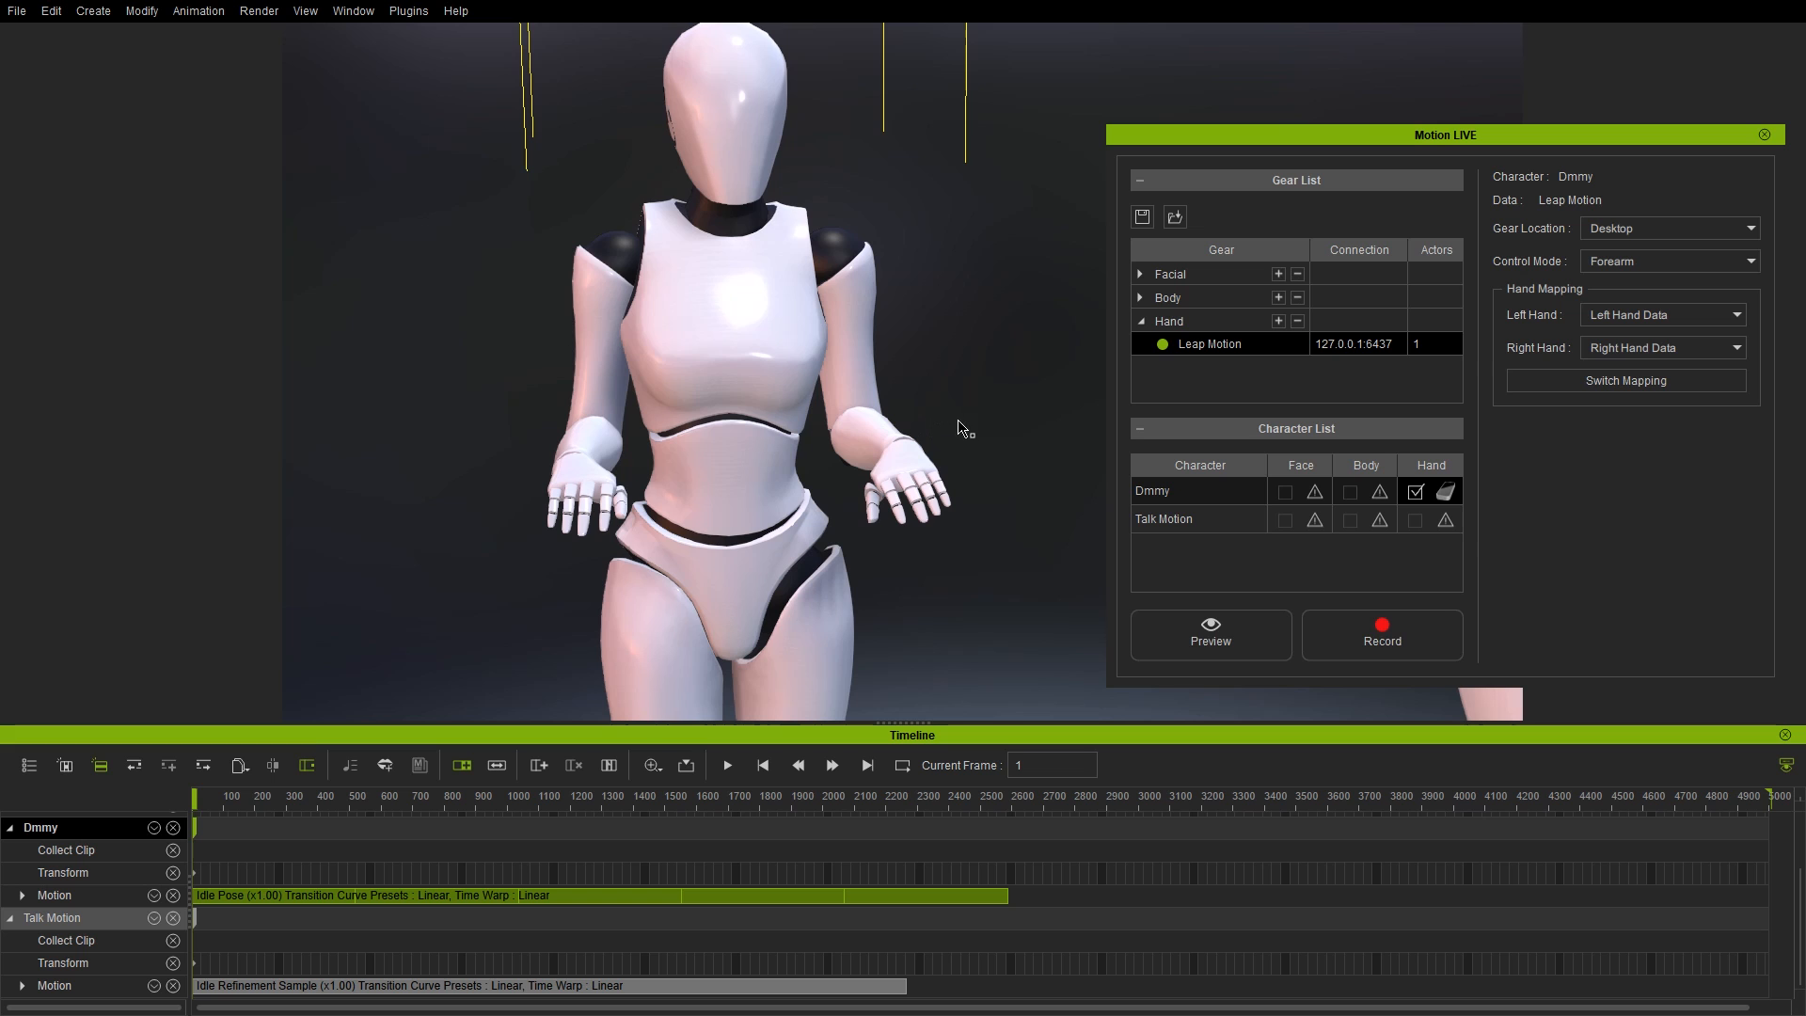
- Record a Leap Motion forearm puppet clip onto Dmmy's motion track and stop
{"action": "left_click", "coordinate": [1209, 634]}
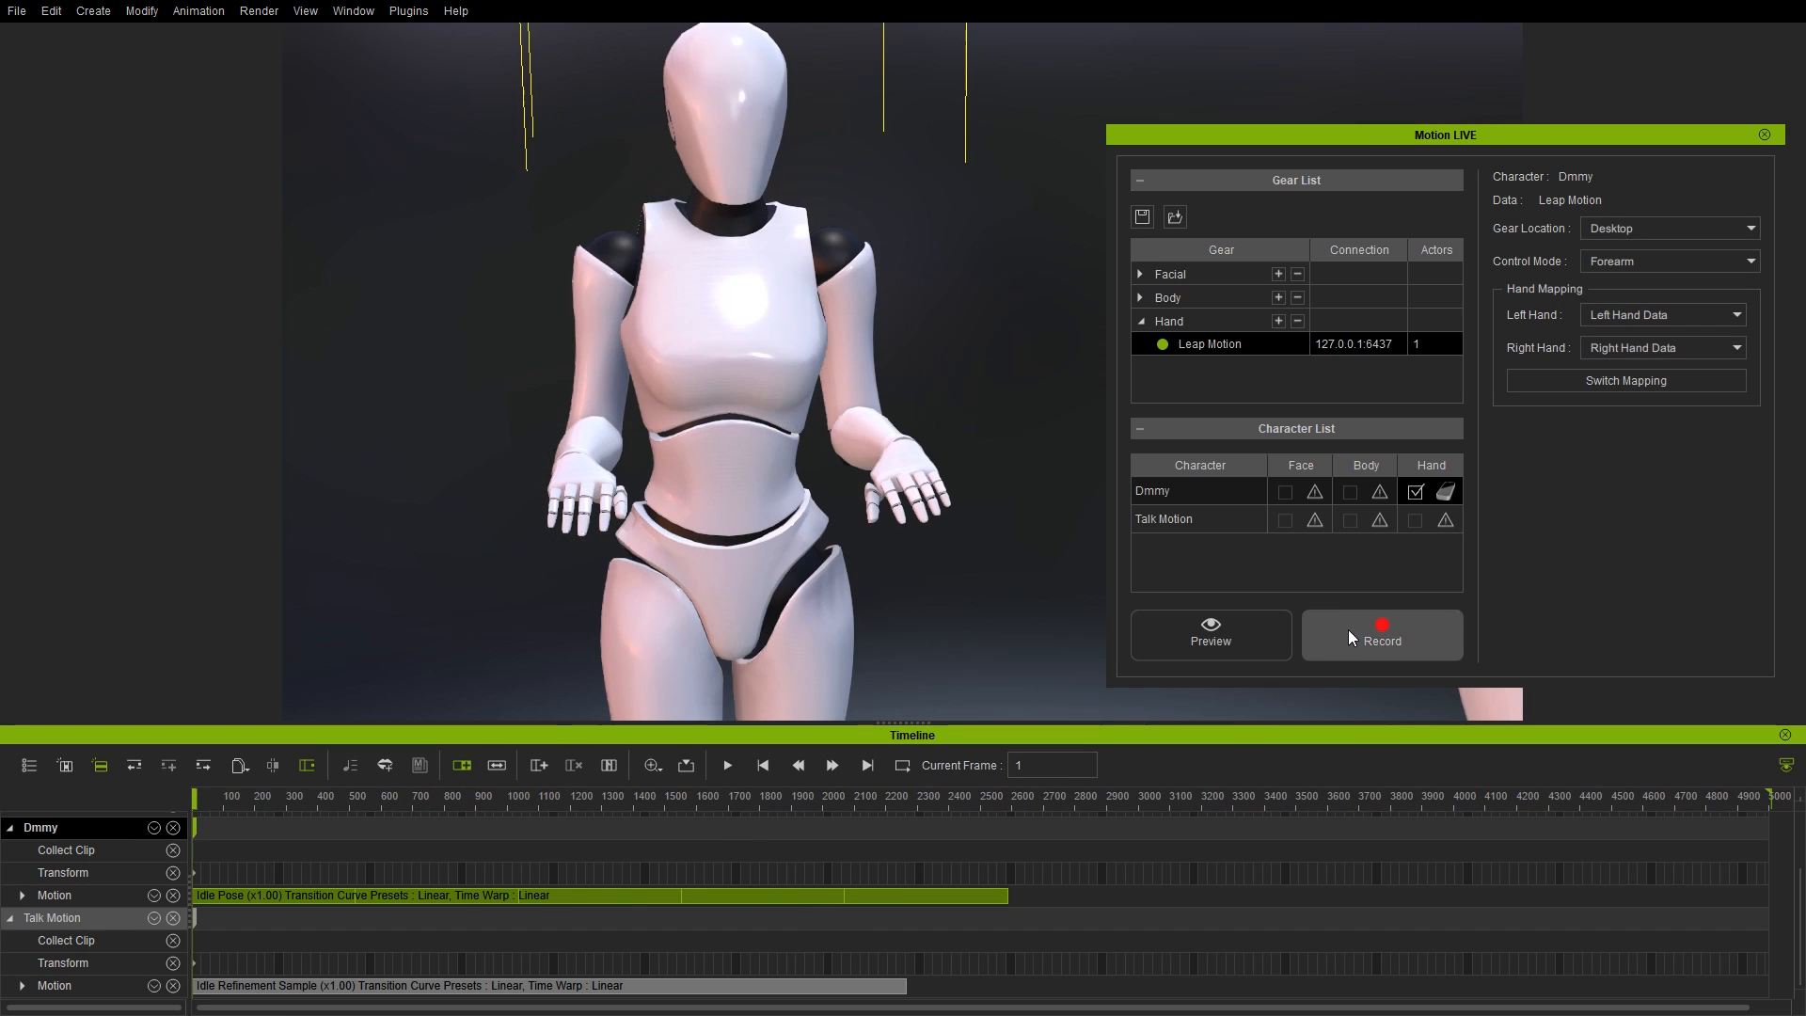
{"action": "left_click", "coordinate": [1381, 634]}
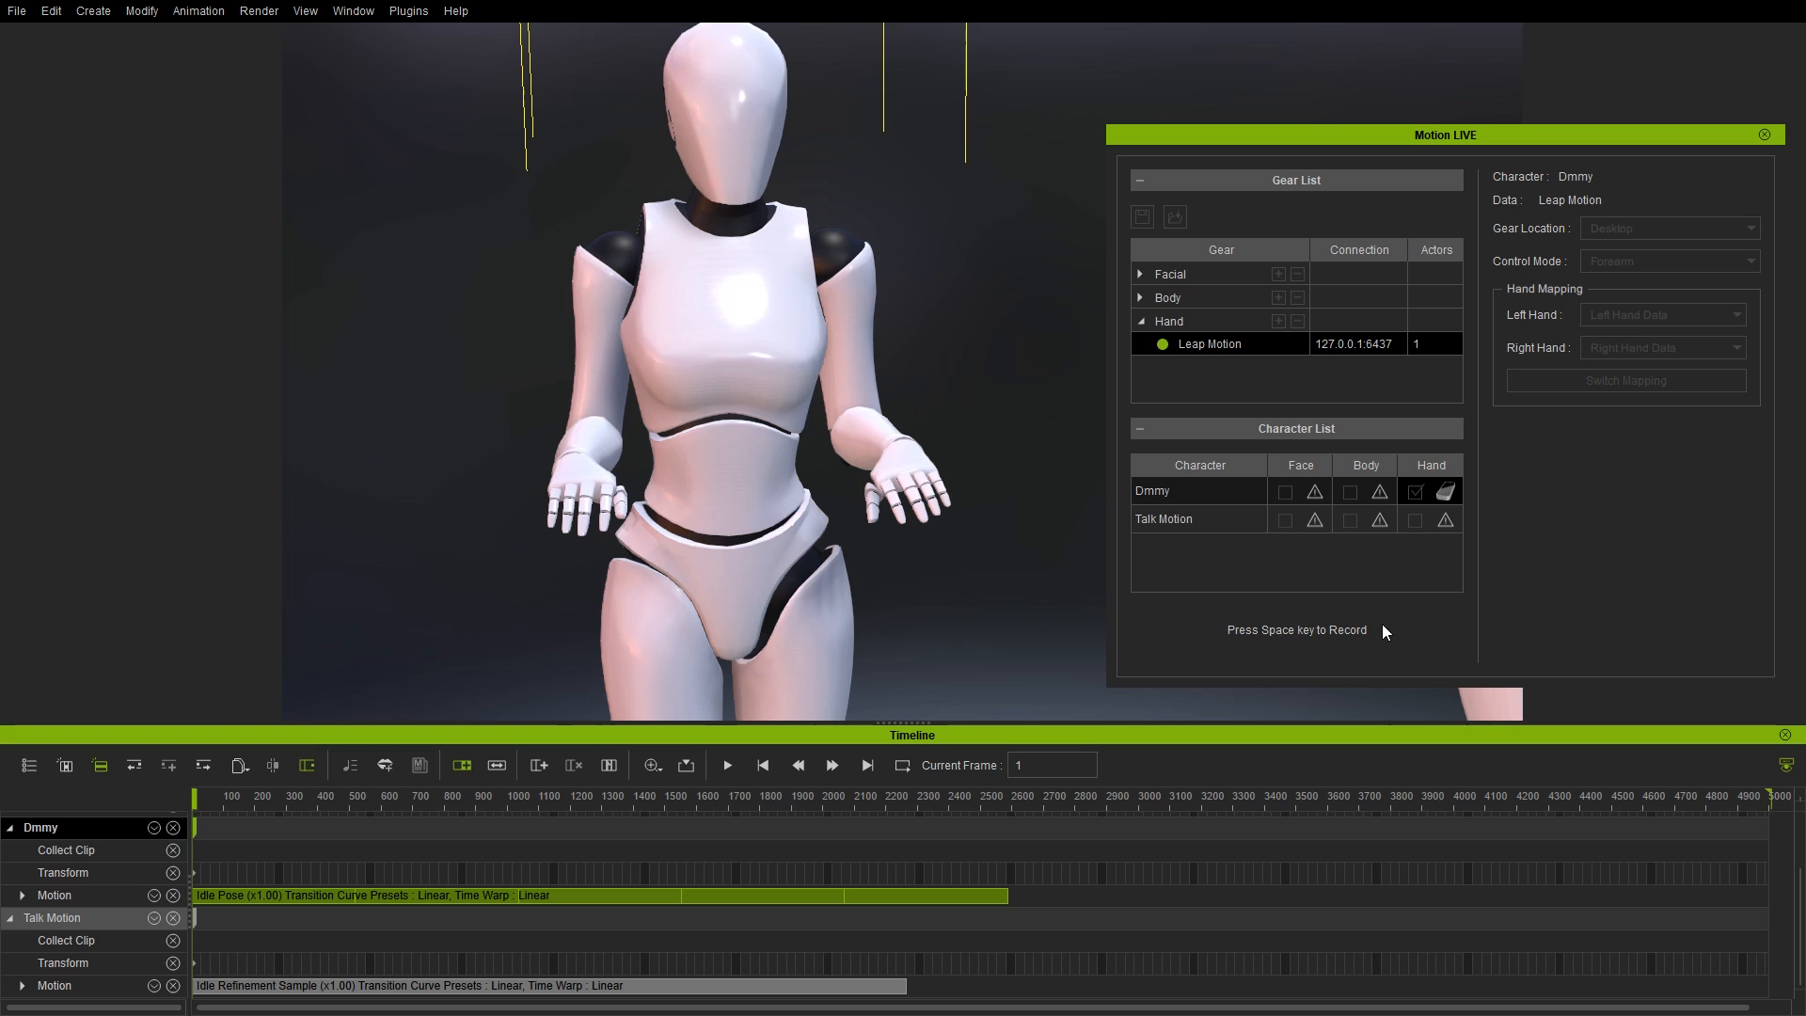
{"action": "key", "text": "space"}
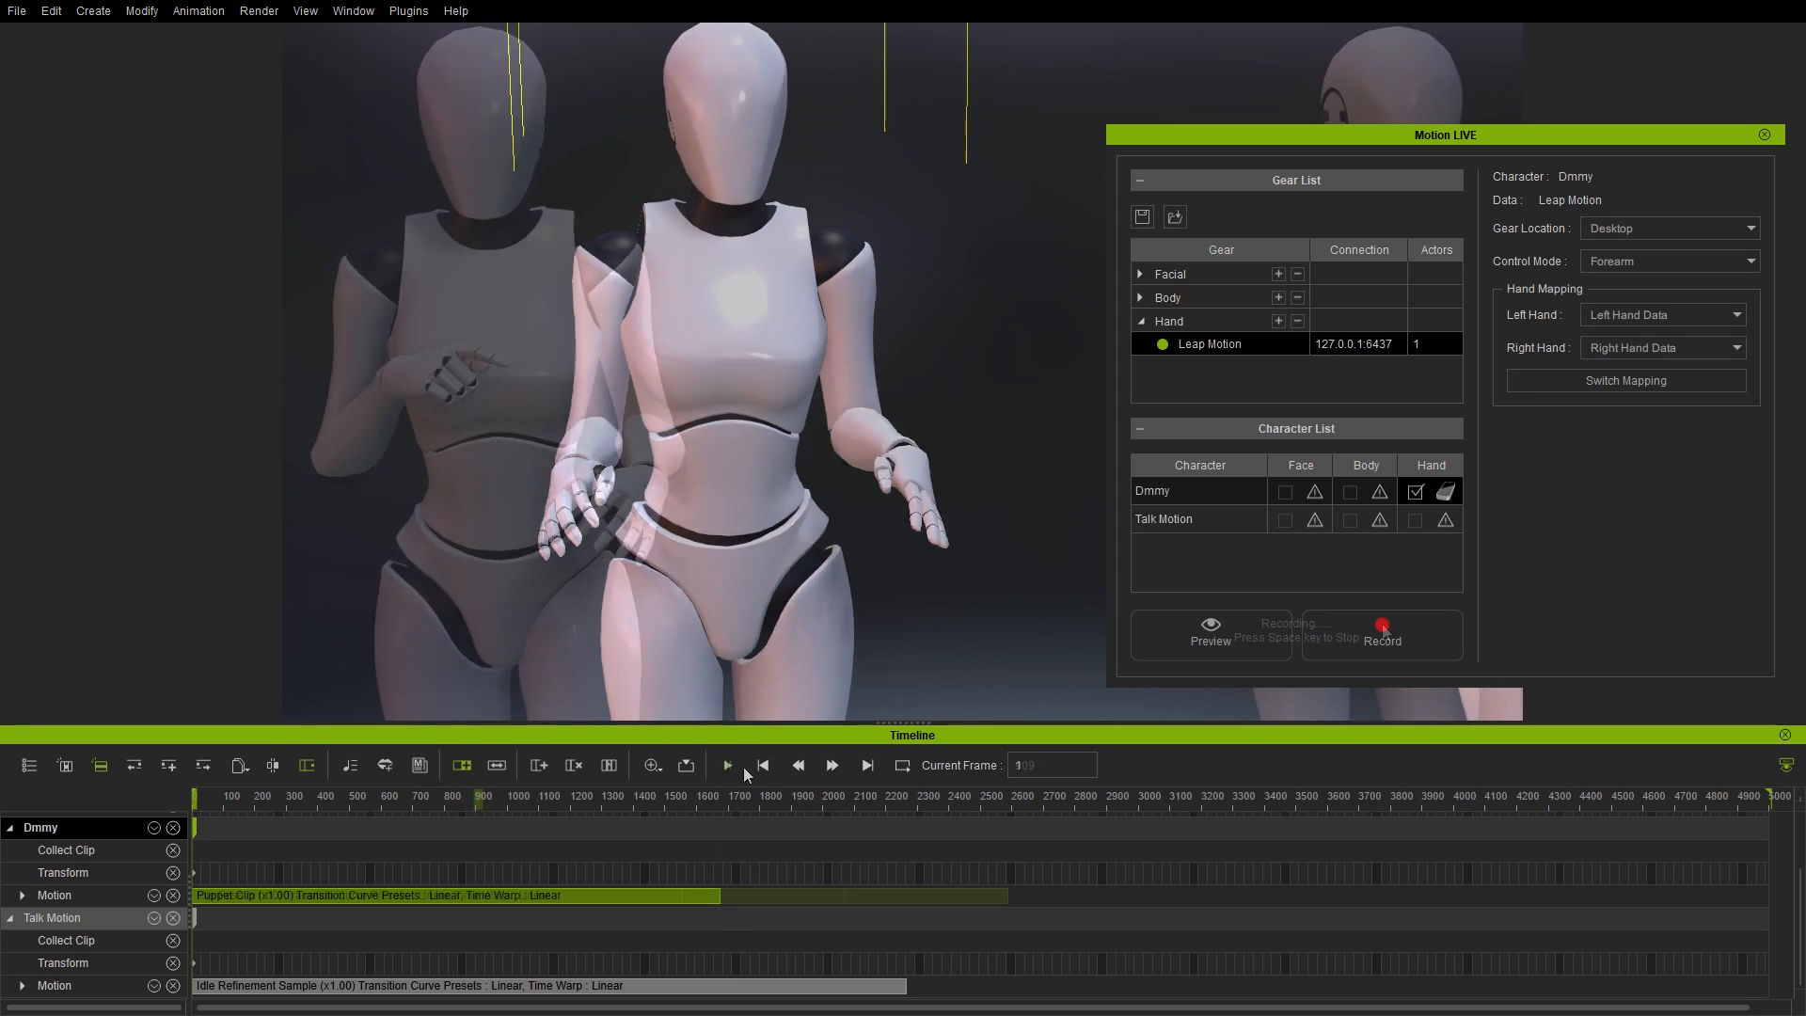
{"action": "left_click", "coordinate": [726, 763]}
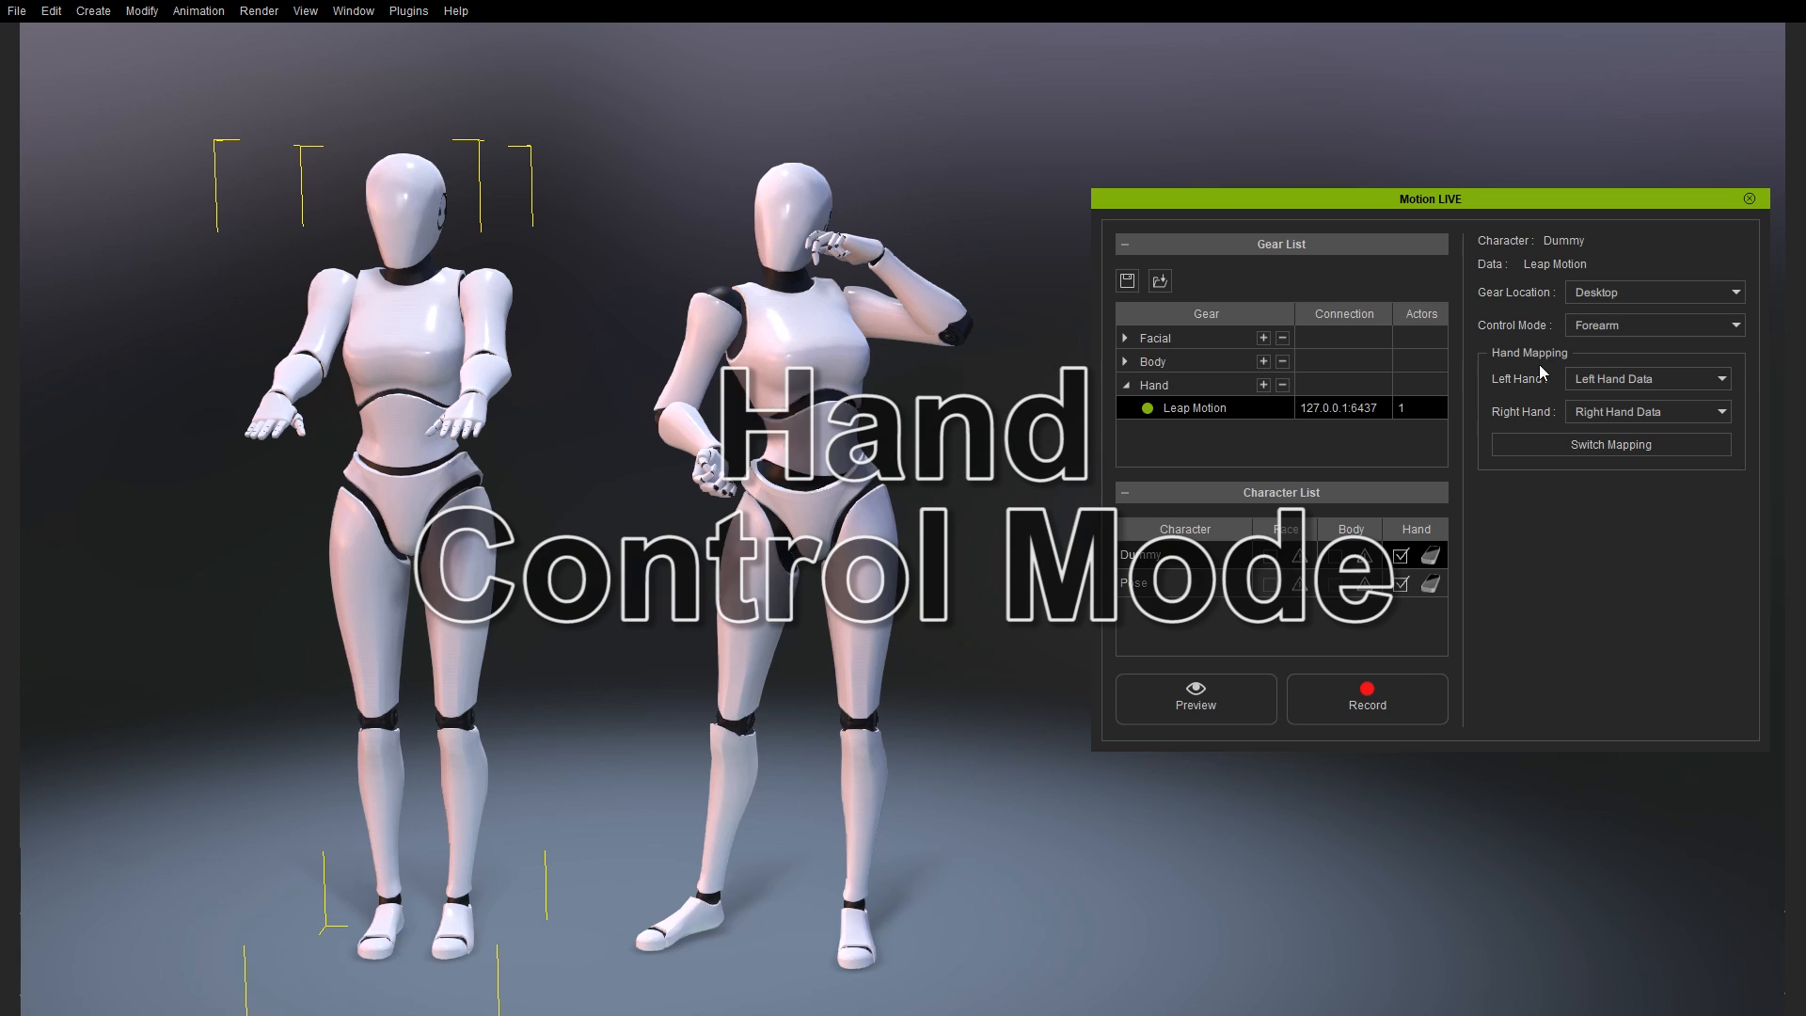
- Preview Pose's hands in Hand control mode, then start the Dummy's stretch motion scene
{"action": "left_click", "coordinate": [1652, 326]}
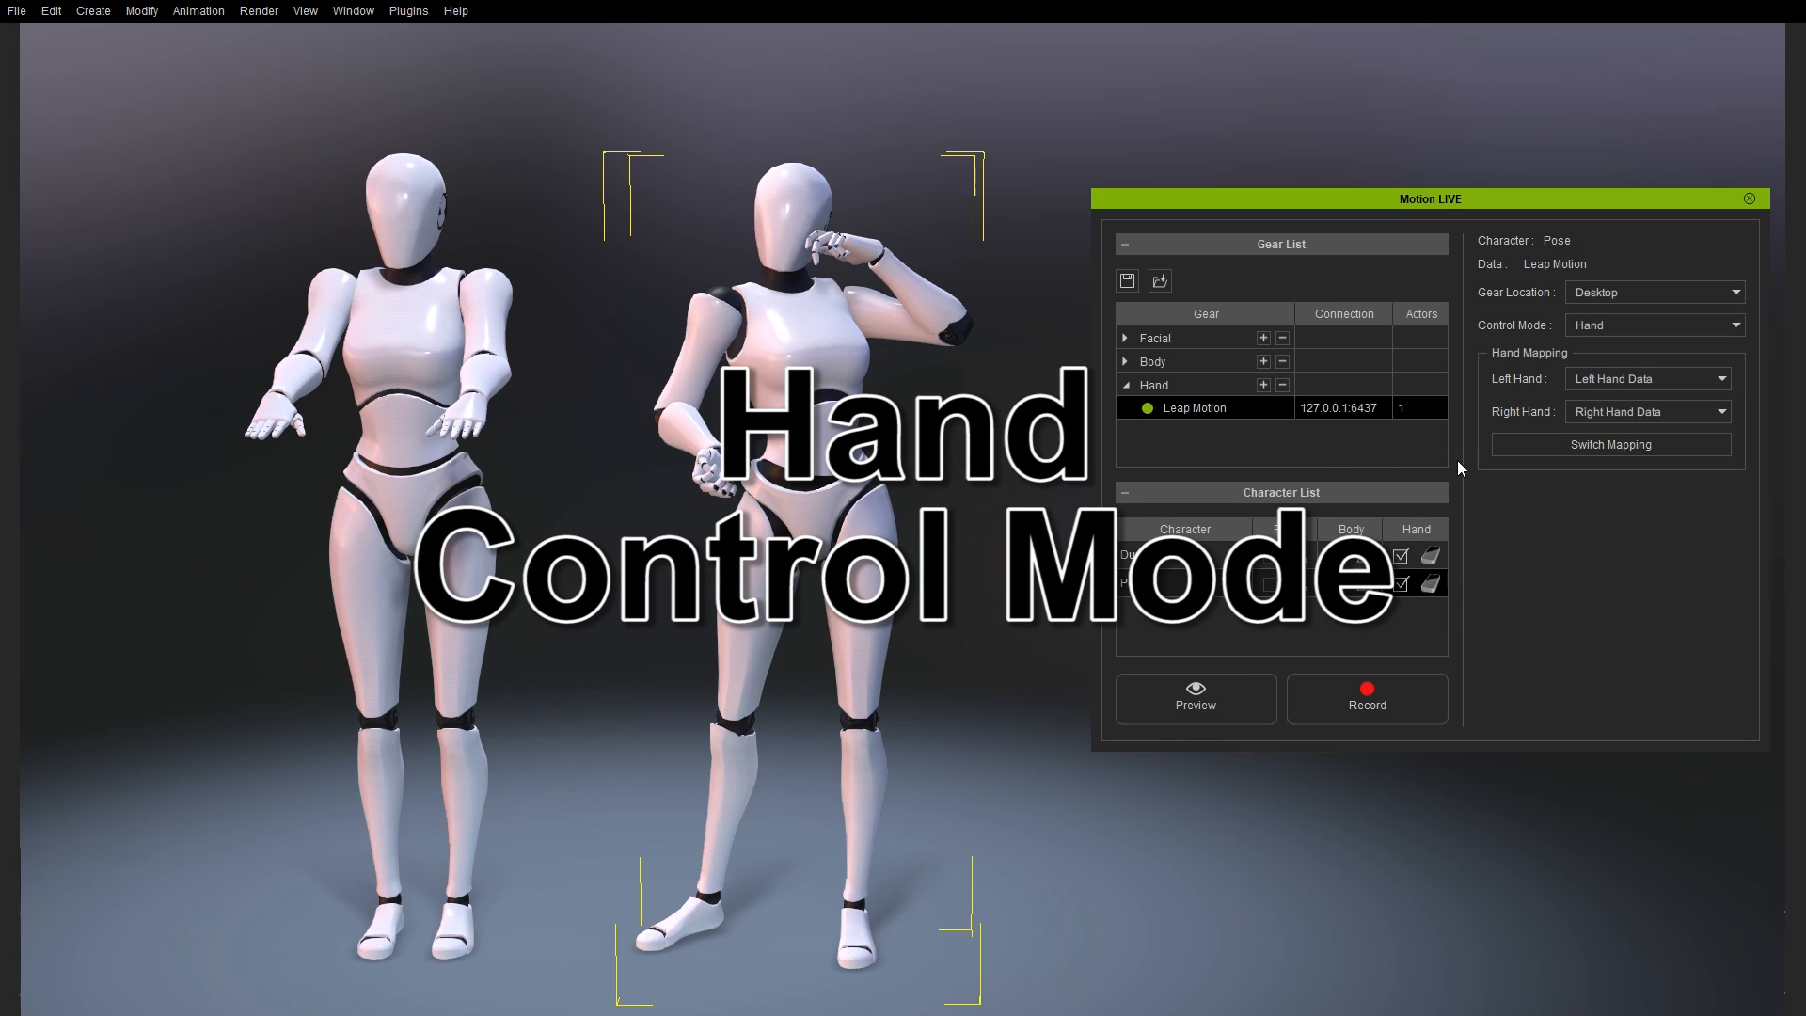
{"action": "left_click", "coordinate": [1195, 698]}
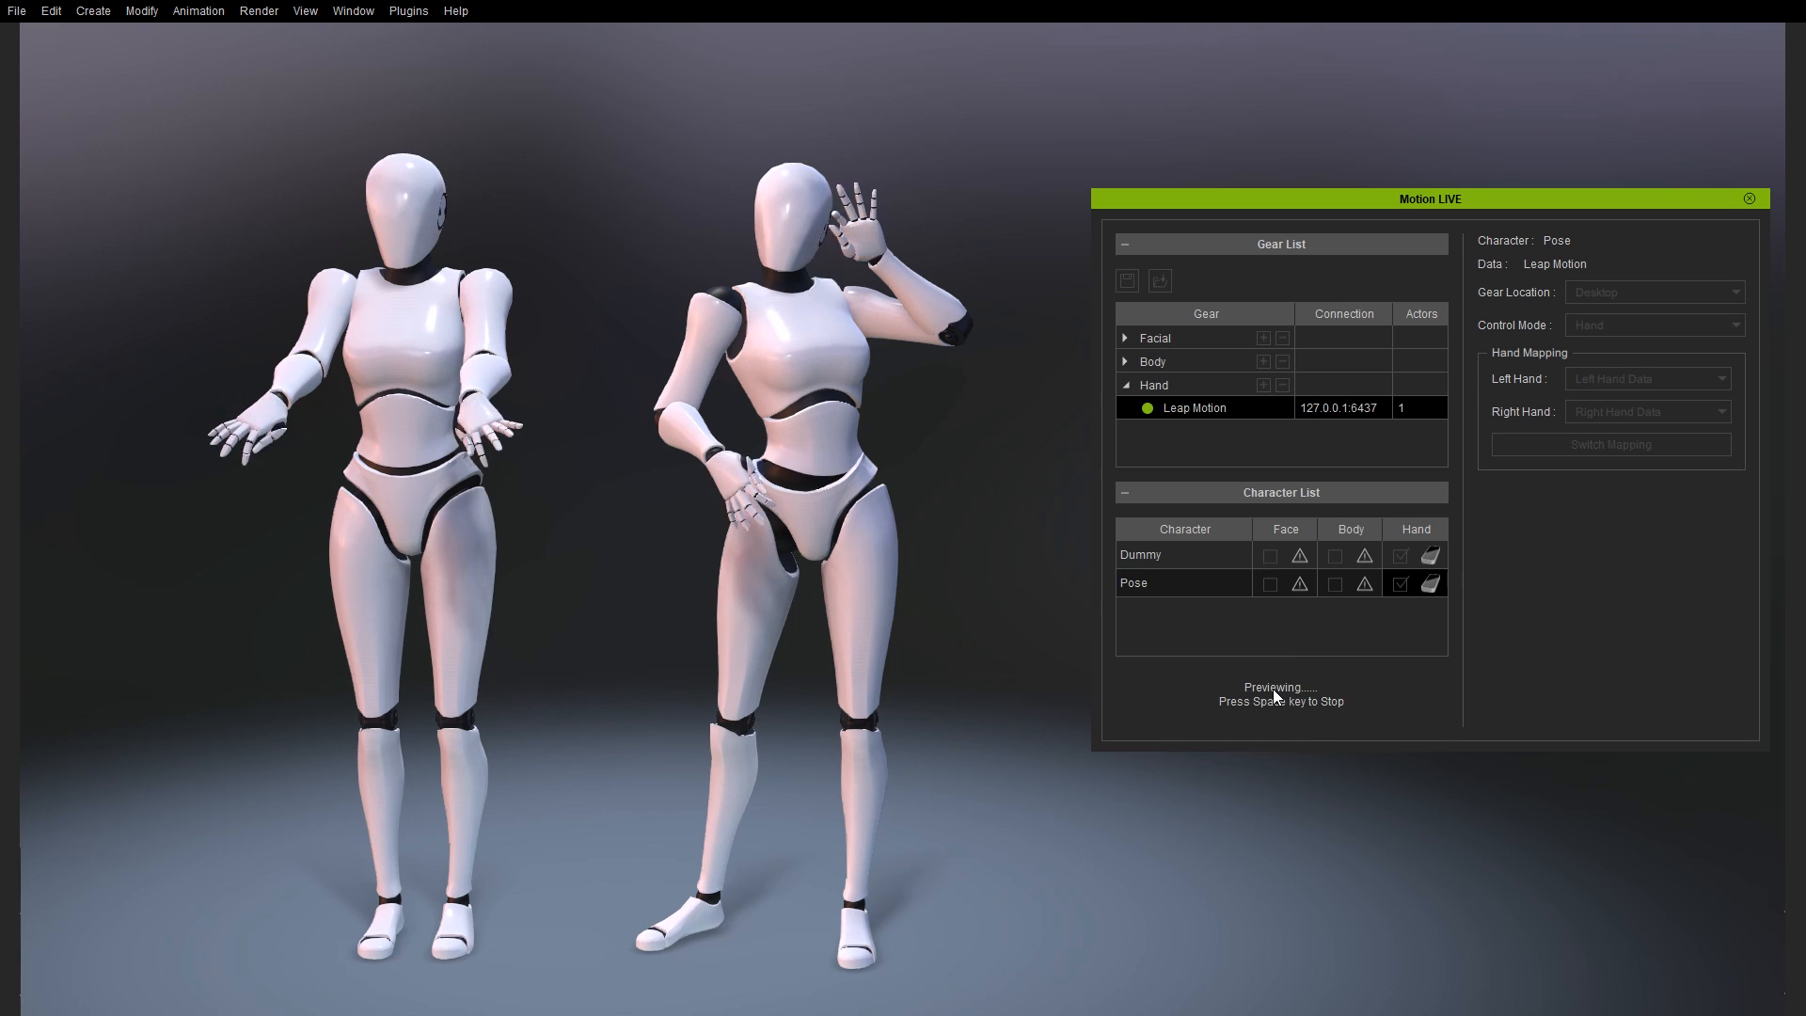
{"action": "key", "text": "space"}
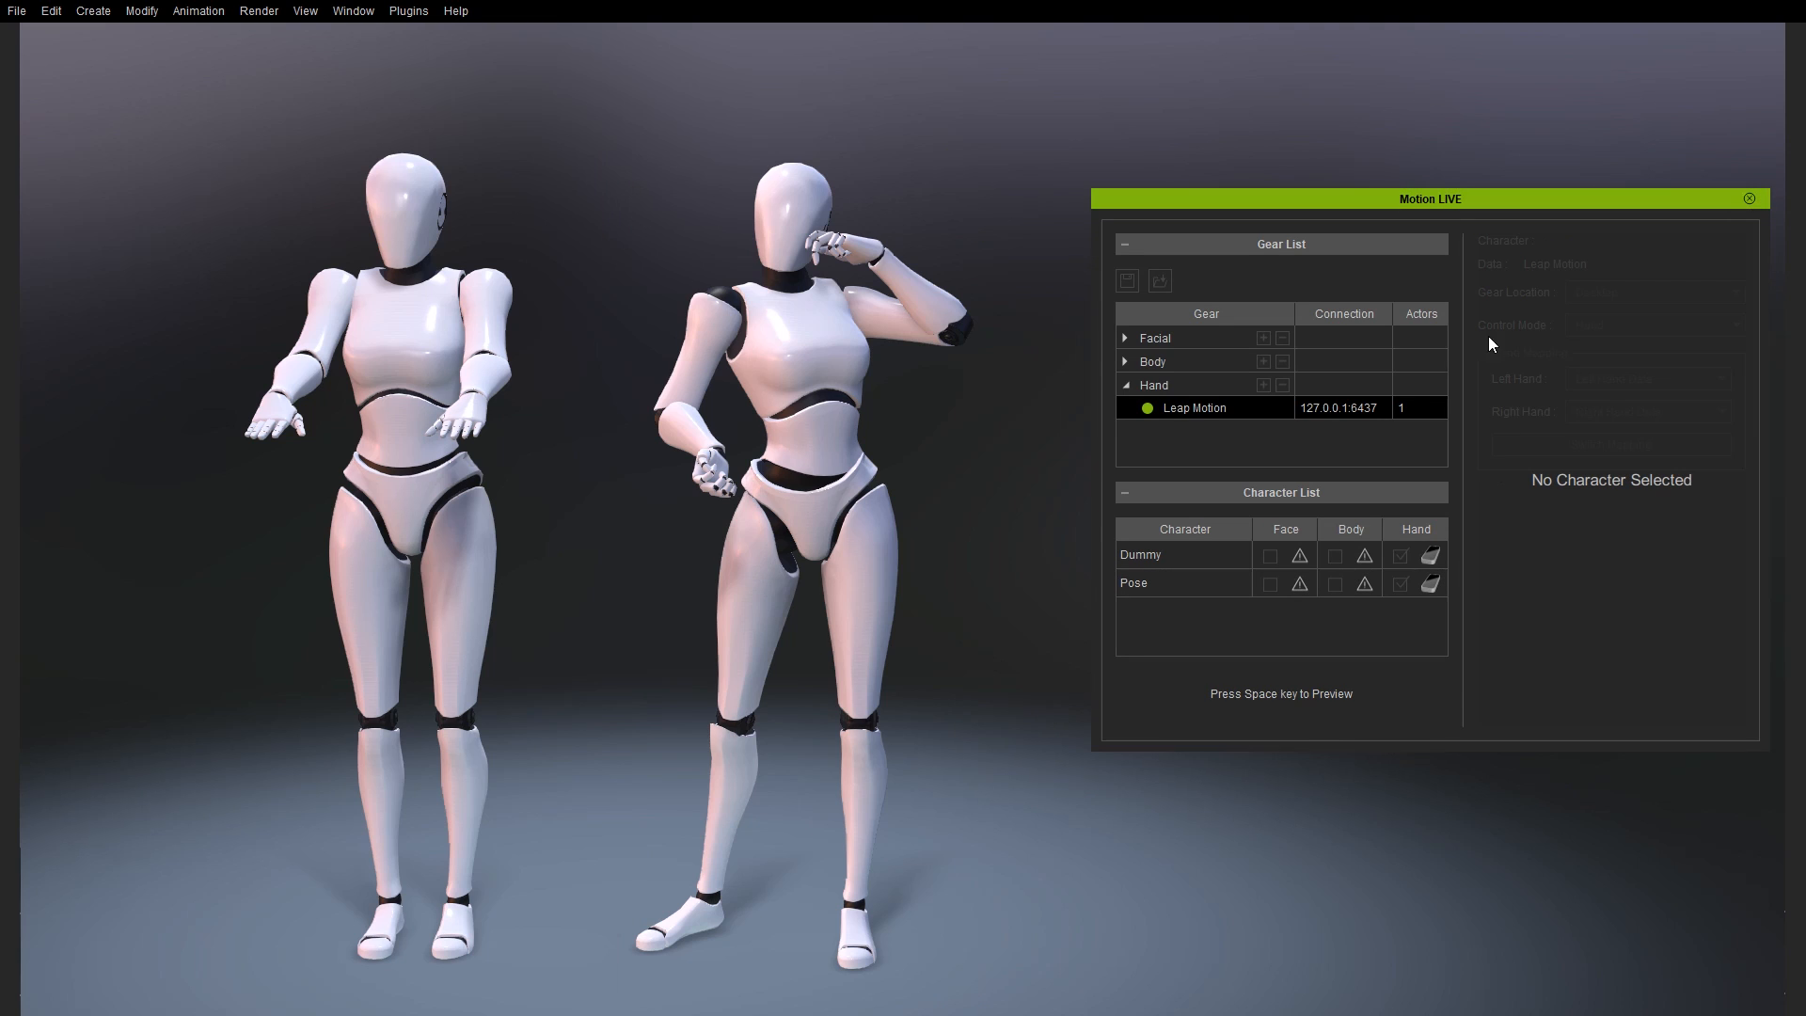
{"action": "key", "text": "space"}
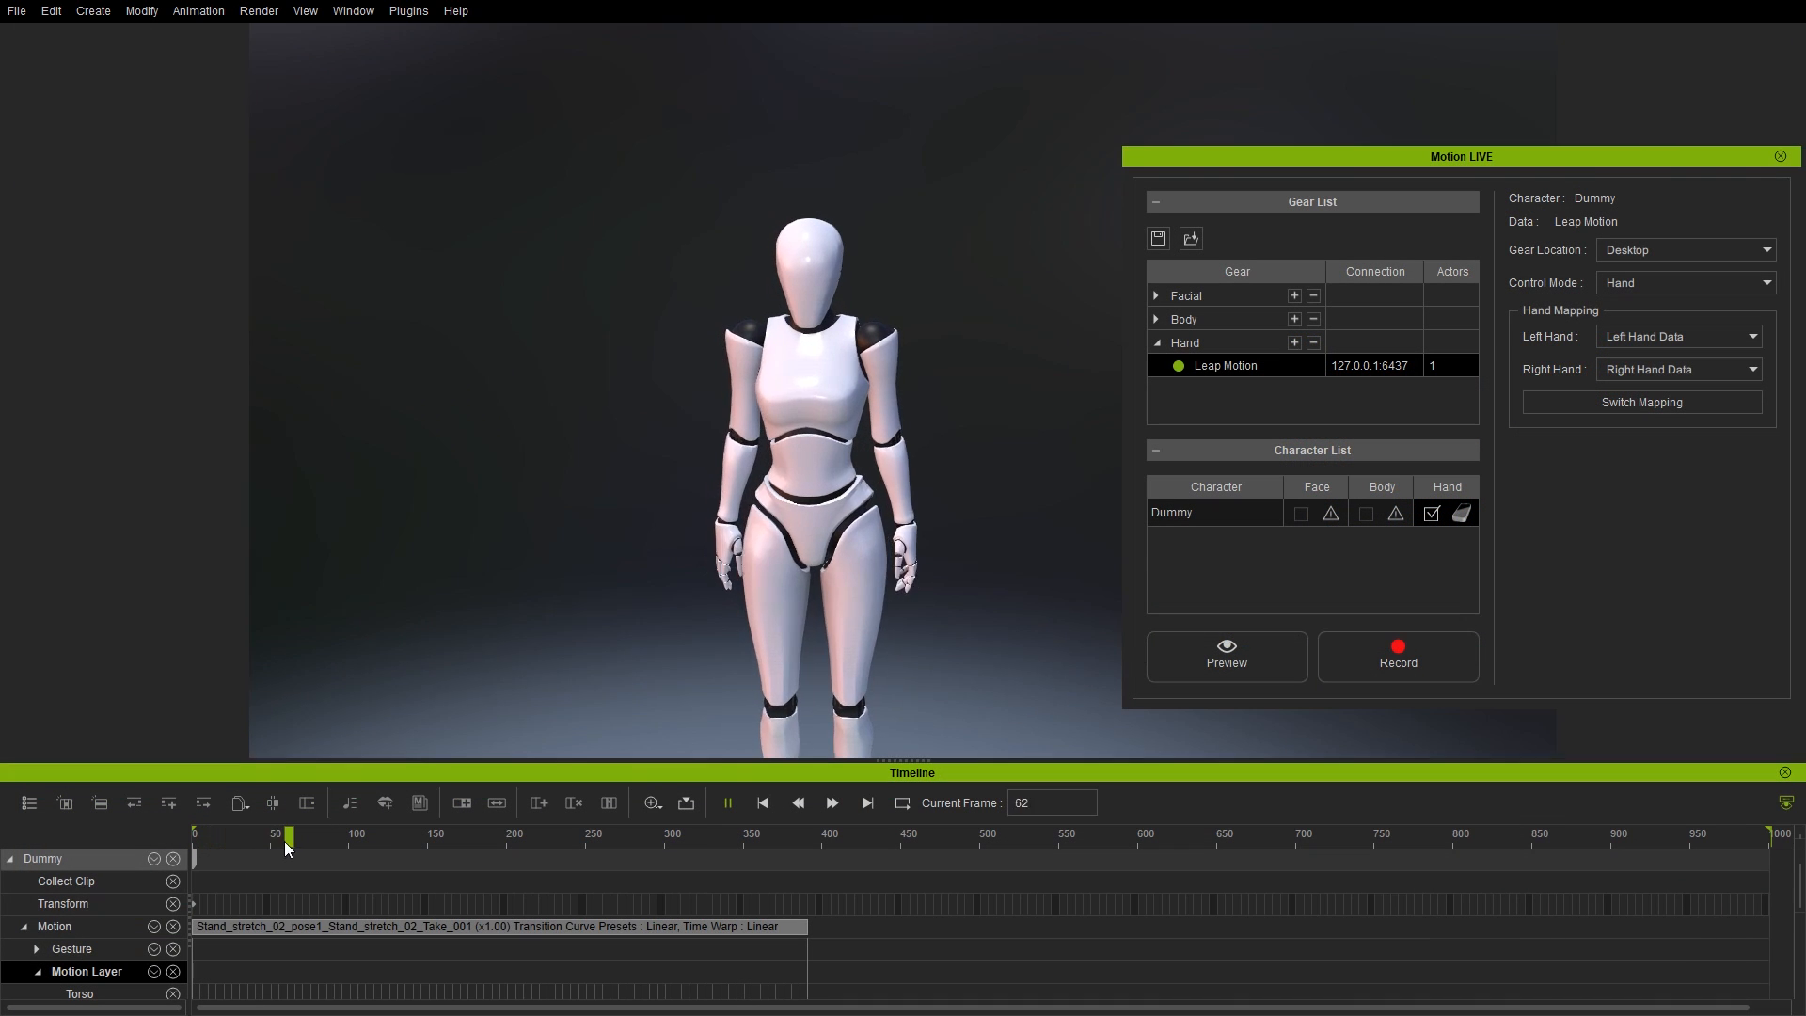
- Rewind the stretch dance to frame 1 and preview live hand gestures over it
{"action": "left_click", "coordinate": [727, 804]}
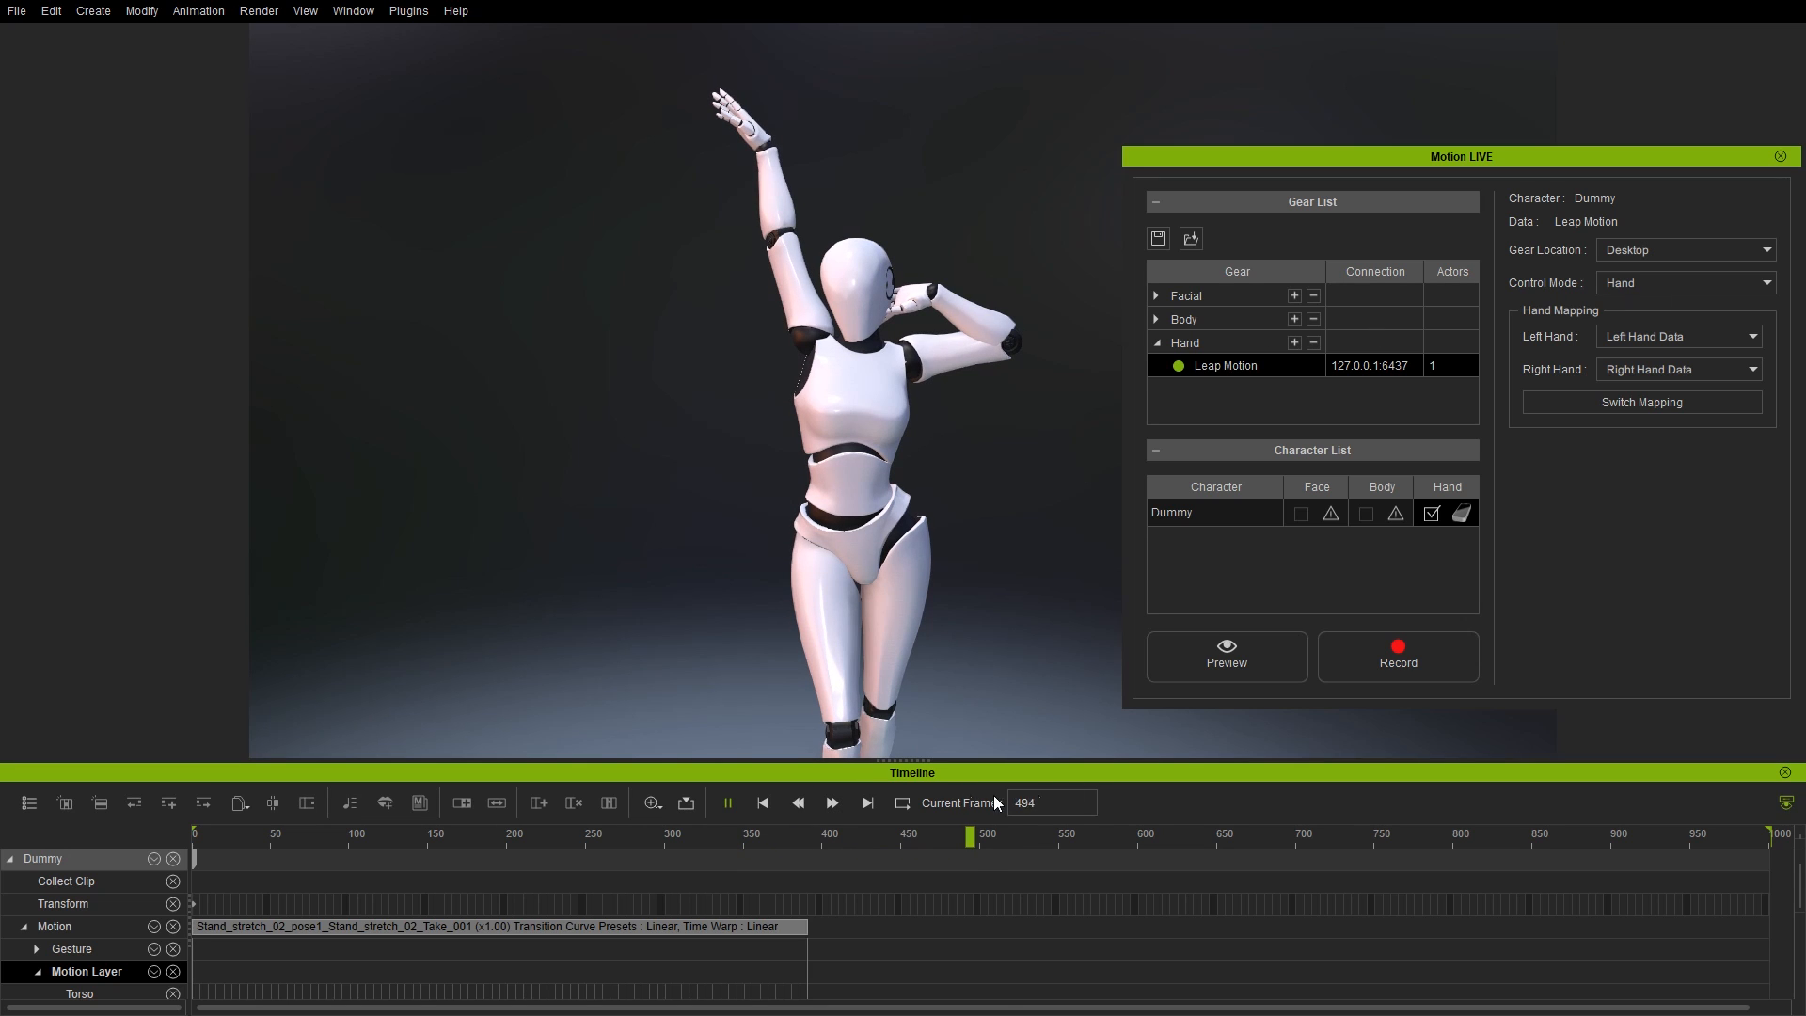
{"action": "left_click", "coordinate": [762, 803]}
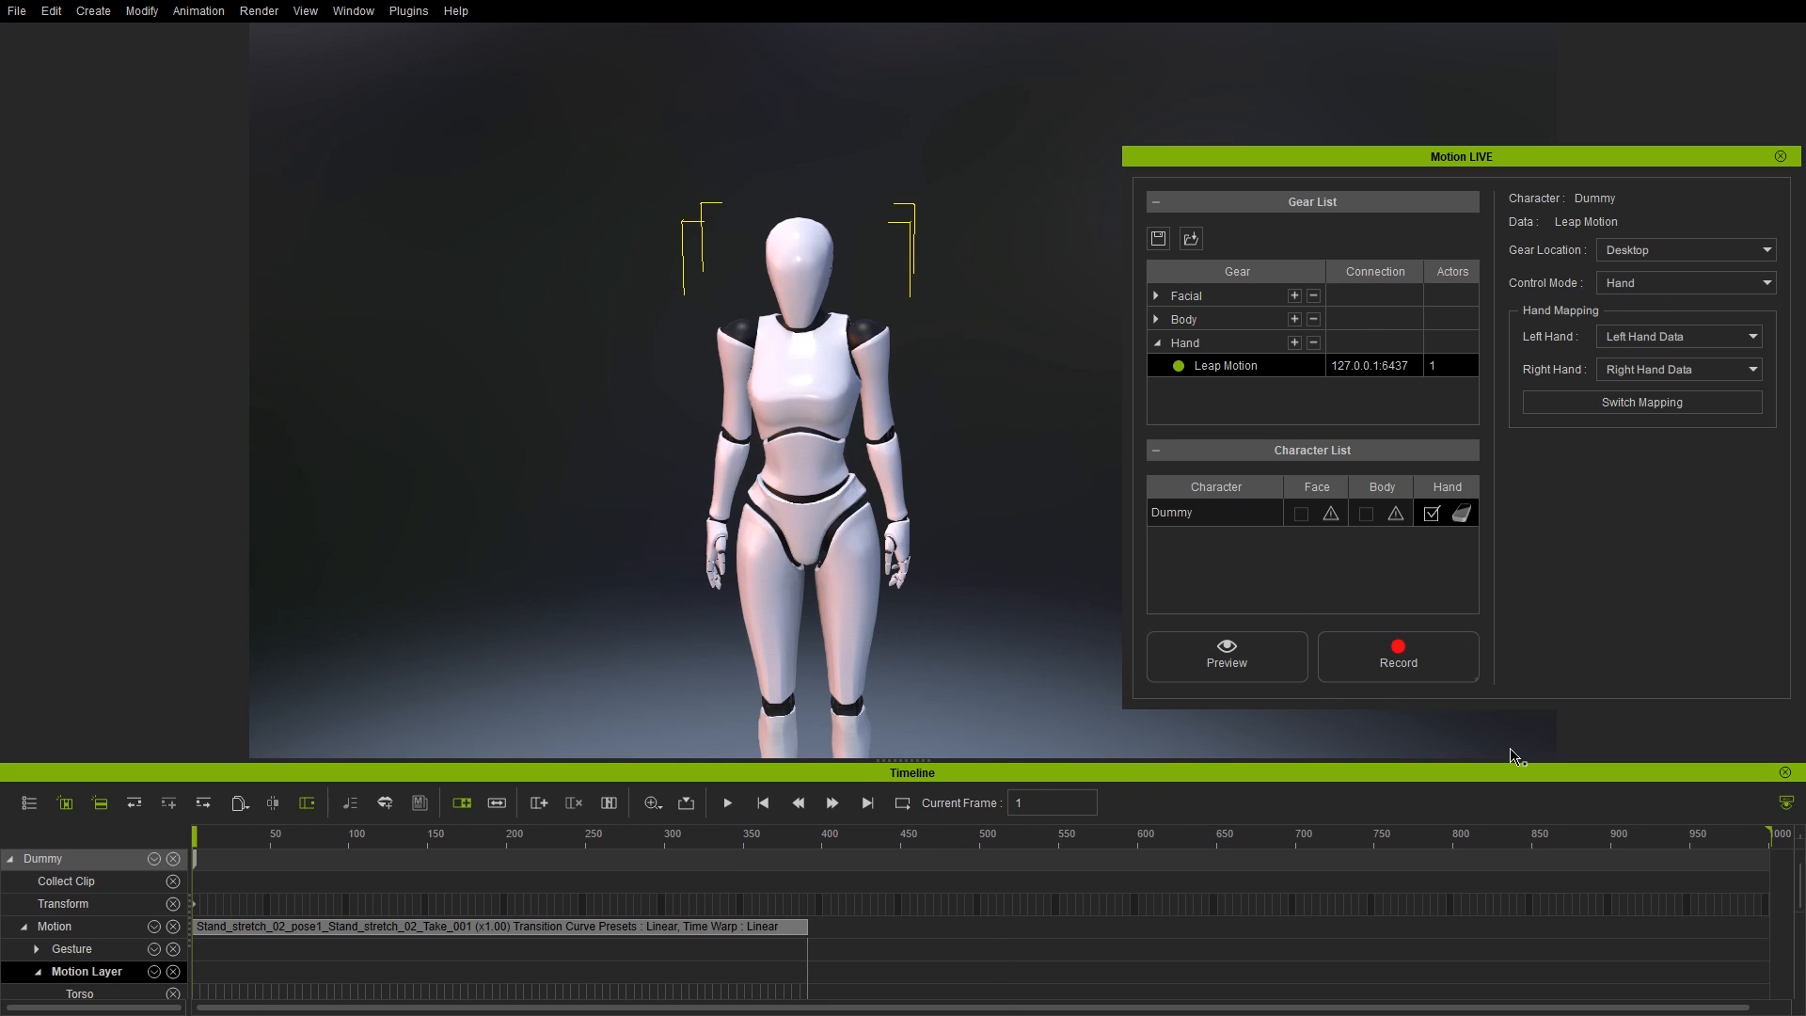
{"action": "mouse_move", "coordinate": [1749, 843]}
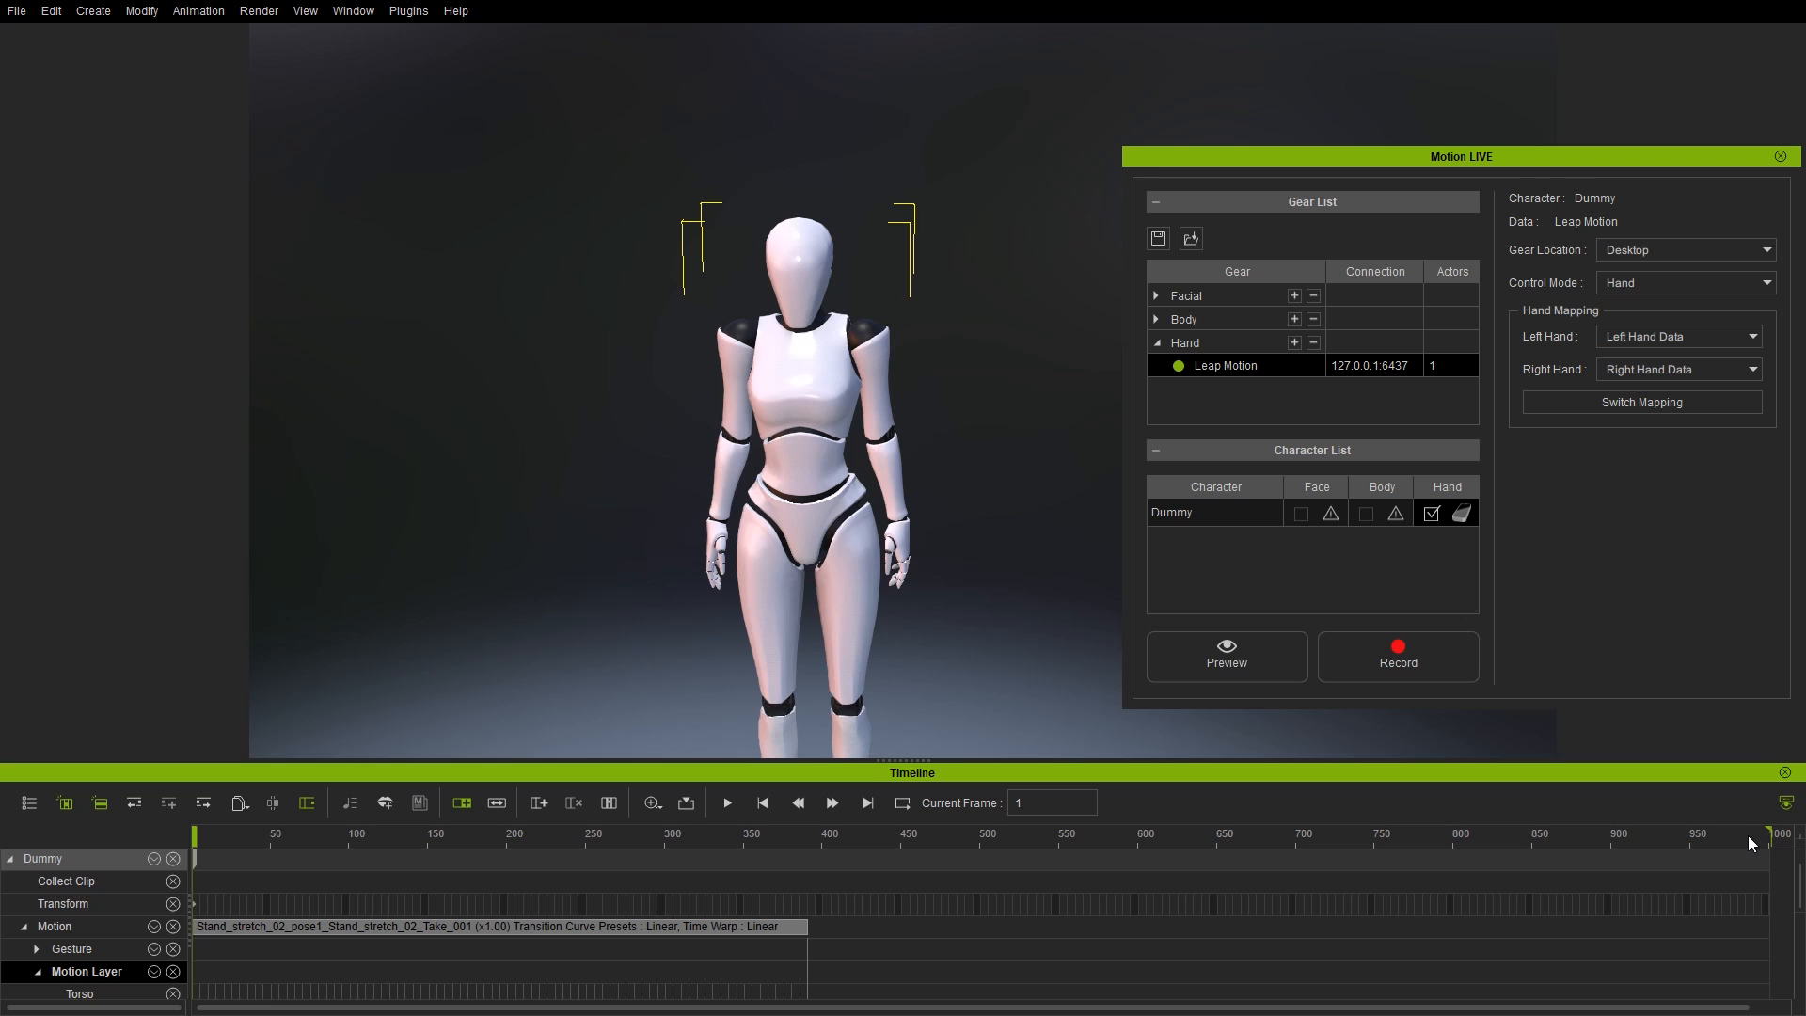
{"action": "mouse_move", "coordinate": [809, 884]}
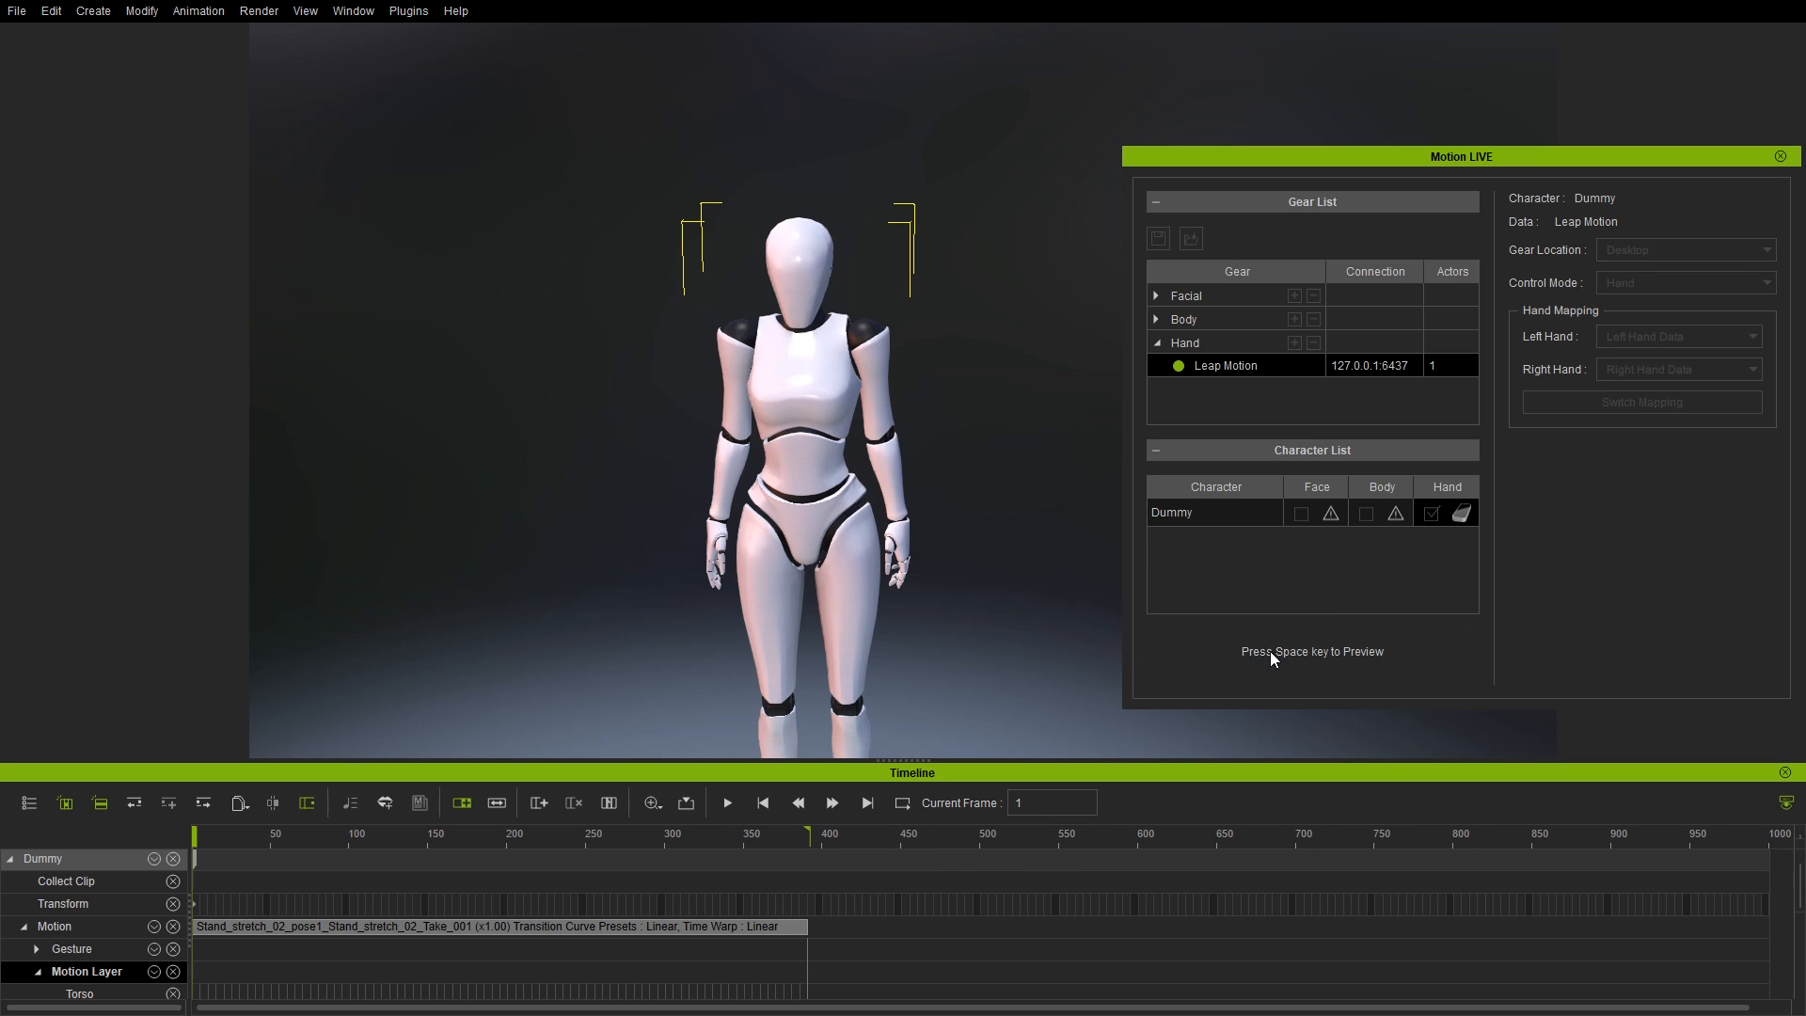
{"action": "key", "text": "space"}
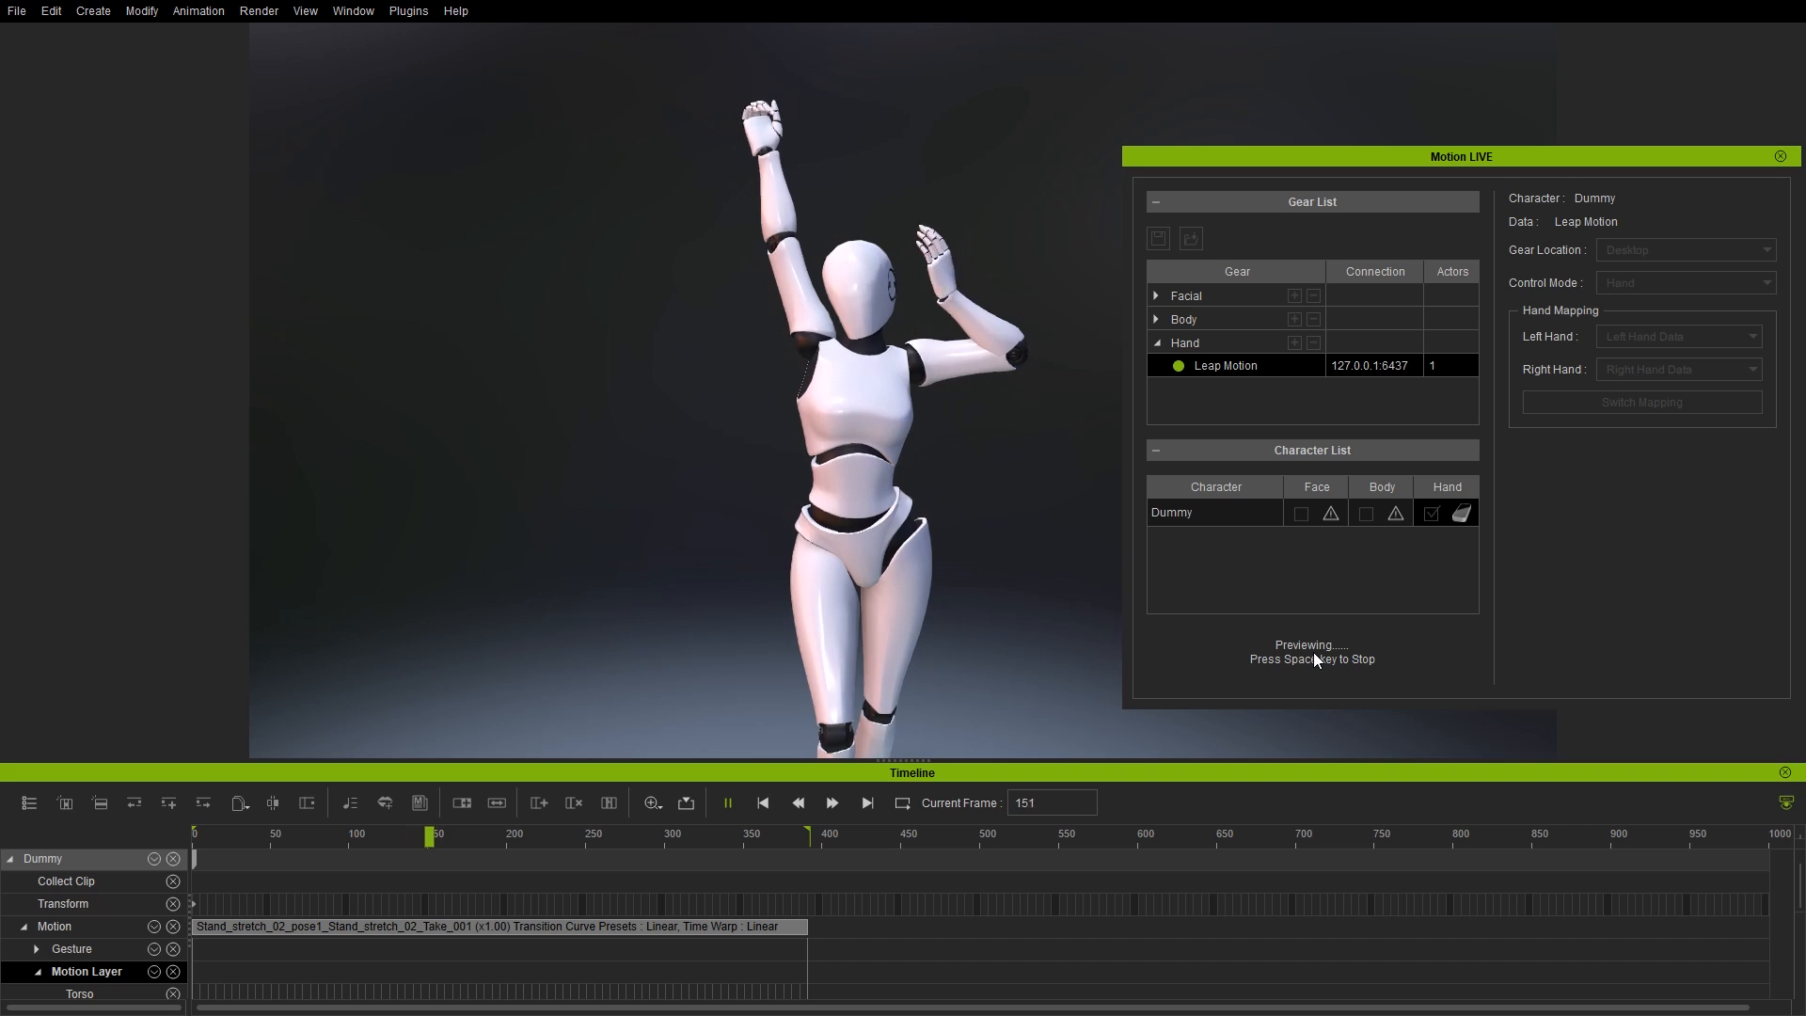
{"action": "key", "text": "space"}
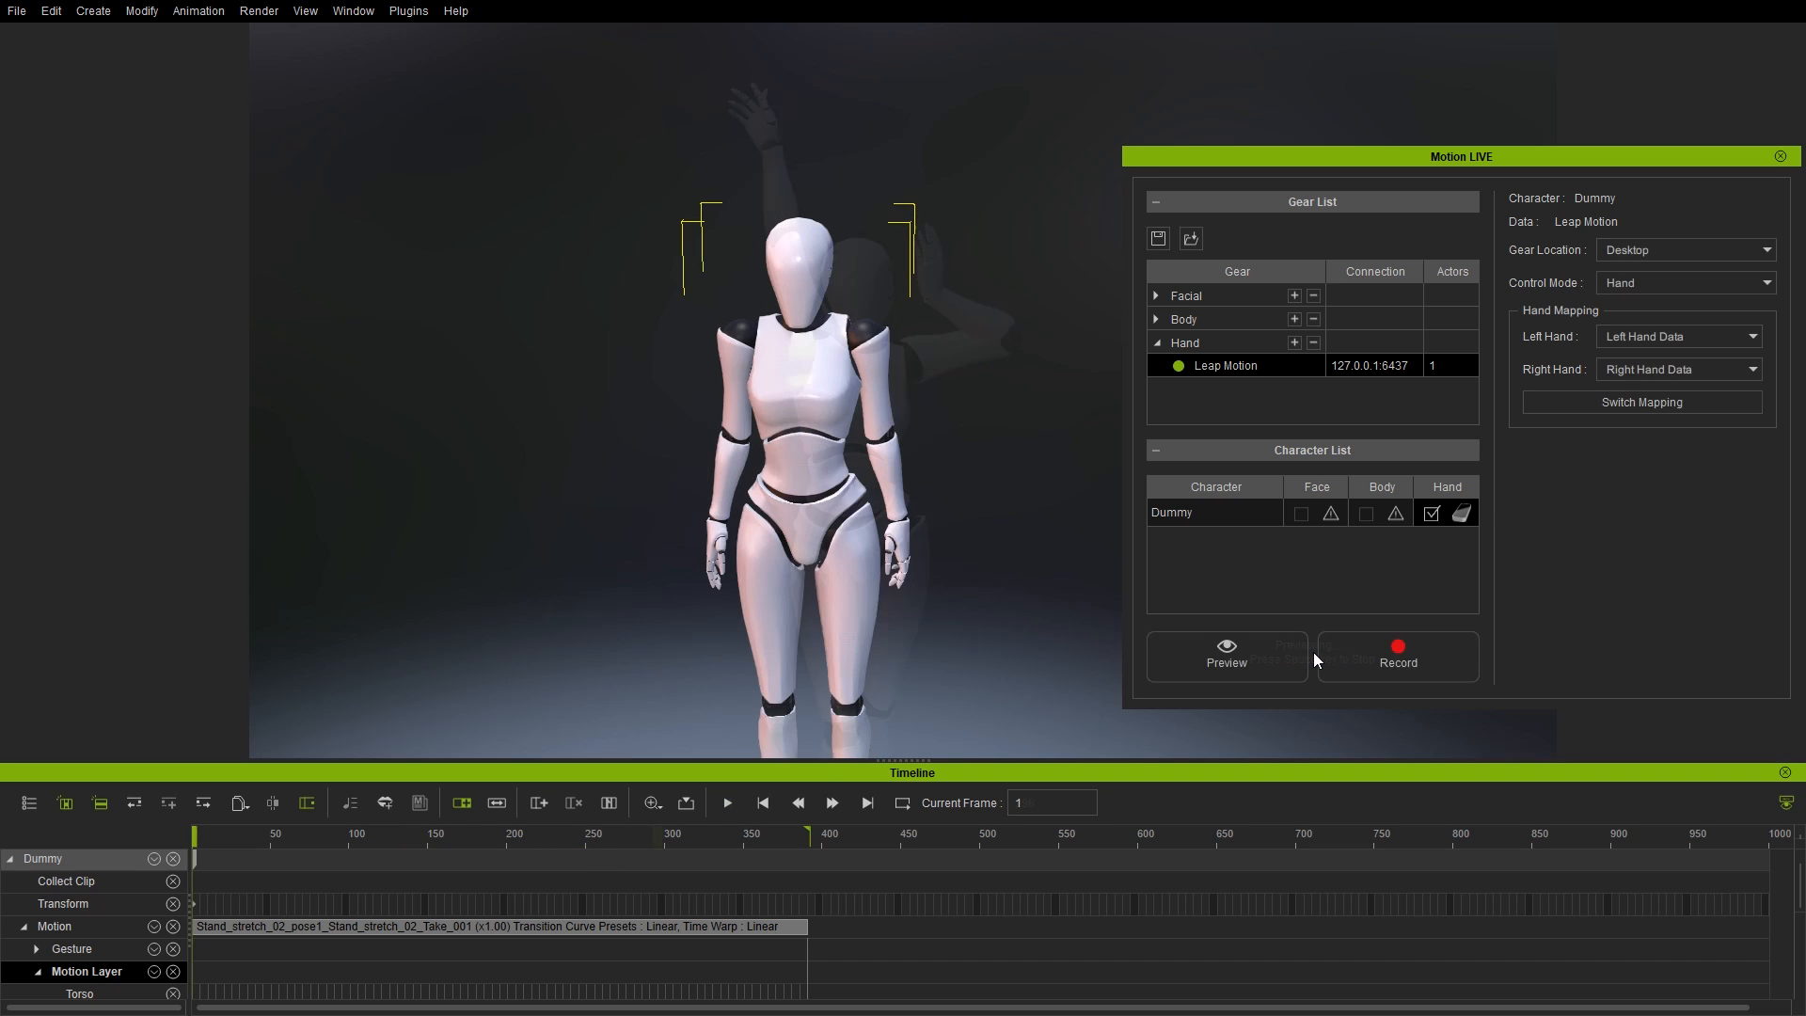
- Record raised-hand gestures onto Dummy's dance as a puppet clip and replay it
{"action": "left_click", "coordinate": [1398, 655]}
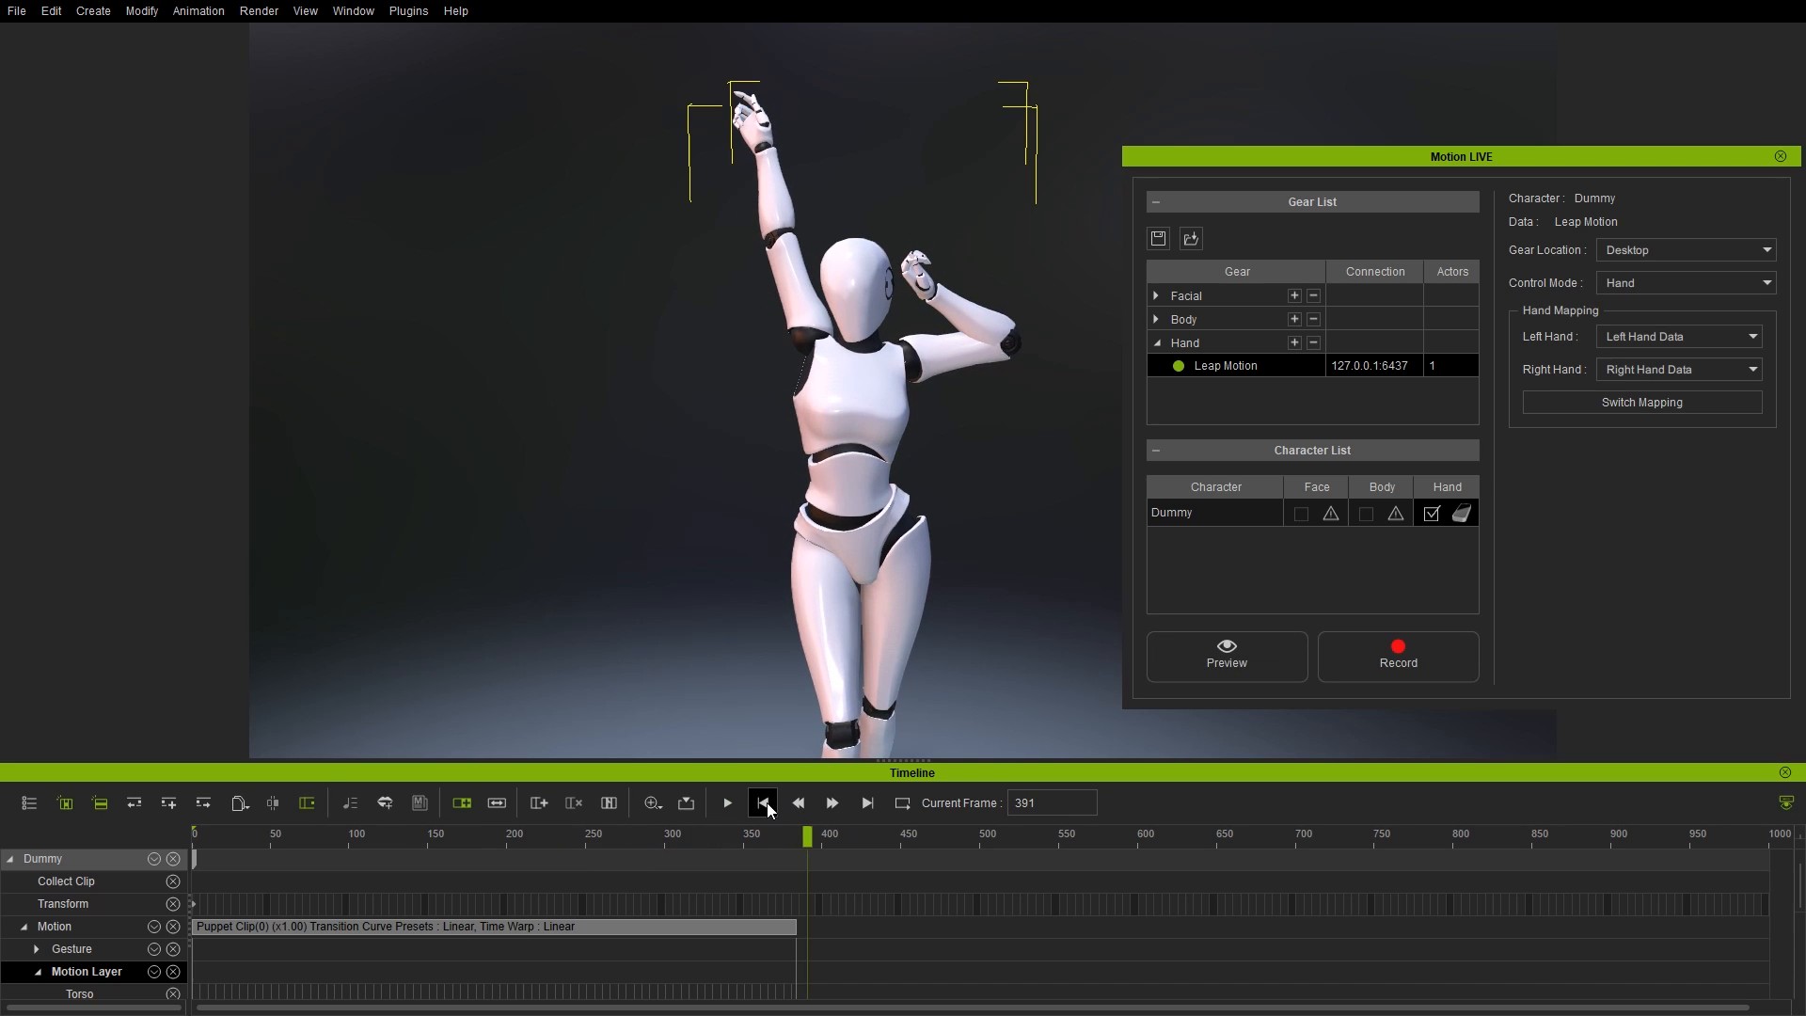
{"action": "left_click", "coordinate": [726, 804]}
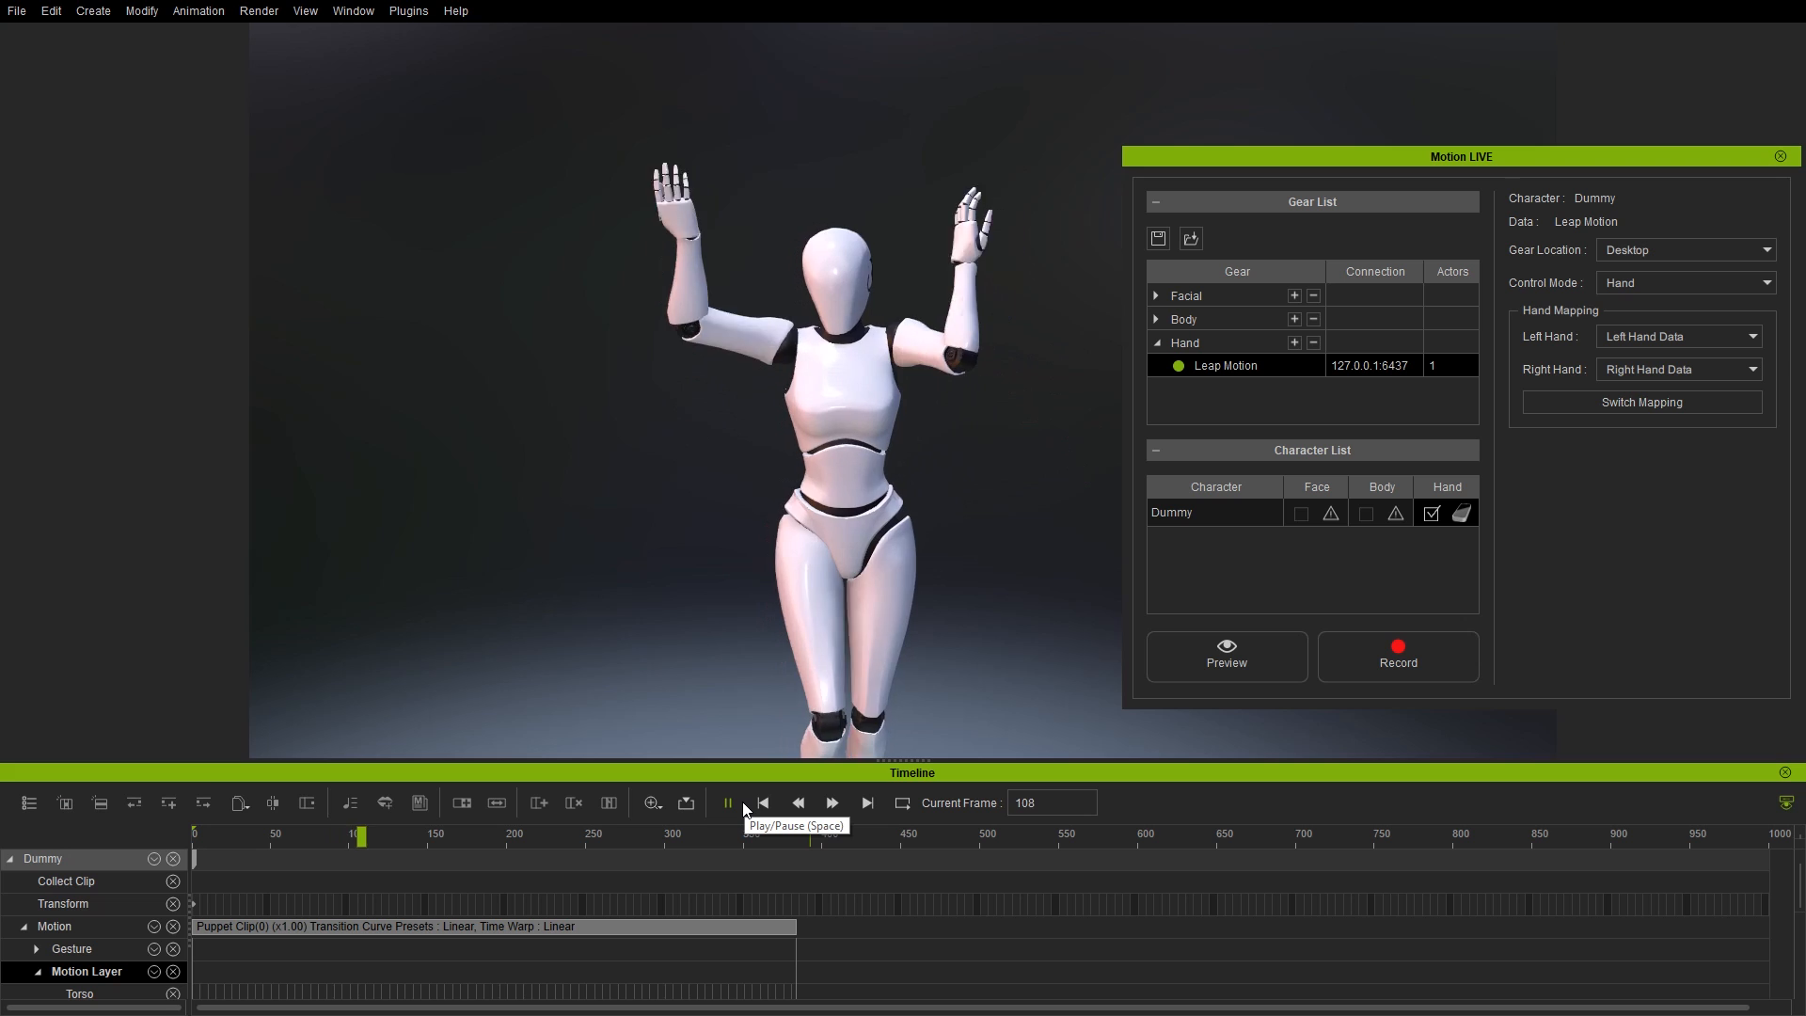
{"action": "left_click", "coordinate": [727, 804]}
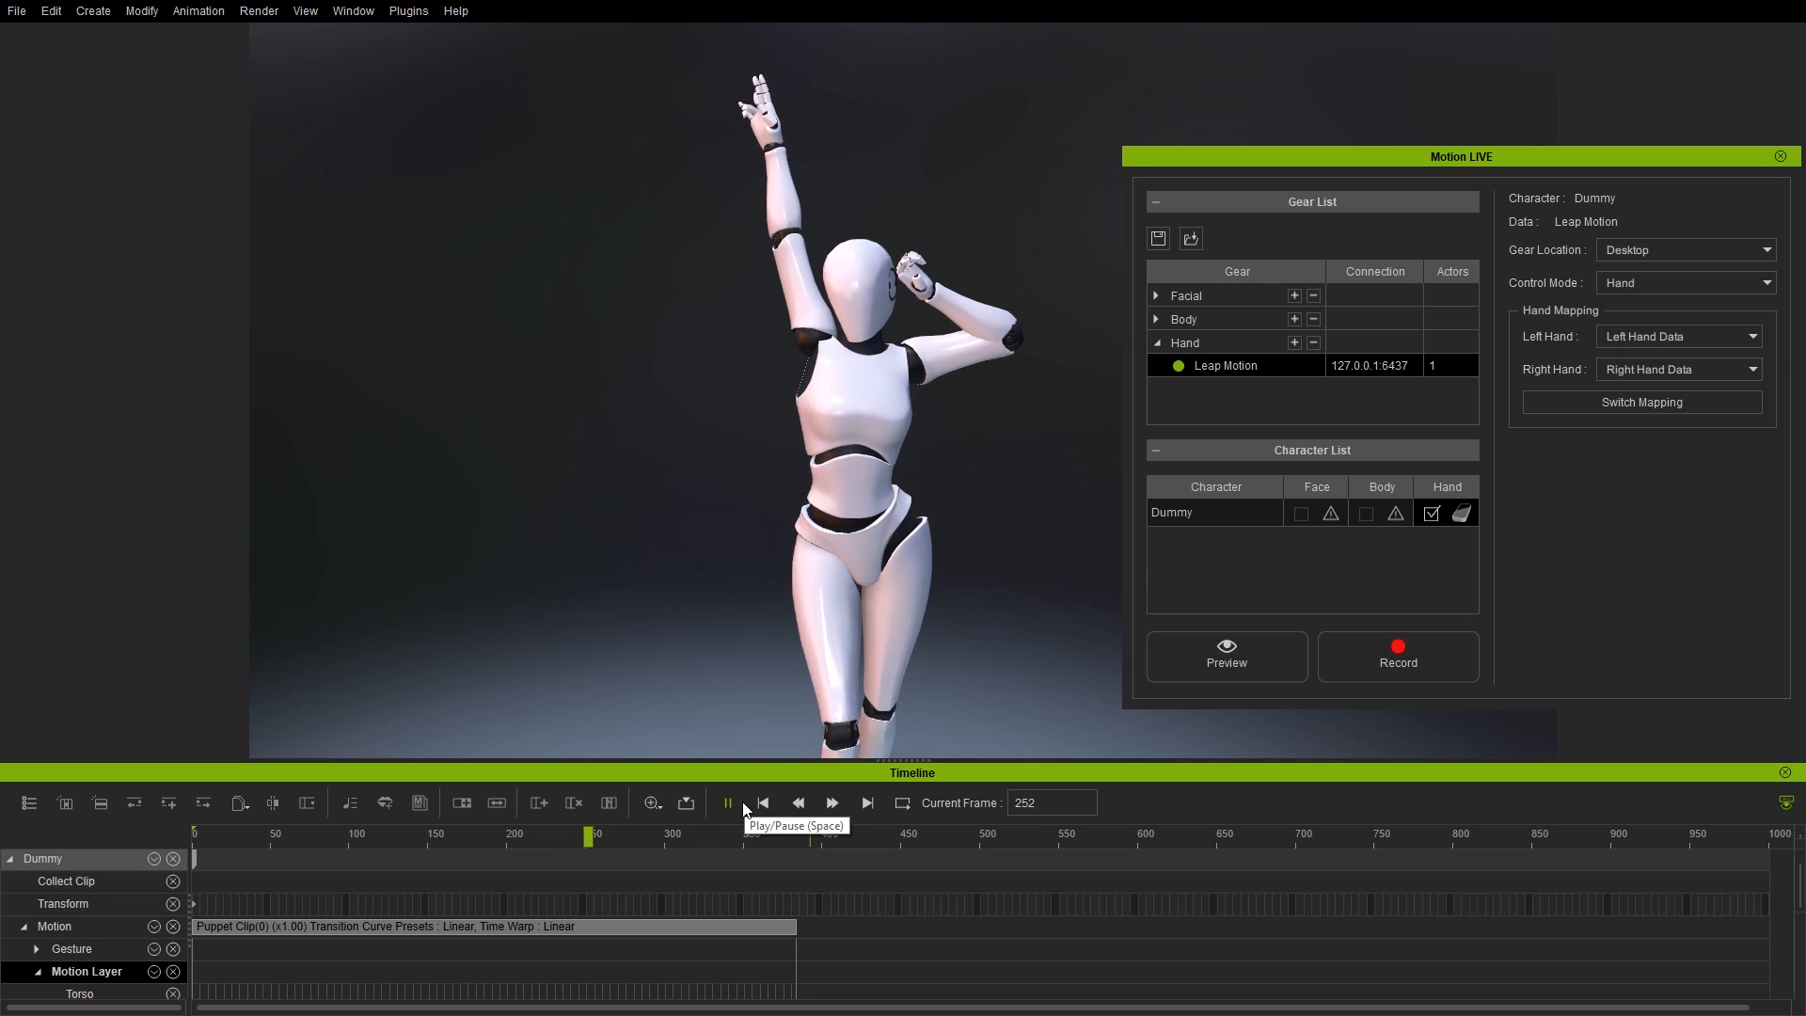
{"action": "left_click", "coordinate": [726, 804]}
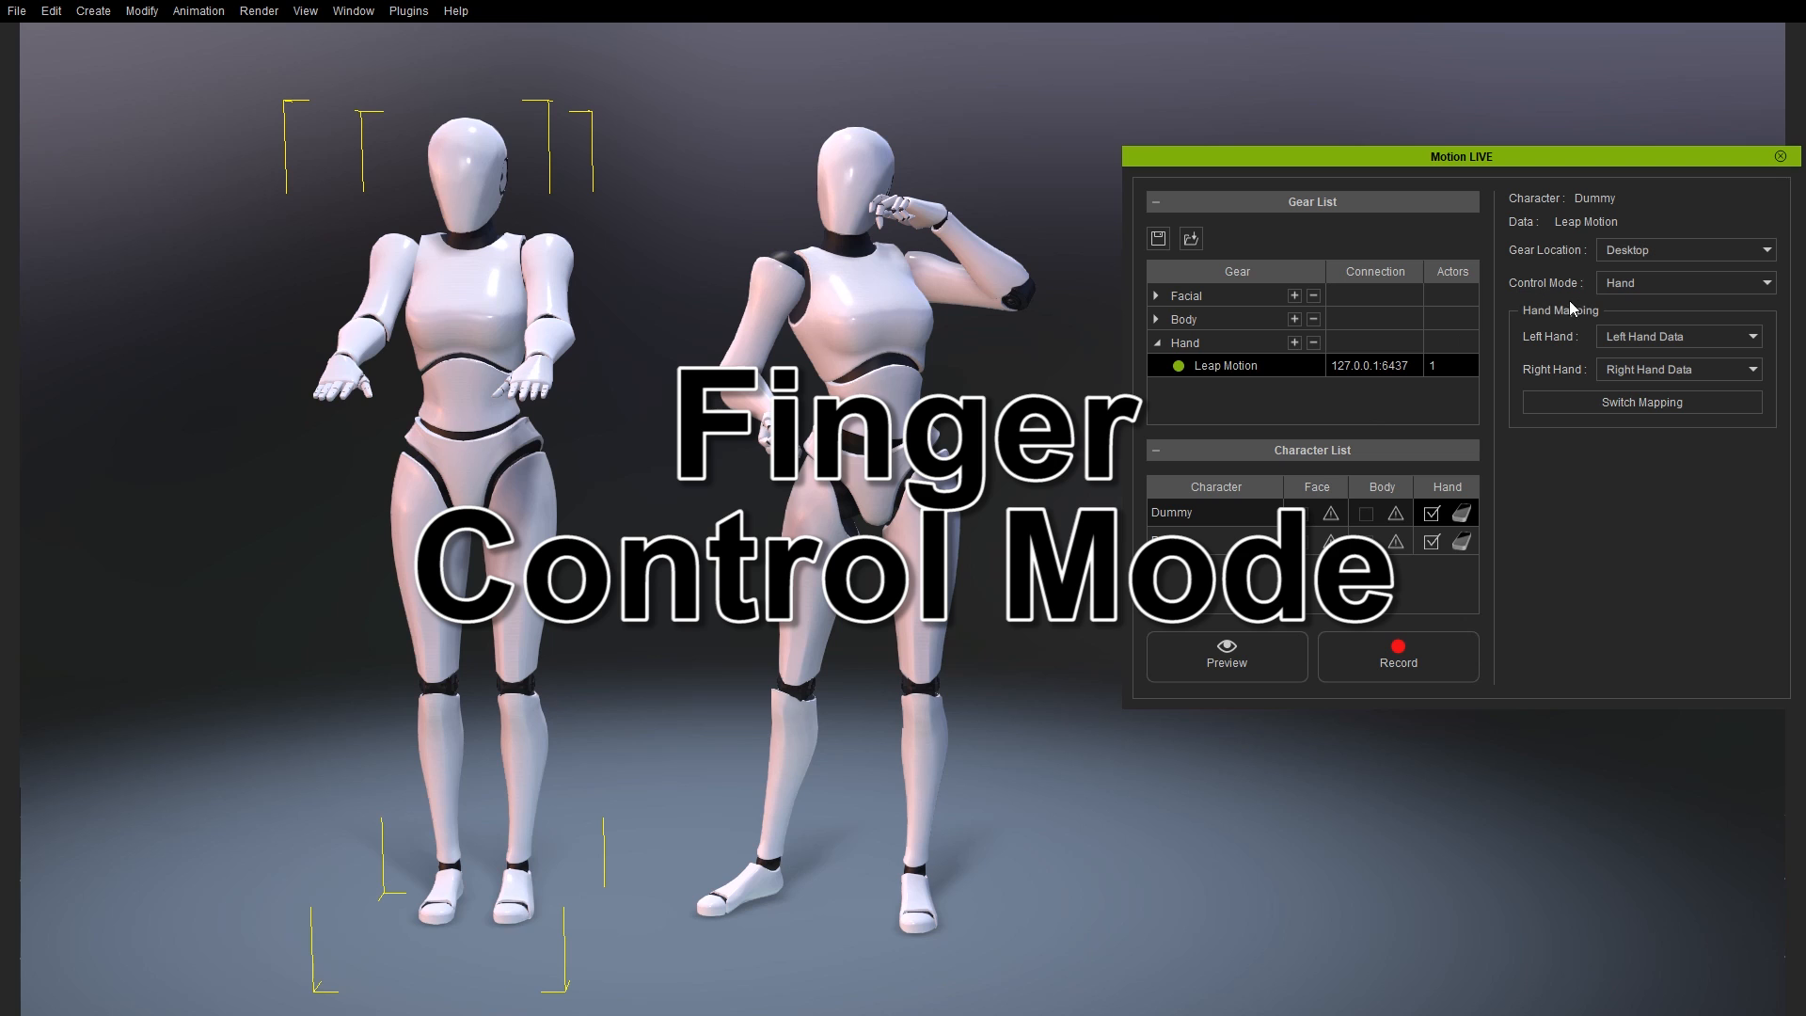
- Switch Dummy's Leap Motion hand control to Finger mode for the Rock and Roll clip
{"action": "left_click", "coordinate": [1682, 282]}
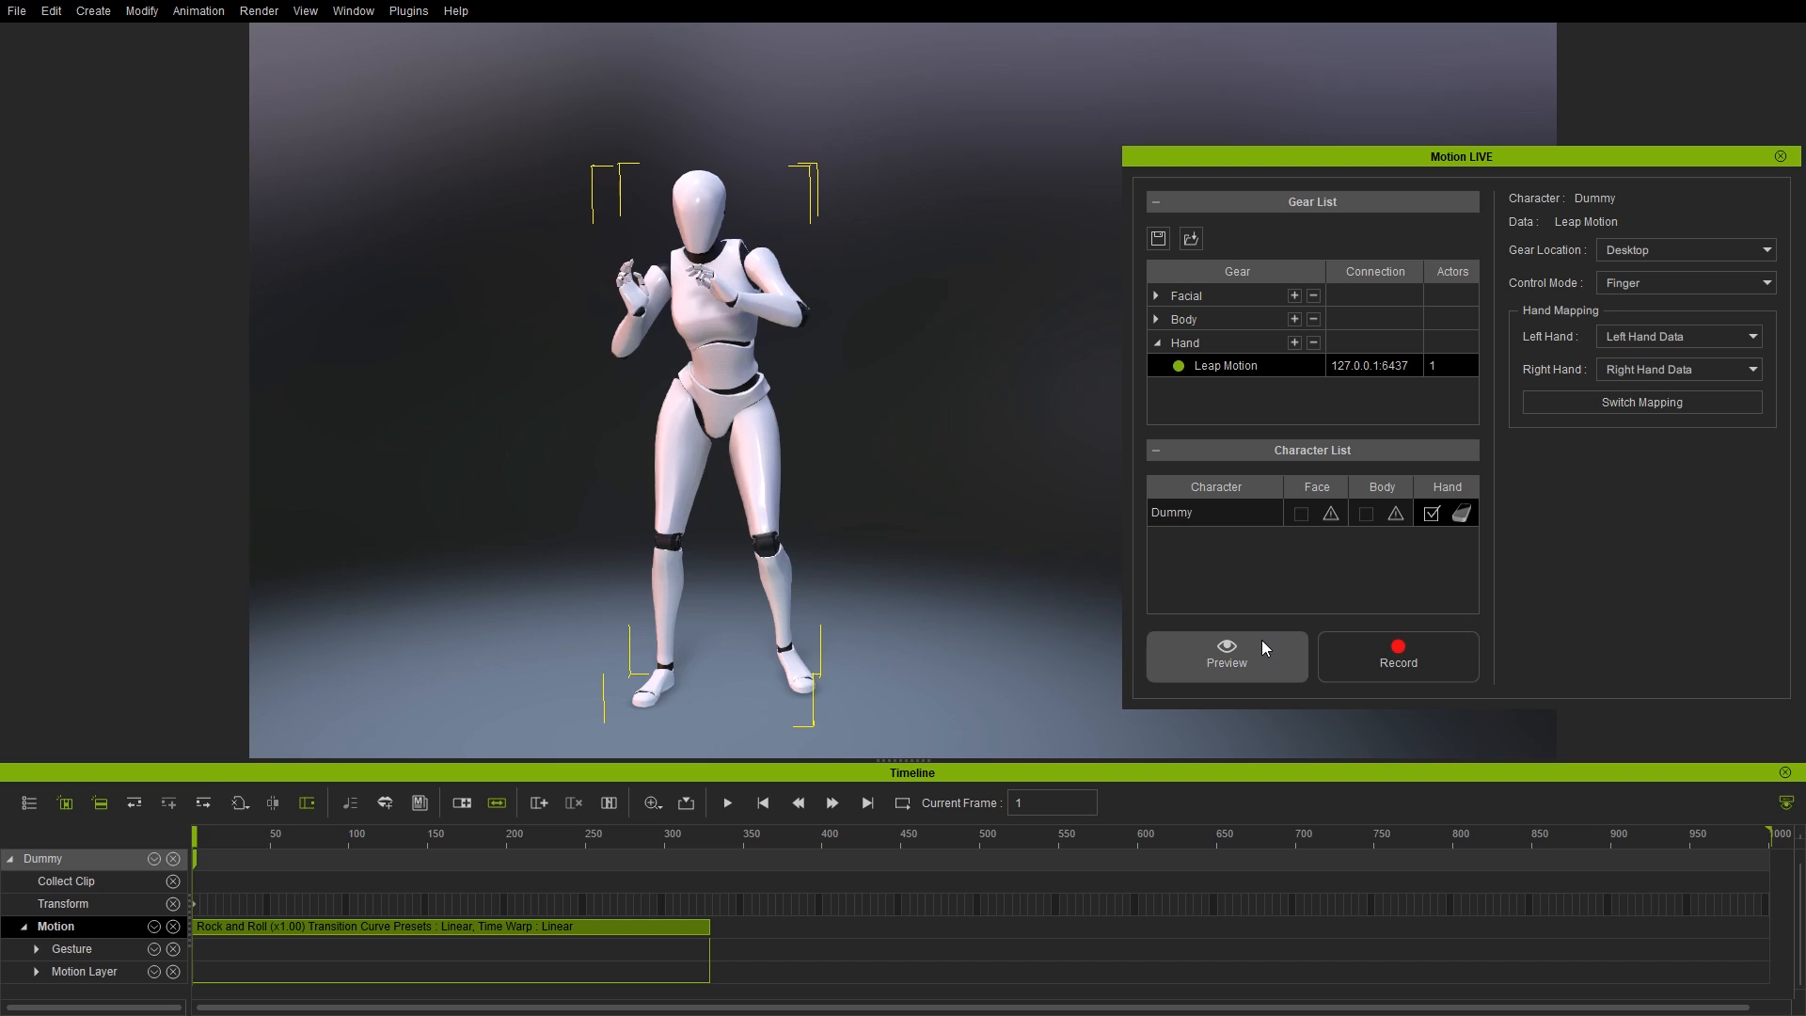
- Enter preview mode and preview live hands over Dummy's dance, then stop
{"action": "left_click", "coordinate": [726, 803]}
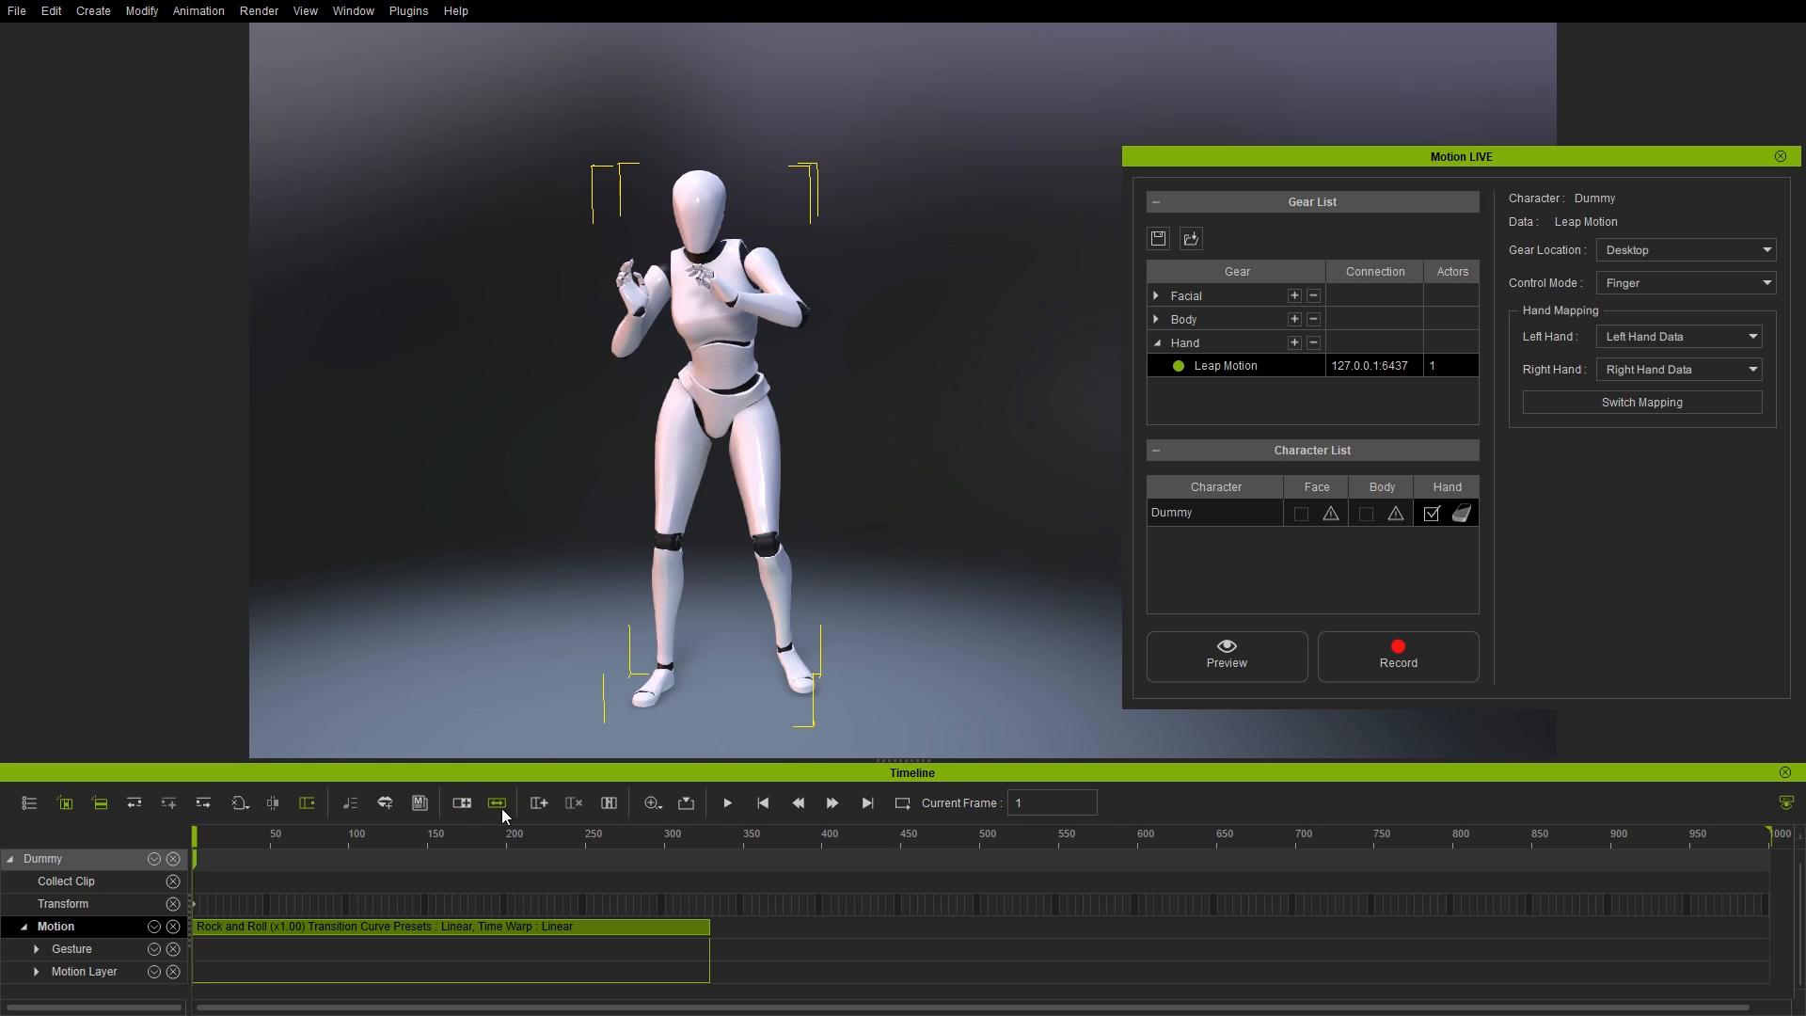
{"action": "mouse_move", "coordinate": [496, 804]}
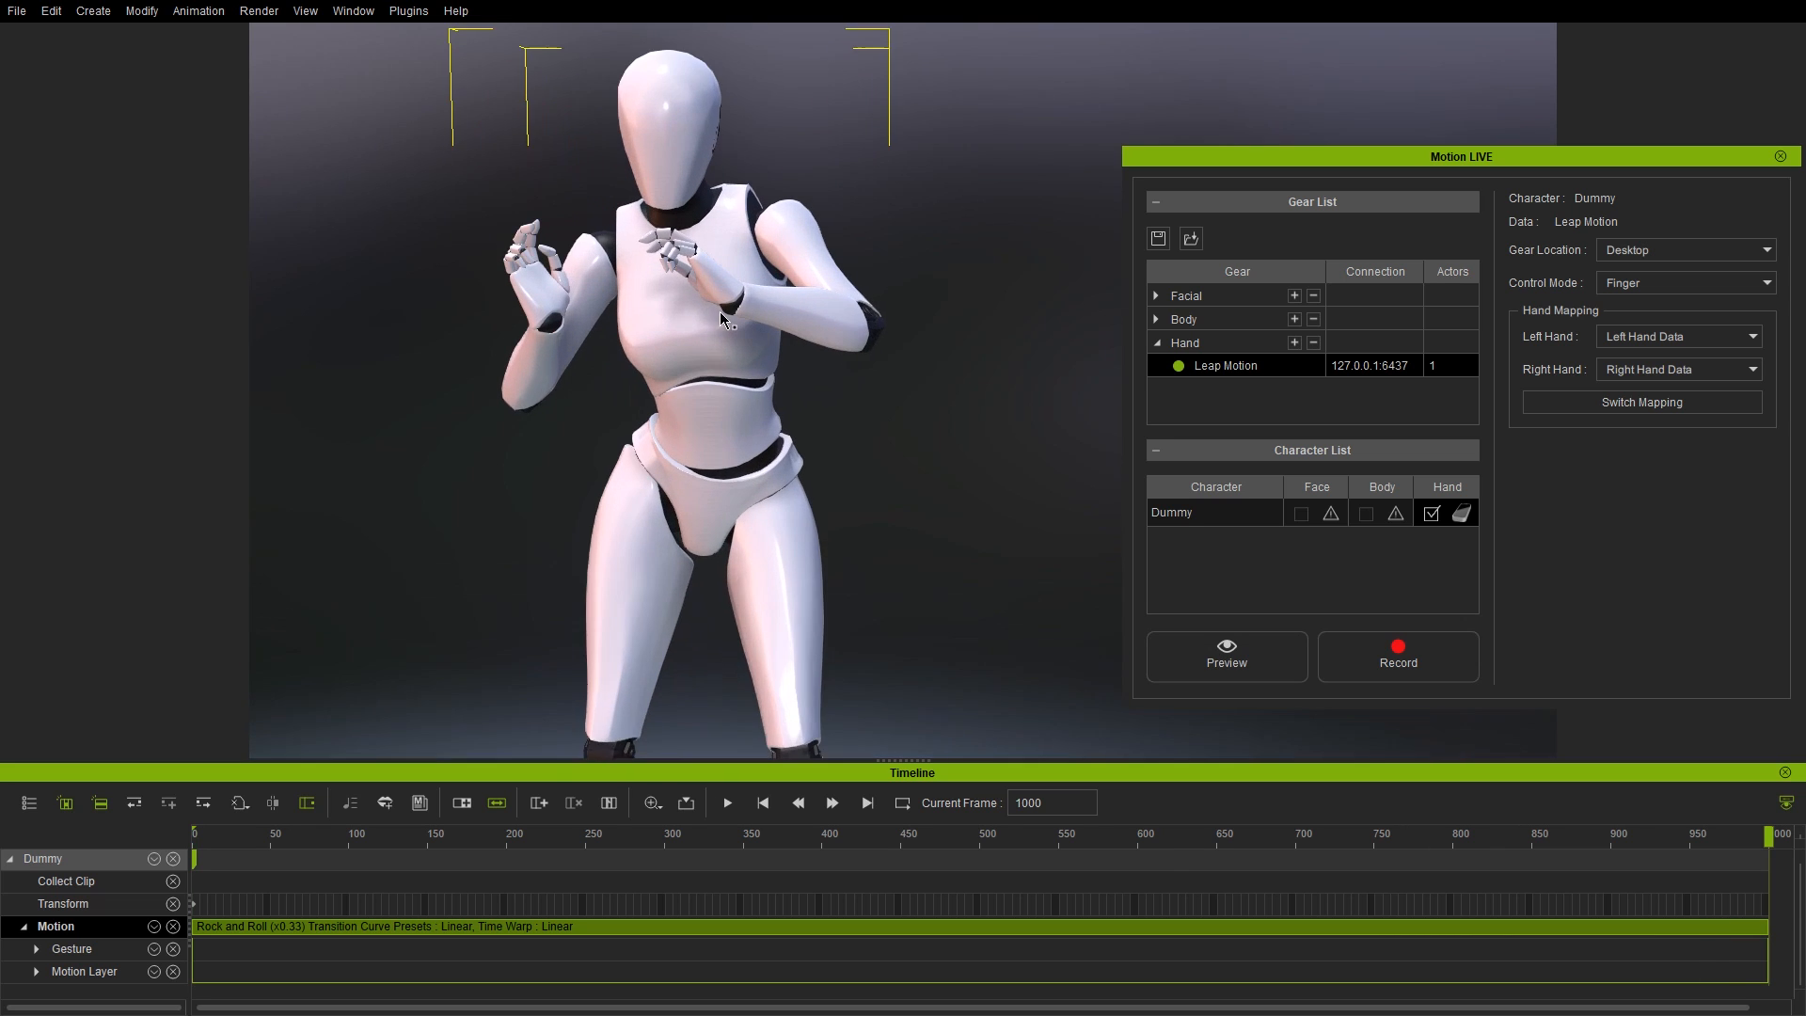
{"action": "left_click", "coordinate": [762, 803]}
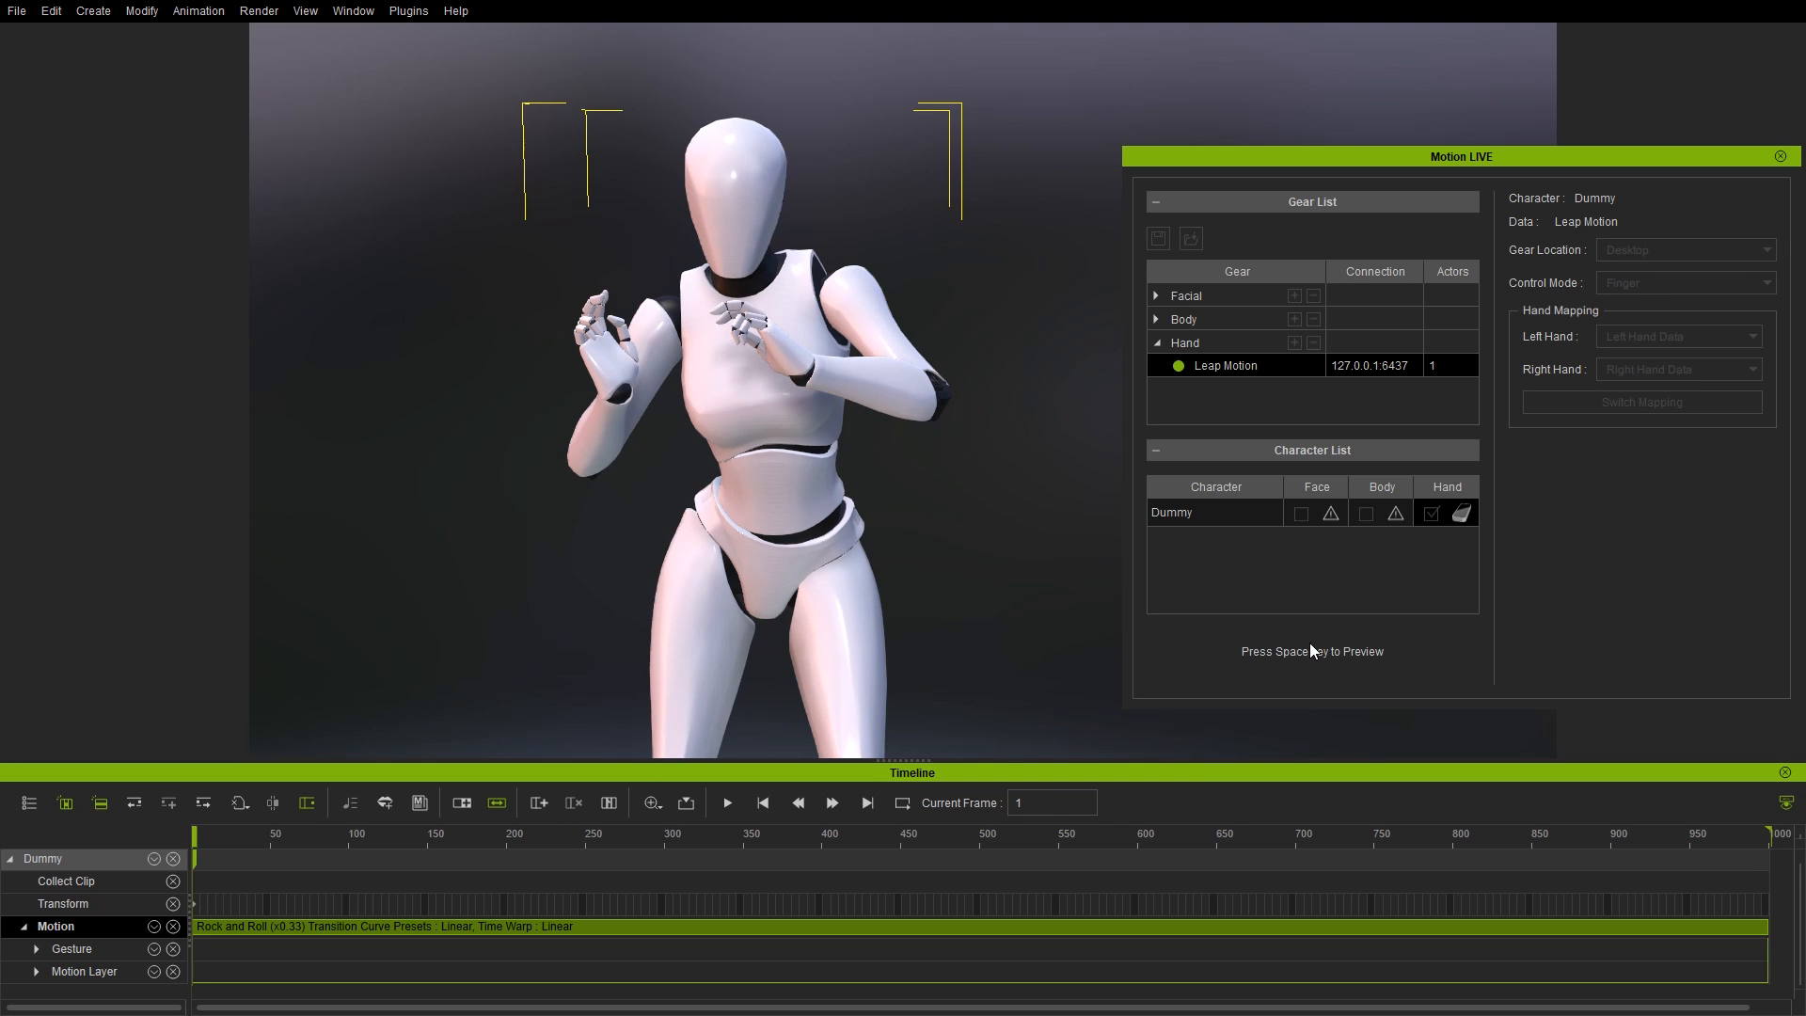
{"action": "key", "text": "space"}
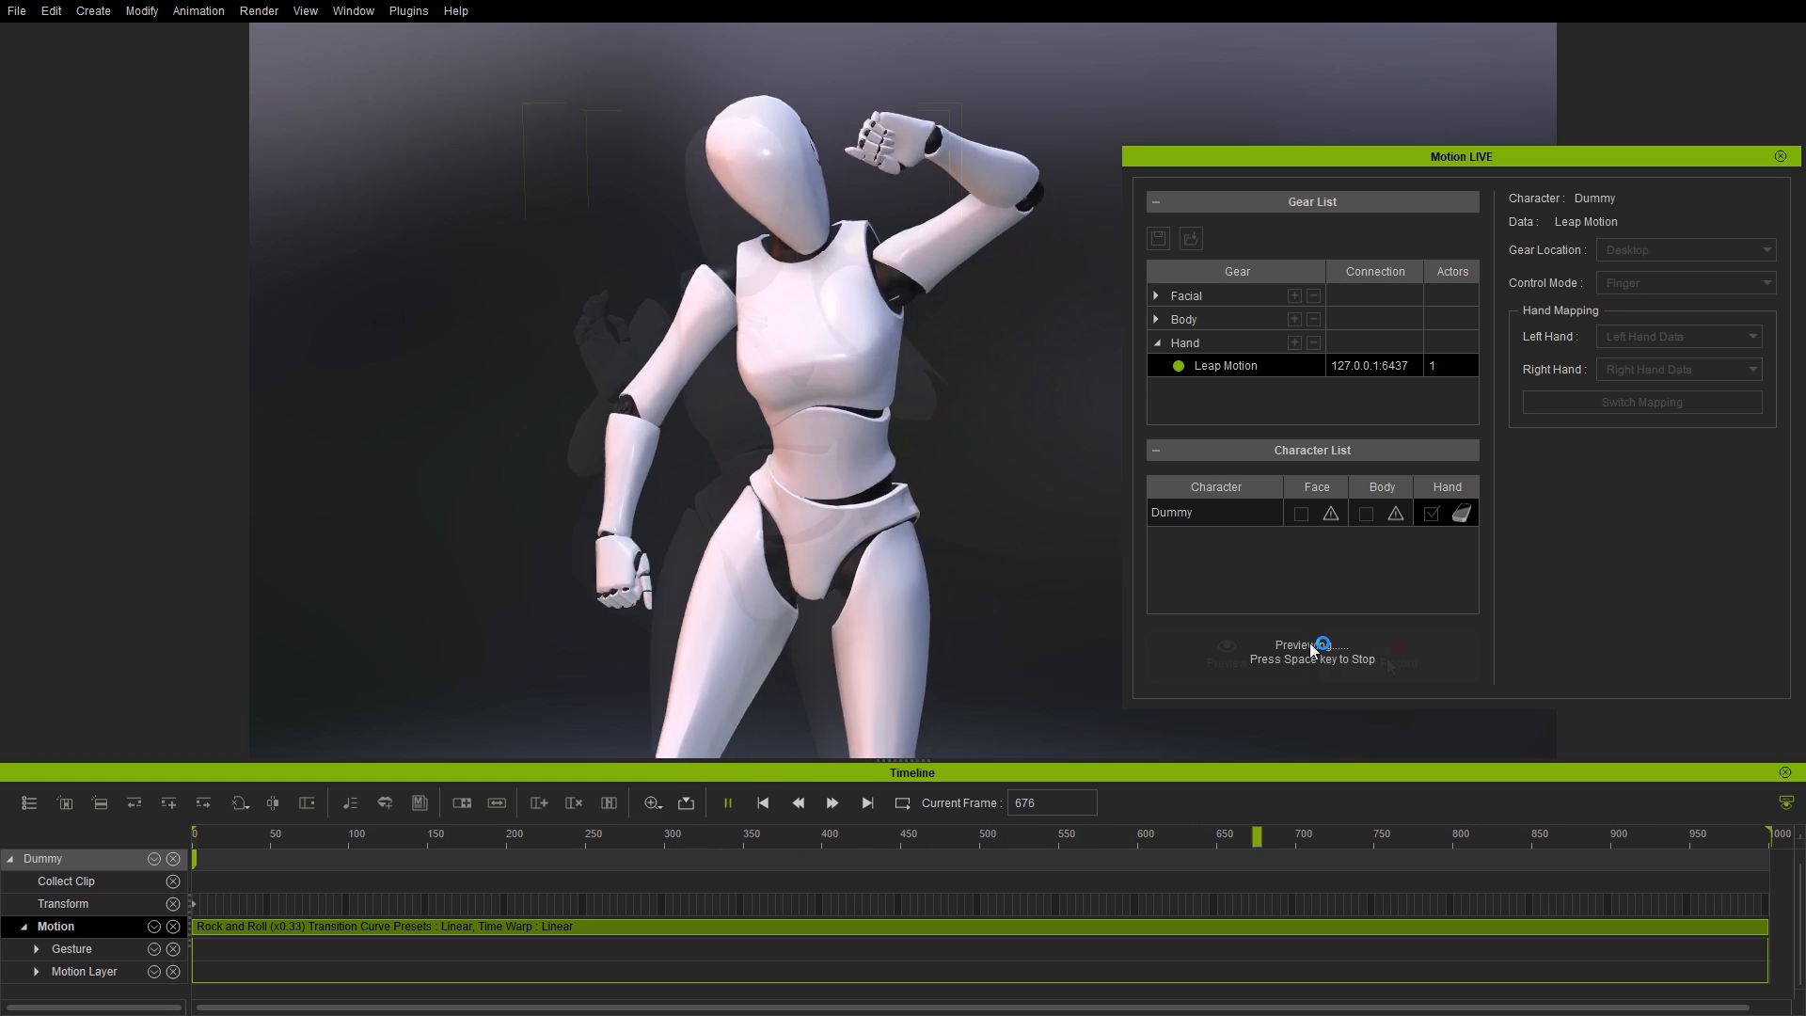
{"action": "key", "text": "space"}
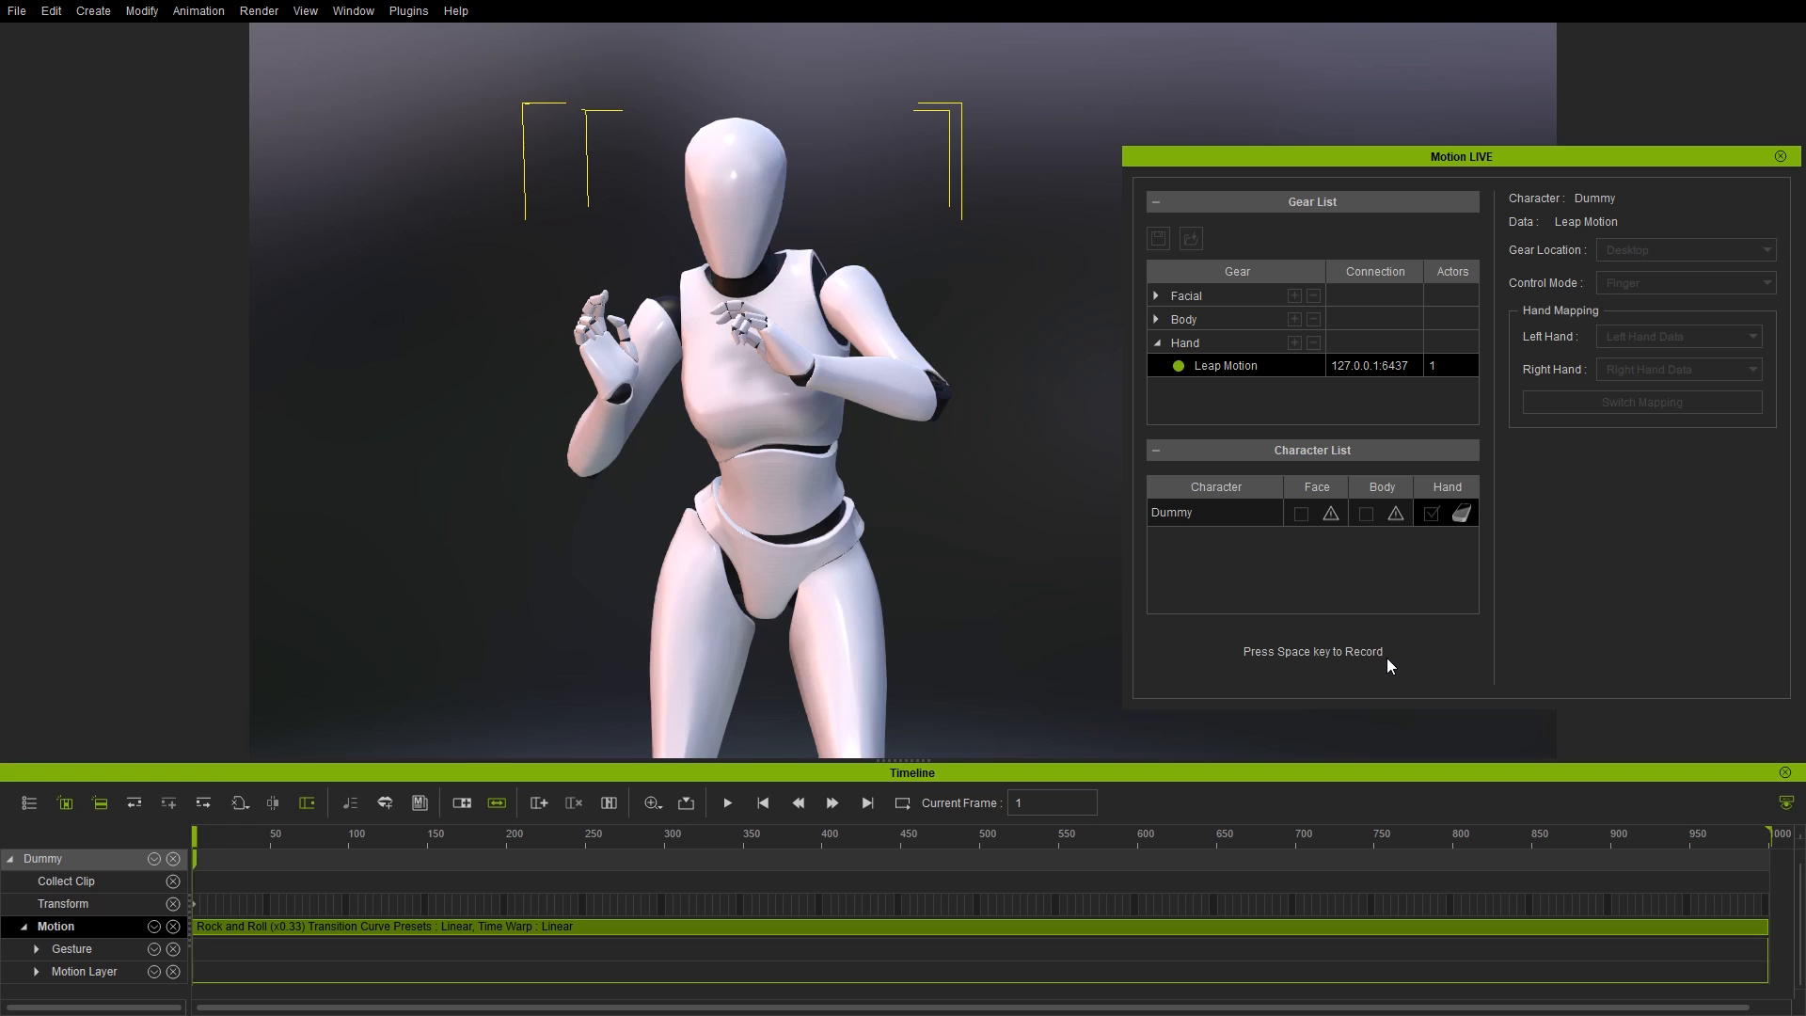
- Record the finger-mode hand performance and scale the Puppet Clip to end near frame 280
{"action": "key", "text": "space"}
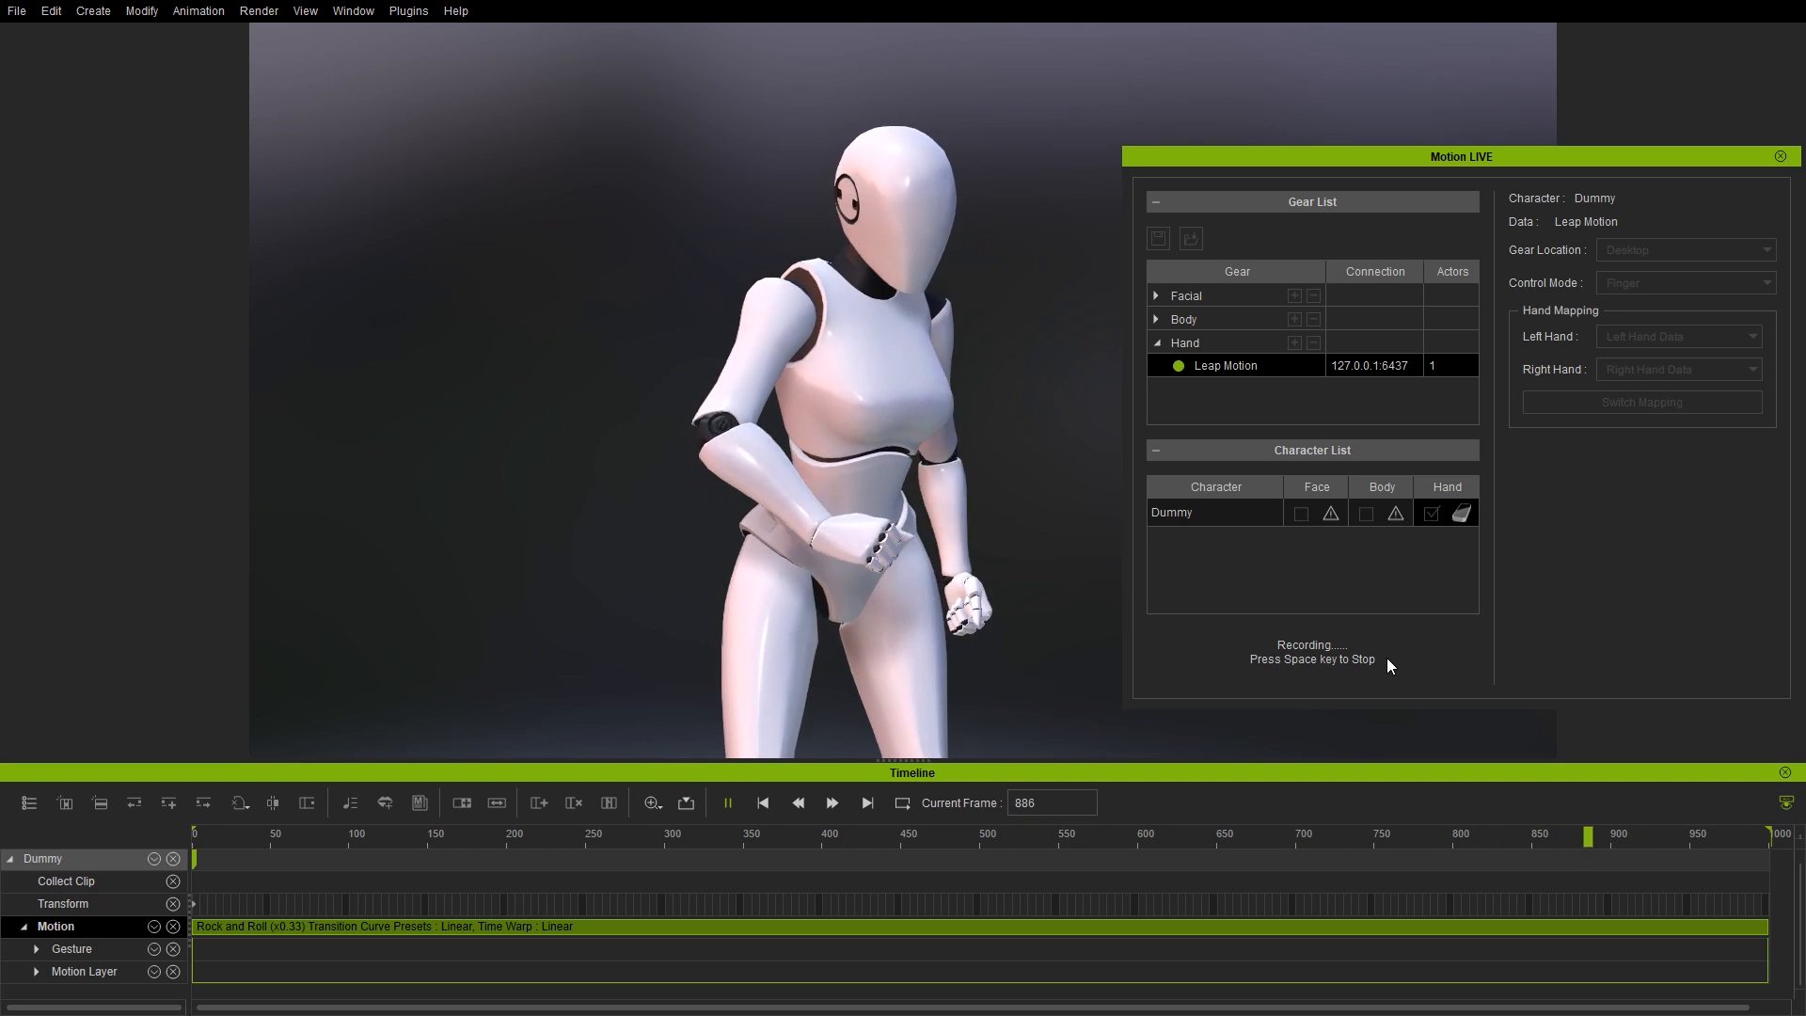
{"action": "key", "text": "space"}
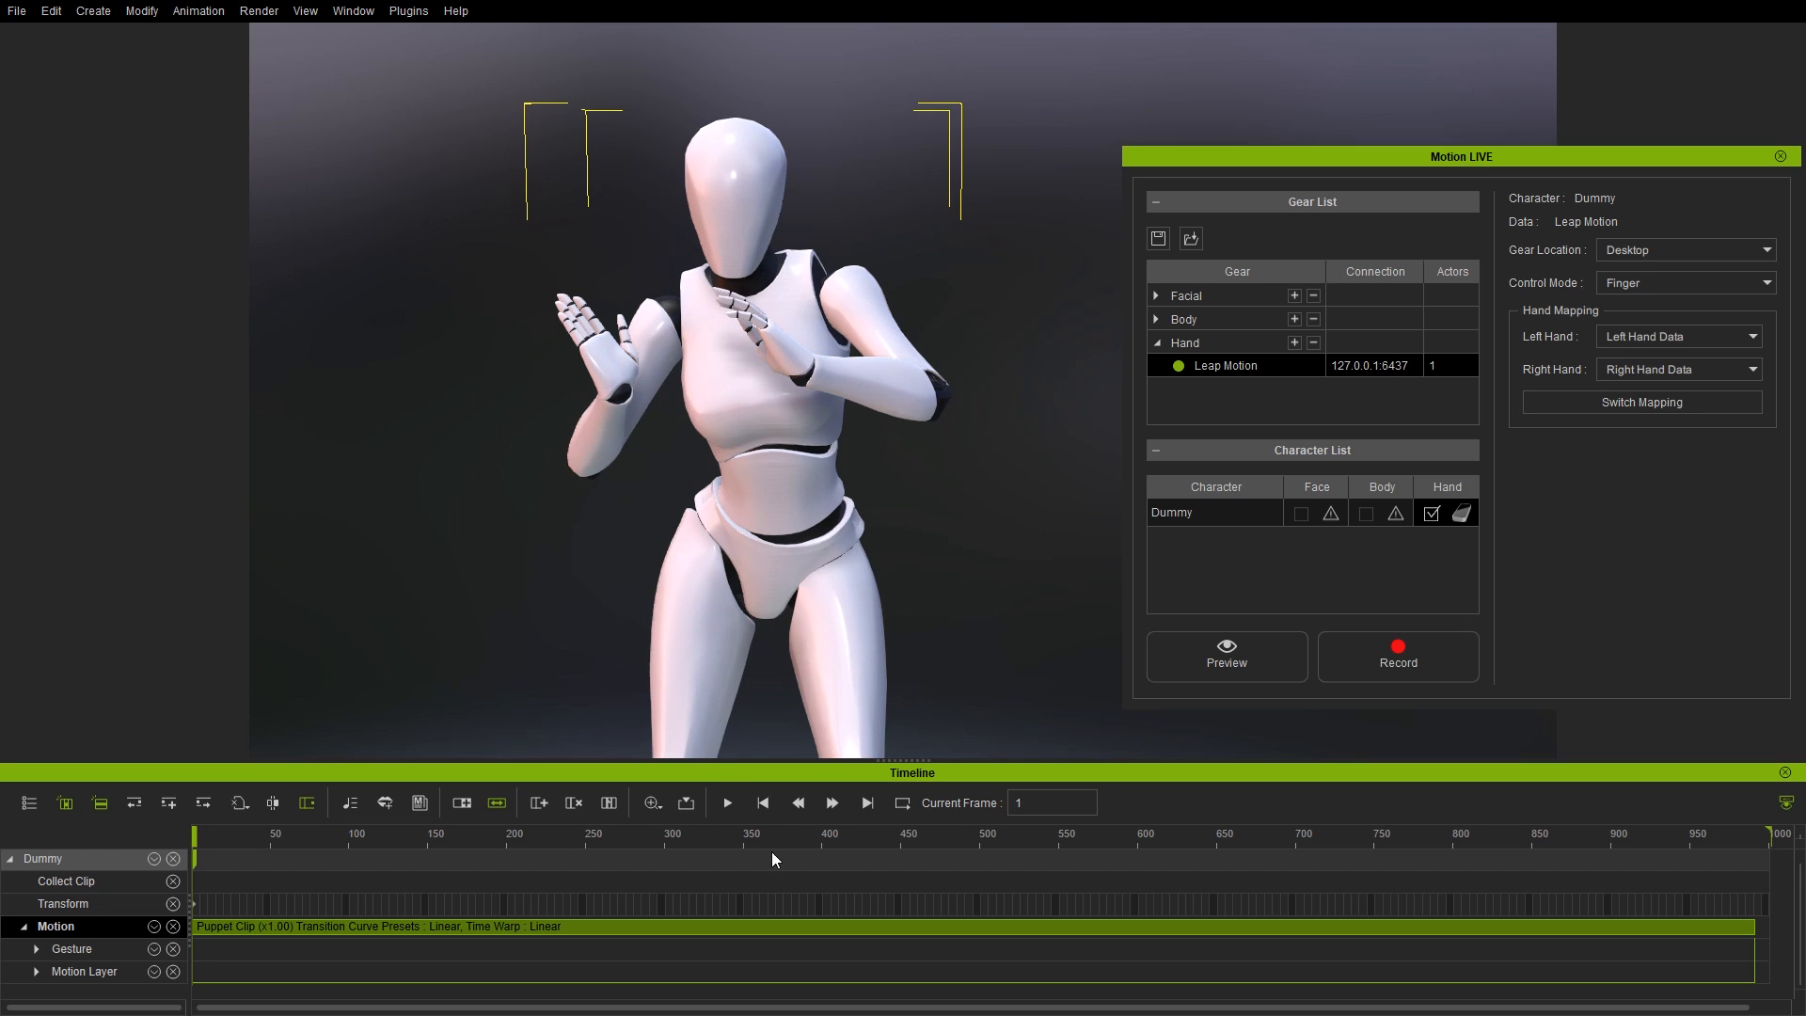
{"action": "mouse_move", "coordinate": [1757, 932]}
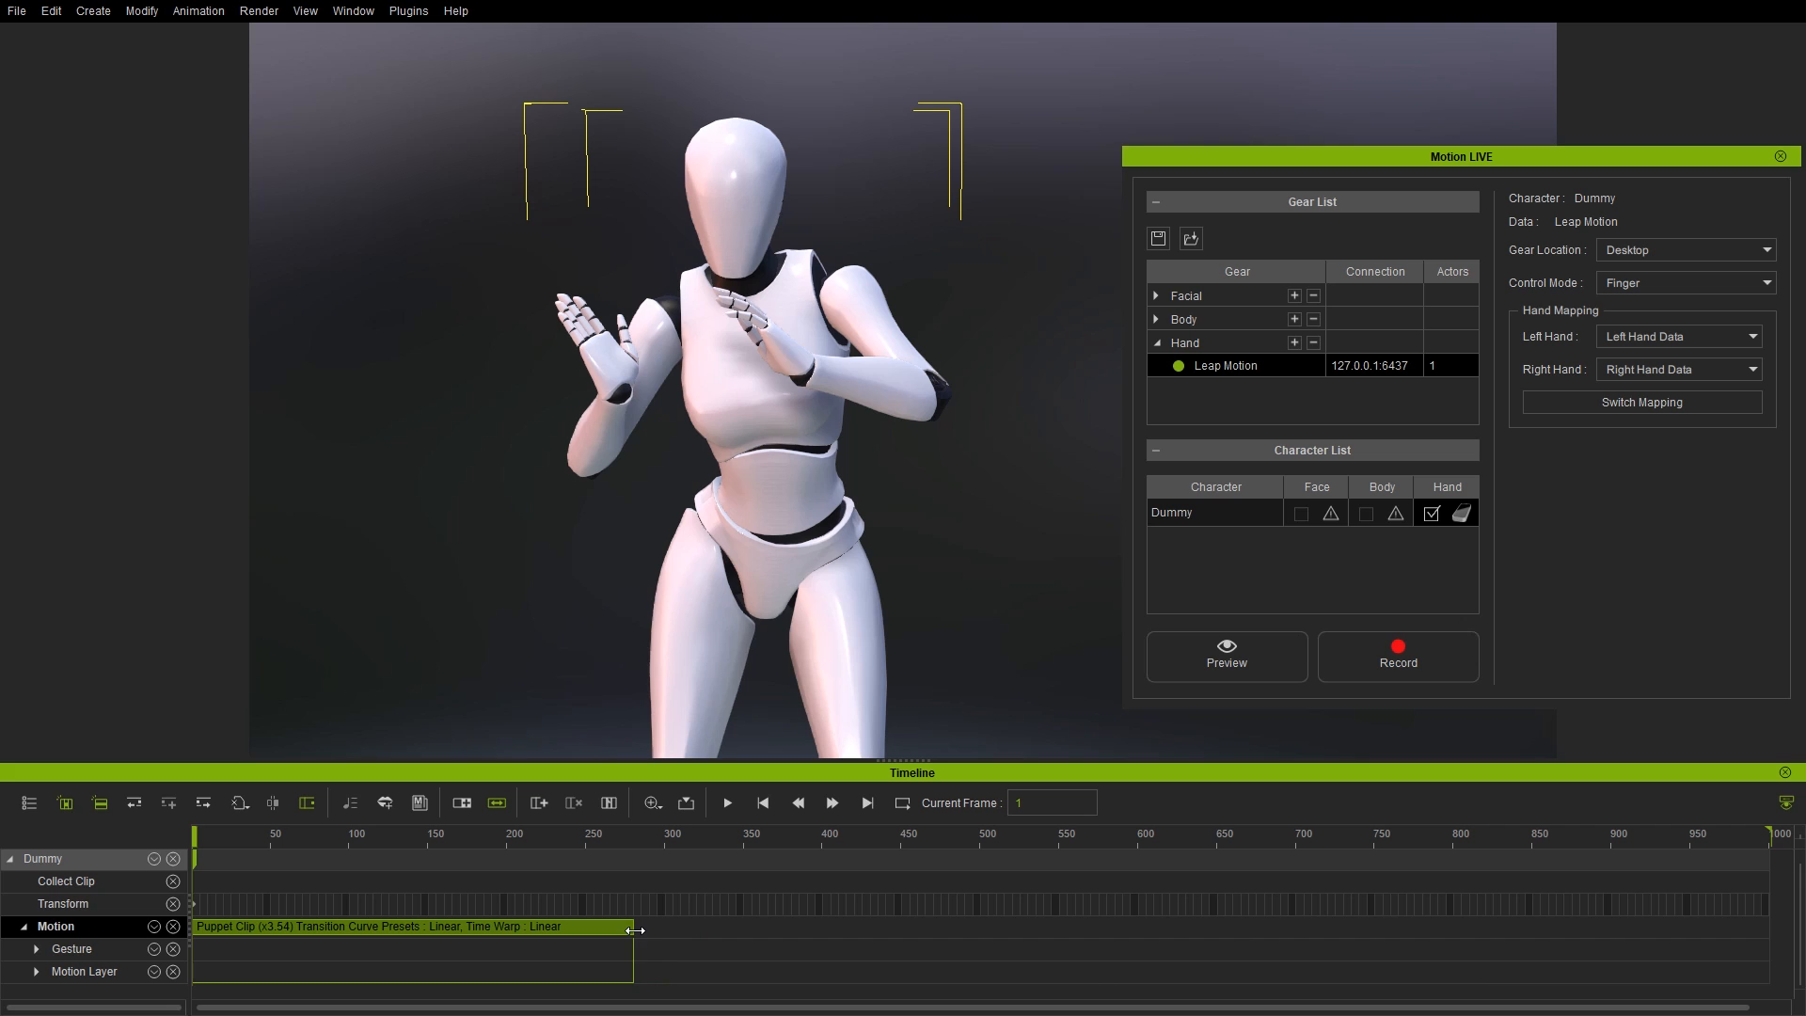
{"action": "left_click", "coordinate": [726, 803]}
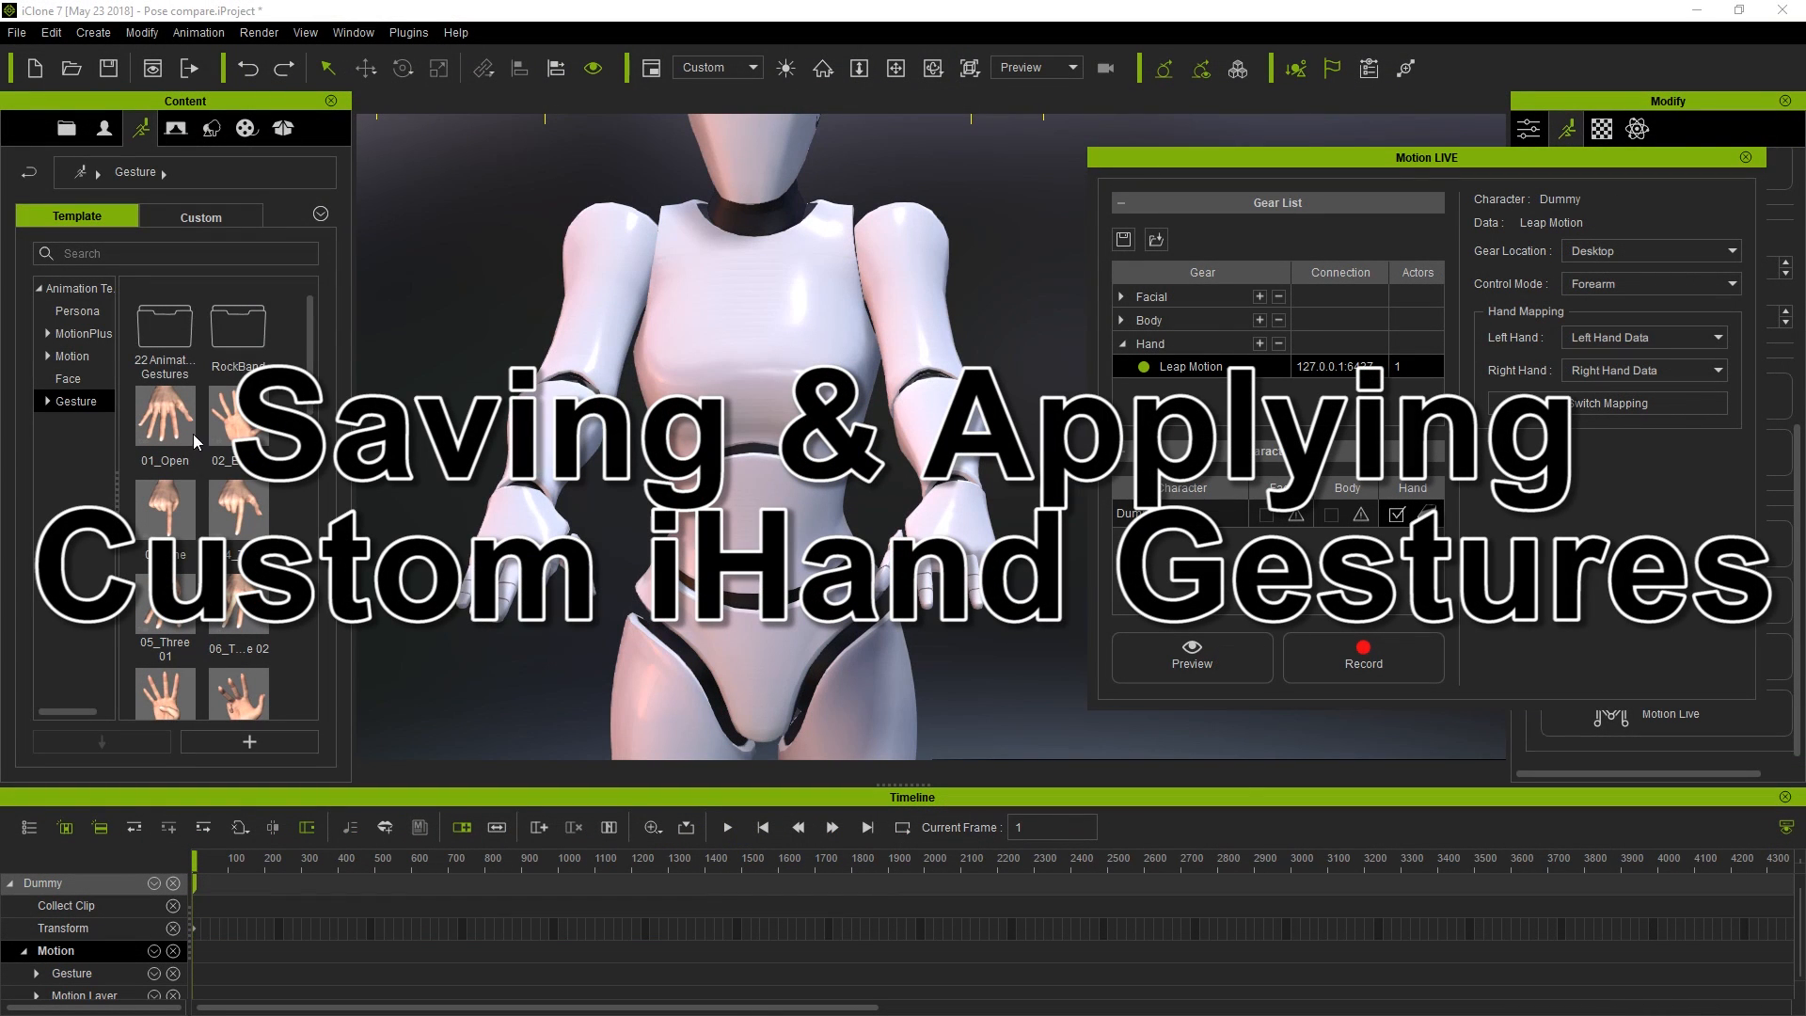
{"action": "mouse_move", "coordinate": [230, 515]}
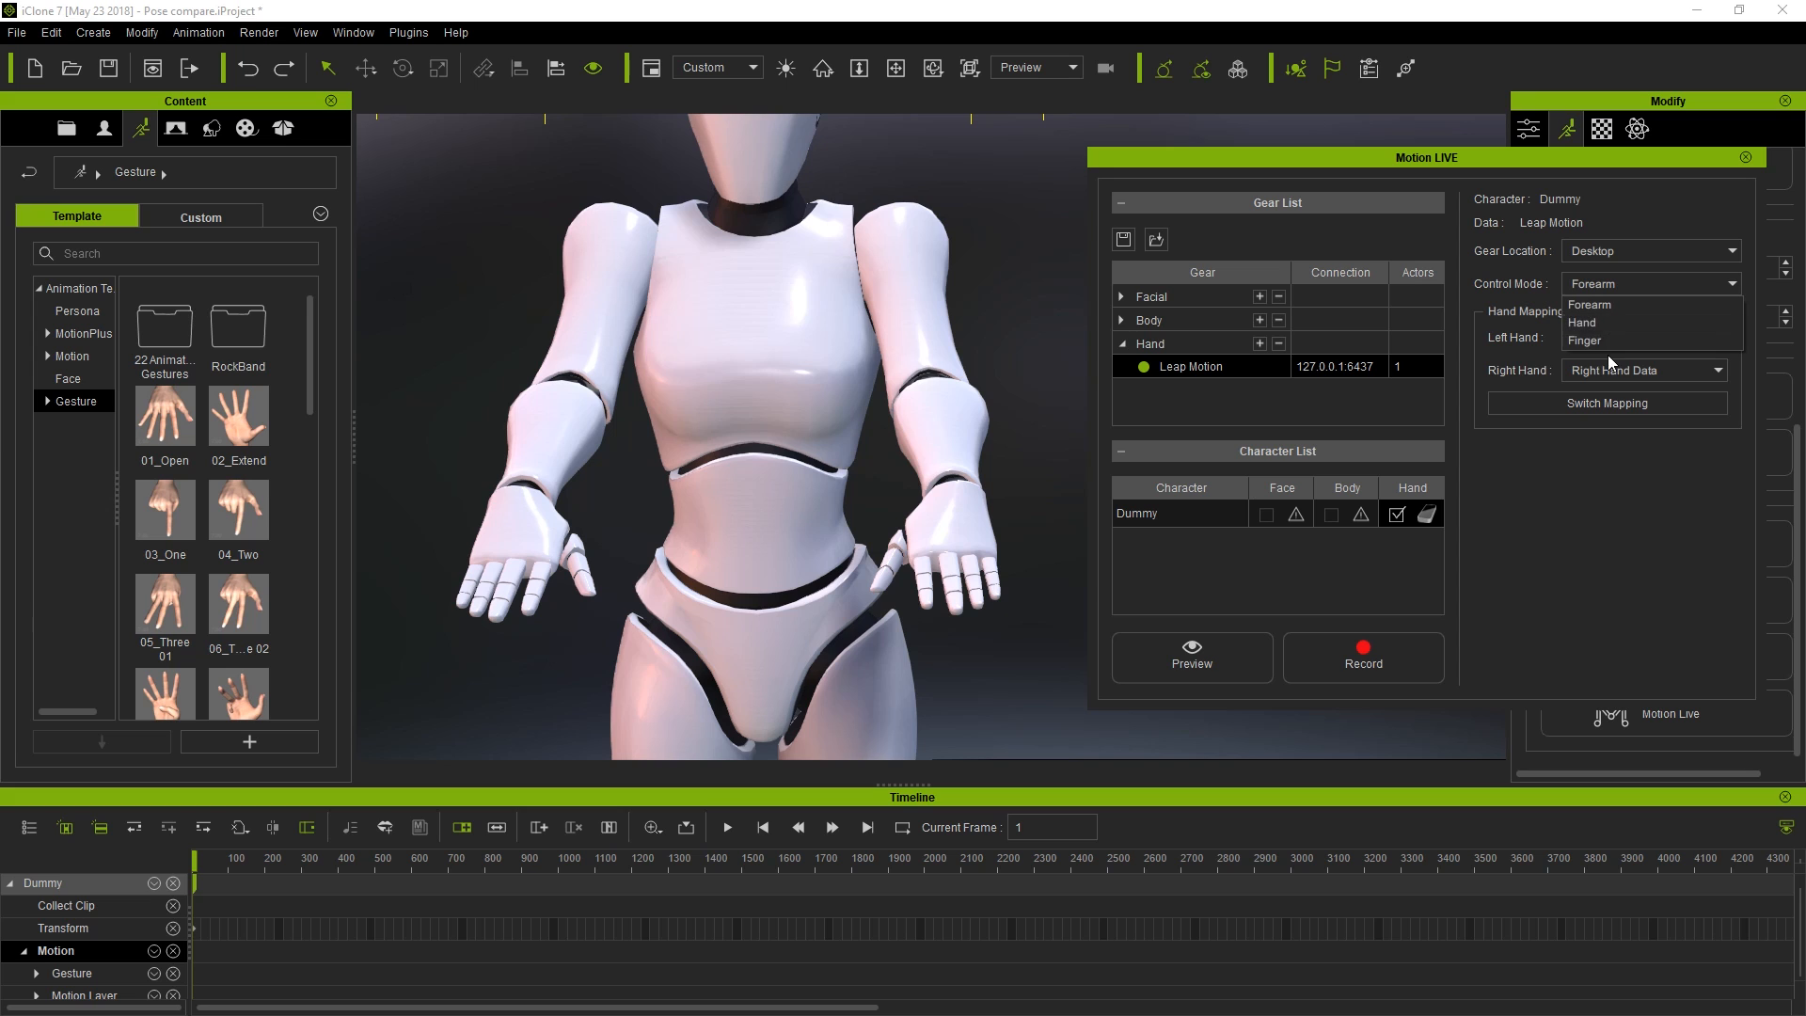
- Switch hand capture to Finger mode and record a finger puppet clip for Dummy
{"action": "left_click", "coordinate": [1586, 340]}
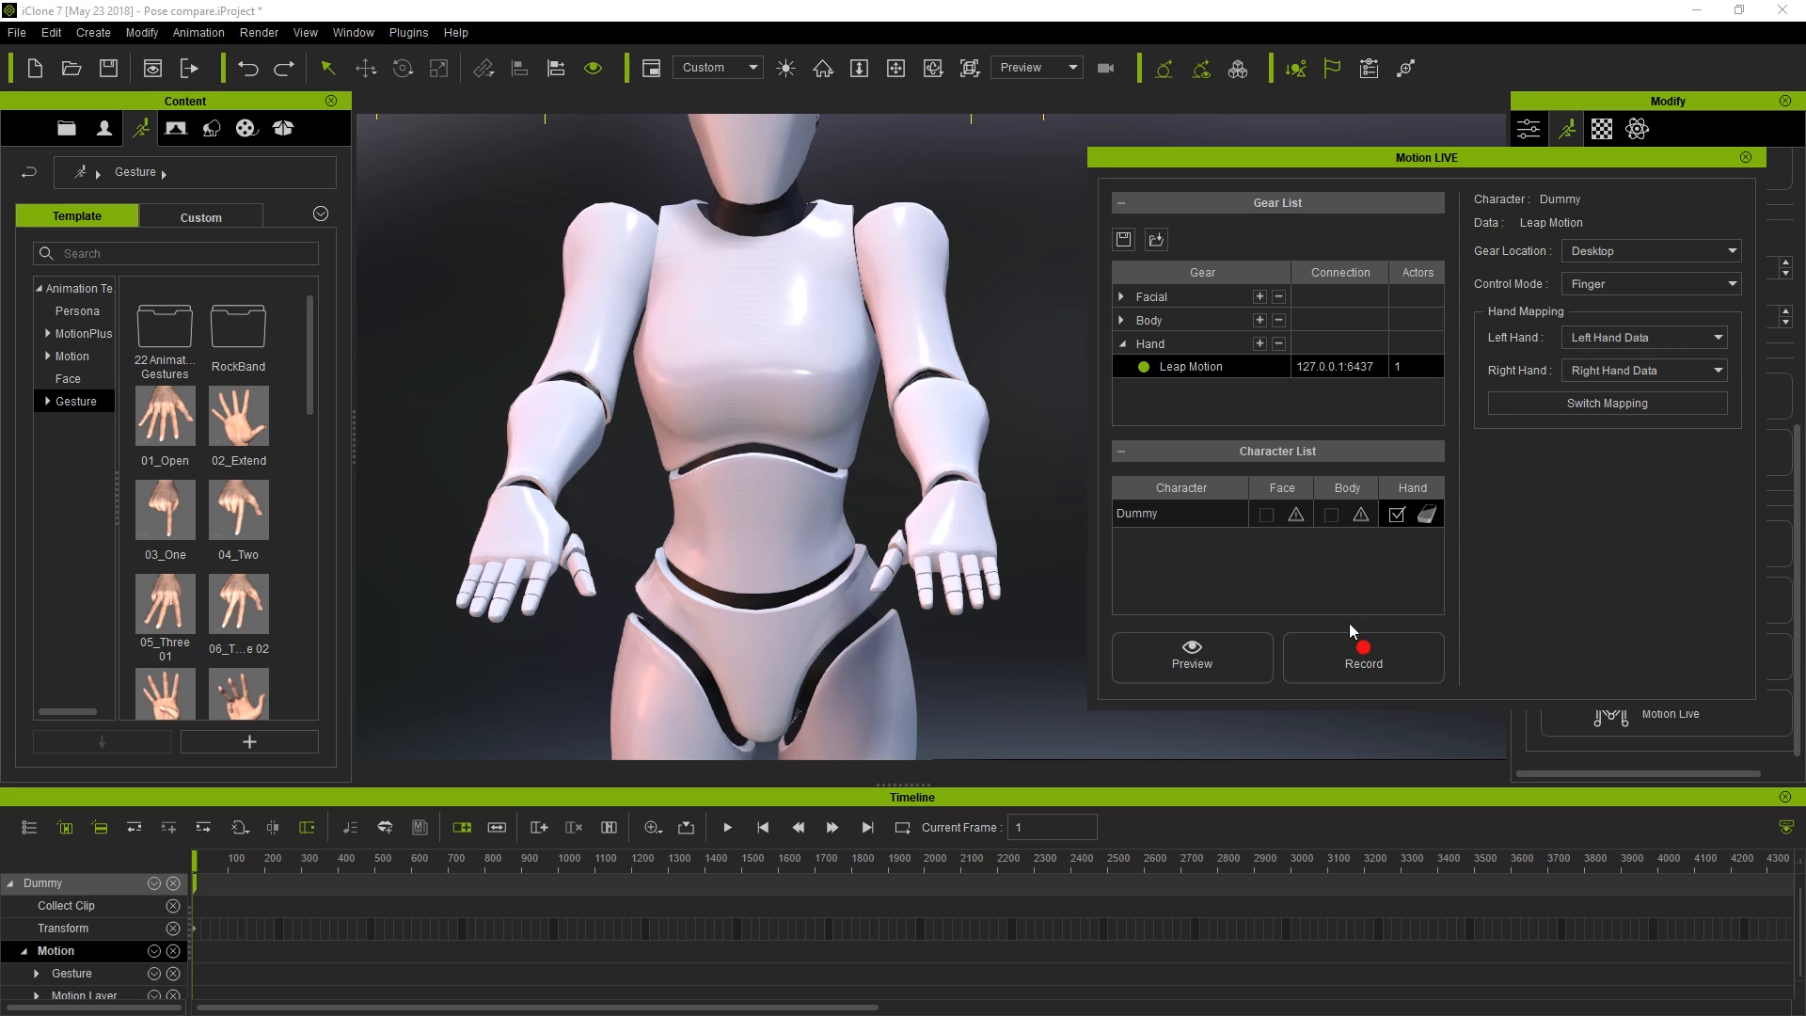
{"action": "left_click", "coordinate": [1364, 657]}
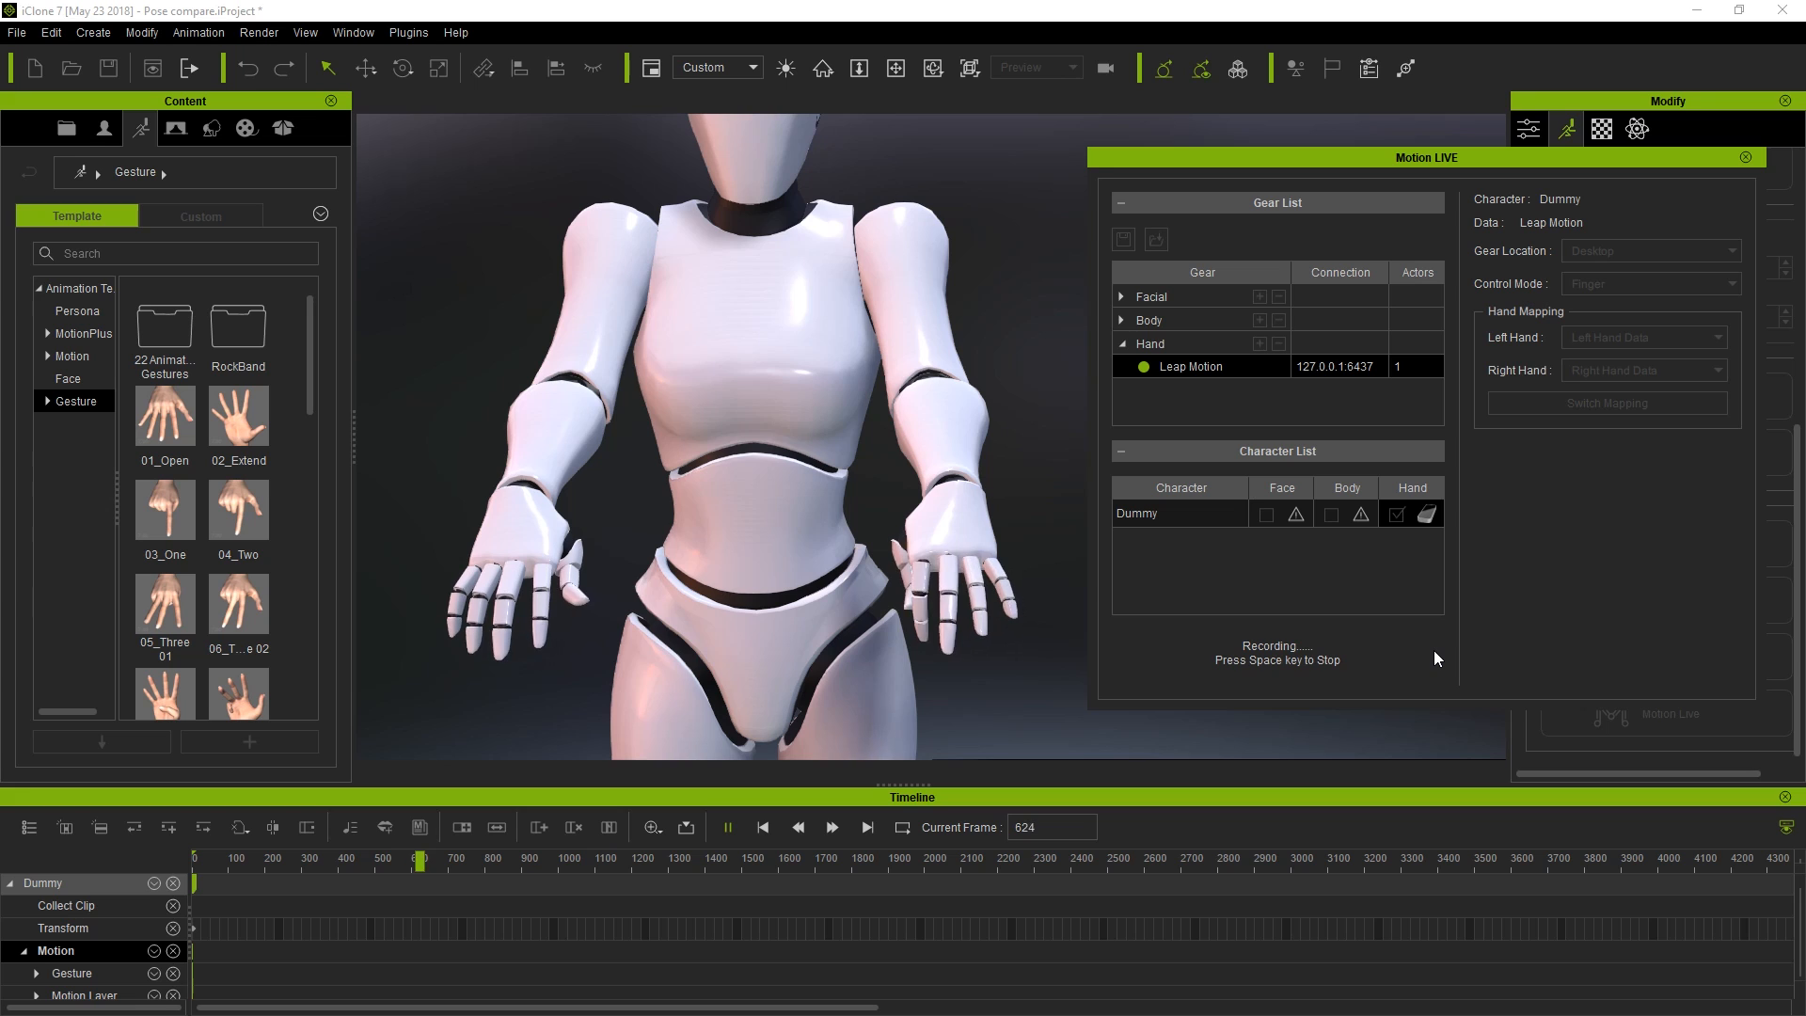
{"action": "key", "text": "space"}
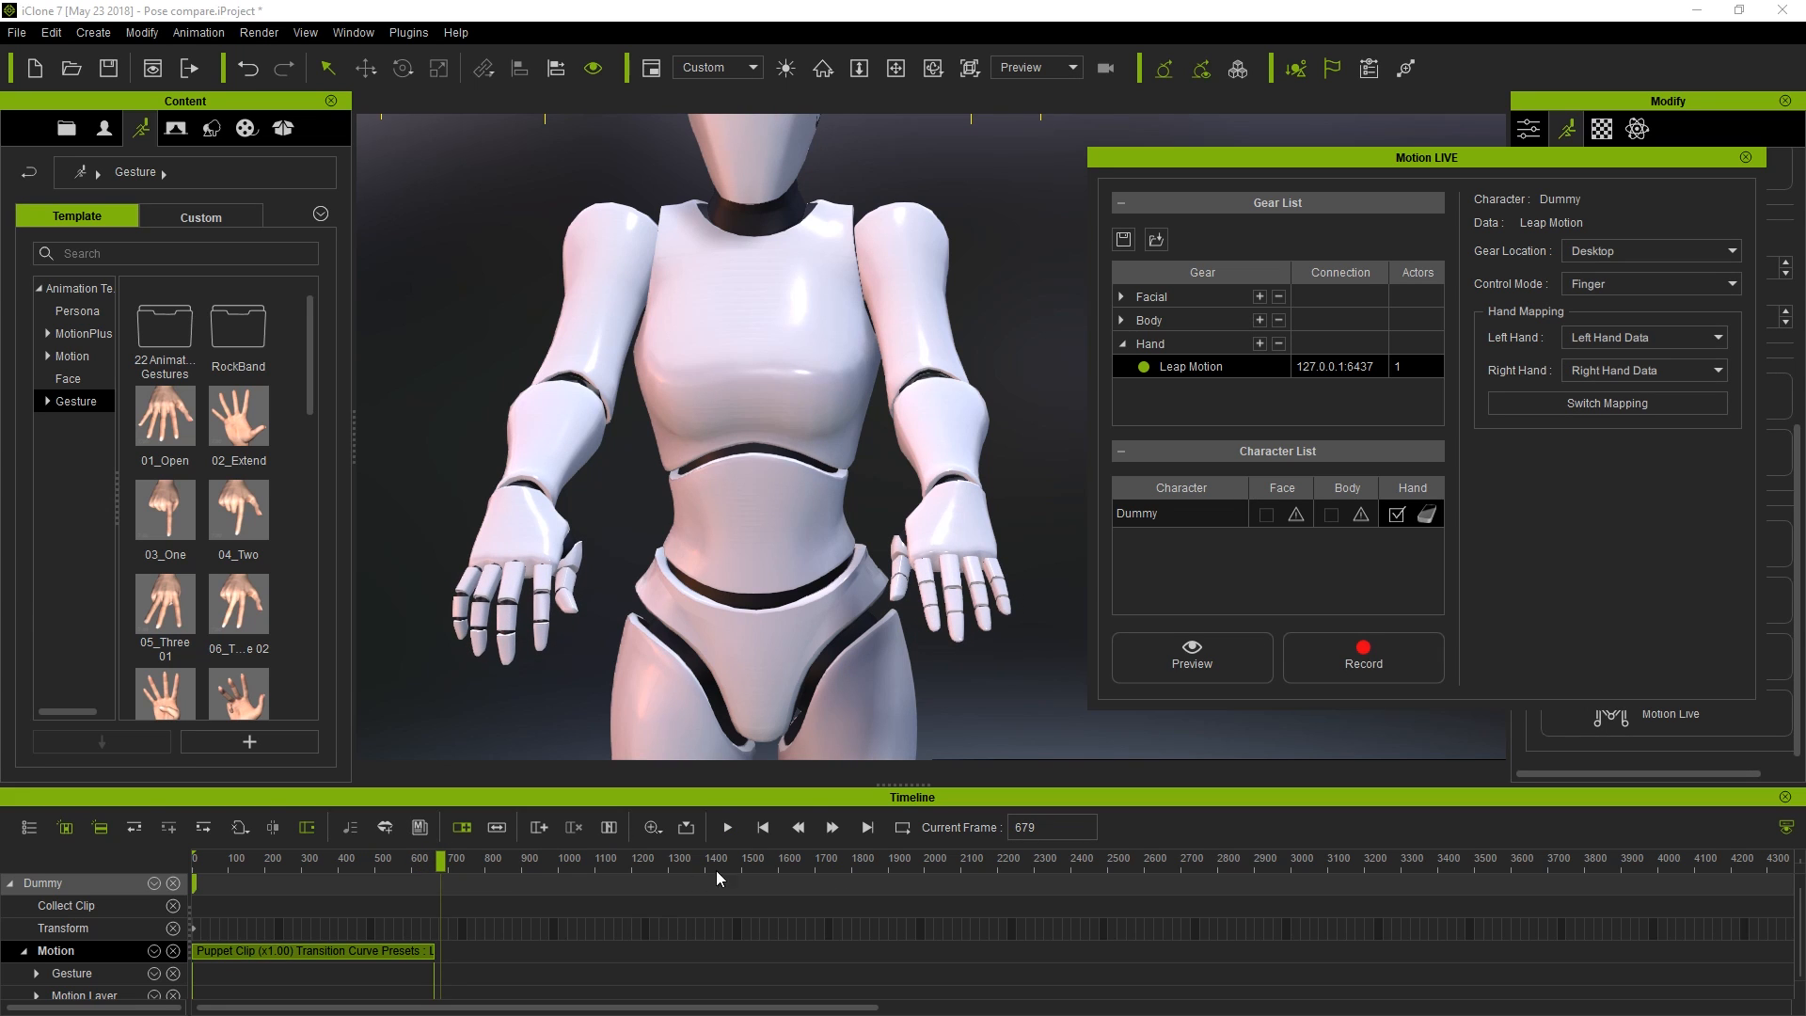
- Replay the recorded finger clip from frame 1, then set Left Hand mapping to None
{"action": "left_click", "coordinate": [762, 828]}
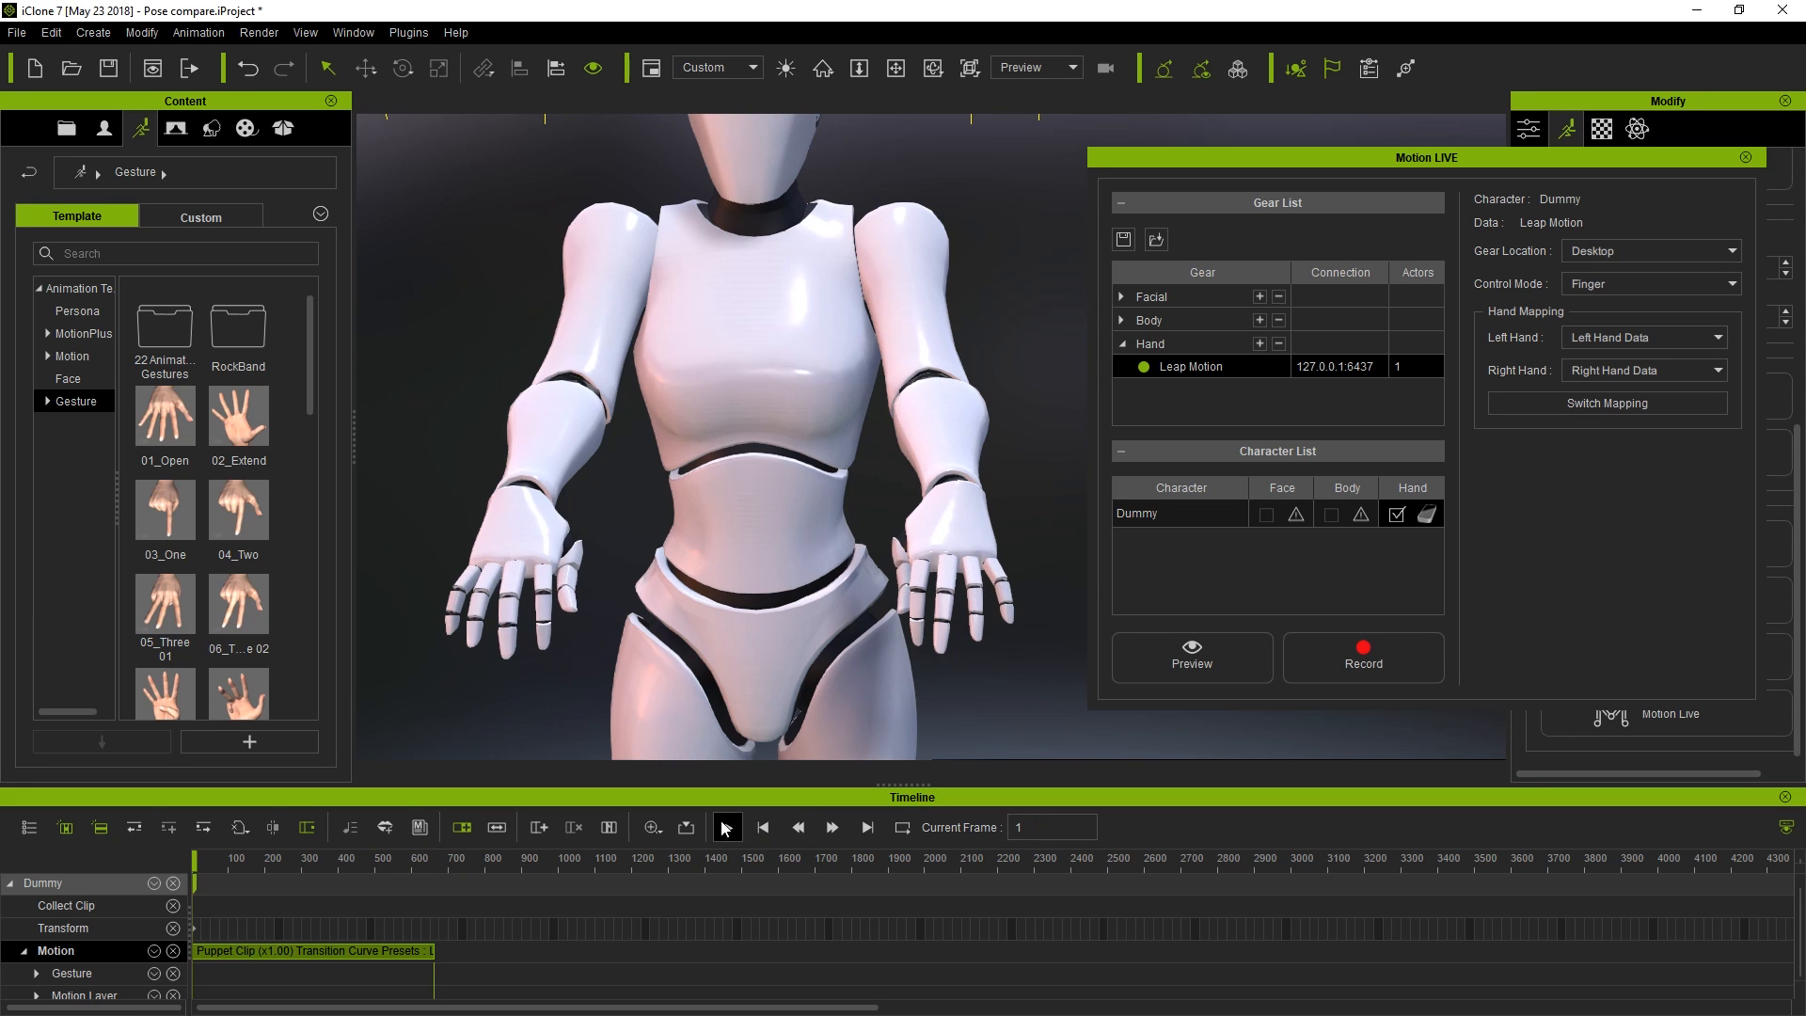
{"action": "left_click", "coordinate": [726, 828]}
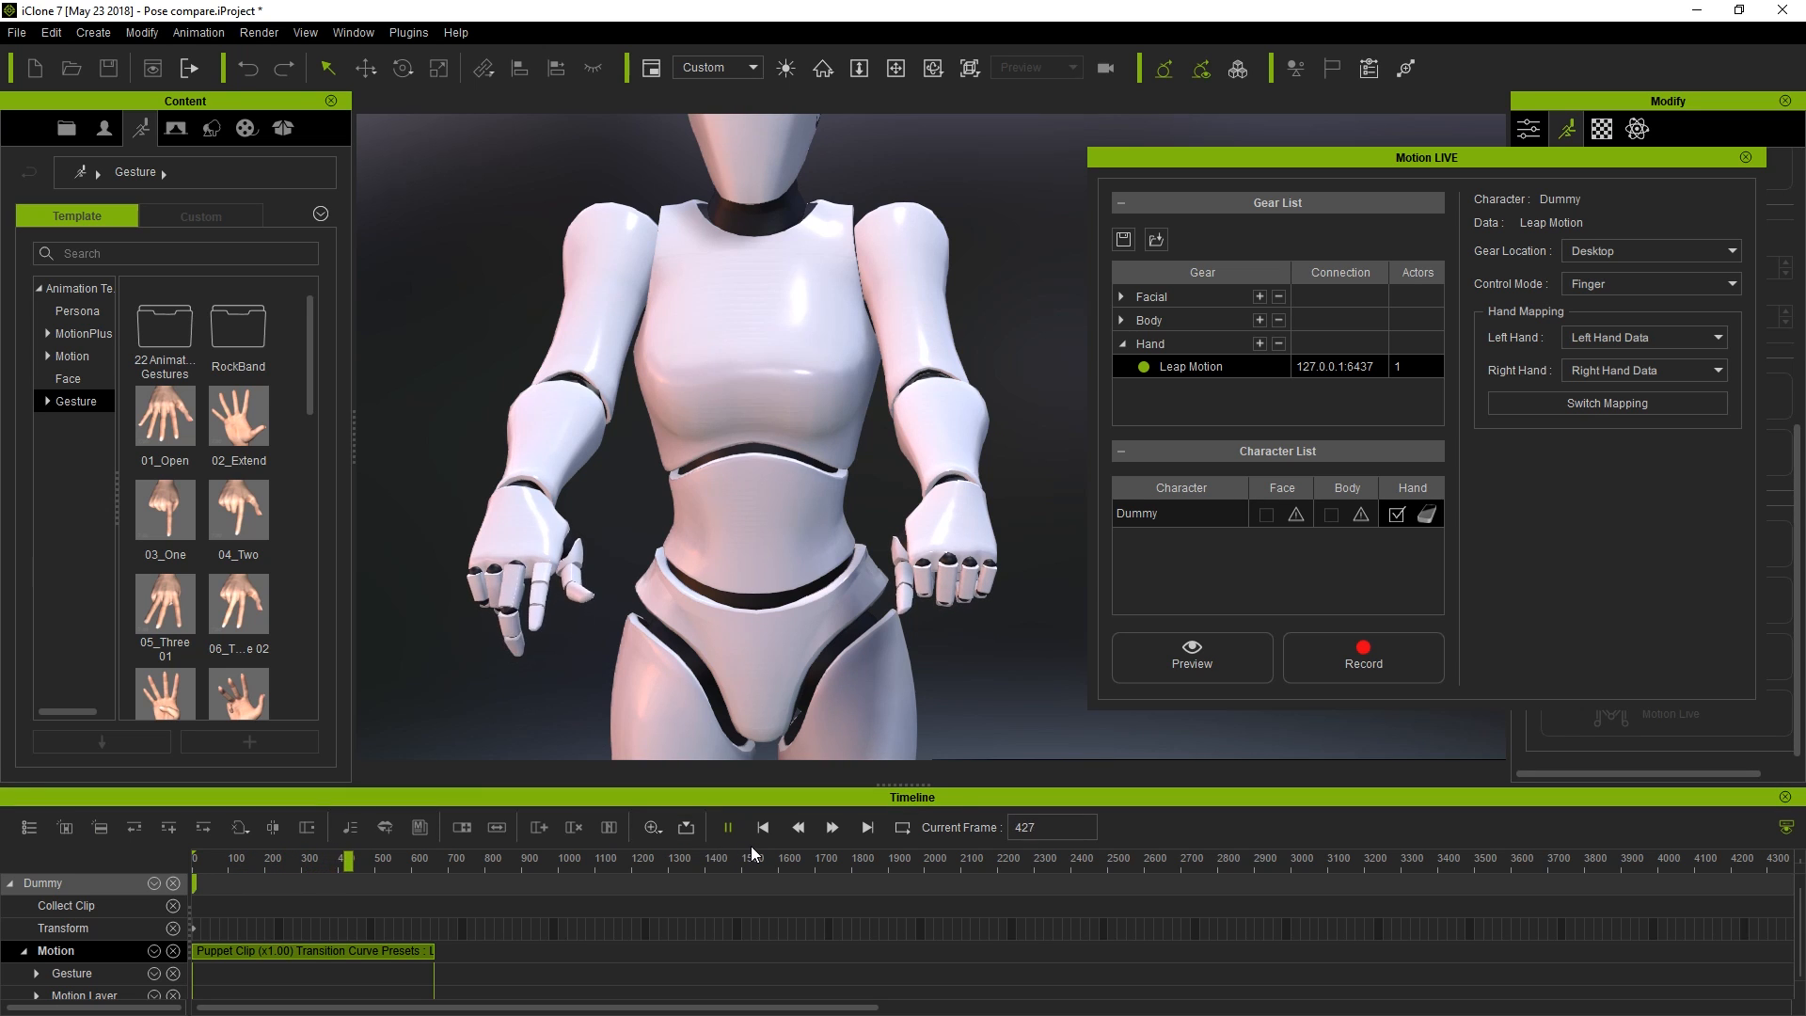
{"action": "left_click", "coordinate": [762, 828]}
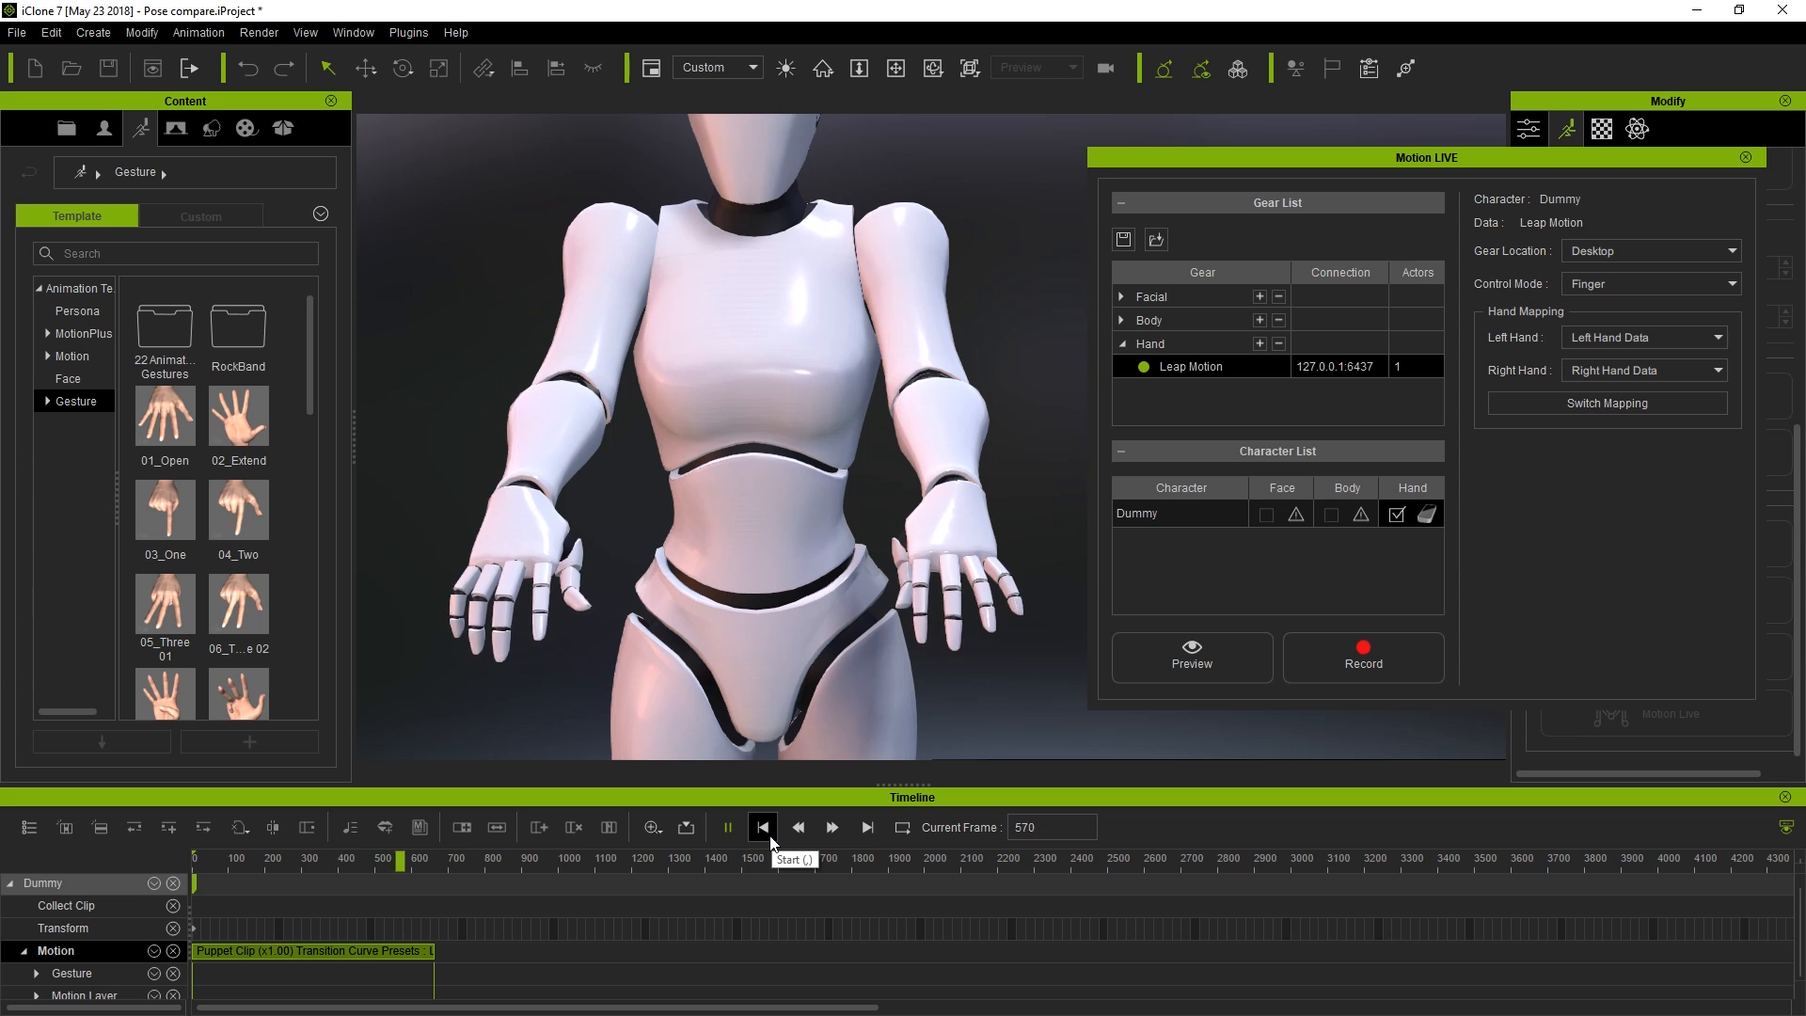
{"action": "left_click", "coordinate": [762, 828]}
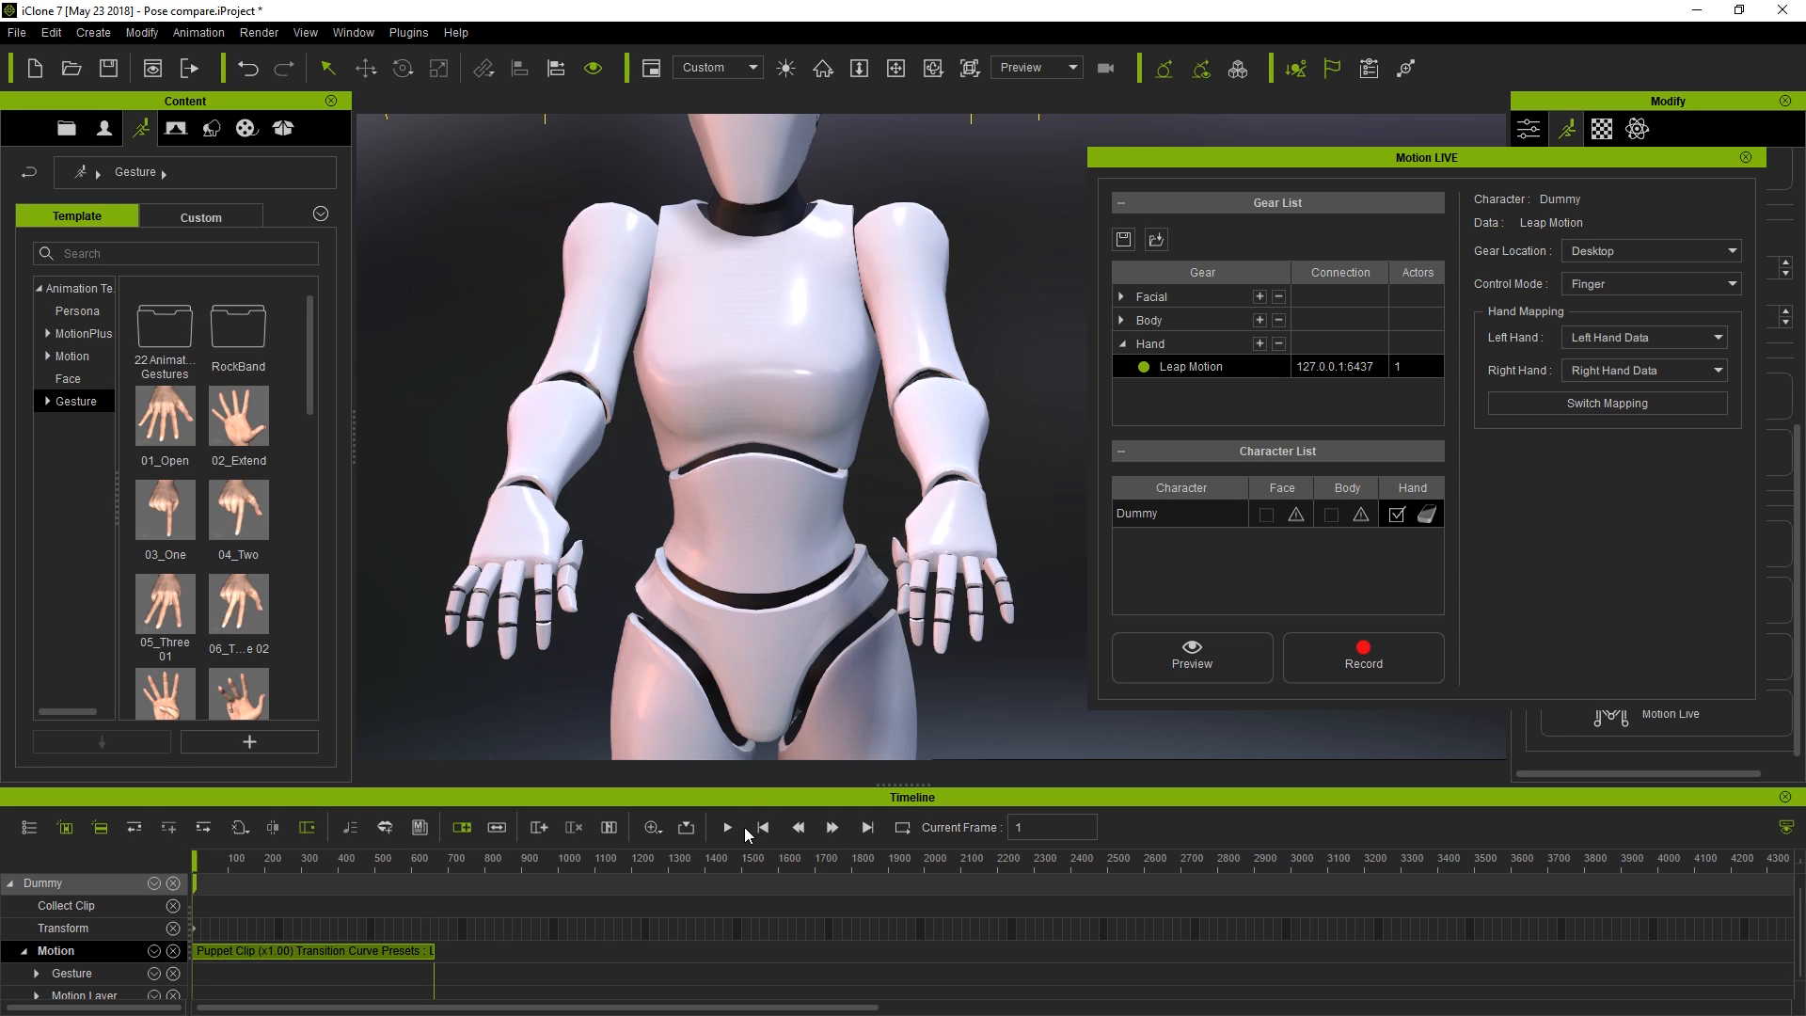
{"action": "mouse_move", "coordinate": [864, 623]}
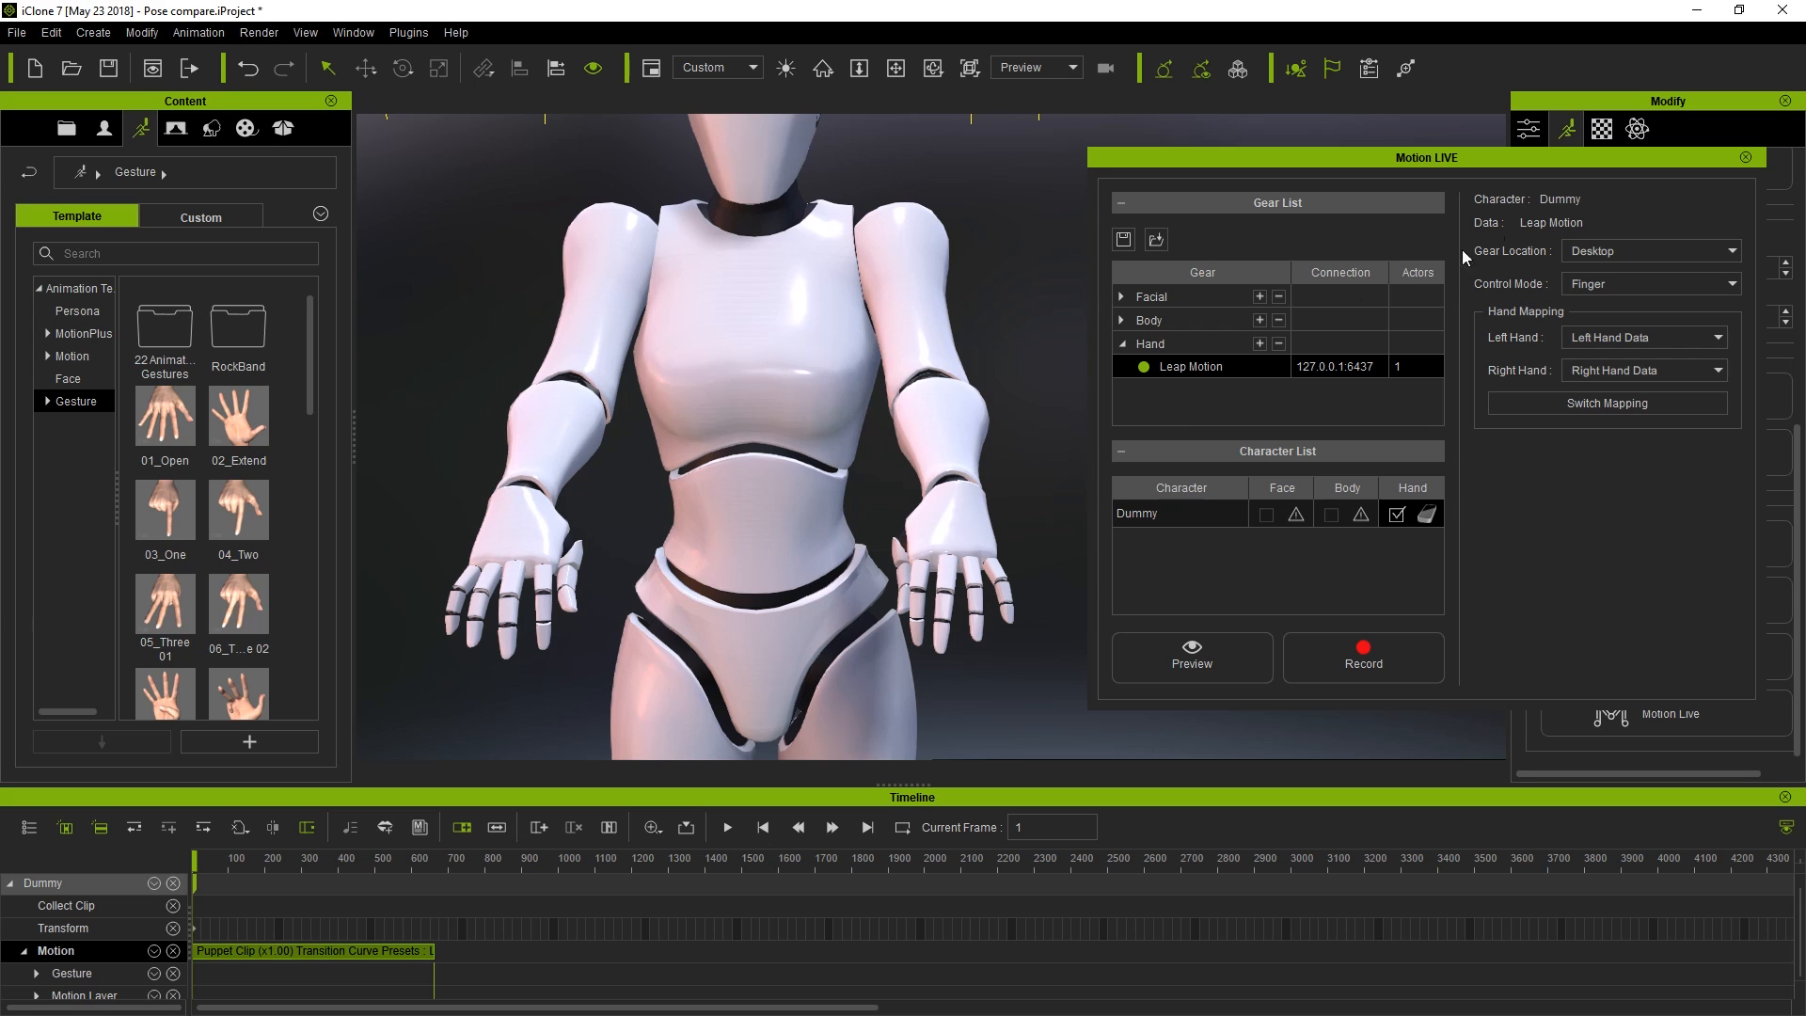
{"action": "left_click", "coordinate": [1641, 337]}
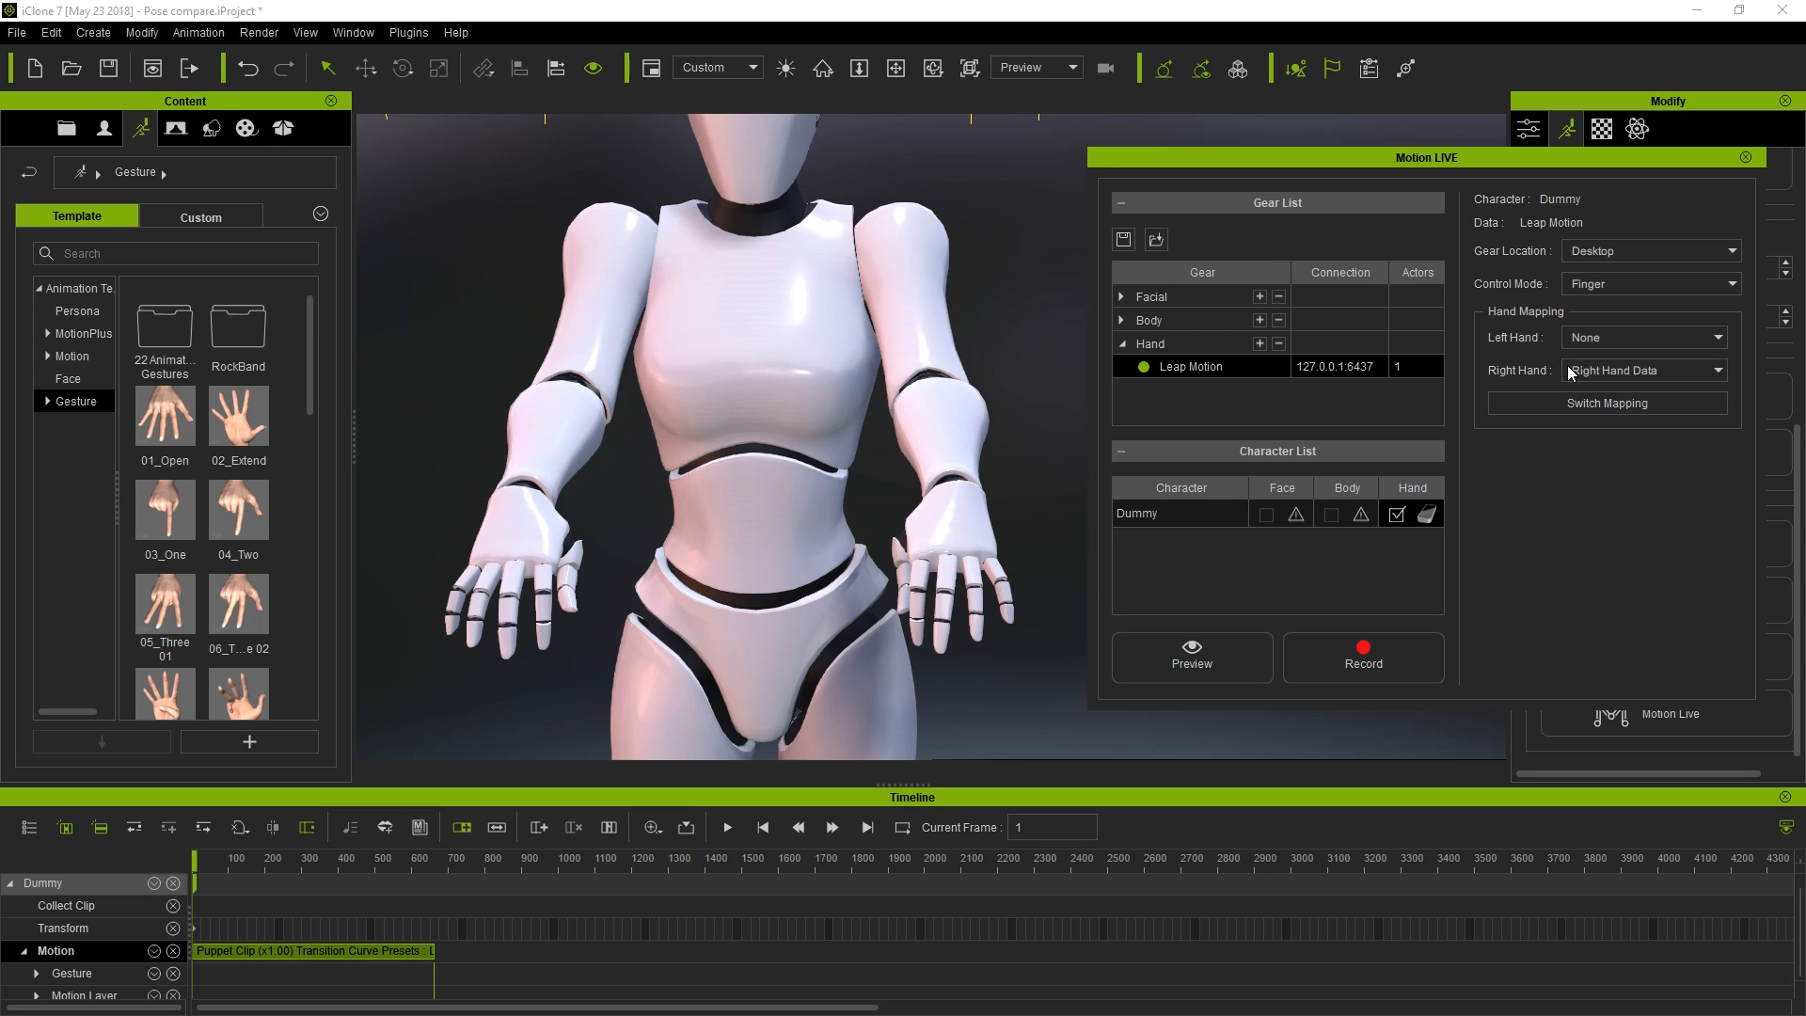
- Record a right-hand-only Puppet Clip ending near frame 650, replay it and pause
{"action": "left_click", "coordinate": [1191, 657]}
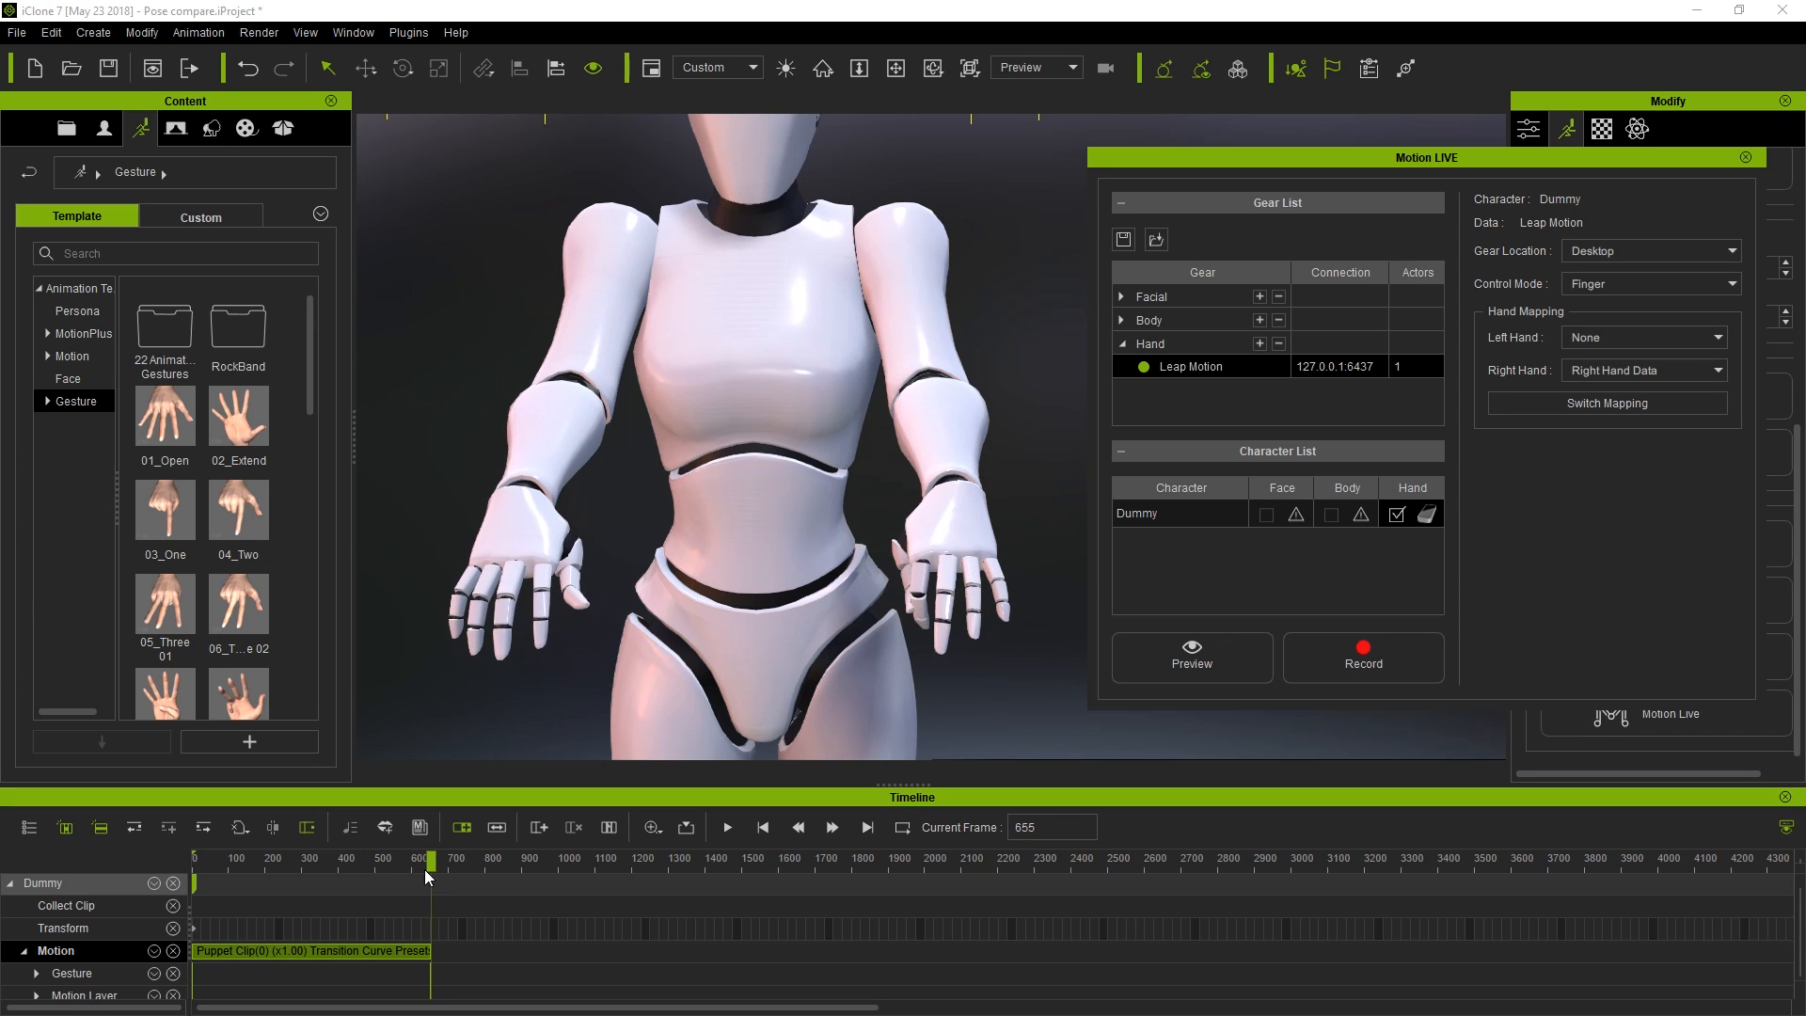
{"action": "mouse_move", "coordinate": [747, 839]}
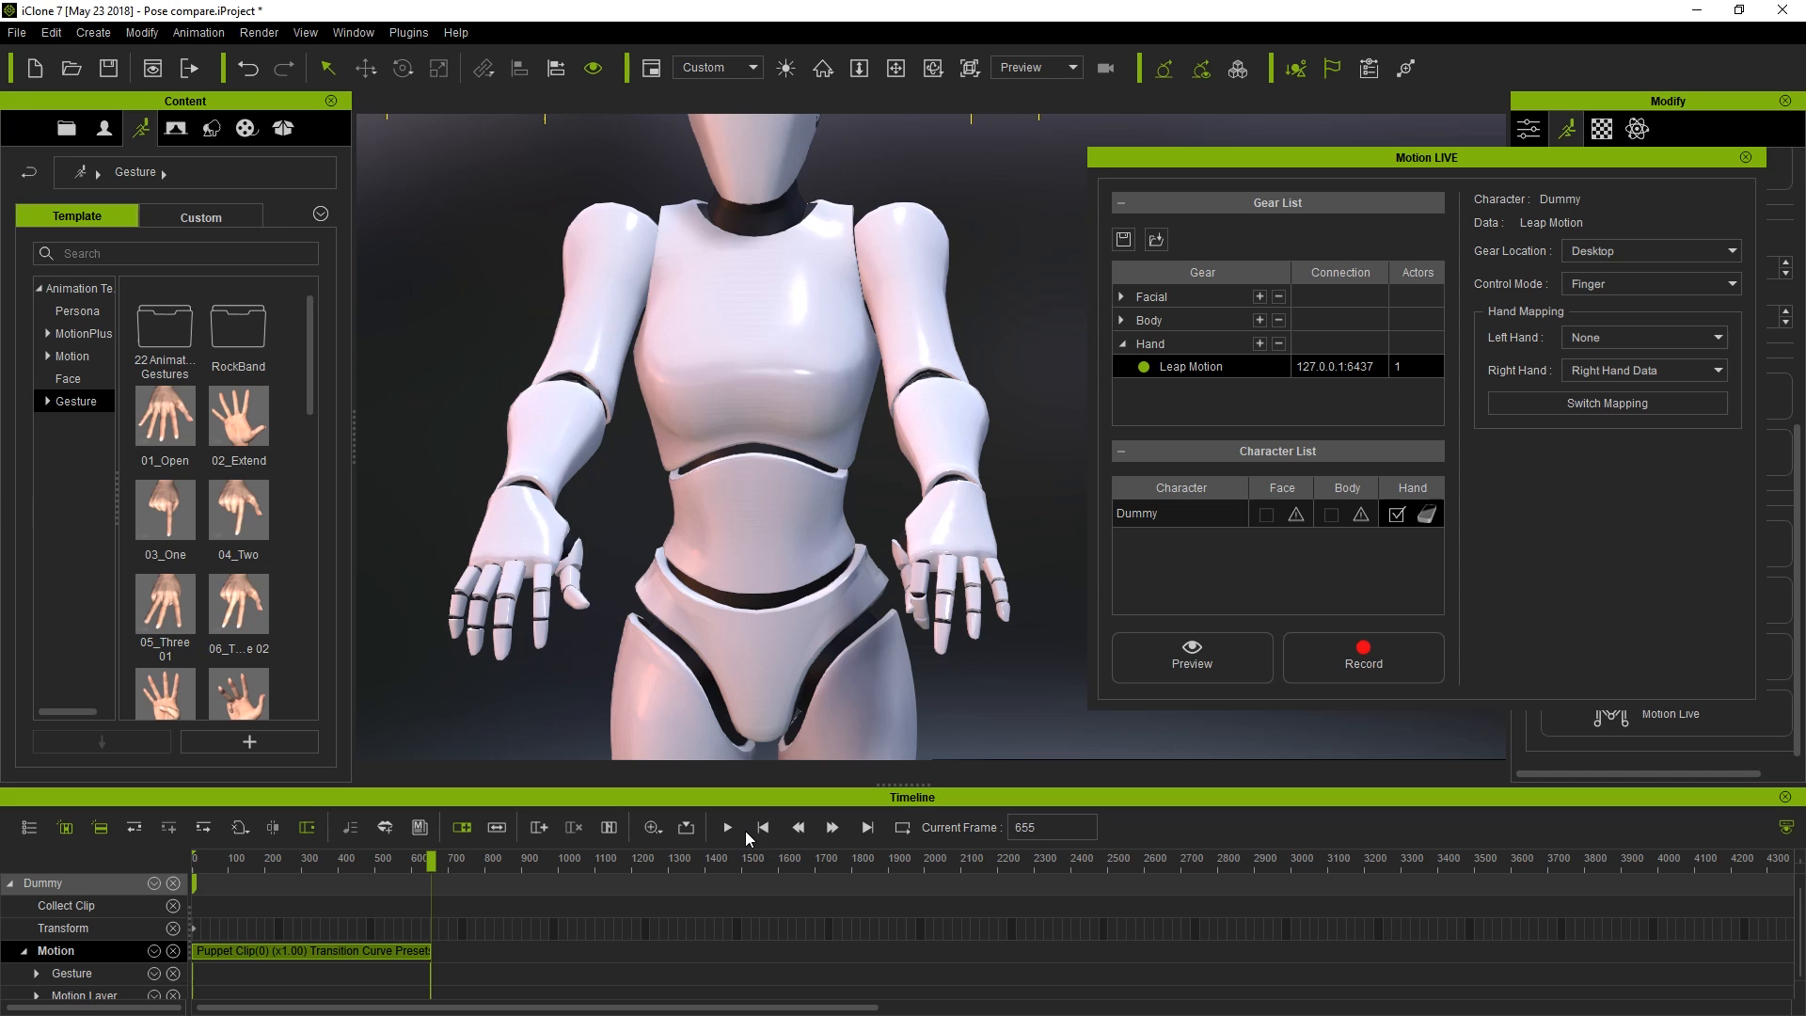
{"action": "left_click", "coordinate": [726, 826]}
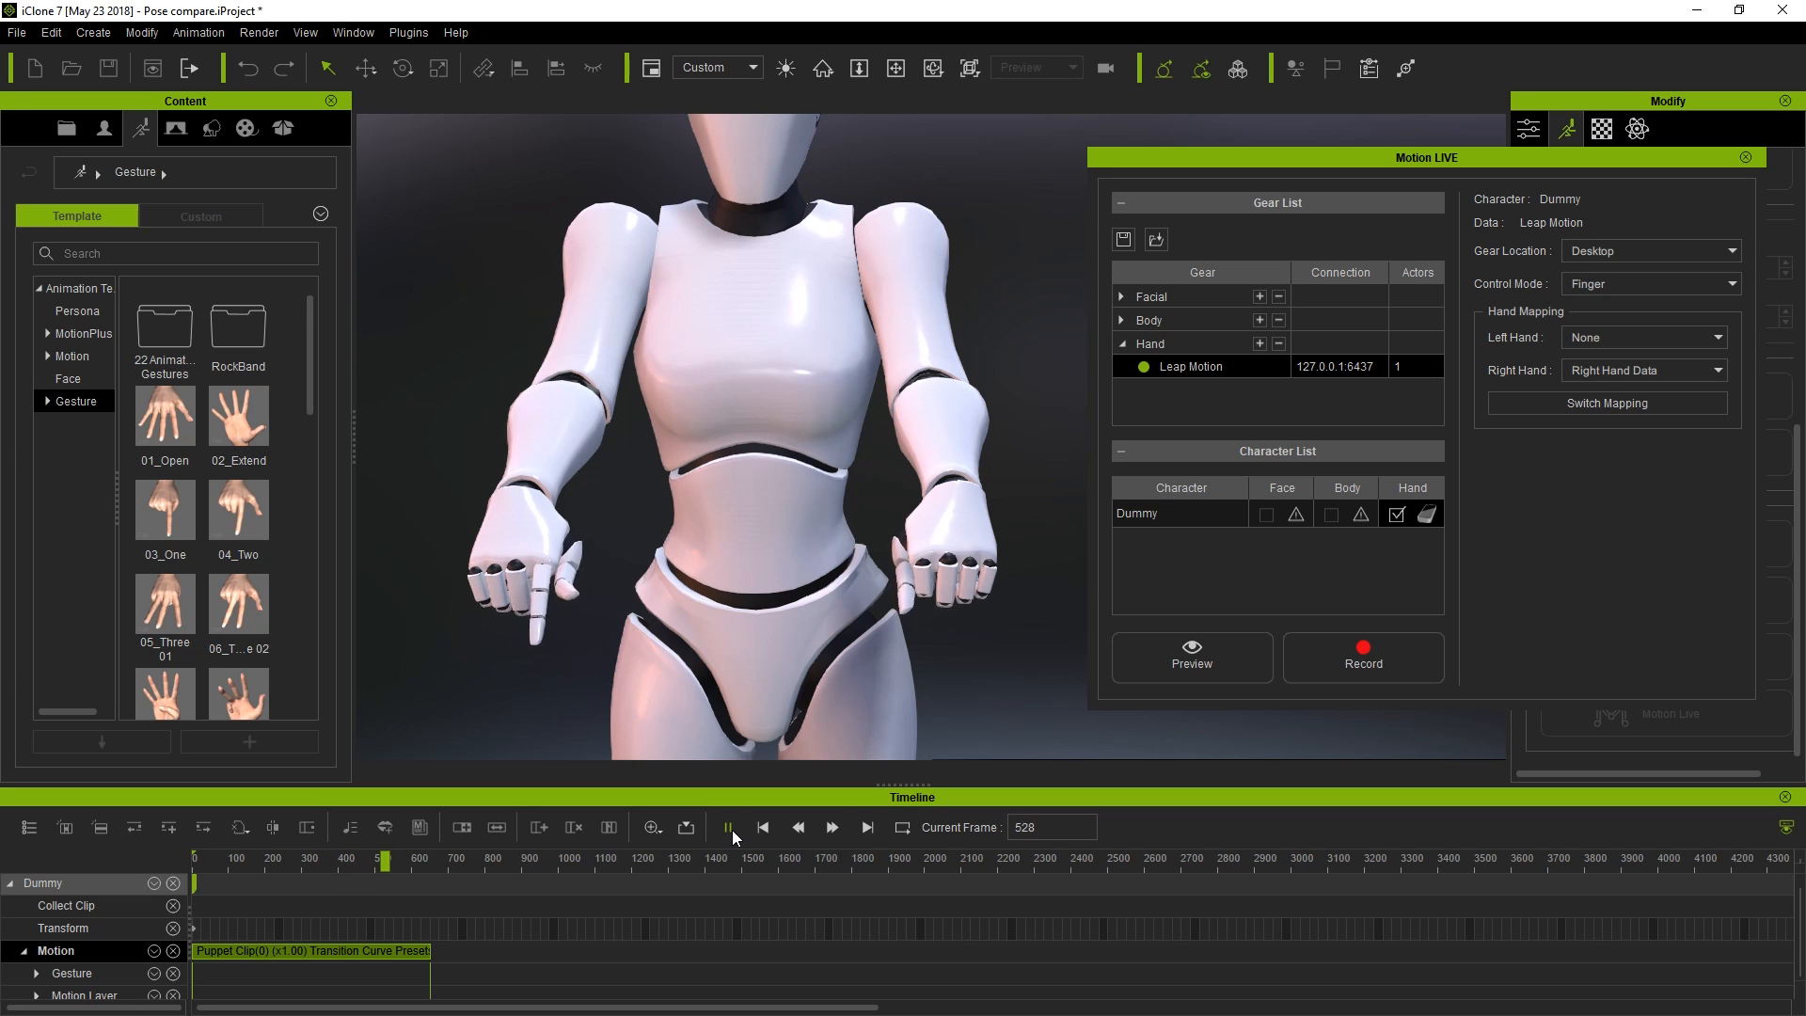
{"action": "left_click", "coordinate": [730, 828]}
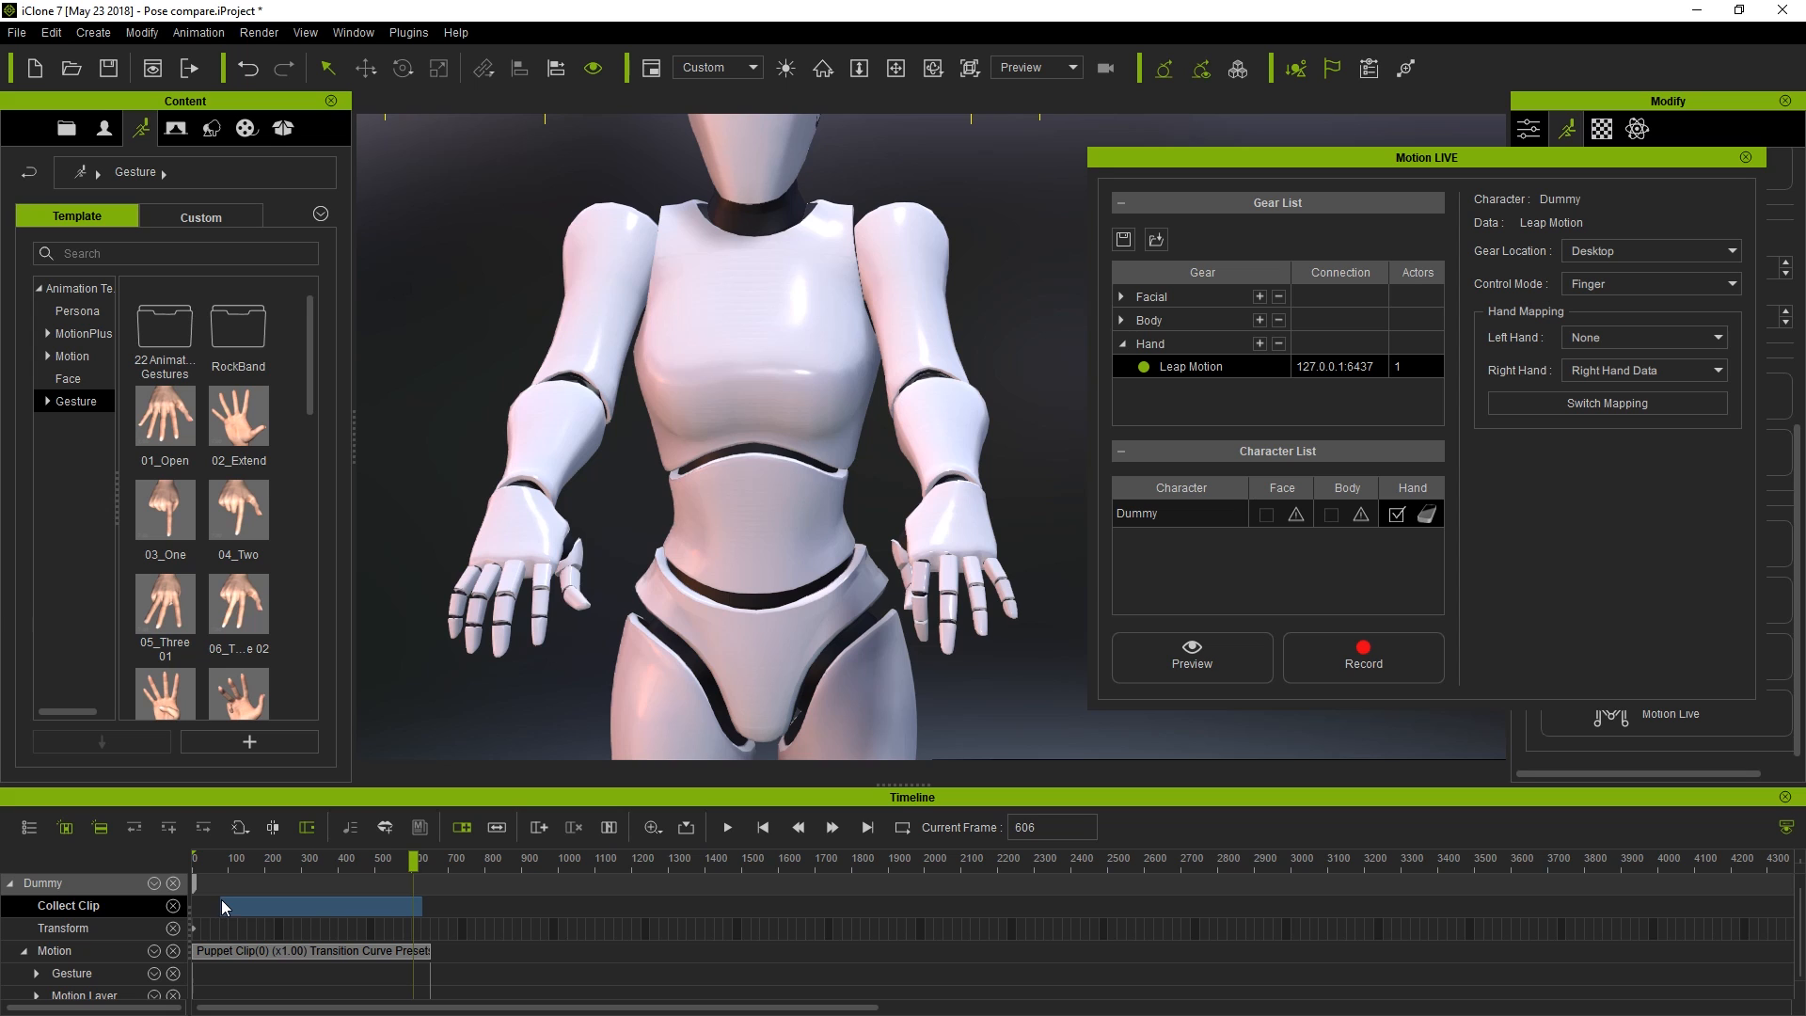
- Add the collected right-hand pointing clip to the gesture library as 'point a finger'
{"action": "left_click", "coordinate": [283, 858]}
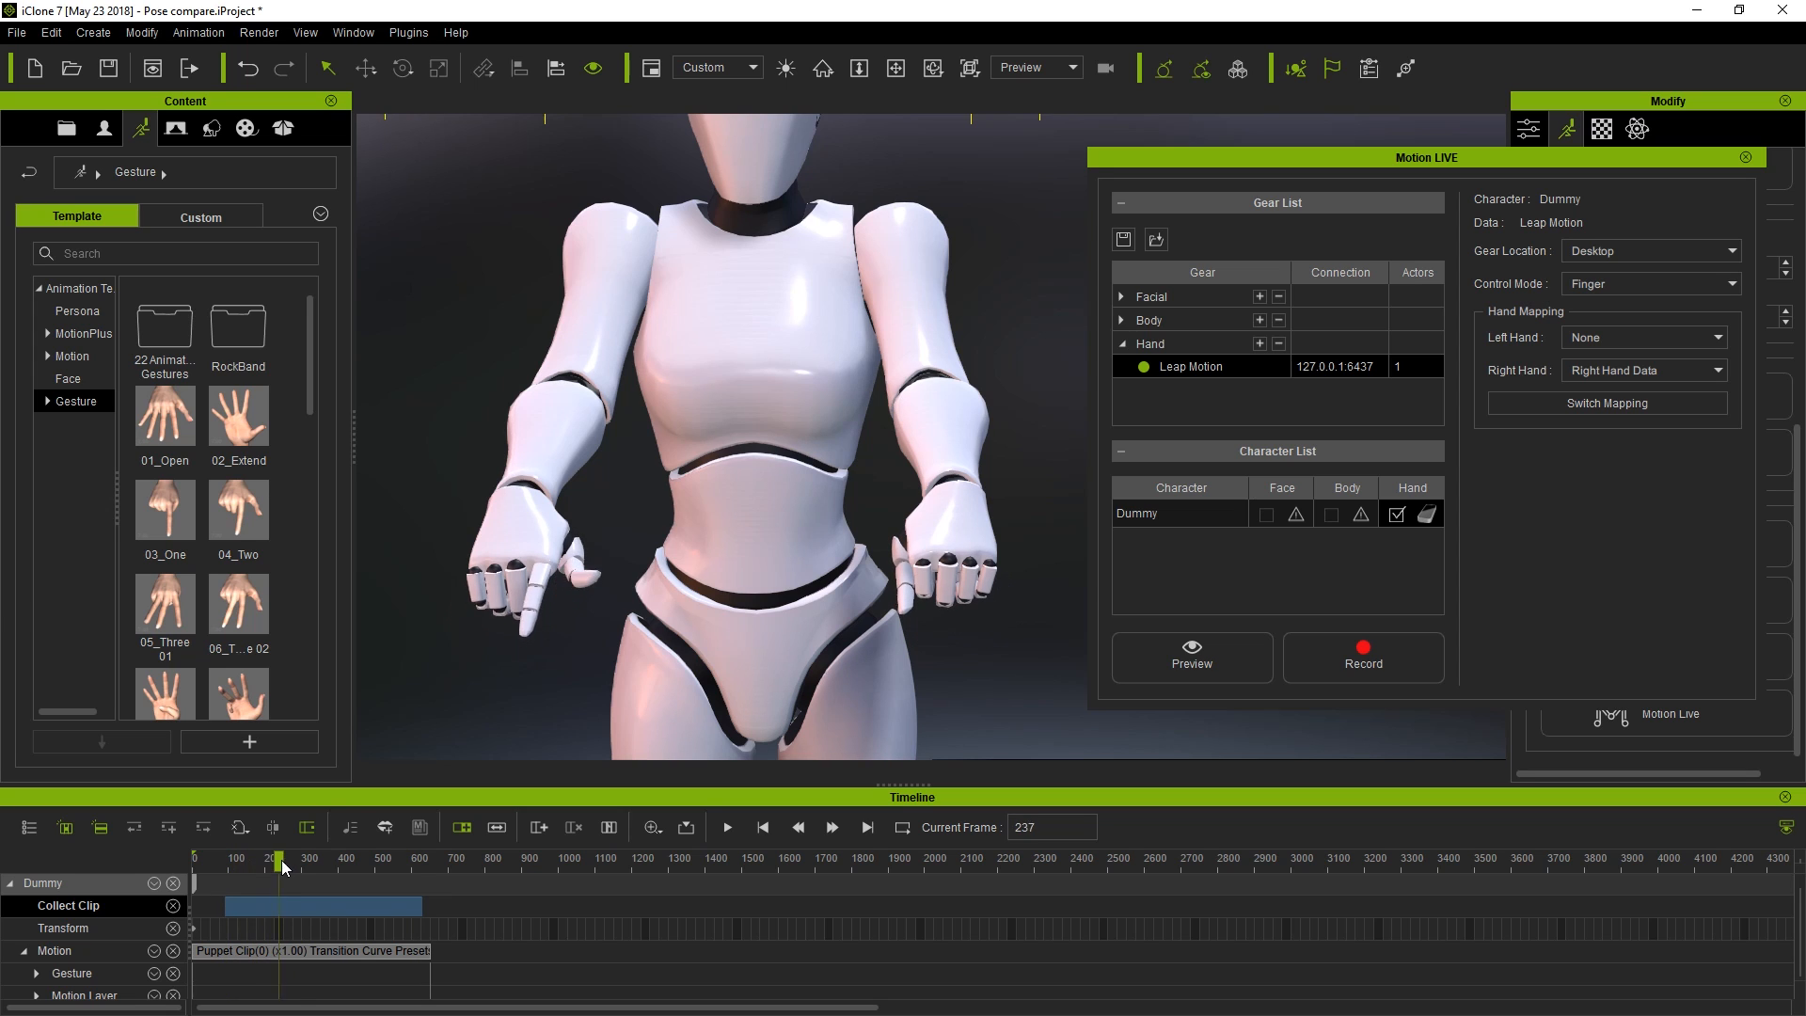
{"action": "left_click", "coordinate": [260, 858]}
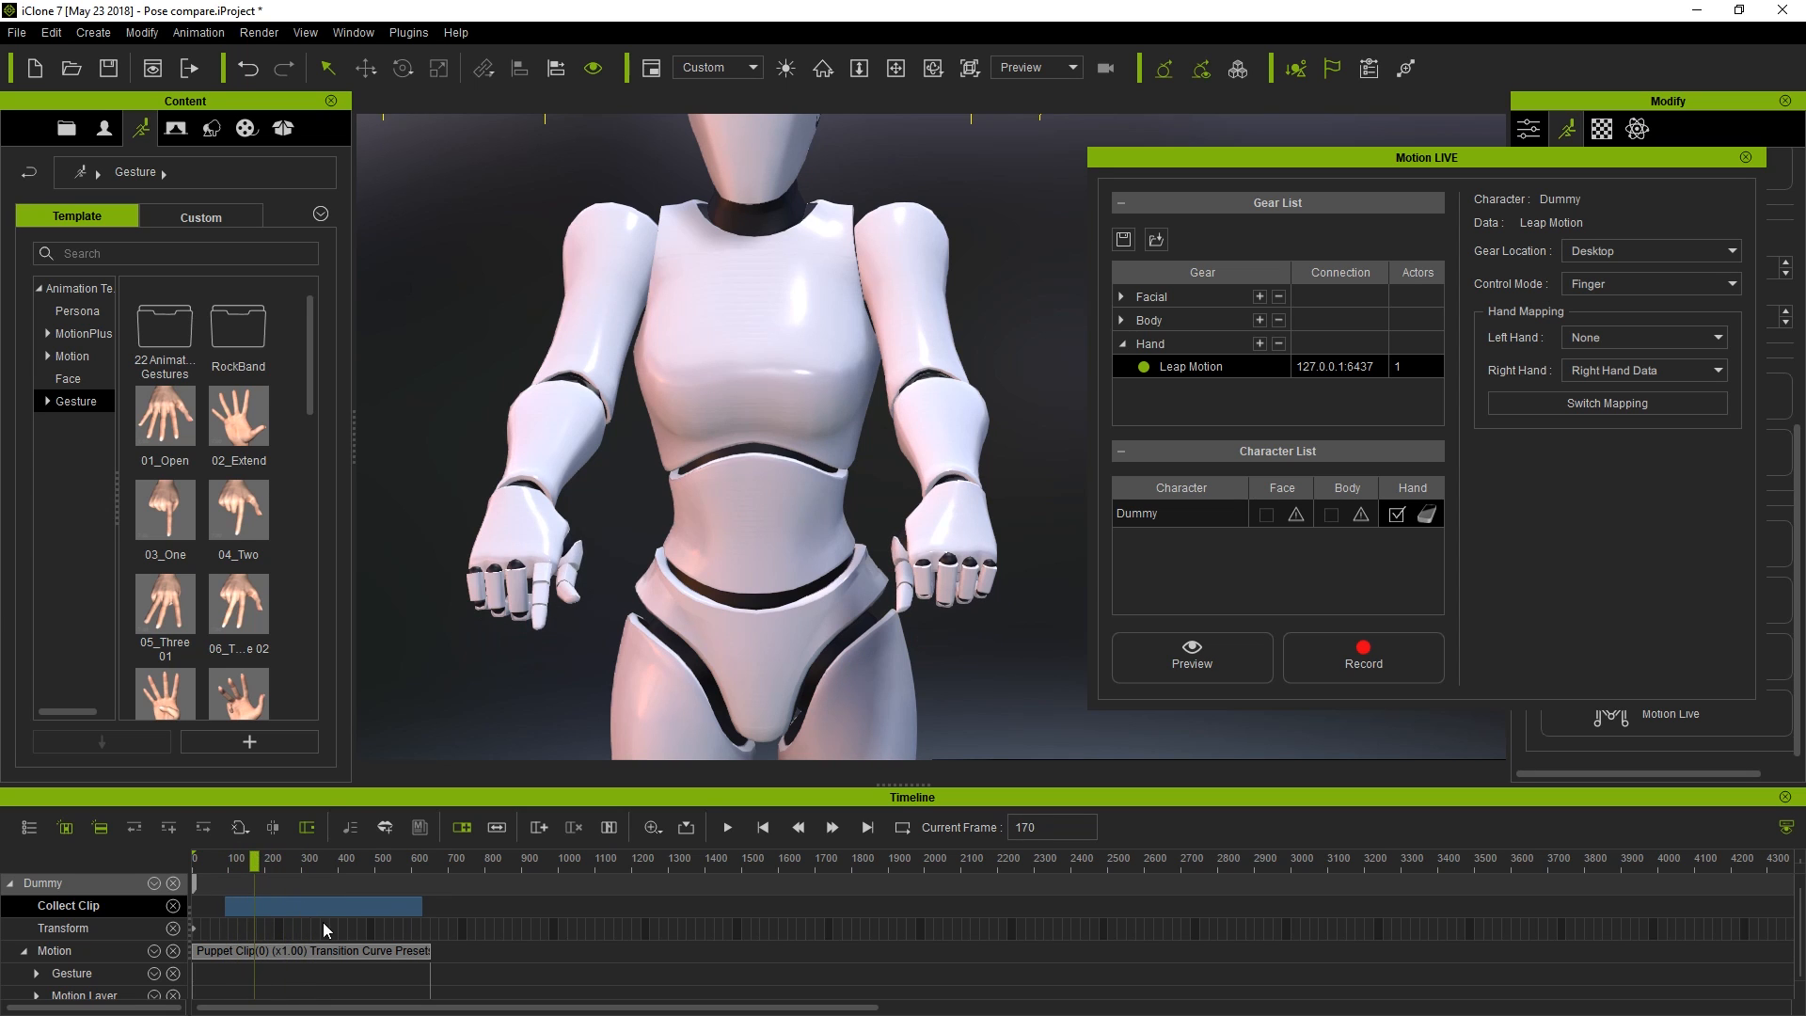
{"action": "right_click", "coordinate": [305, 907]}
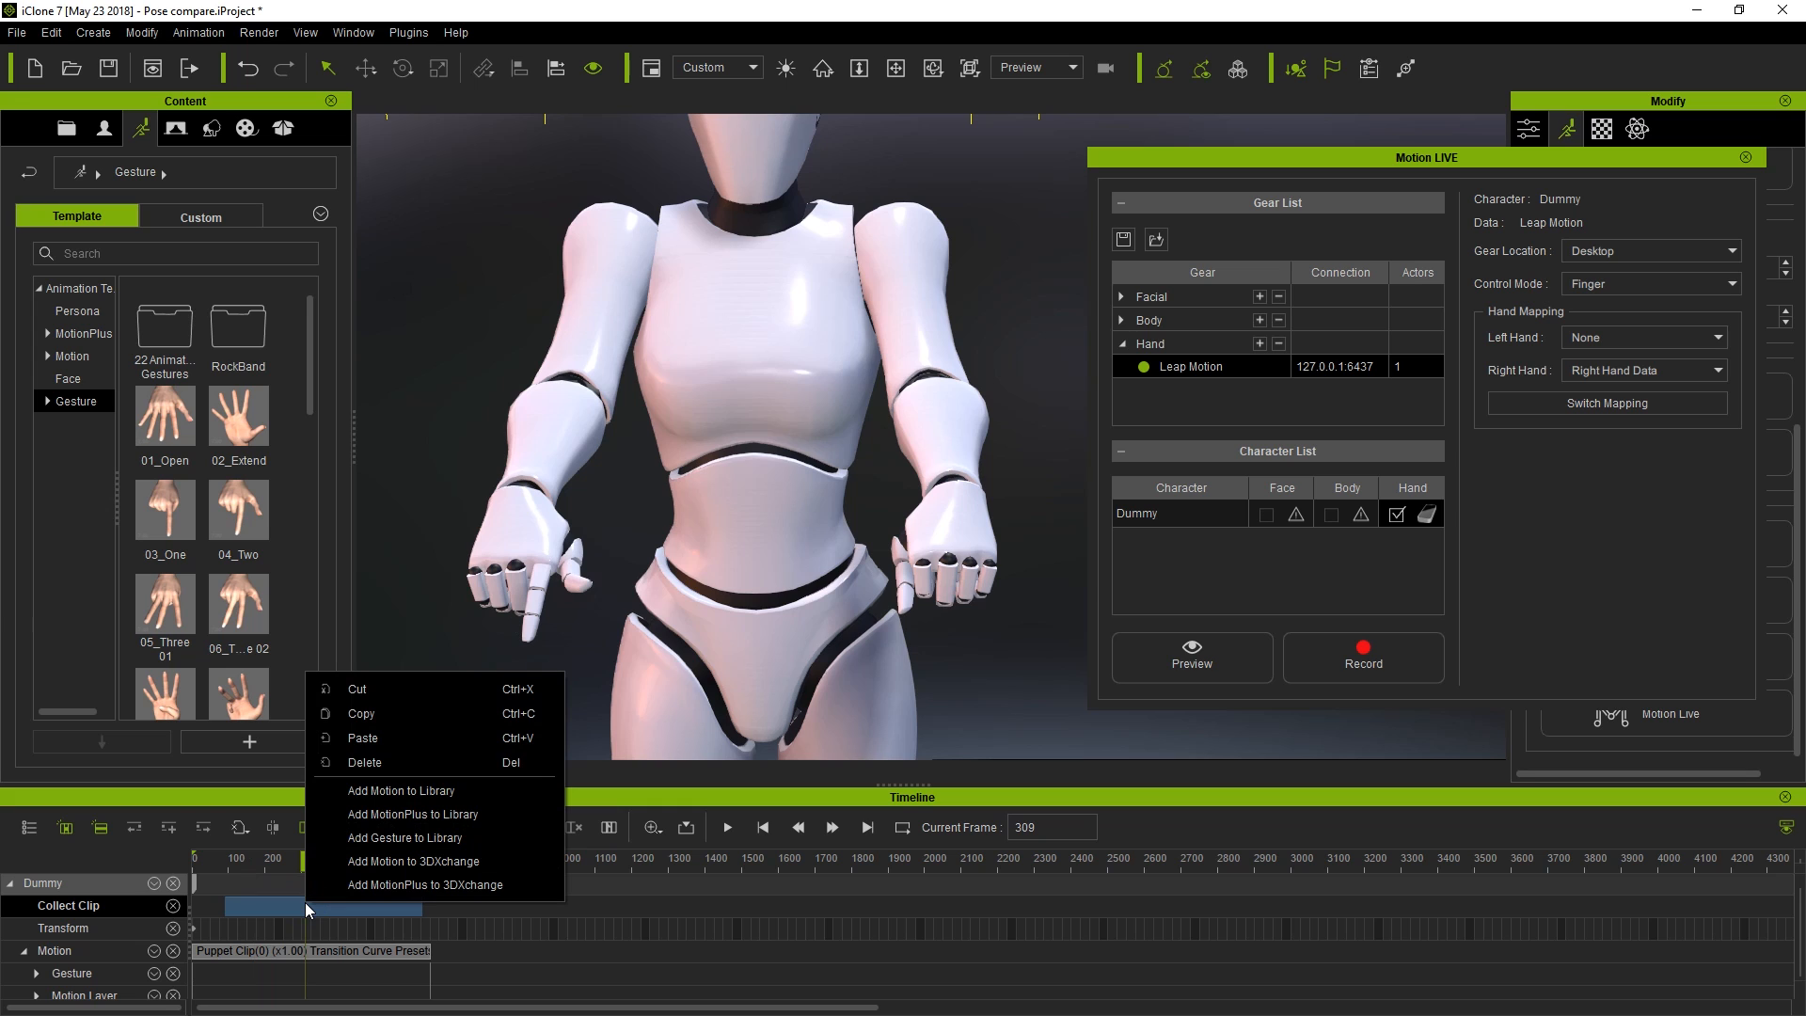
{"action": "mouse_move", "coordinate": [404, 838]}
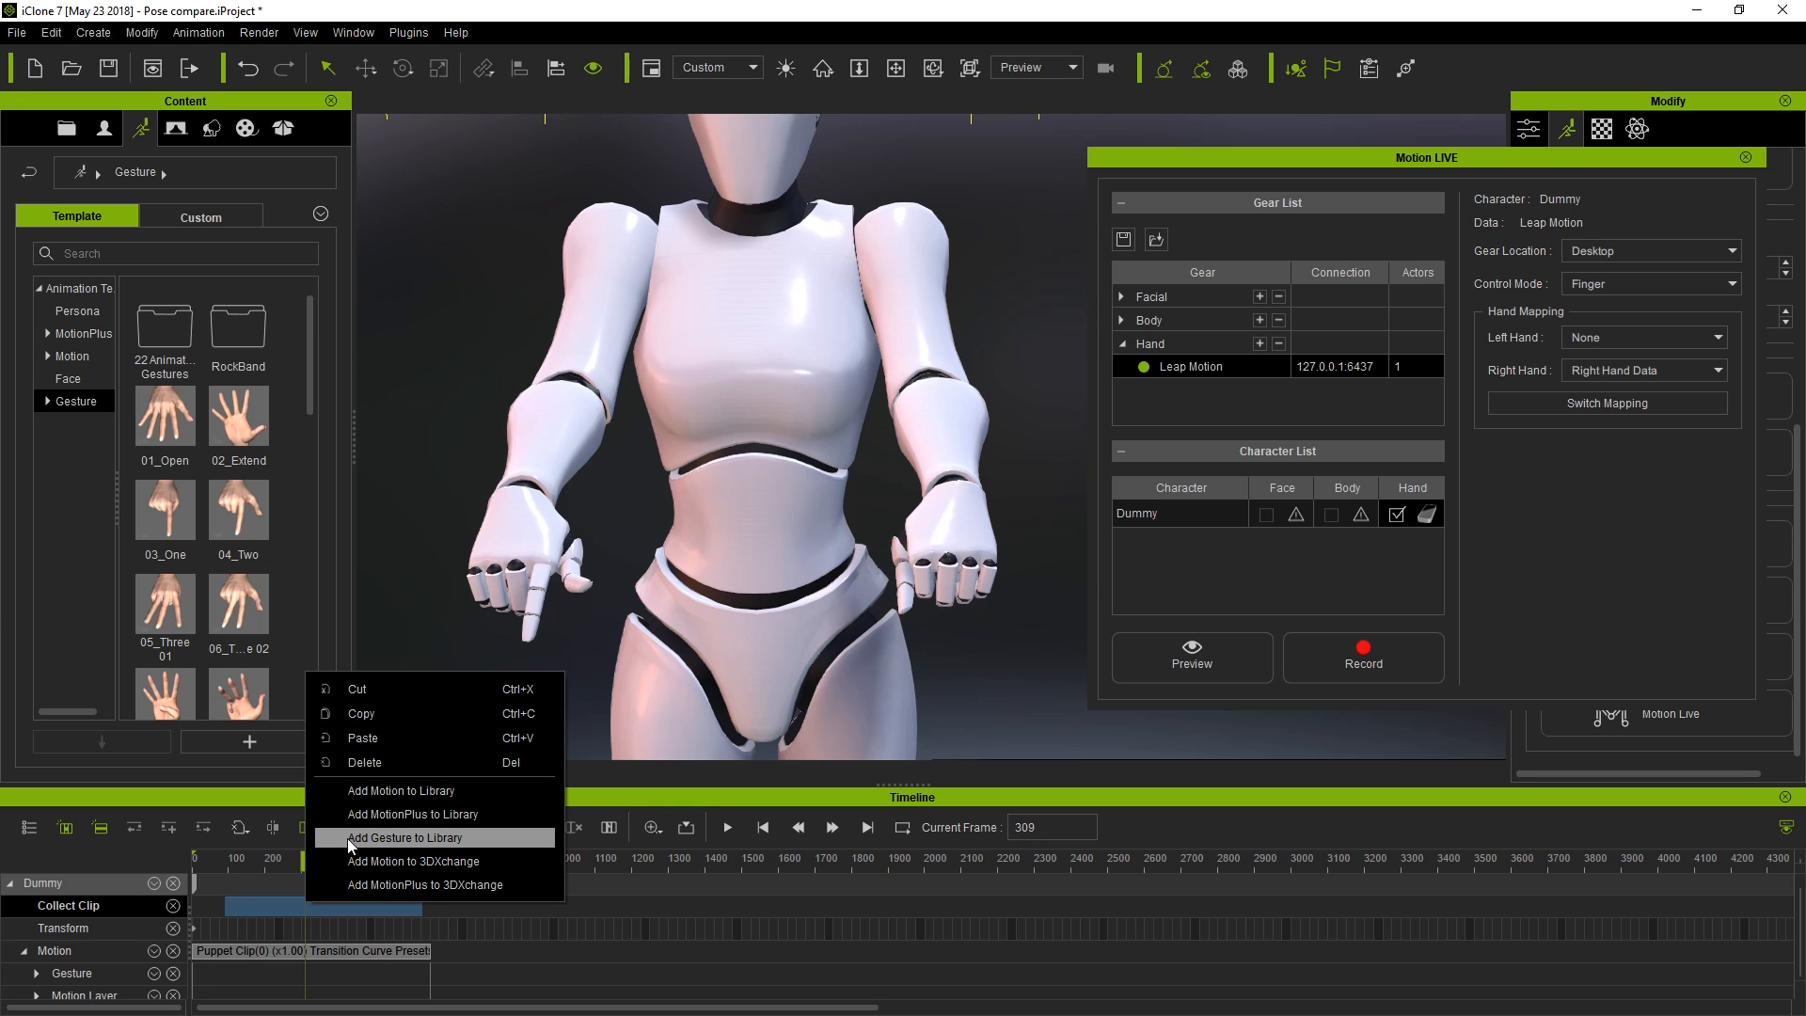
{"action": "left_click", "coordinate": [404, 838]}
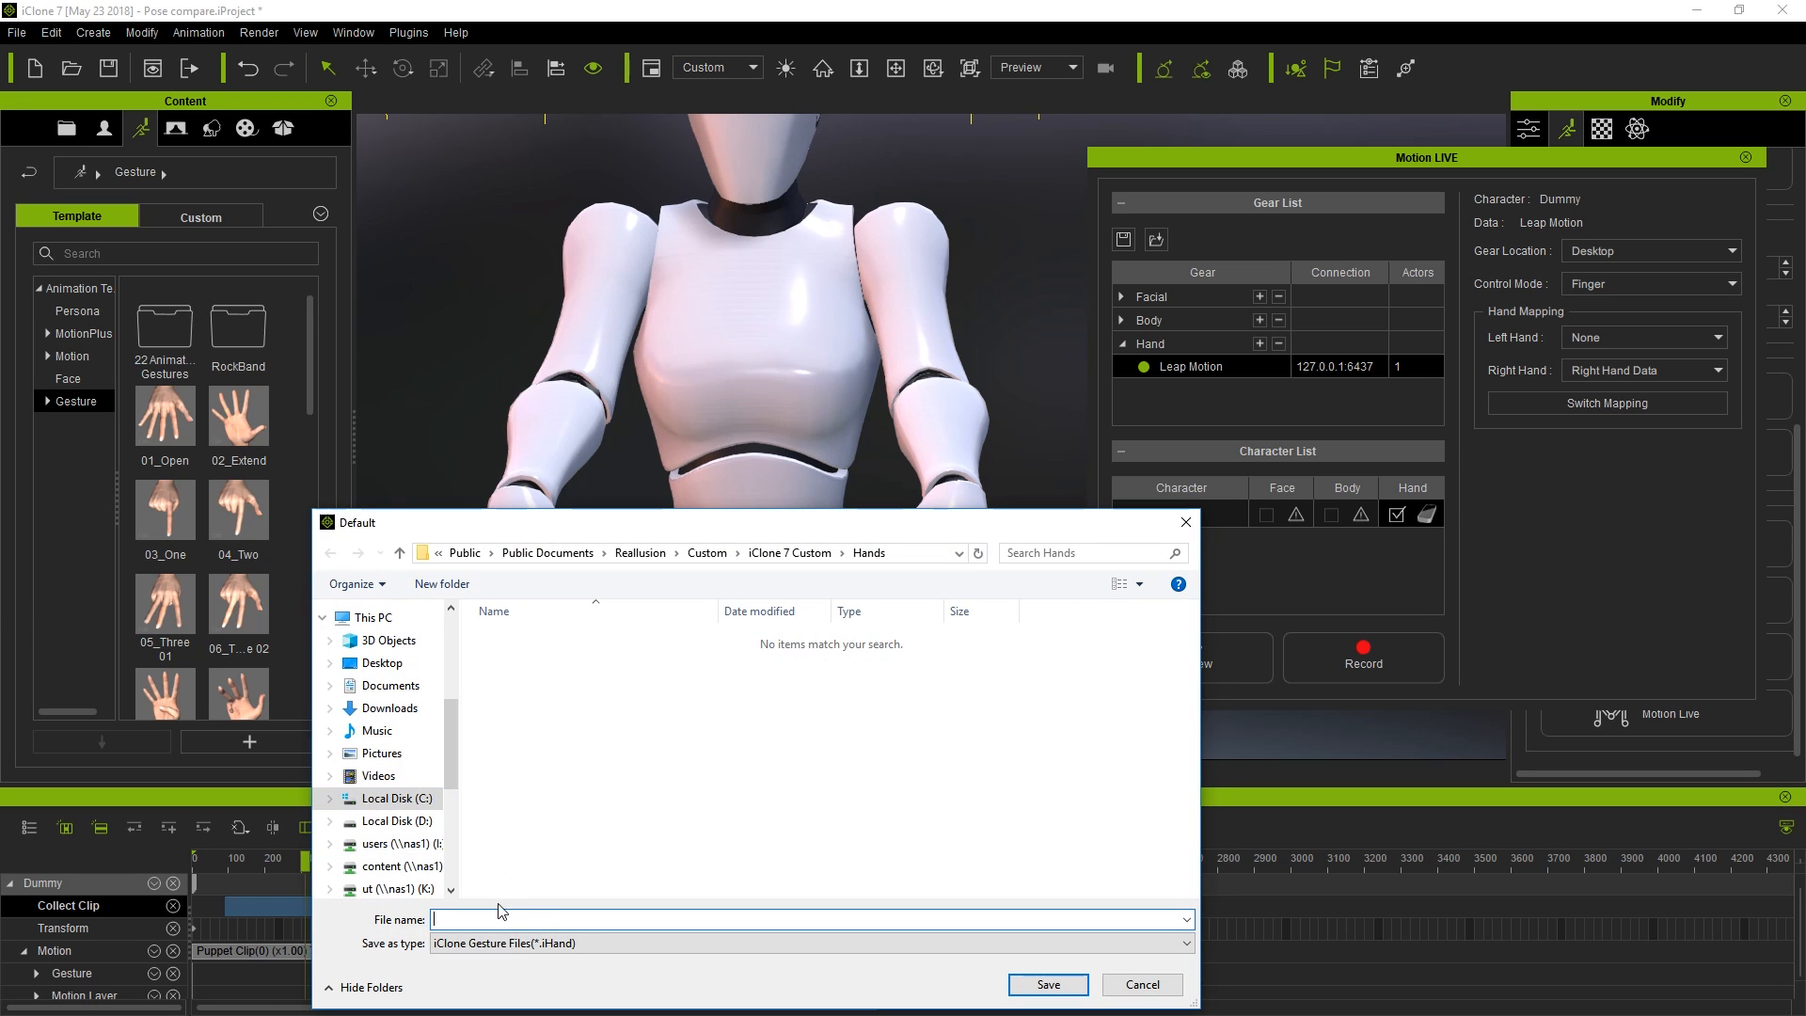
{"action": "type", "text": "poin"}
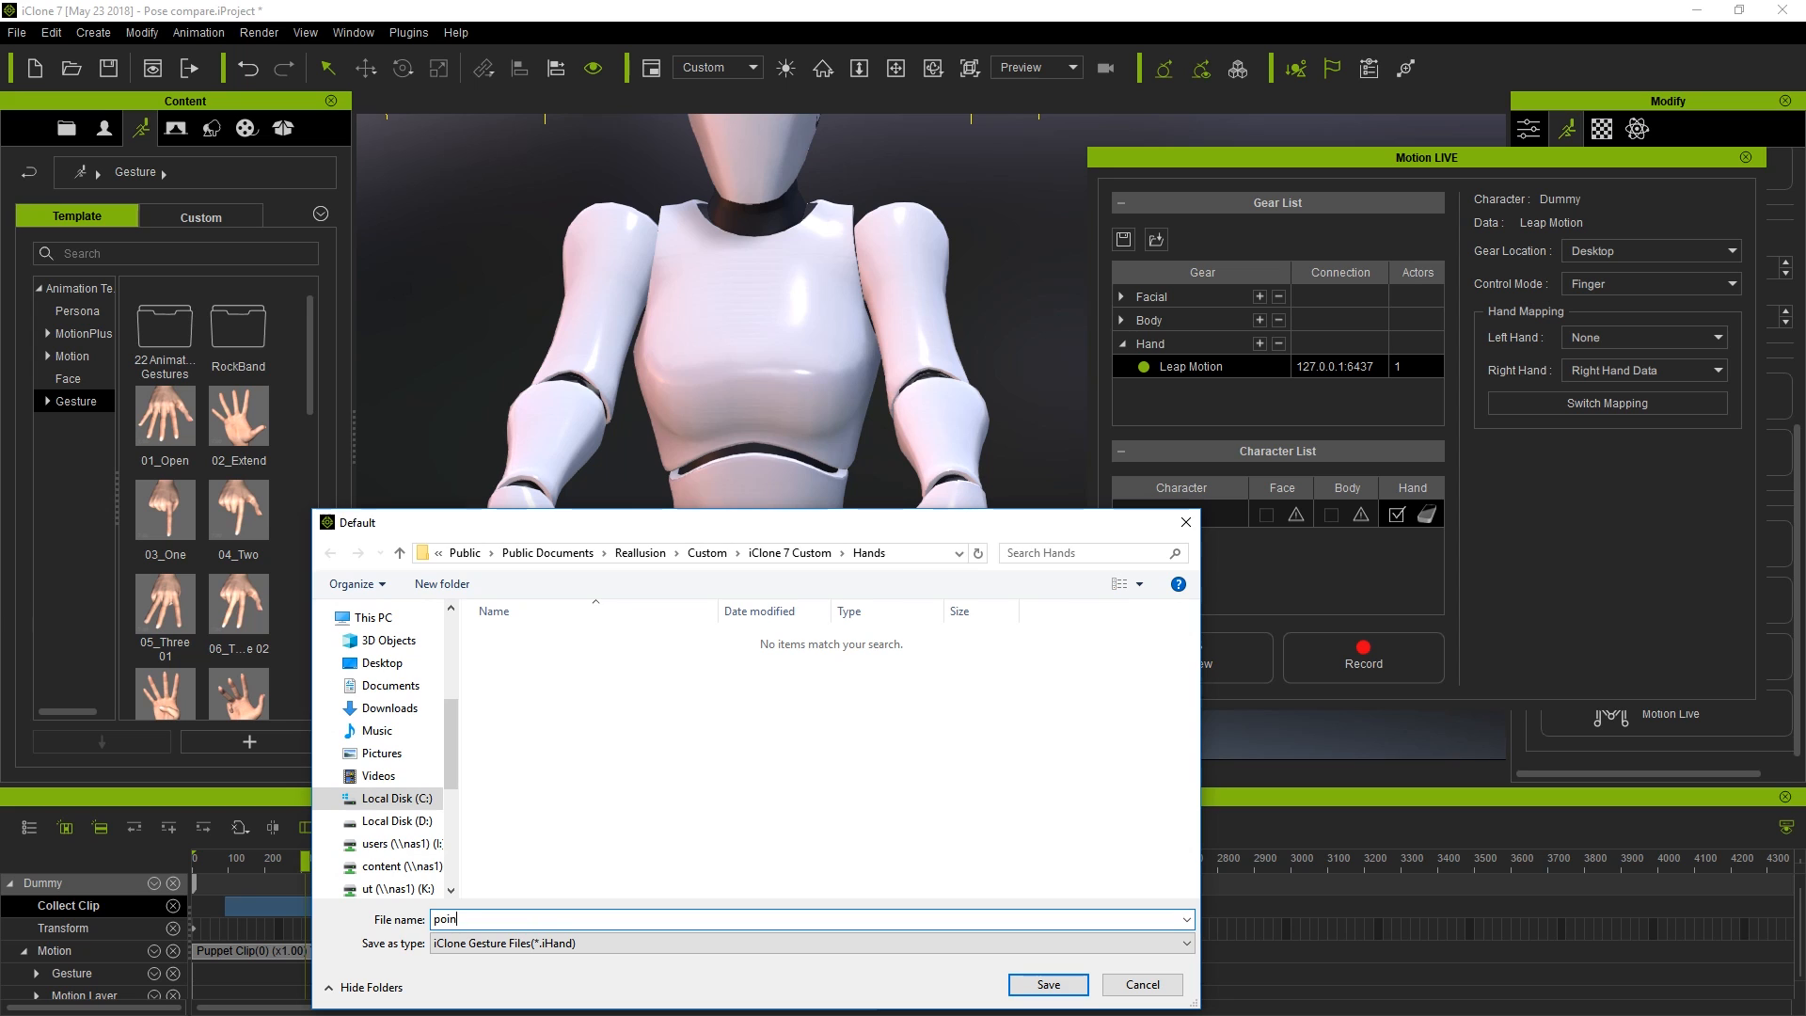
{"action": "type", "text": "t a finger"}
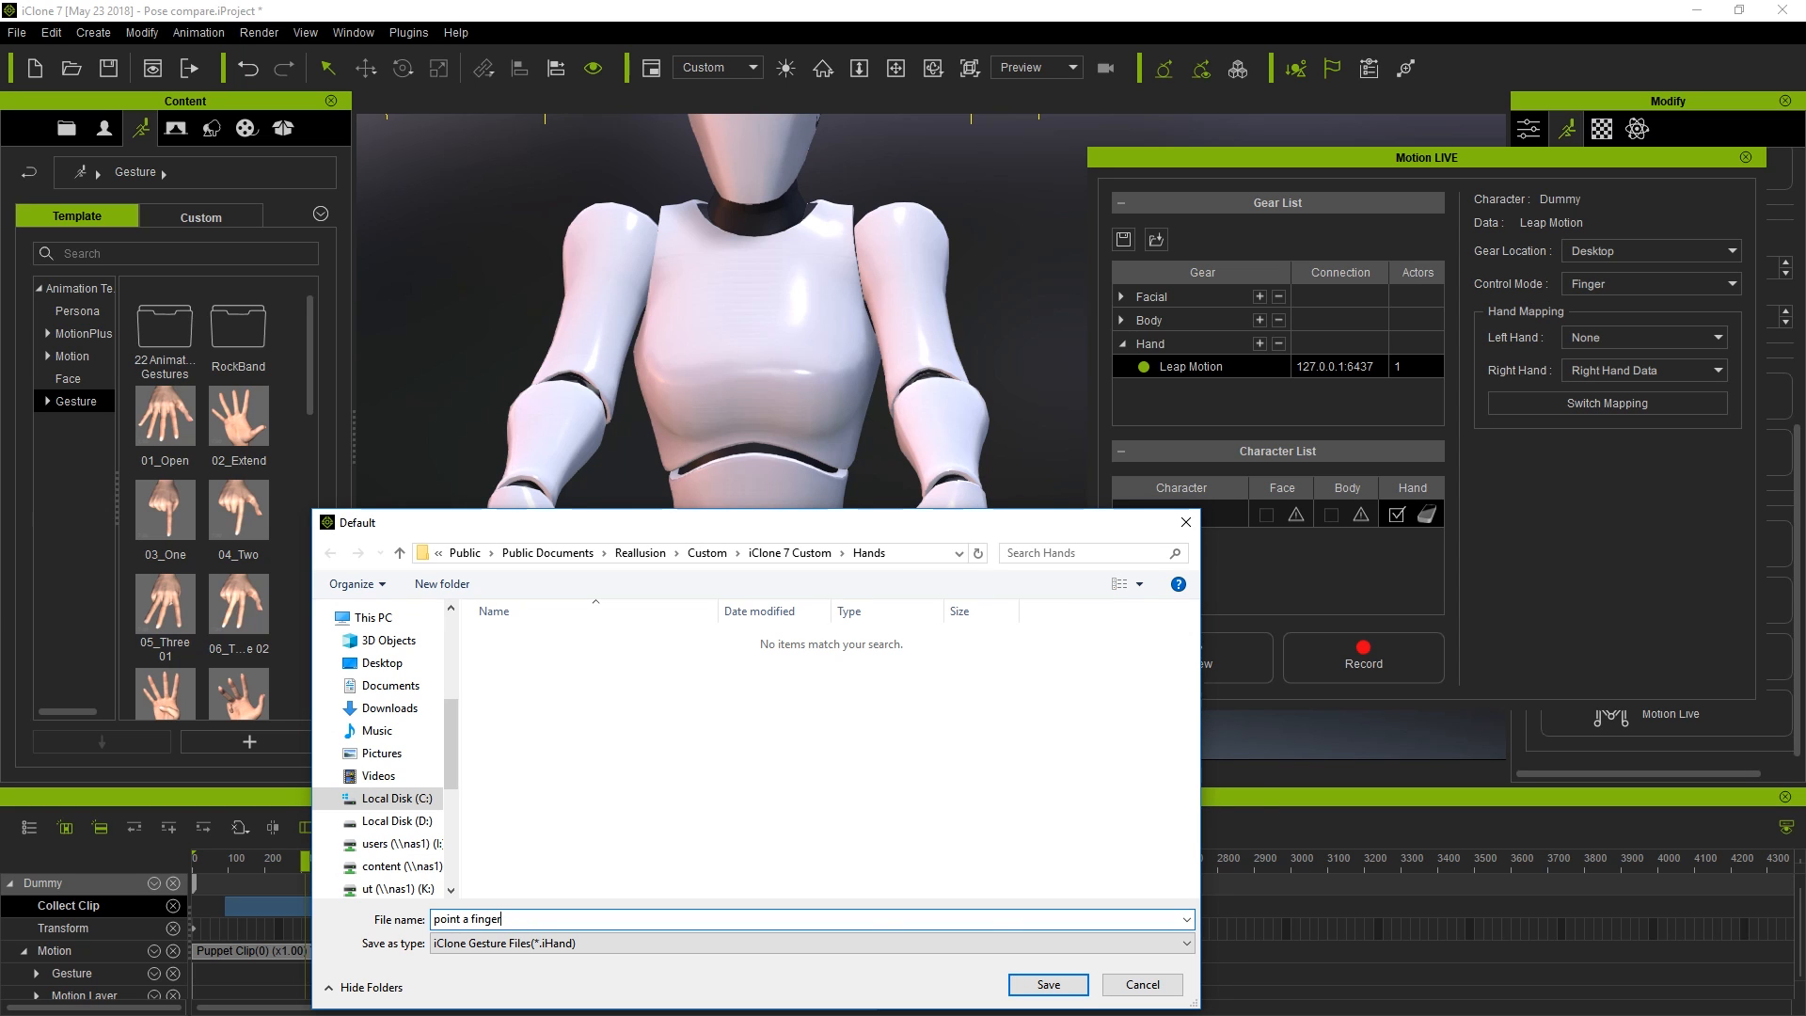
{"action": "left_click", "coordinate": [1046, 984]}
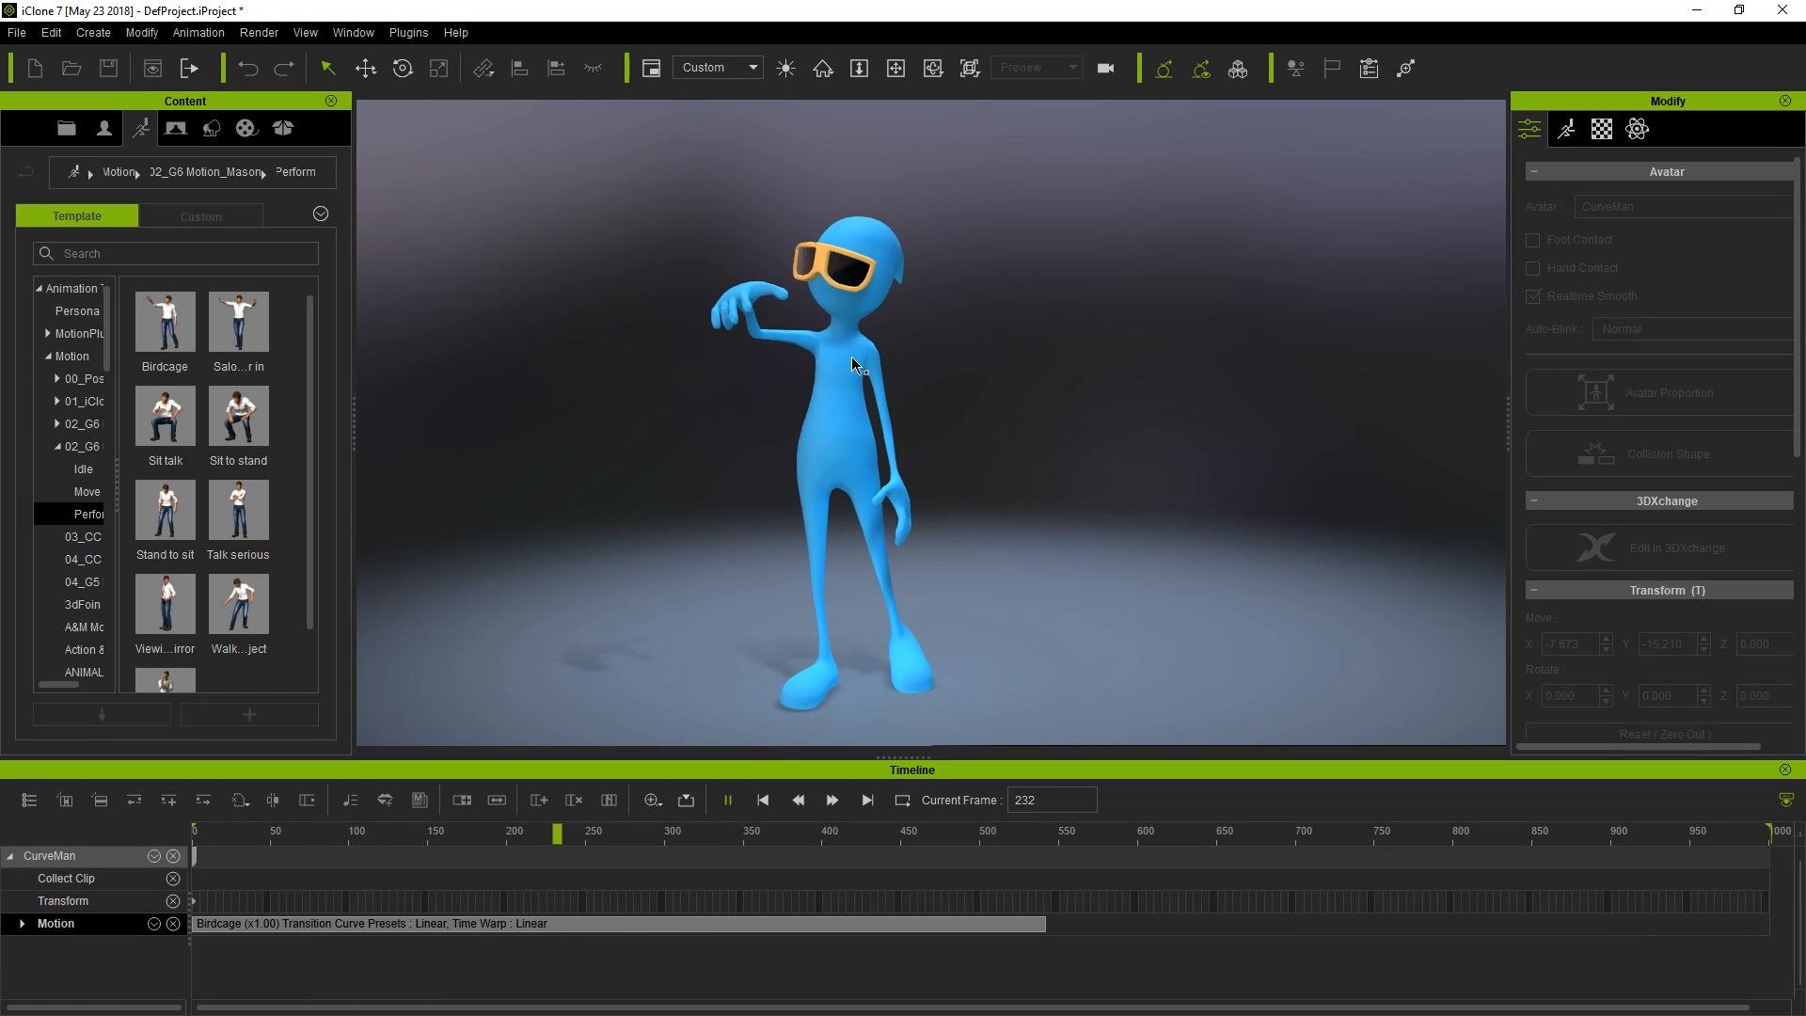
- Expand CurveMan's LHand/RHand gesture tracks, offset the right-hand 'point a finger' clip, and play
{"action": "left_click", "coordinate": [200, 215]}
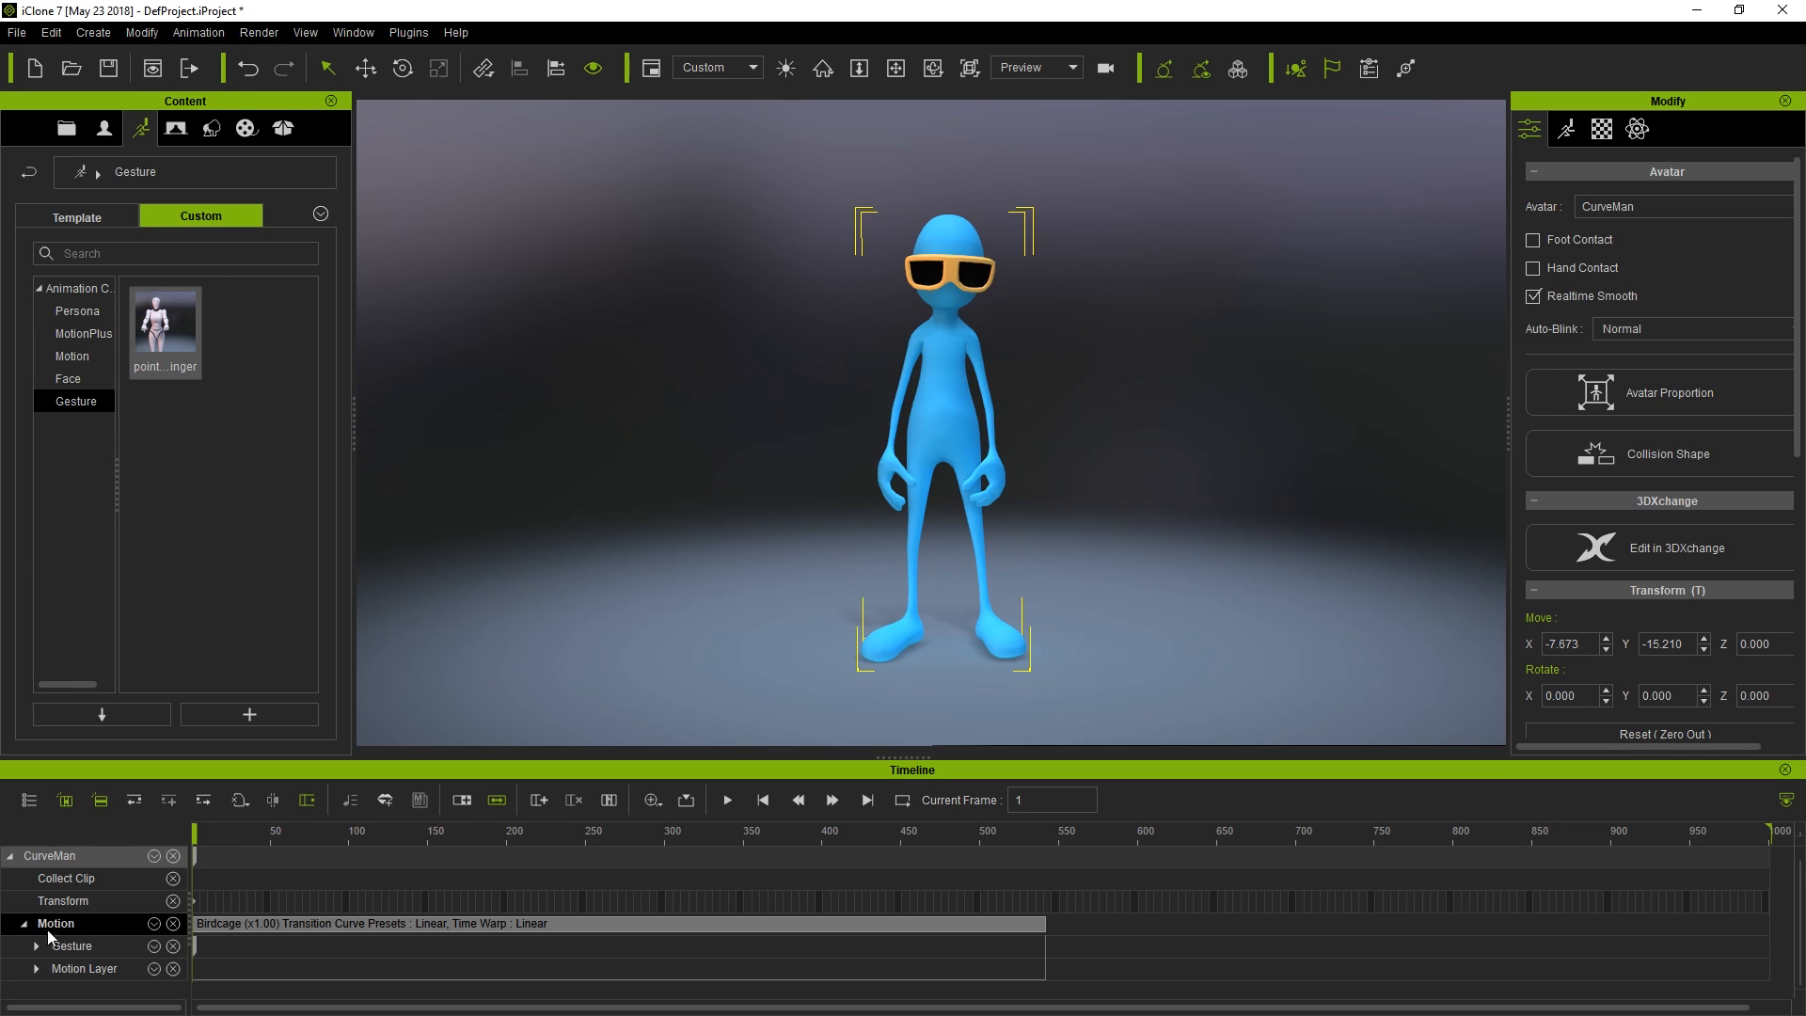
{"action": "left_click", "coordinate": [36, 946]}
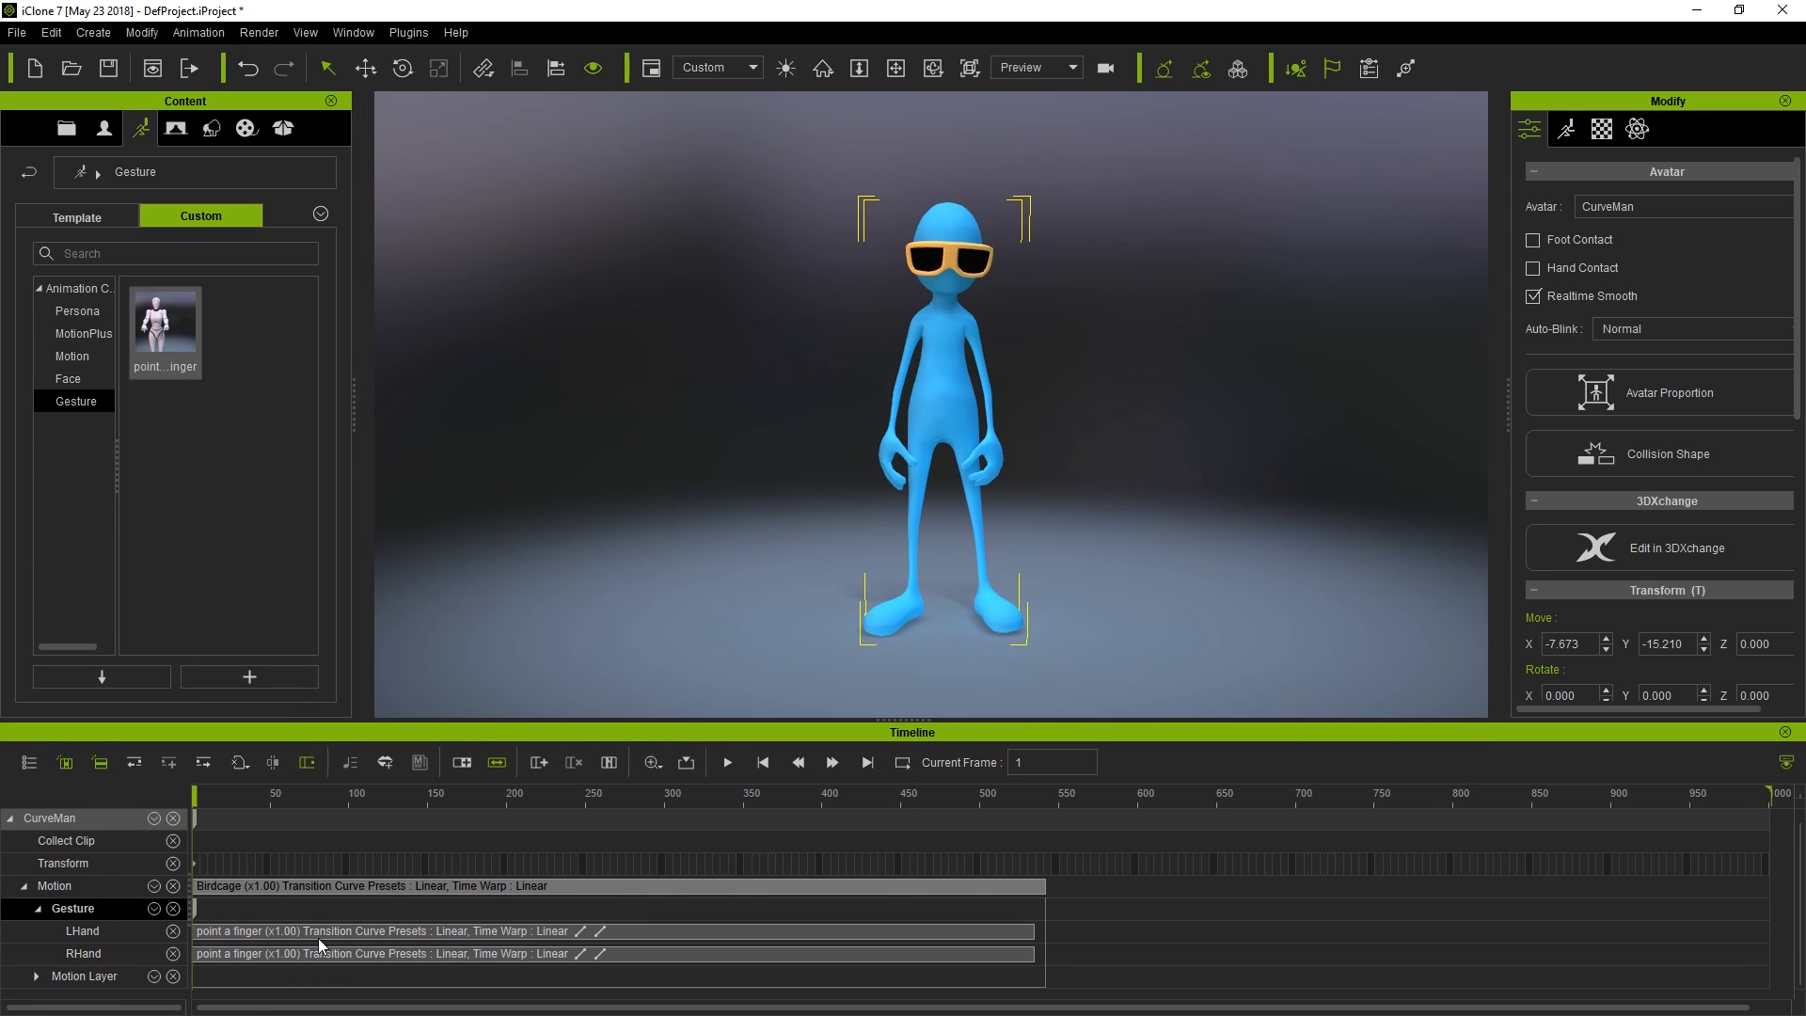
{"action": "left_click", "coordinate": [432, 794]}
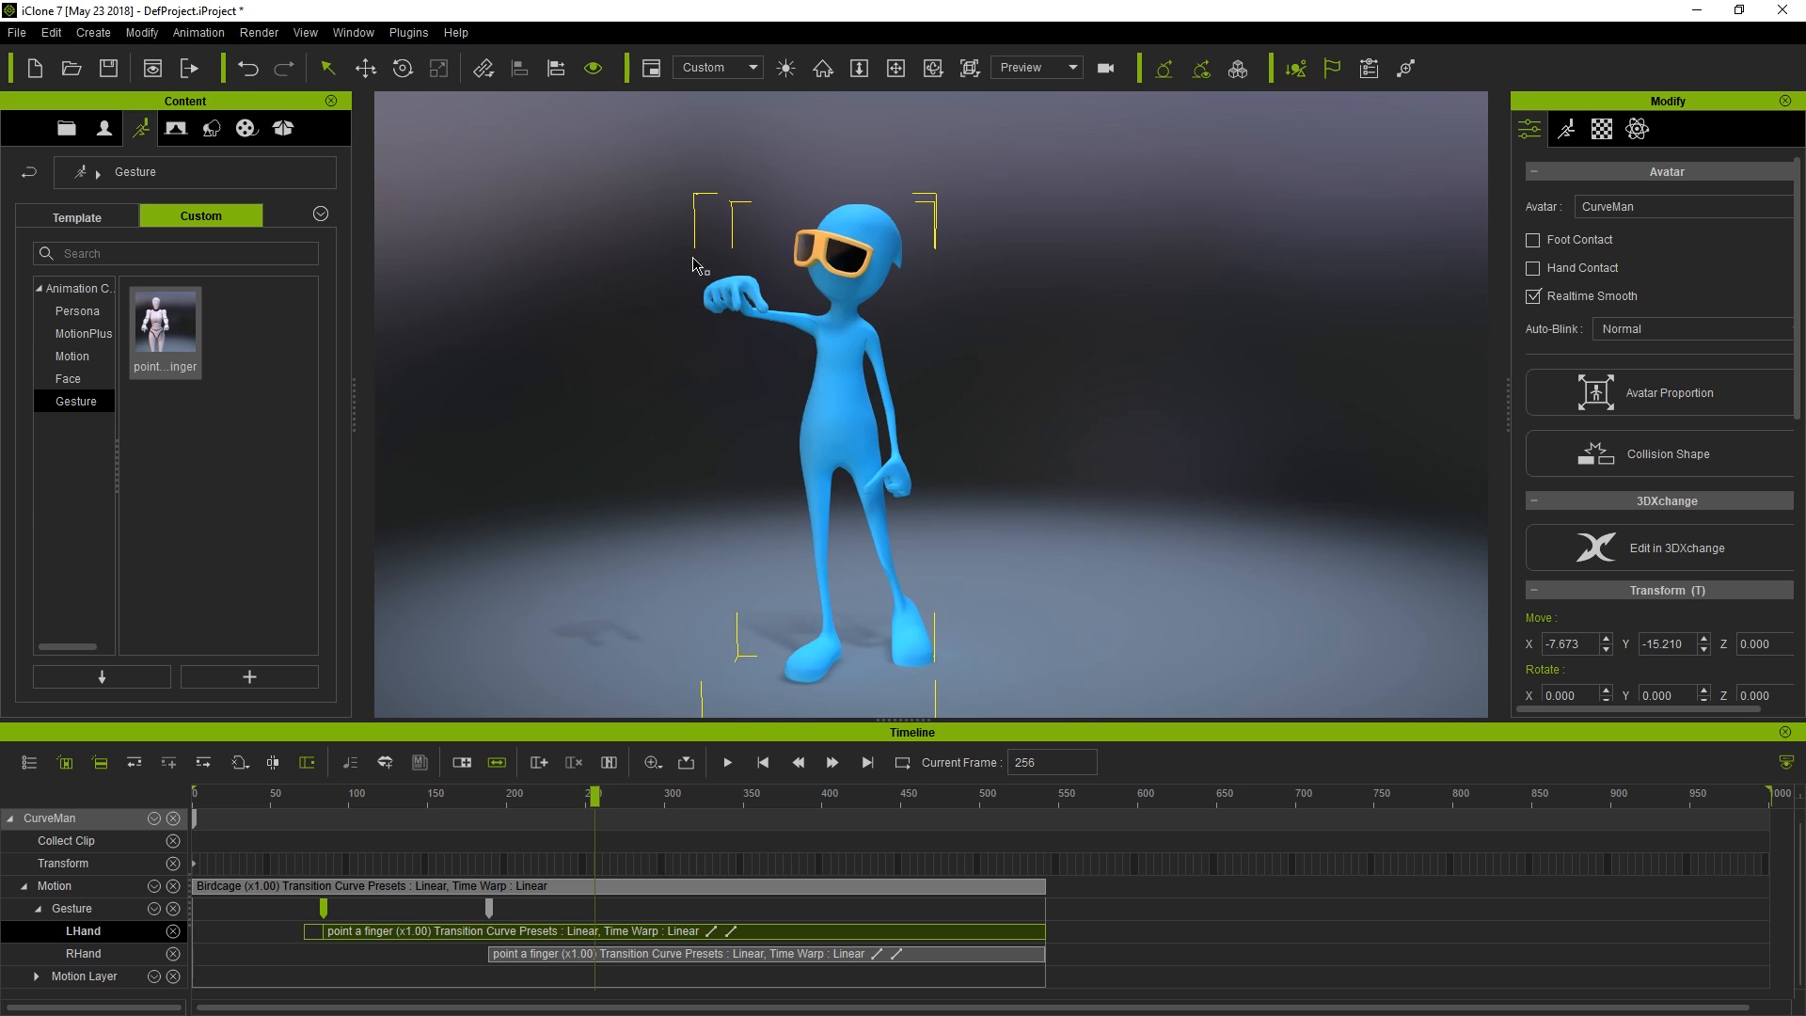
{"action": "left_click", "coordinate": [668, 794]}
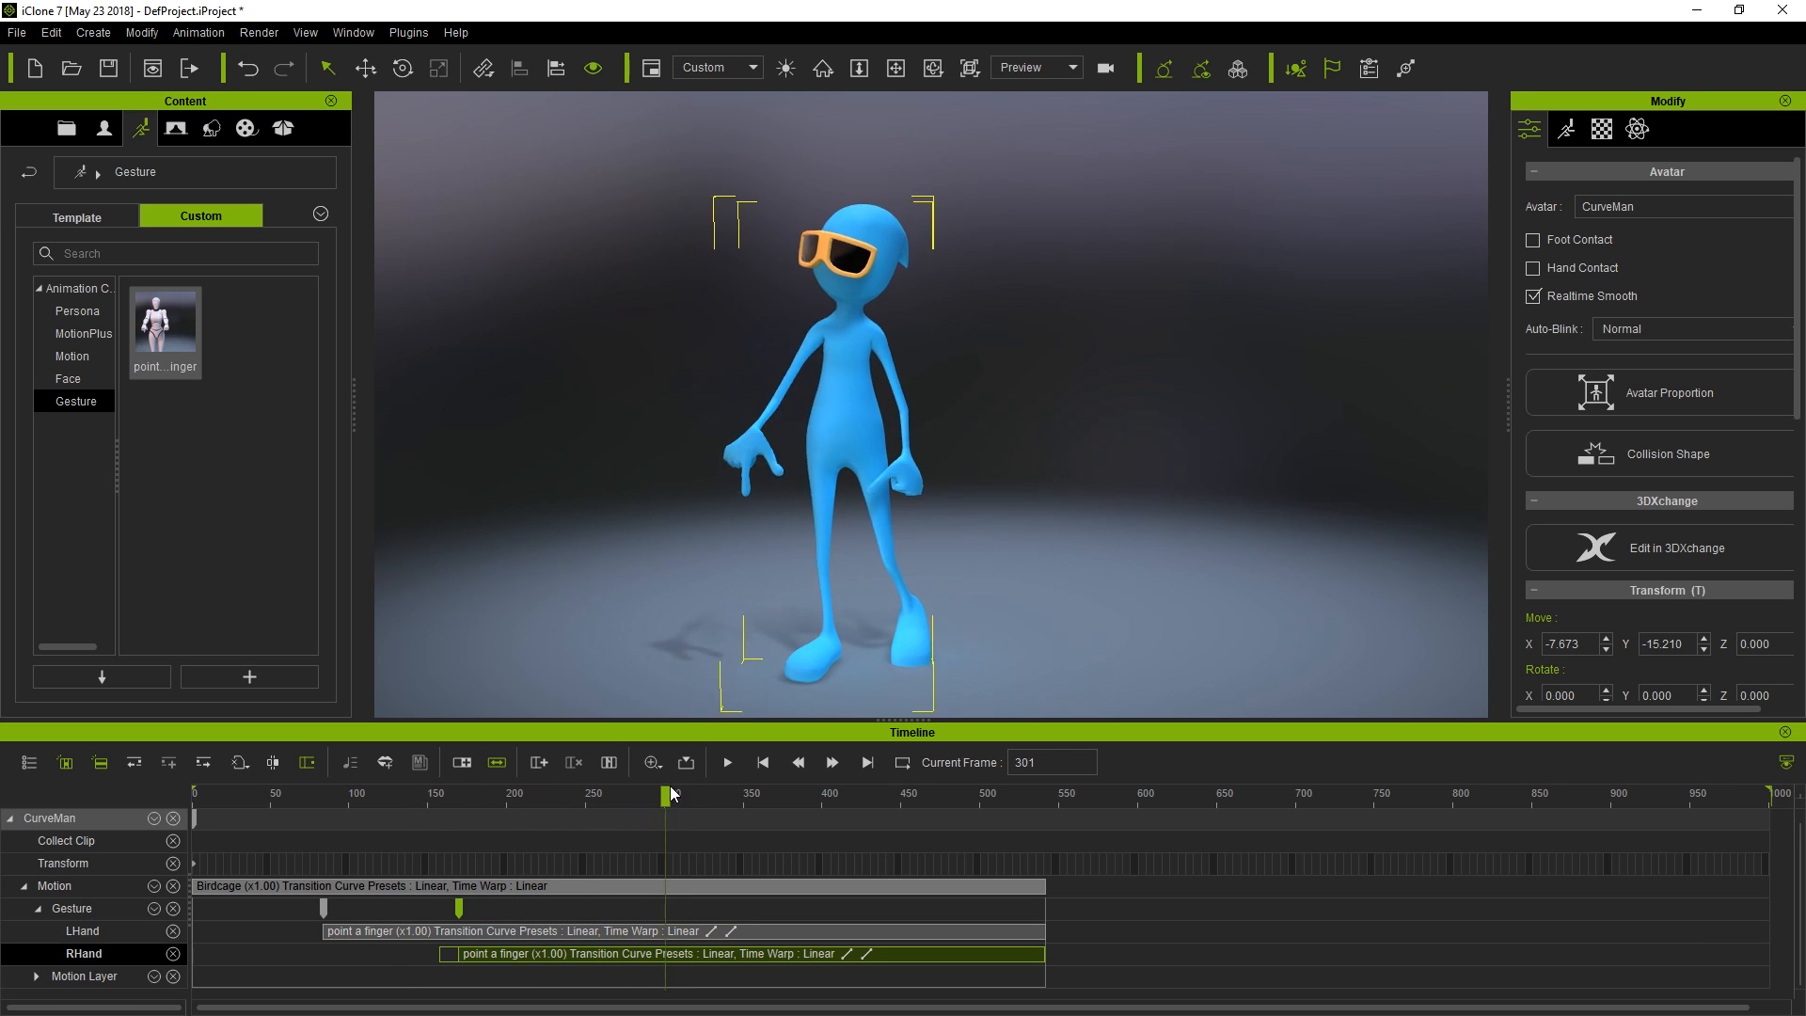
{"action": "left_click", "coordinate": [726, 762]}
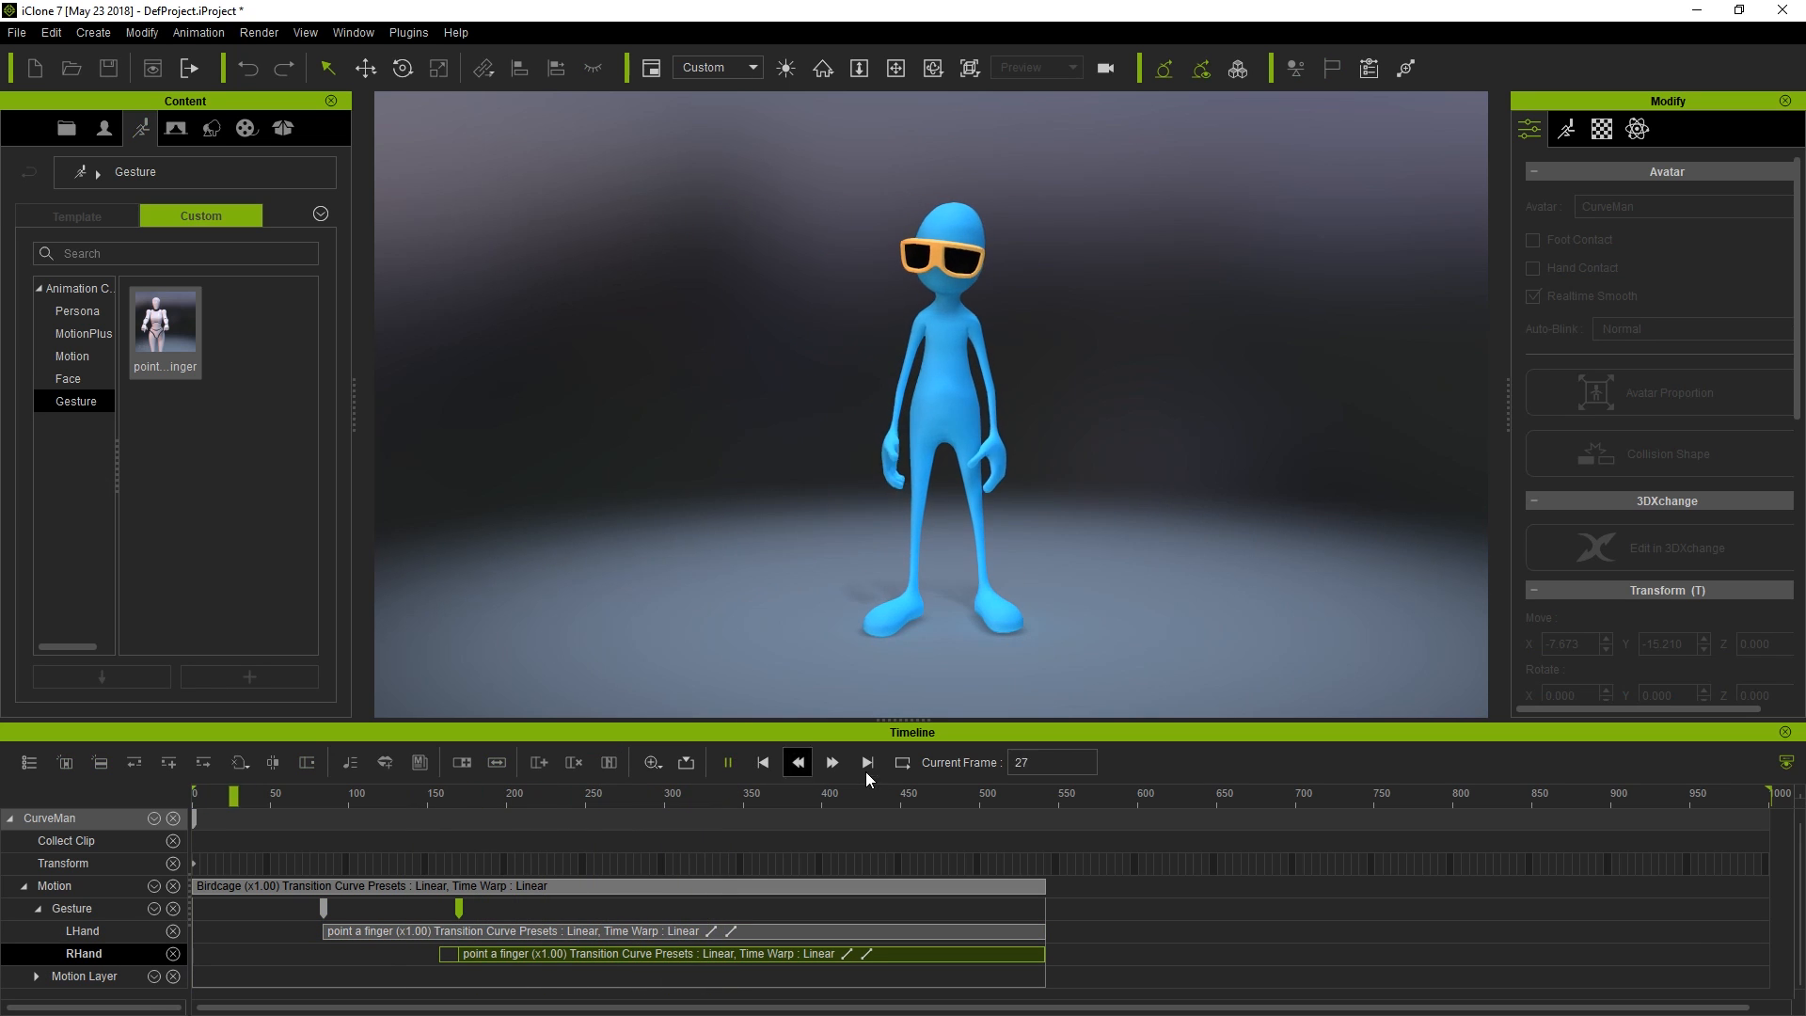
{"action": "left_click", "coordinate": [832, 762]}
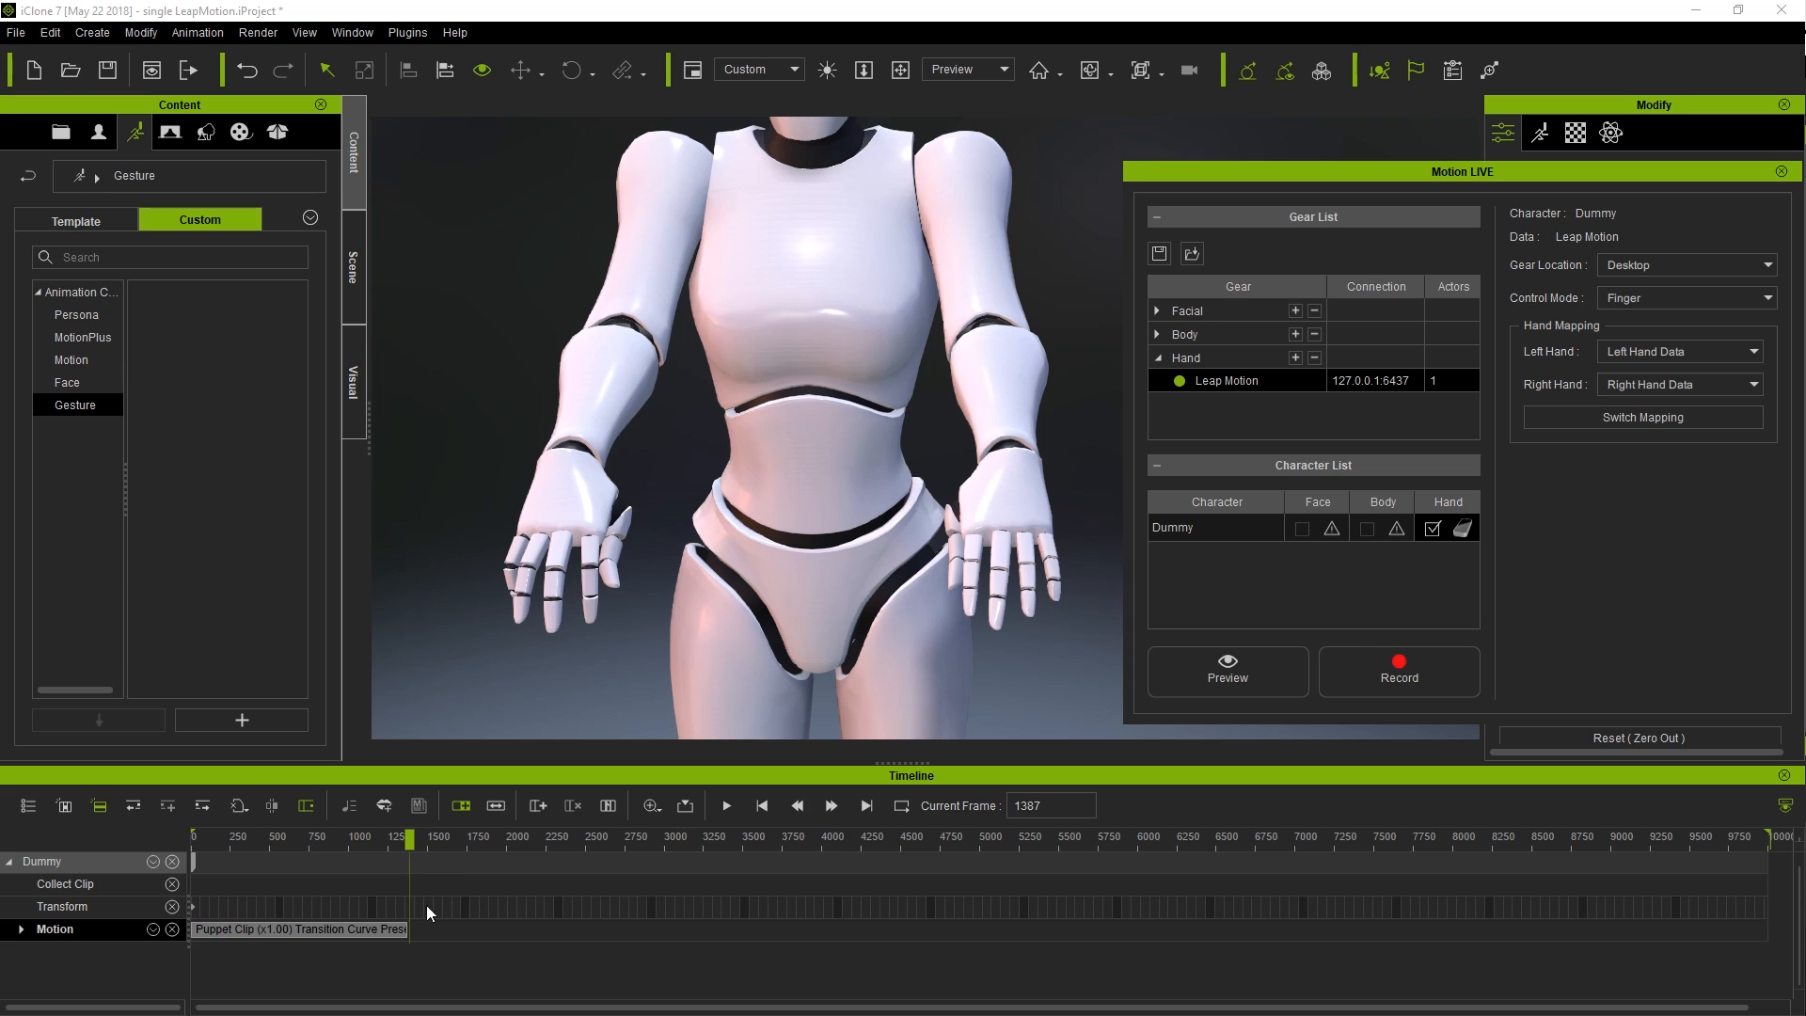
- Play the Dummy's Leap Motion recording and mark the clenched-fist section as the Collect Clip range
{"action": "left_click", "coordinate": [727, 805]}
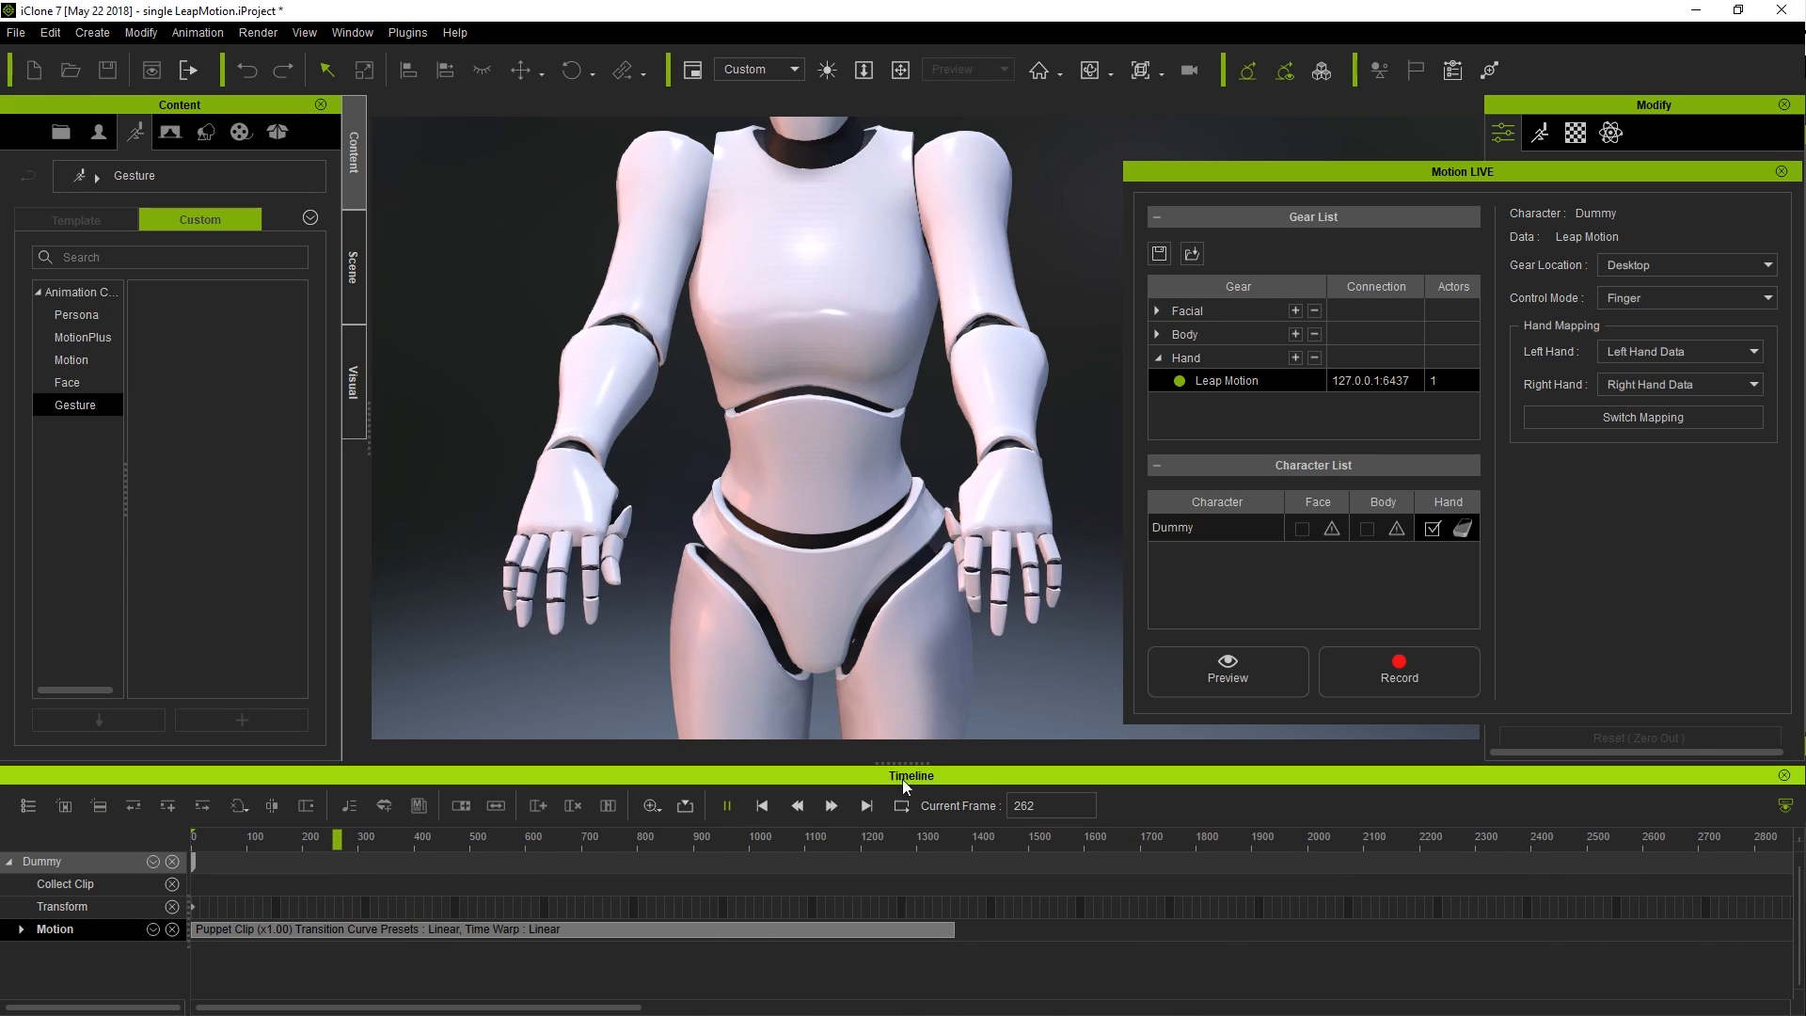
{"action": "left_click", "coordinate": [727, 805]}
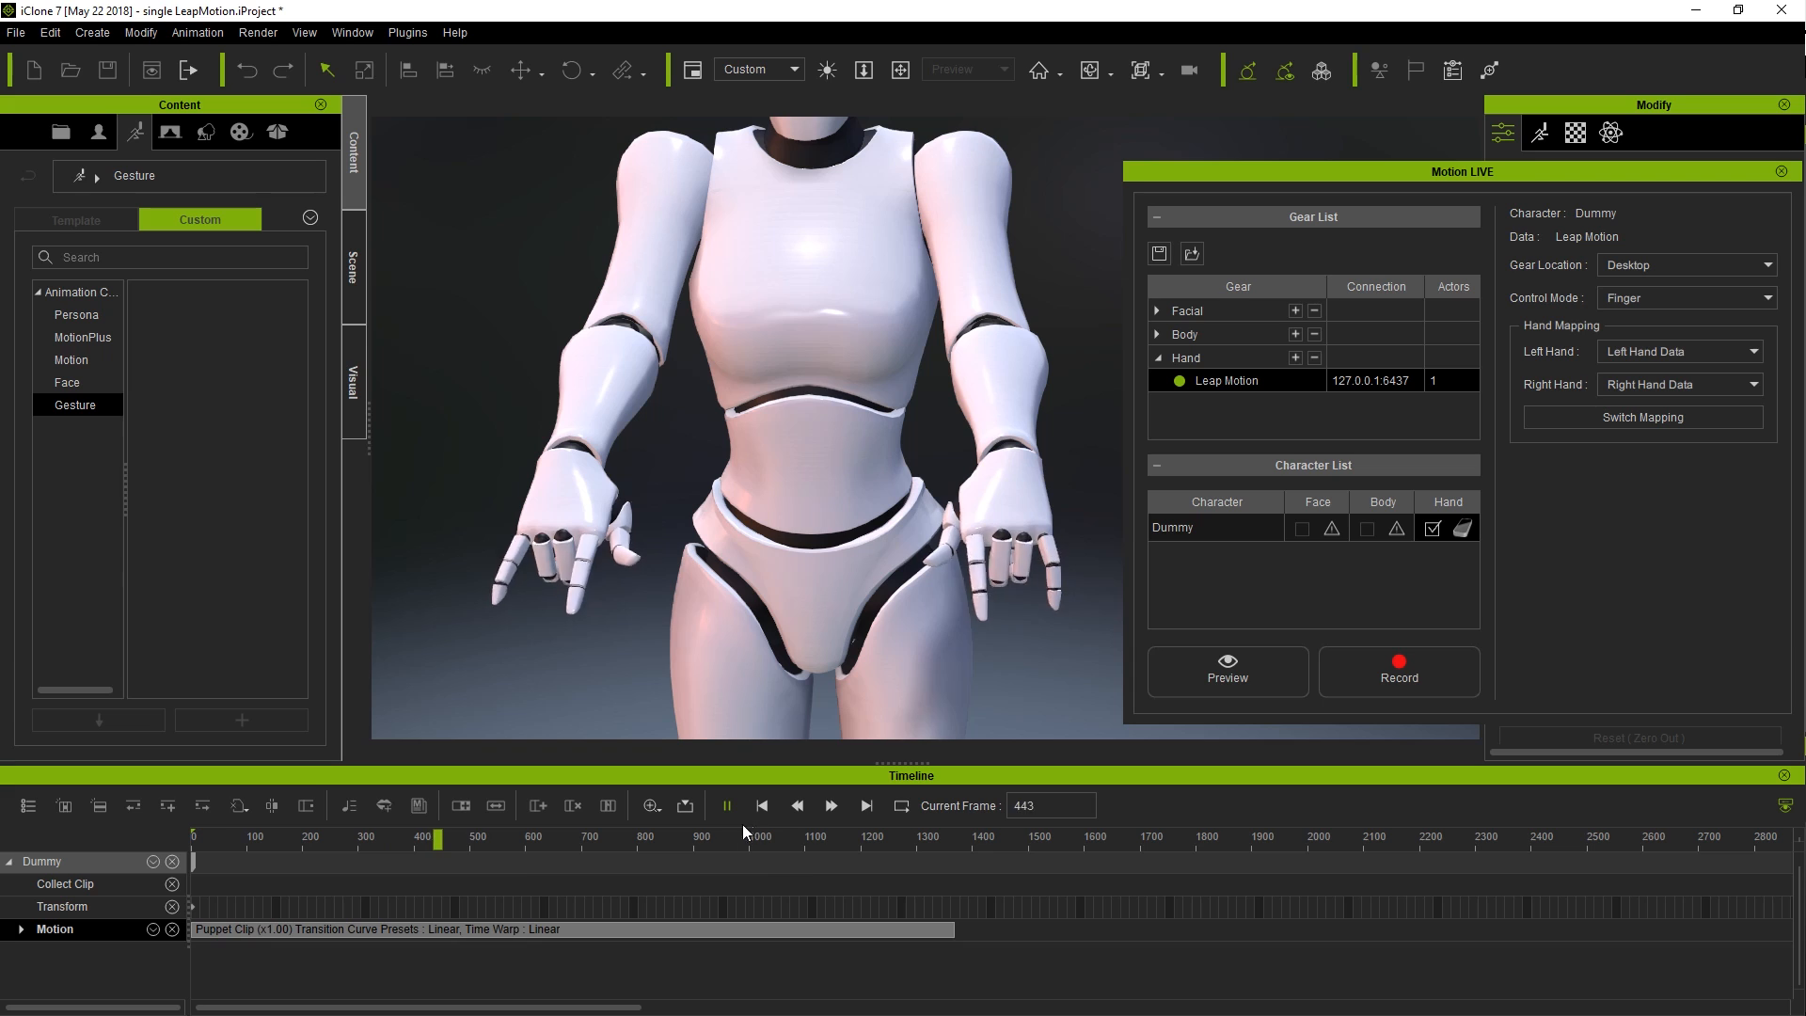
{"action": "left_click", "coordinate": [726, 805]}
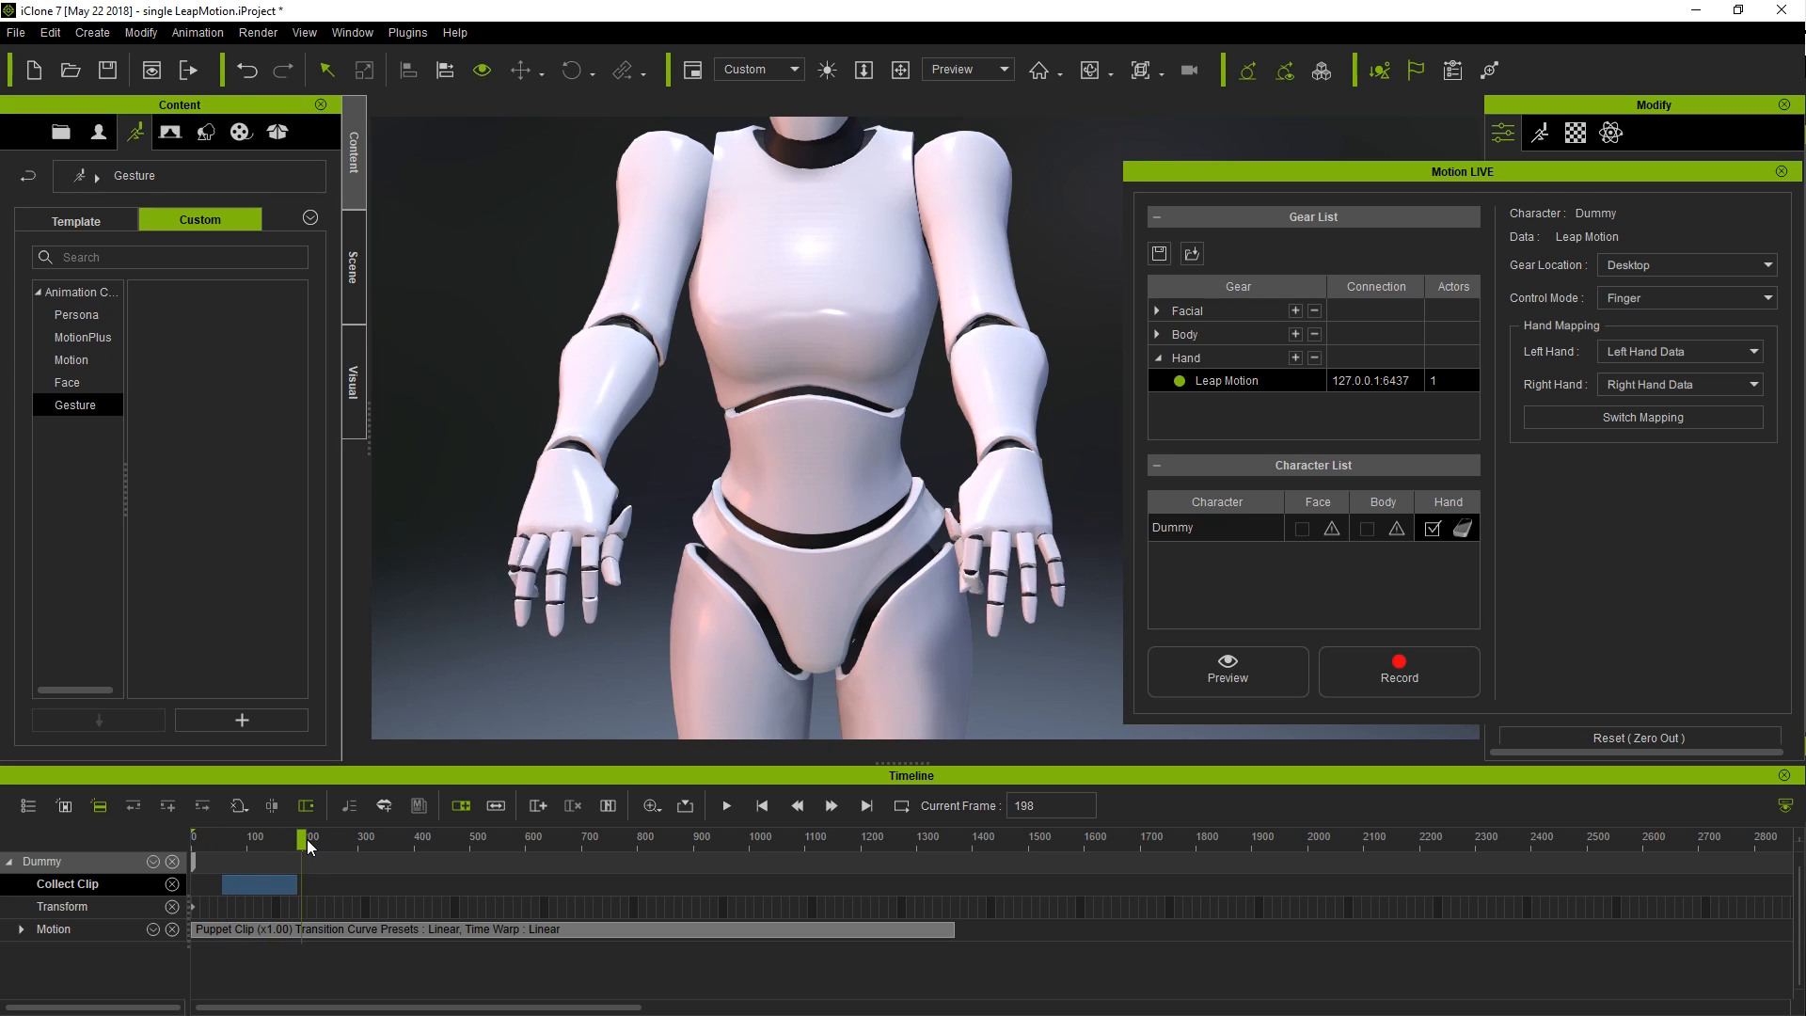
{"action": "left_click", "coordinate": [290, 841]}
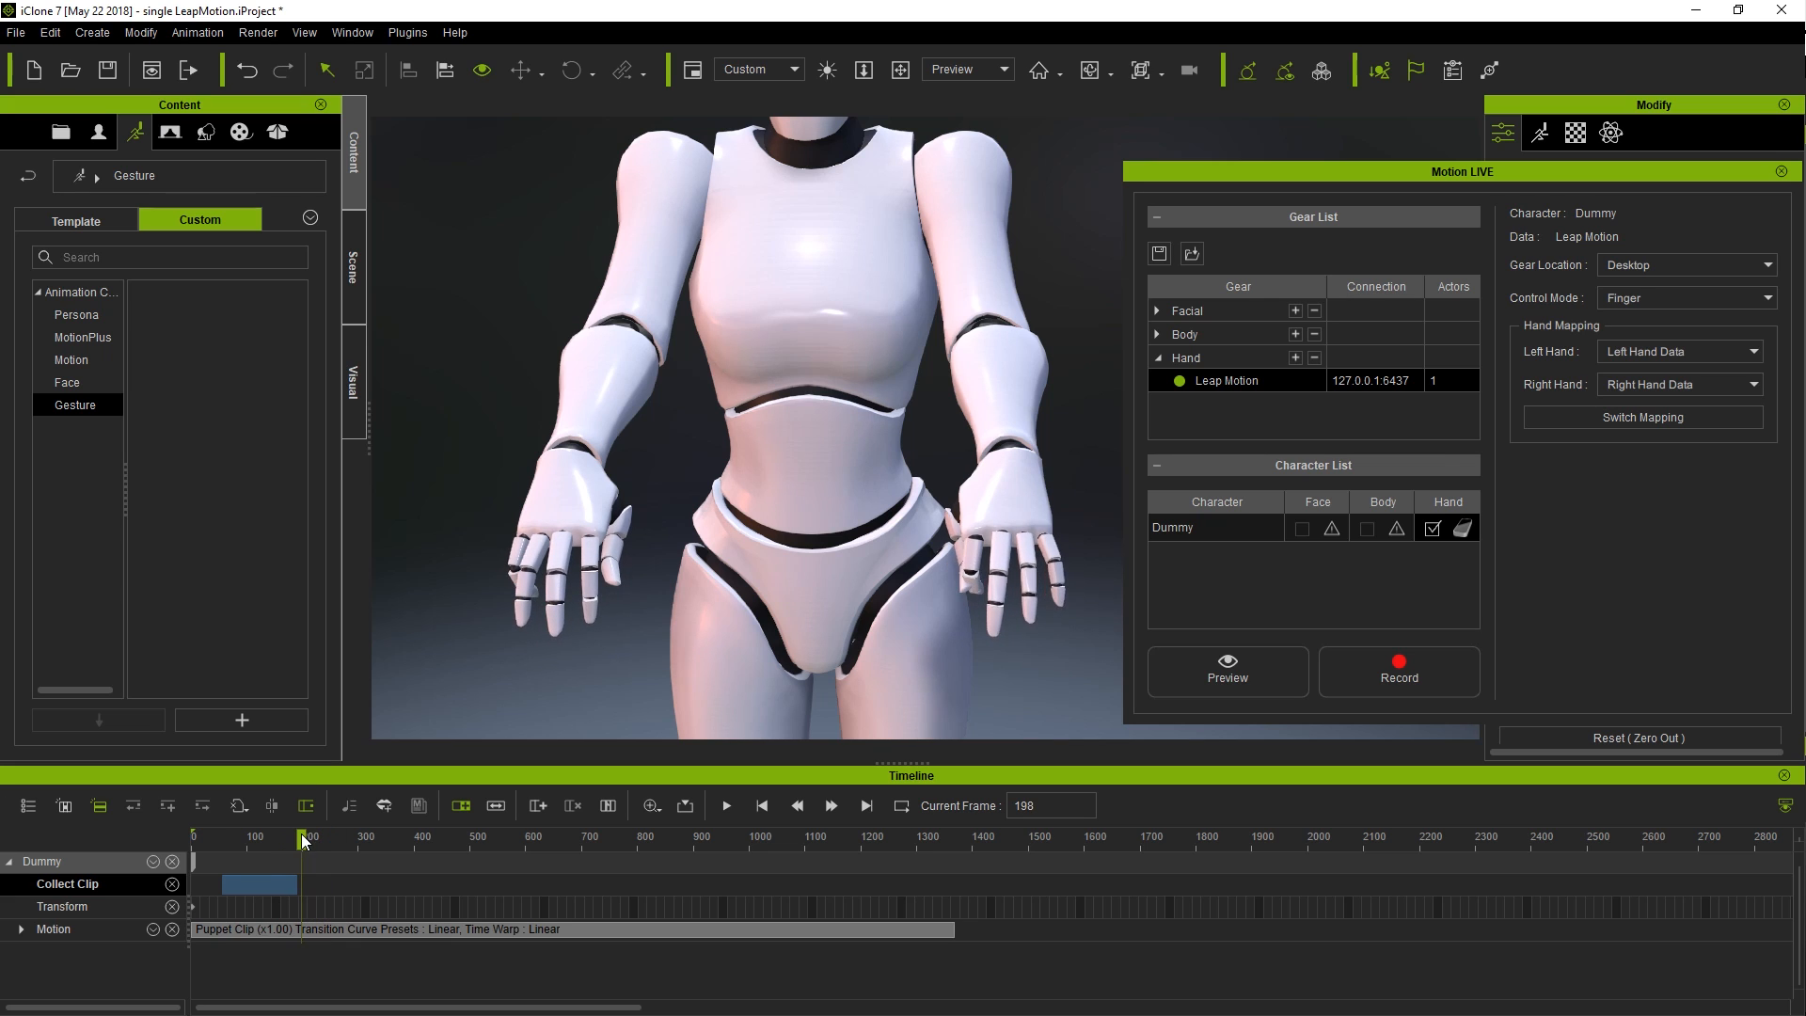
- Add the collected fist clip to the gesture library as 'Fist'
{"action": "right_click", "coordinate": [260, 884]}
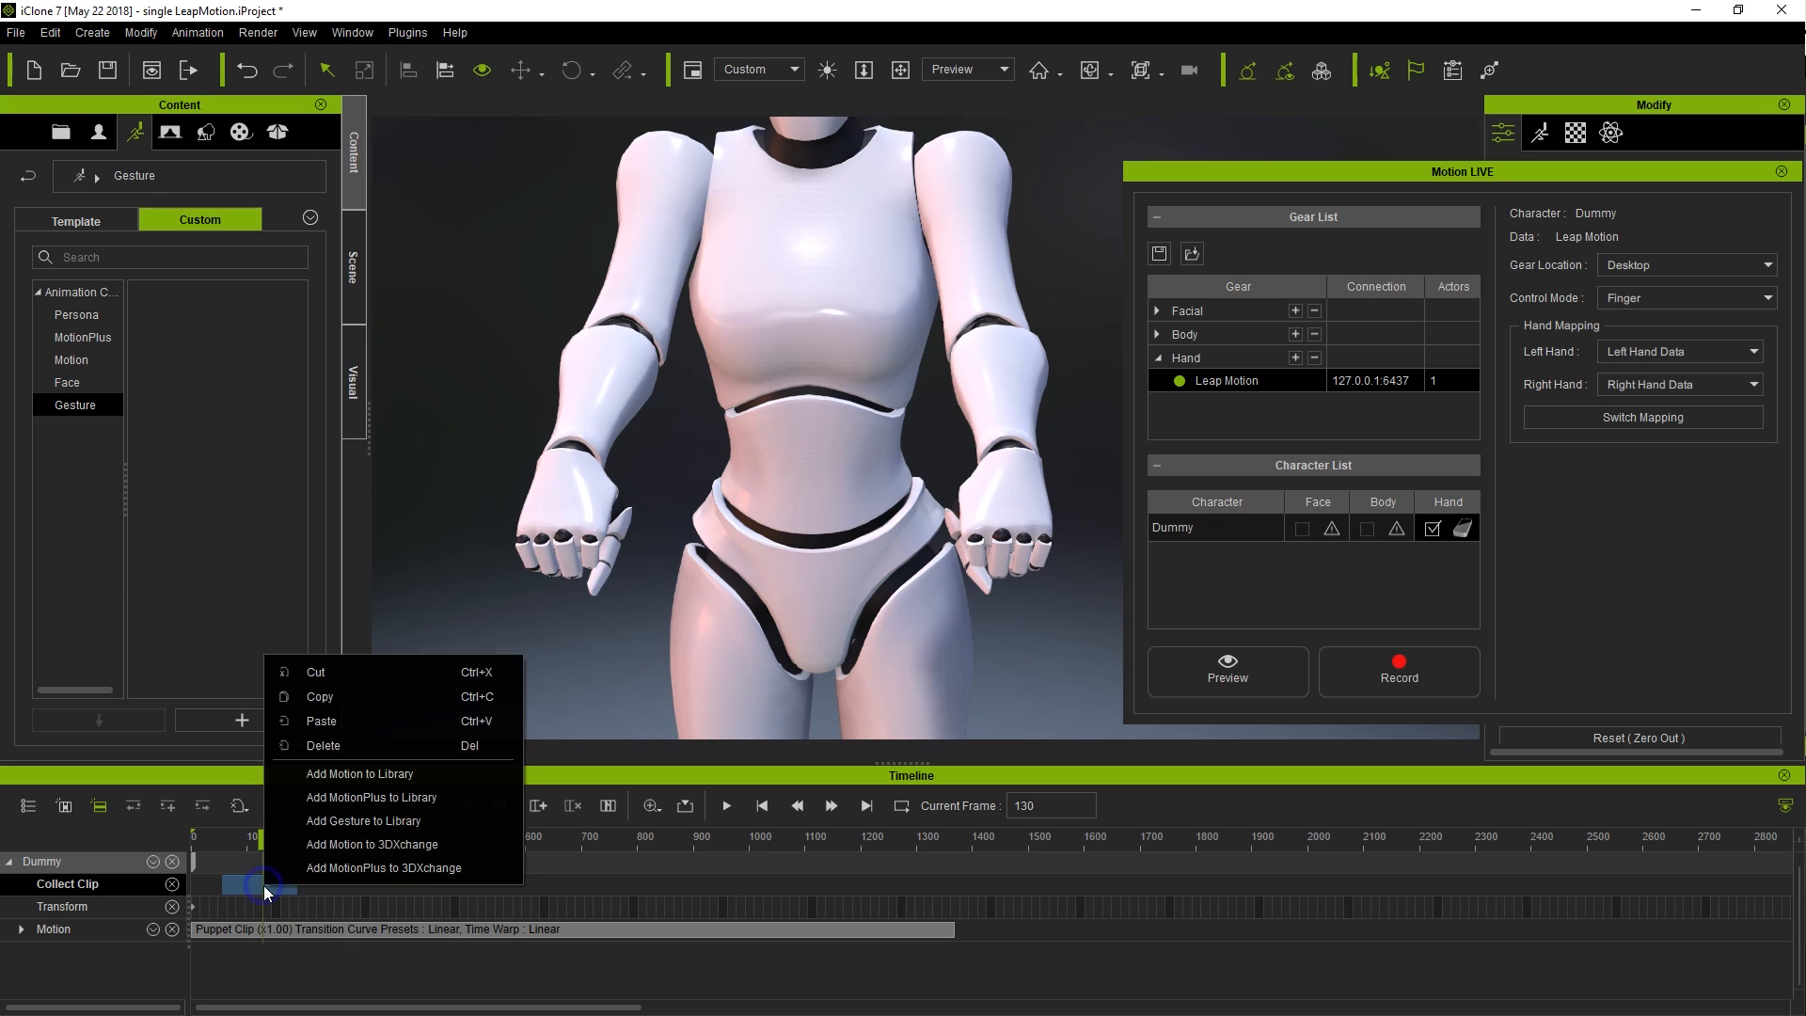
{"action": "left_click", "coordinate": [361, 820]}
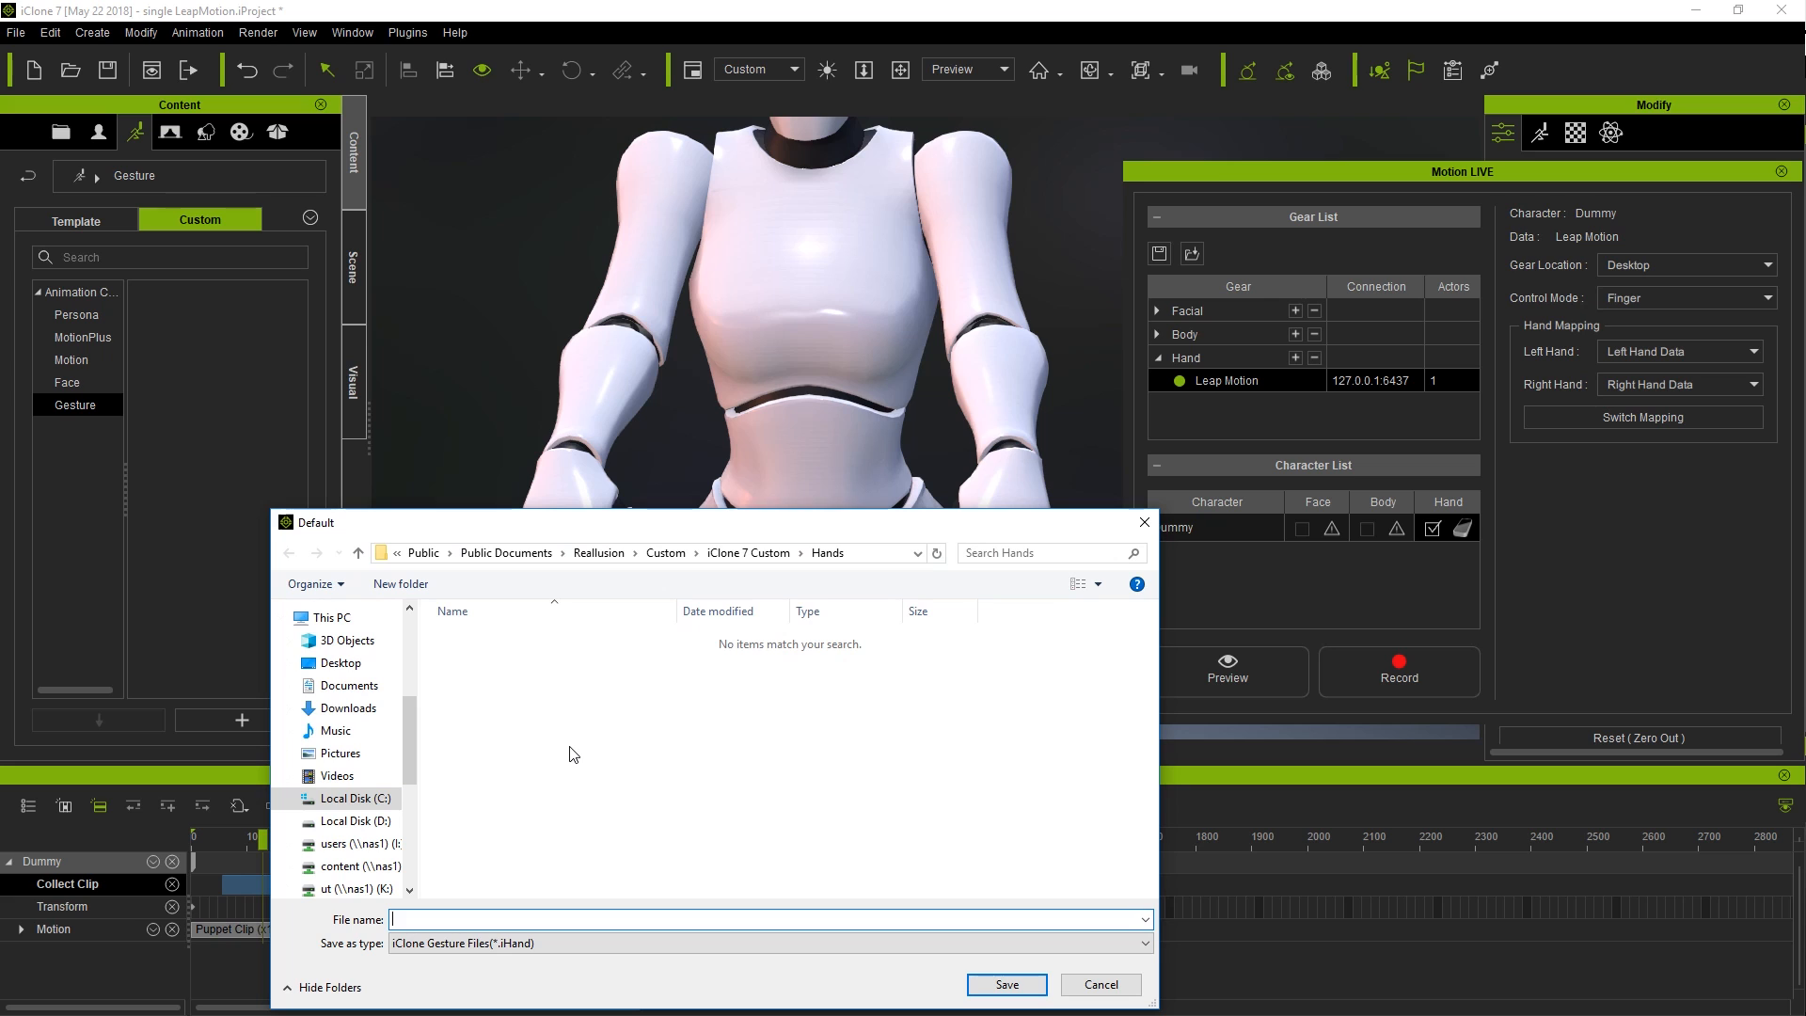
{"action": "type", "text": "Fist"}
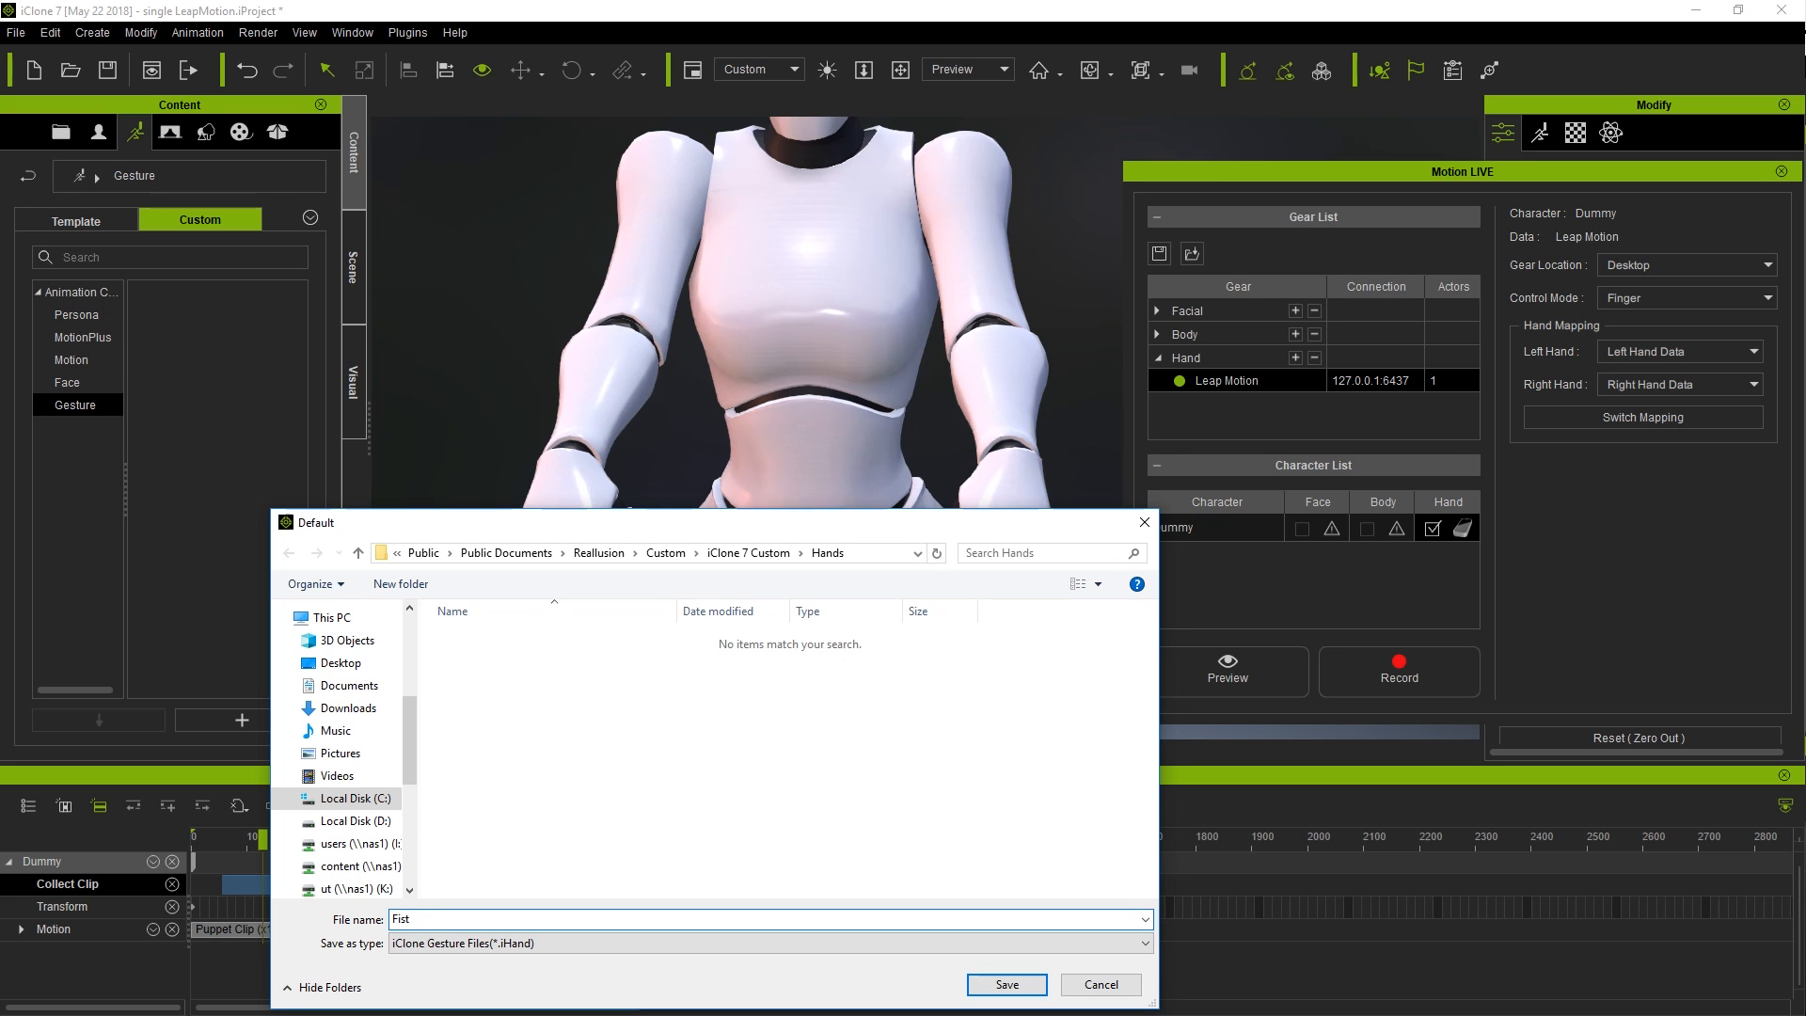
{"action": "left_click", "coordinate": [1003, 984]}
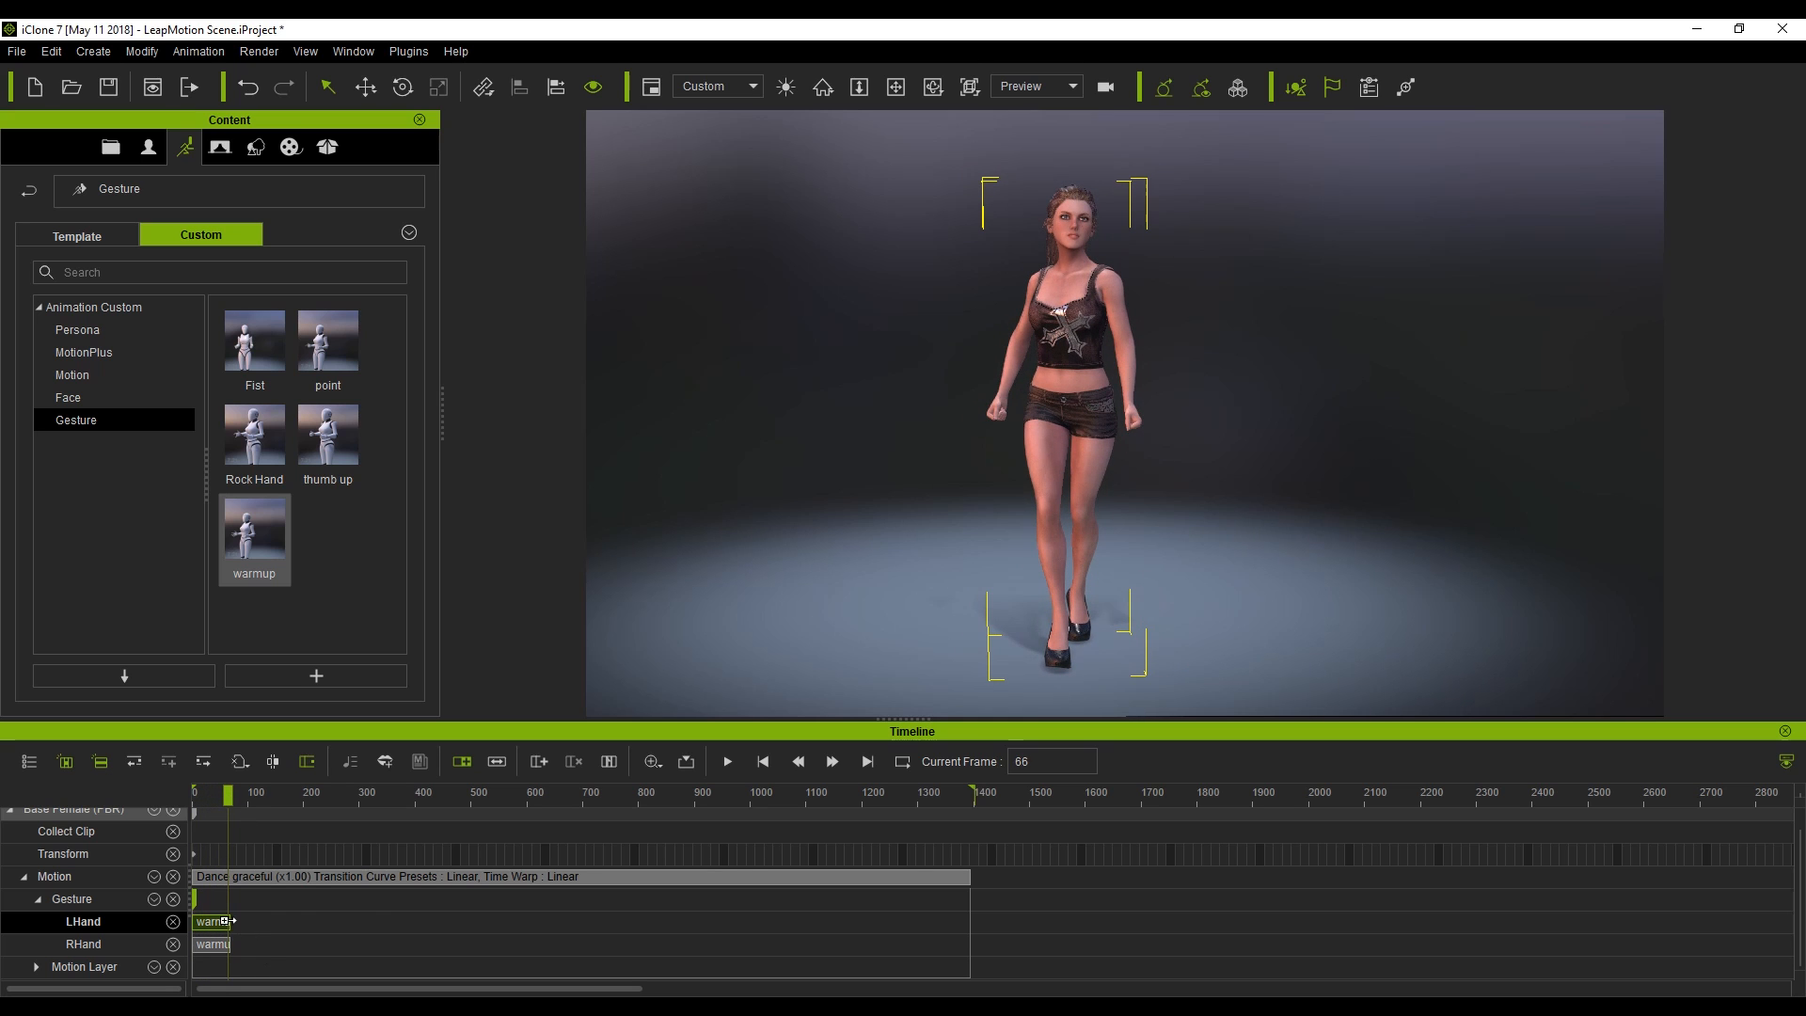
- Place warmup, Rock Hand, Fist and point clips on the dancer's hand tracks and play the full dance
{"action": "left_click", "coordinate": [254, 920]}
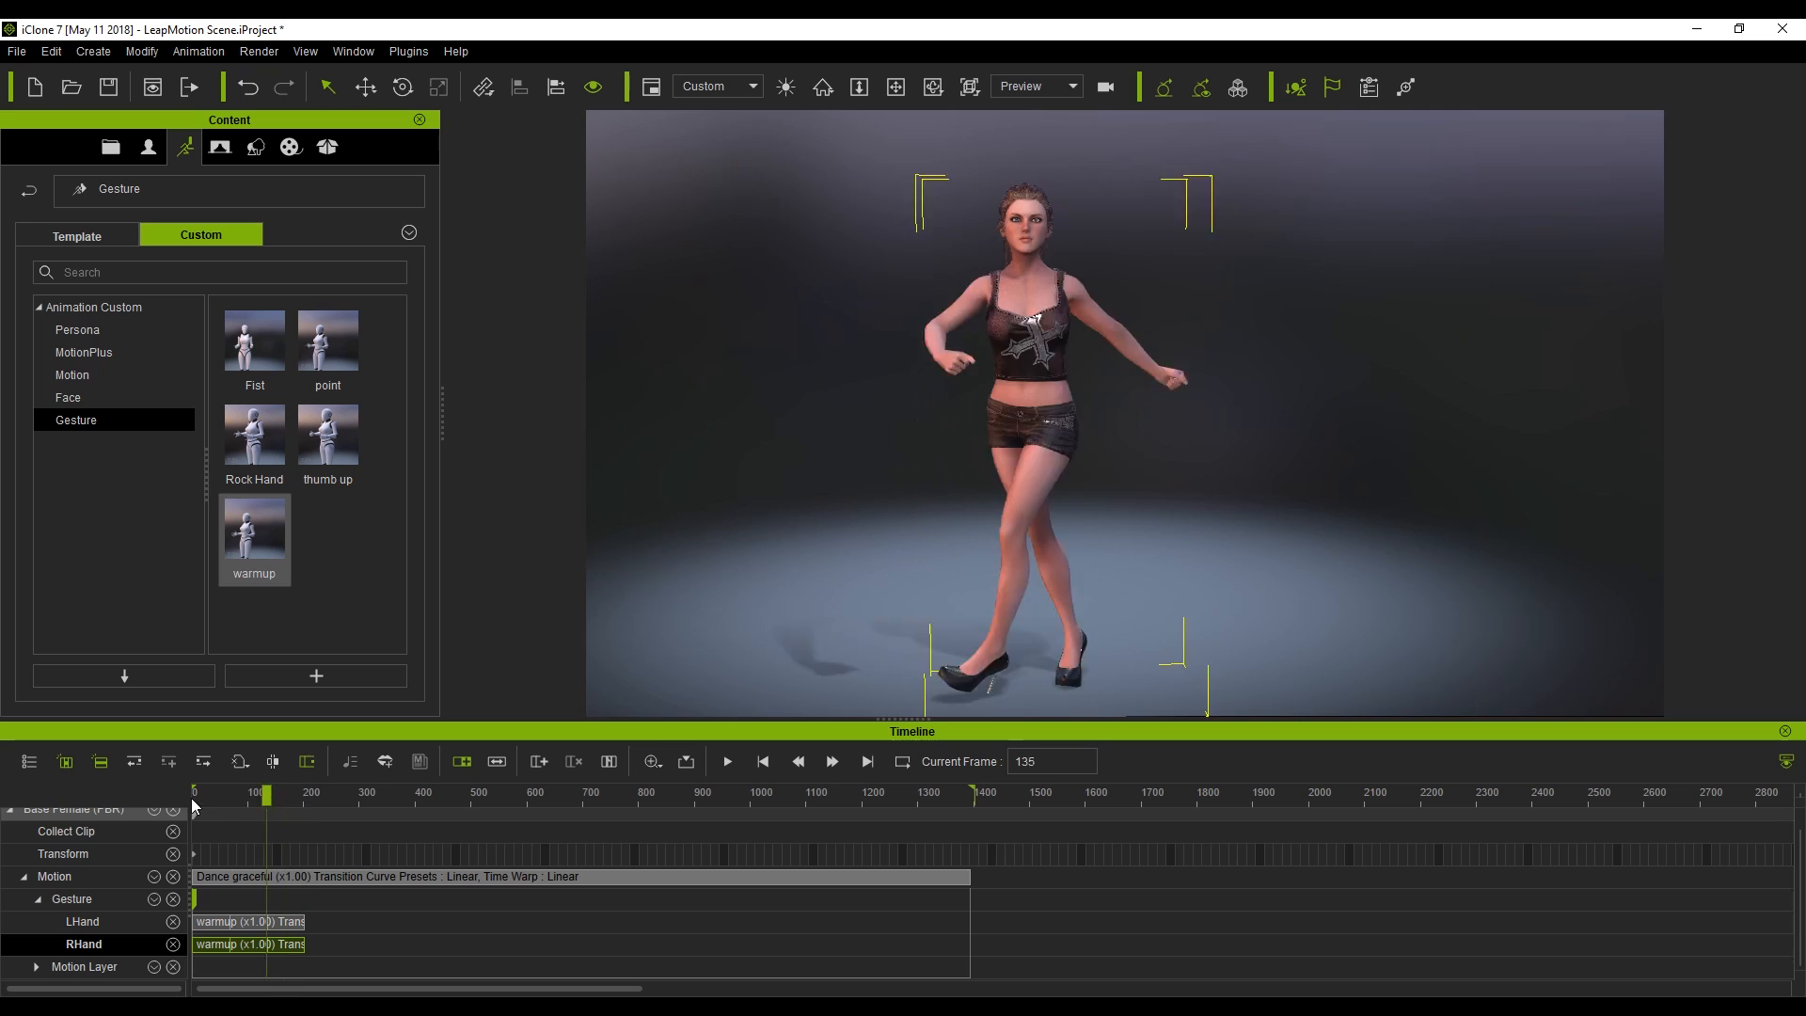
{"action": "left_click", "coordinate": [727, 762]}
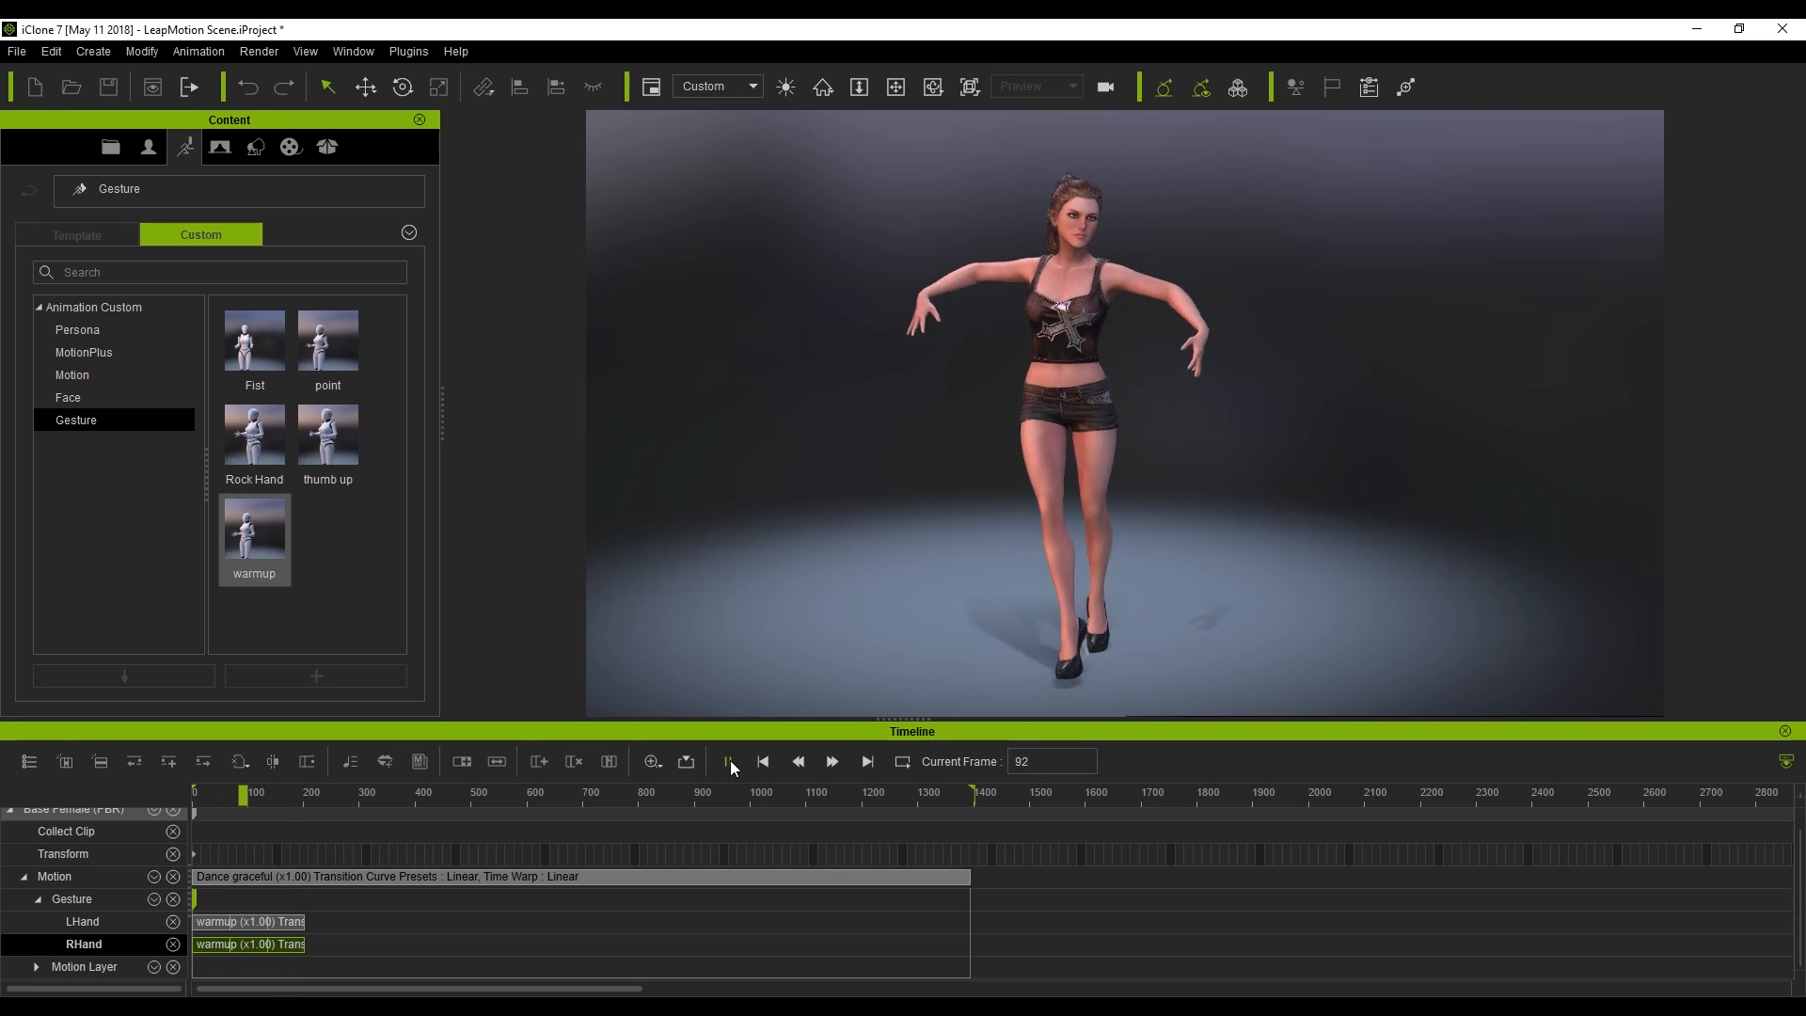
{"action": "left_click", "coordinate": [730, 762]}
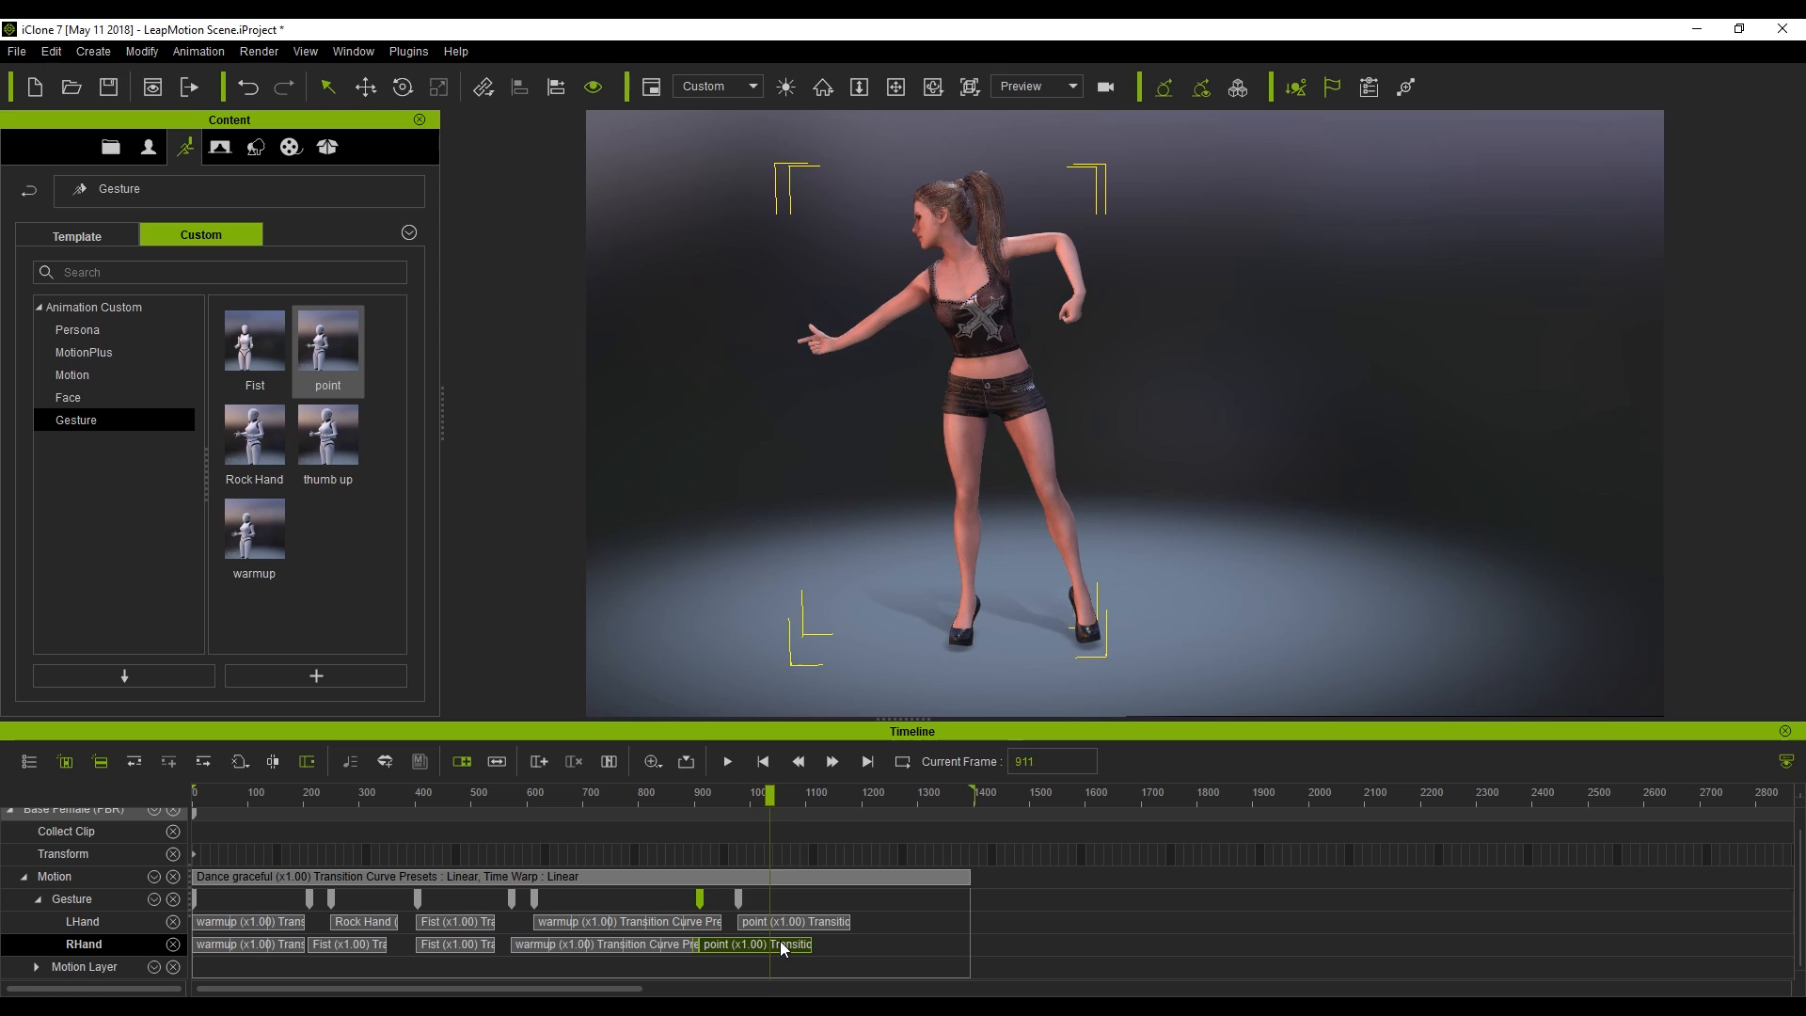
{"action": "left_click", "coordinate": [771, 792]}
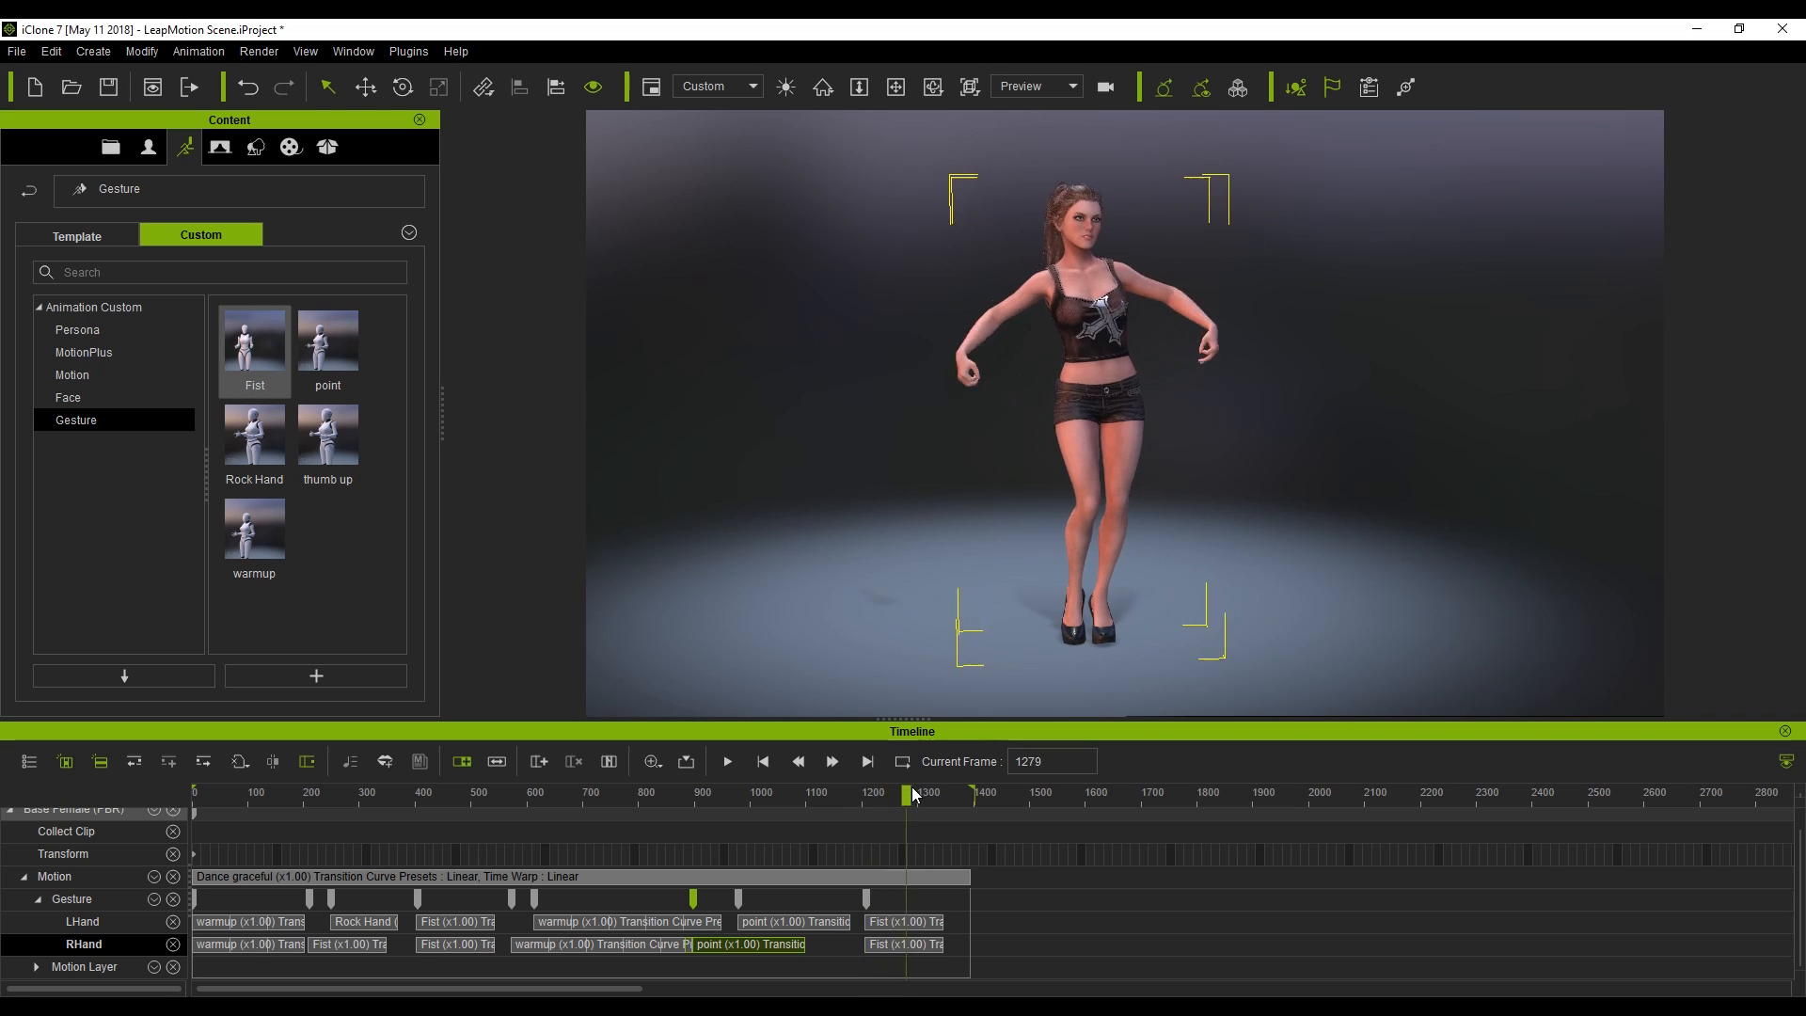
{"action": "left_click", "coordinate": [766, 762]}
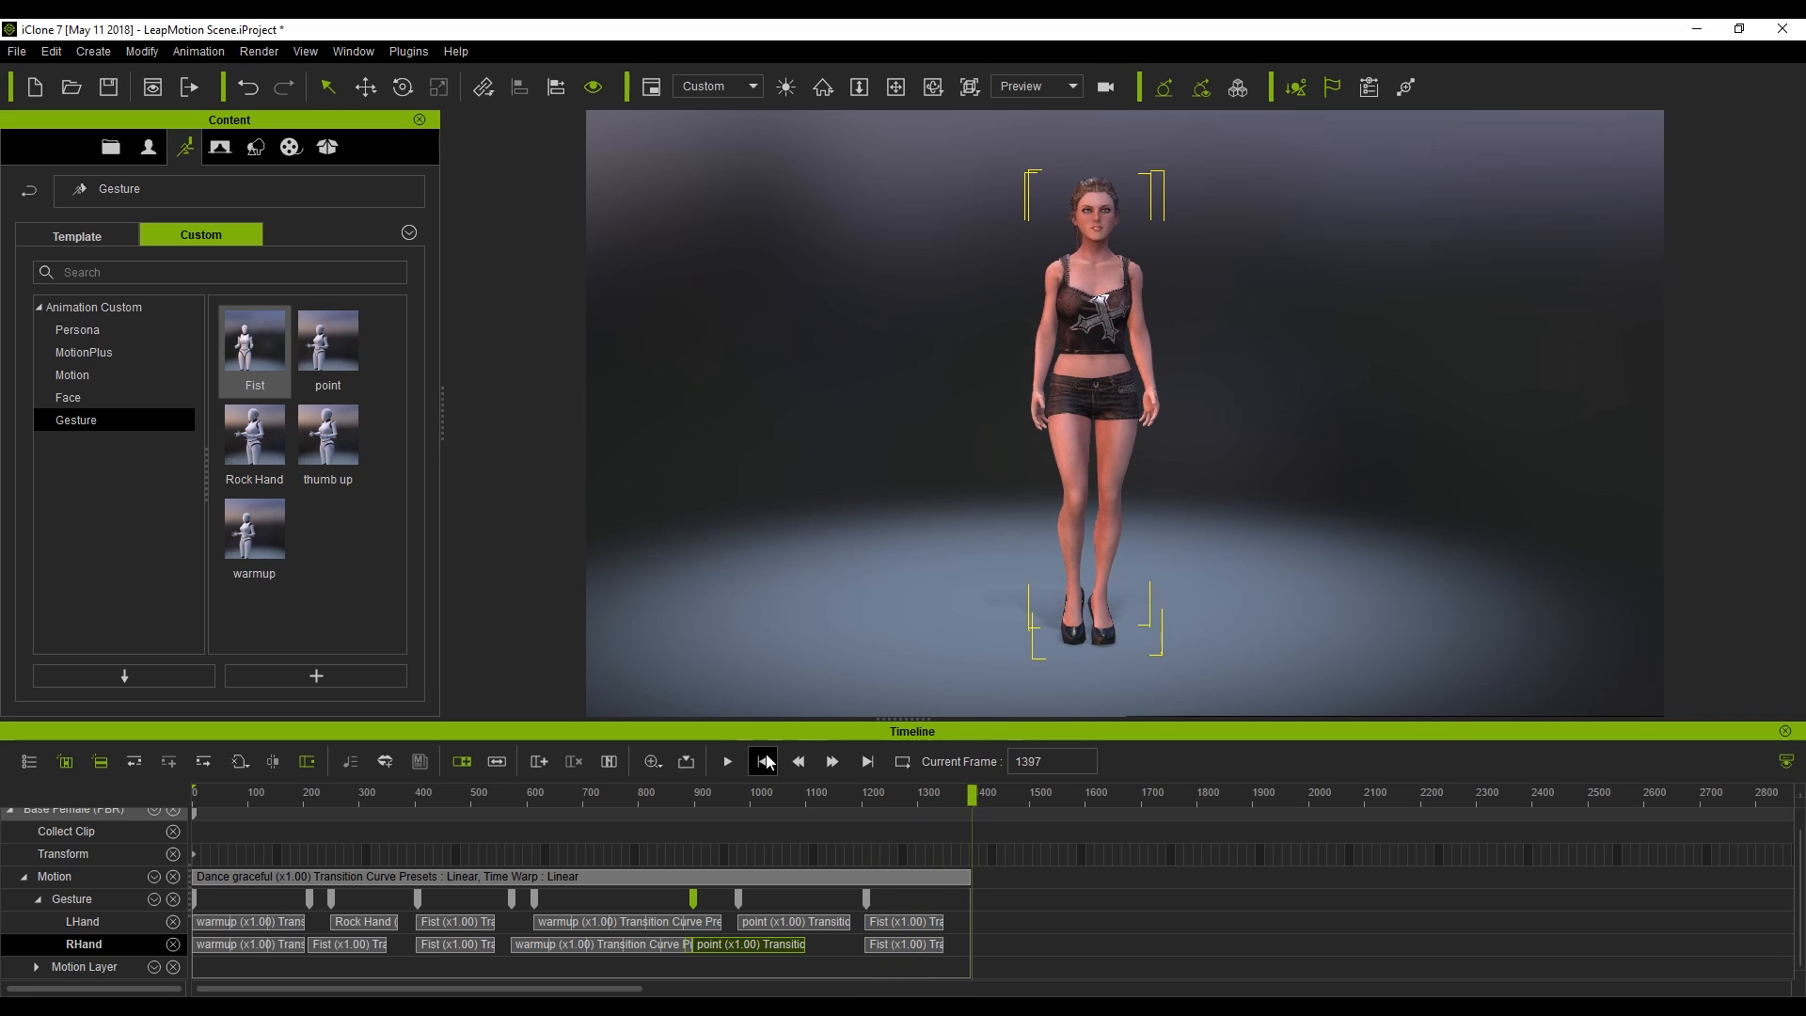
{"action": "left_click", "coordinate": [726, 760]}
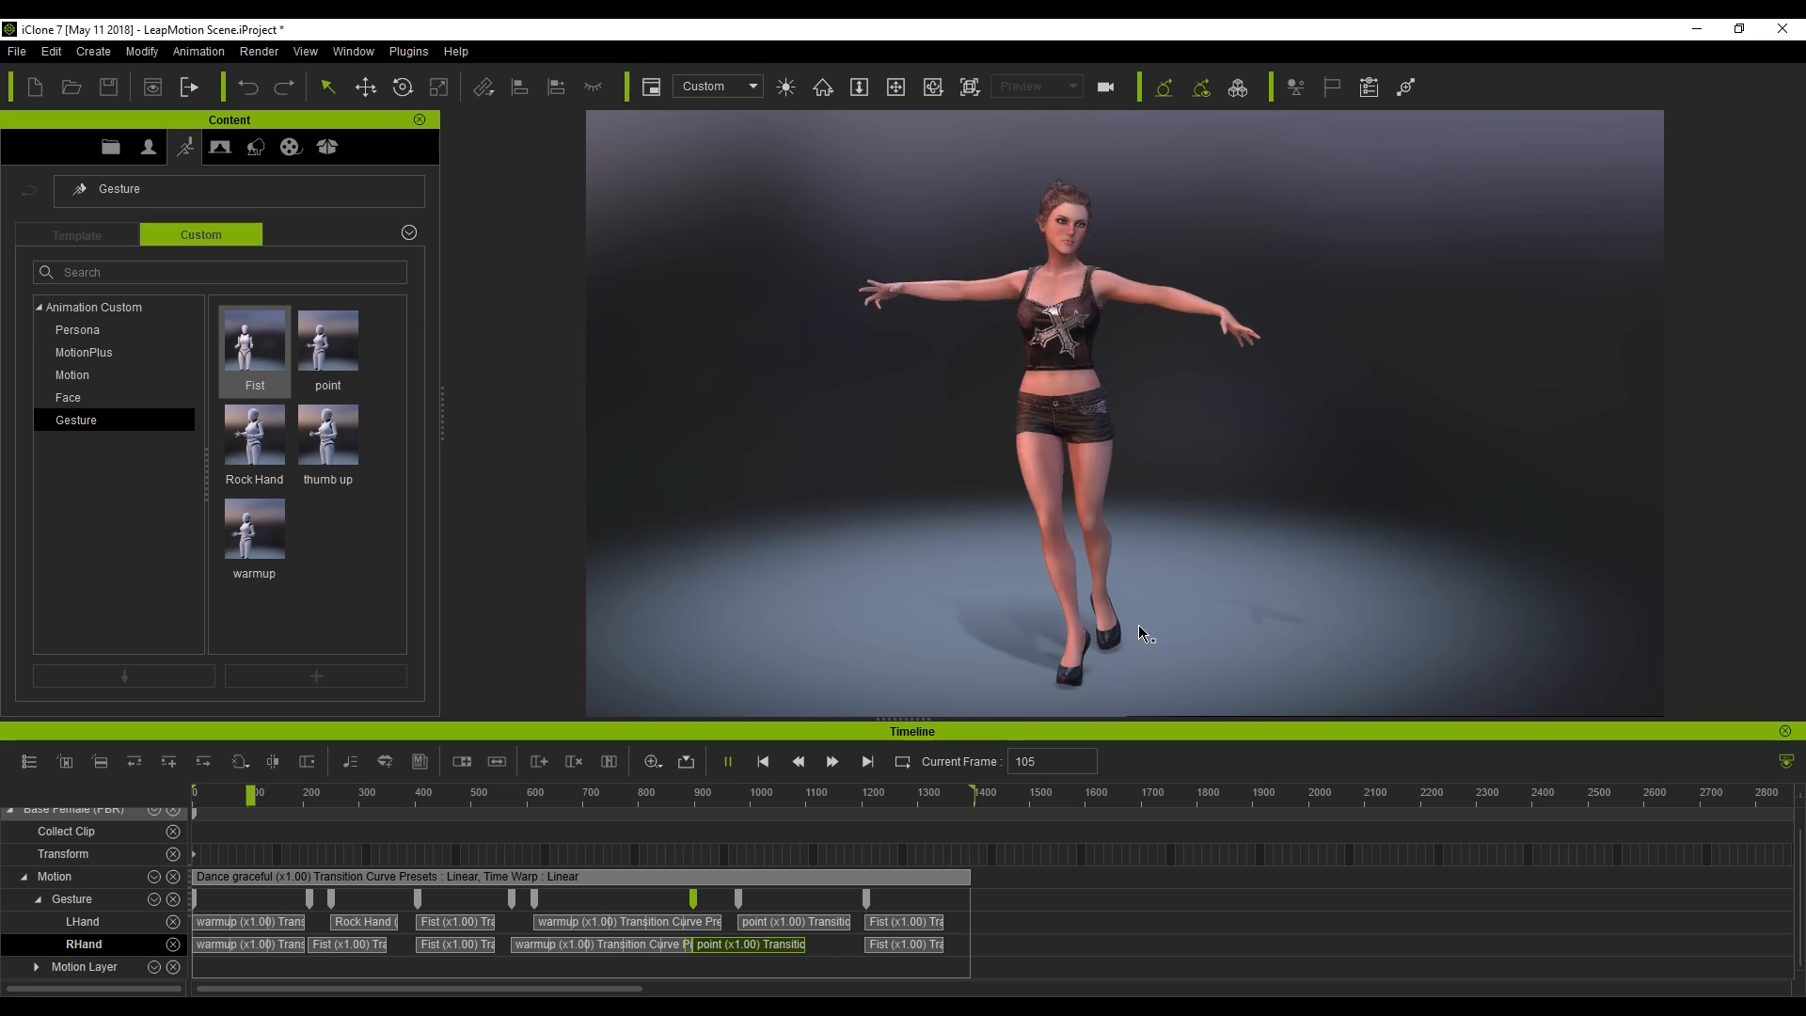